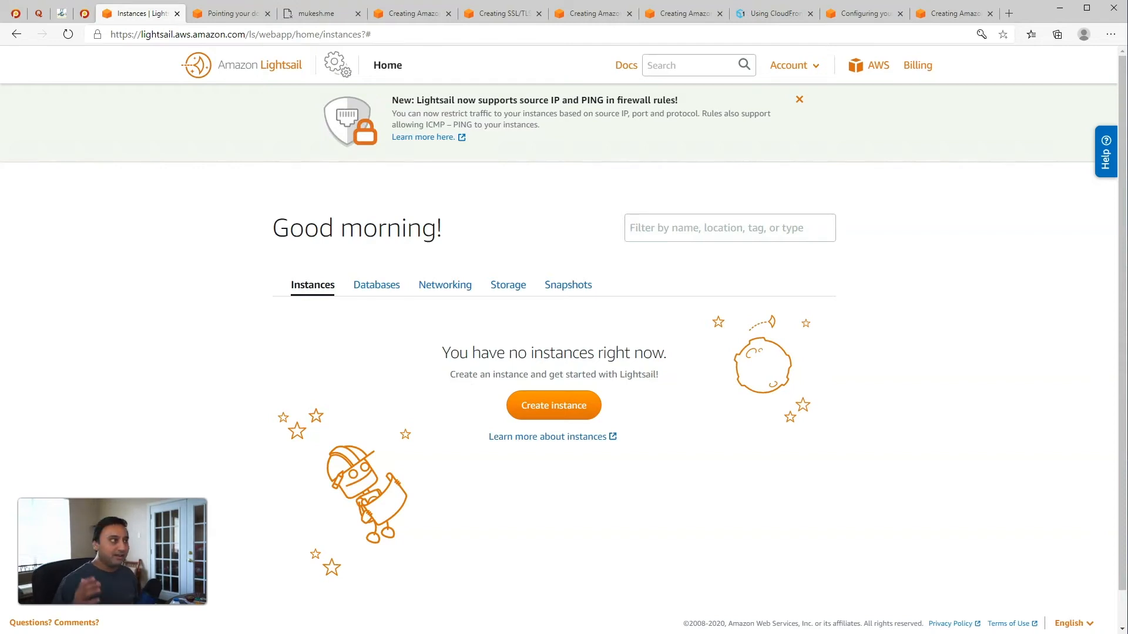
Browse the Mukesh's TechSpace channel uploads, including the AWS Lightsail for Beginners series.
click(315, 13)
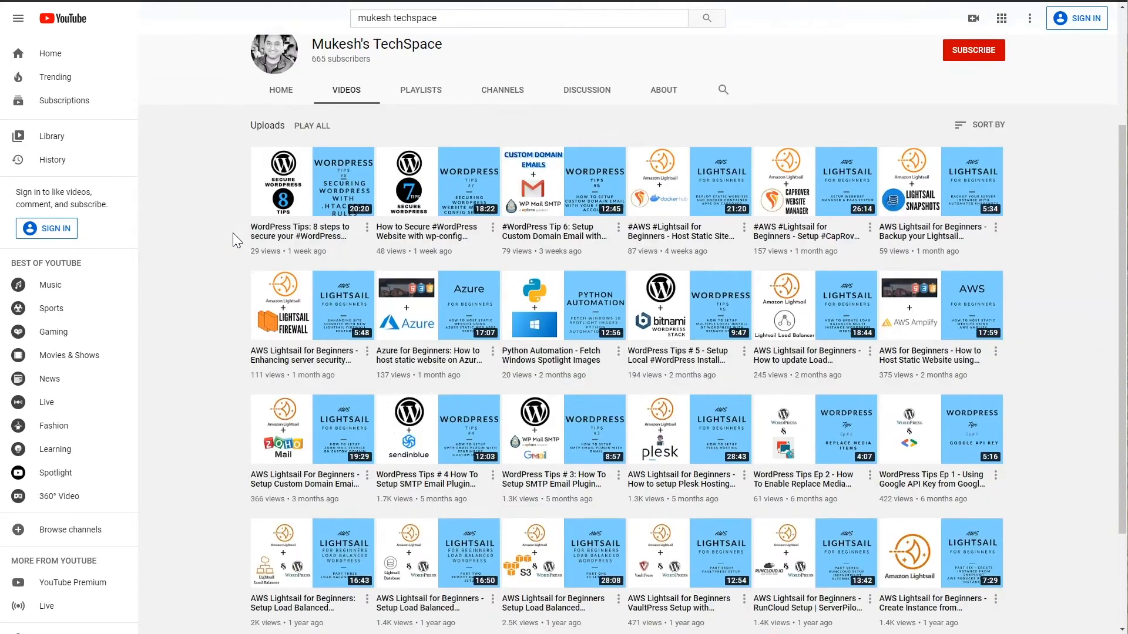
mouse_move(975, 271)
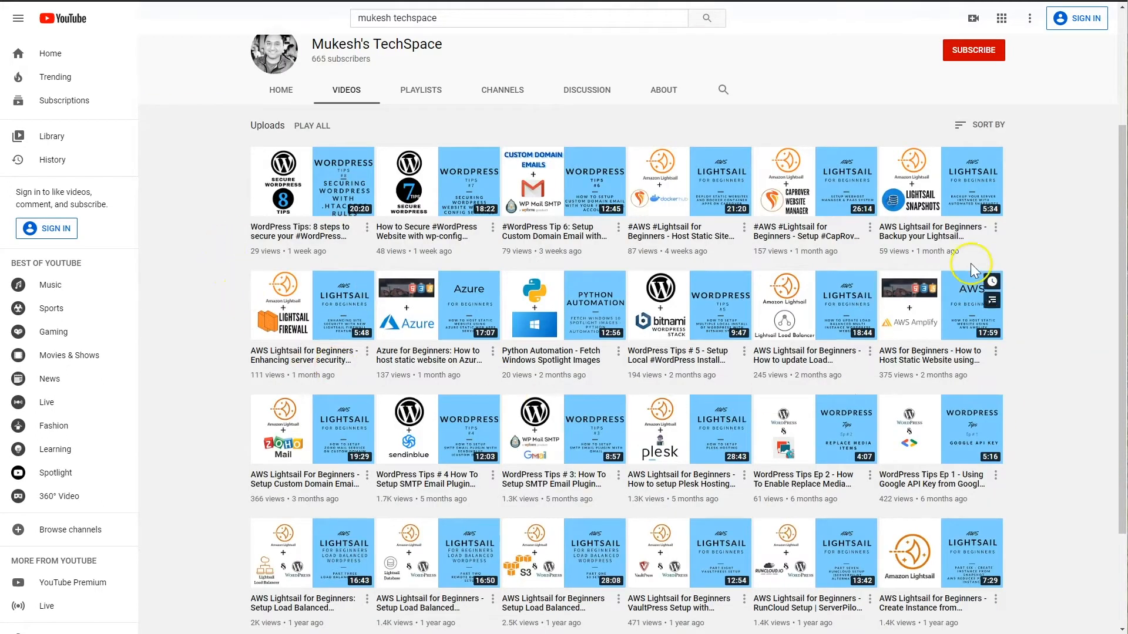
mouse_move(302, 377)
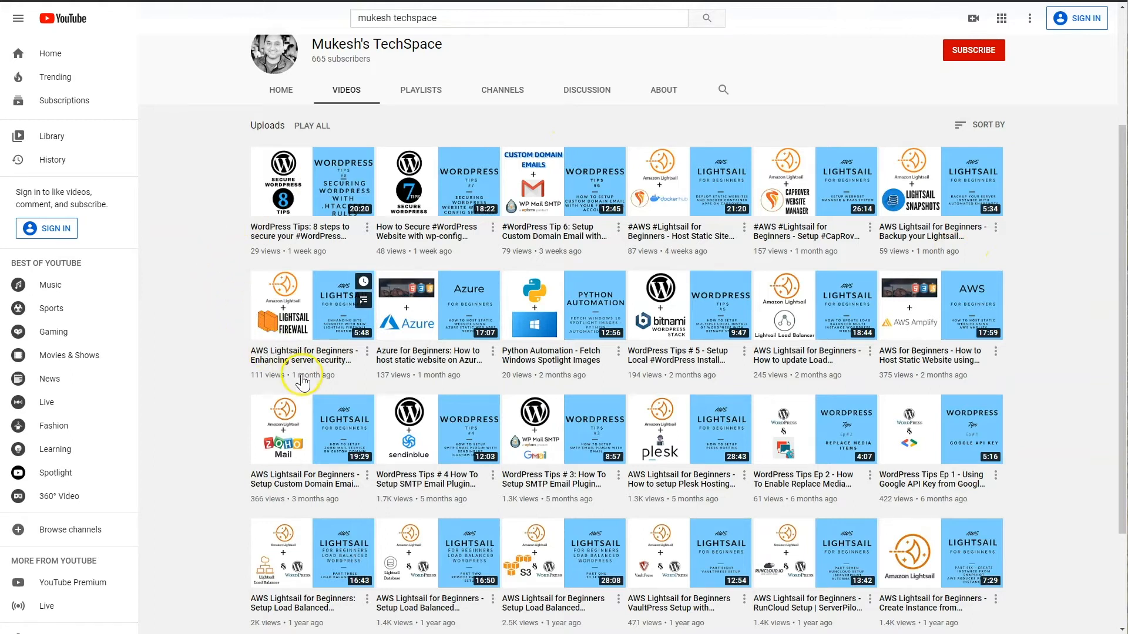
mouse_move(604, 403)
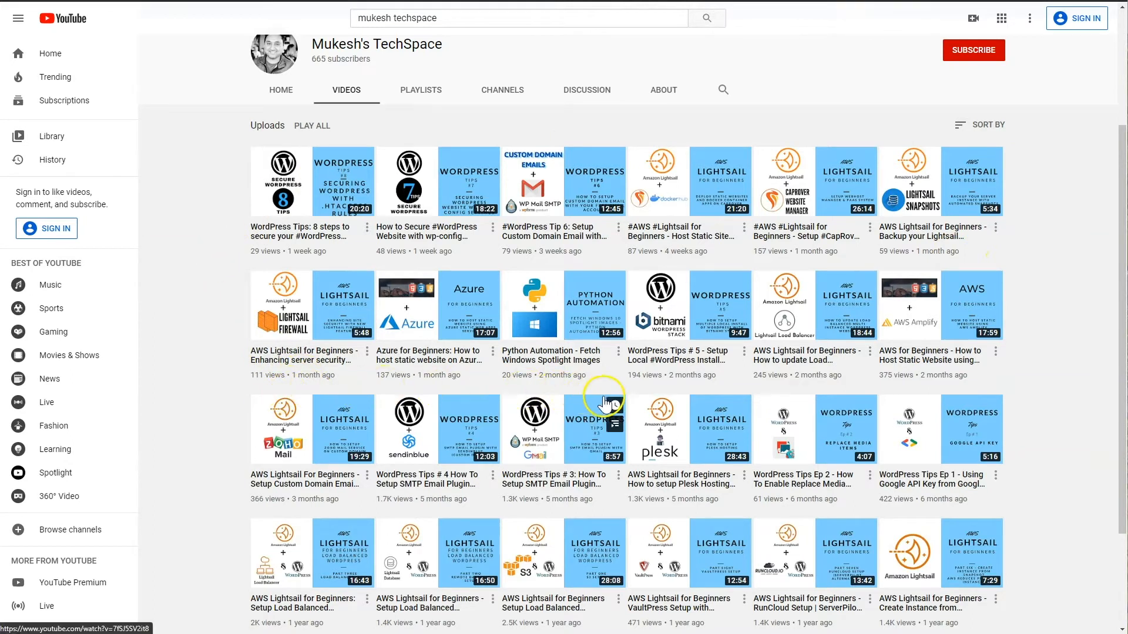
mouse_move(787, 136)
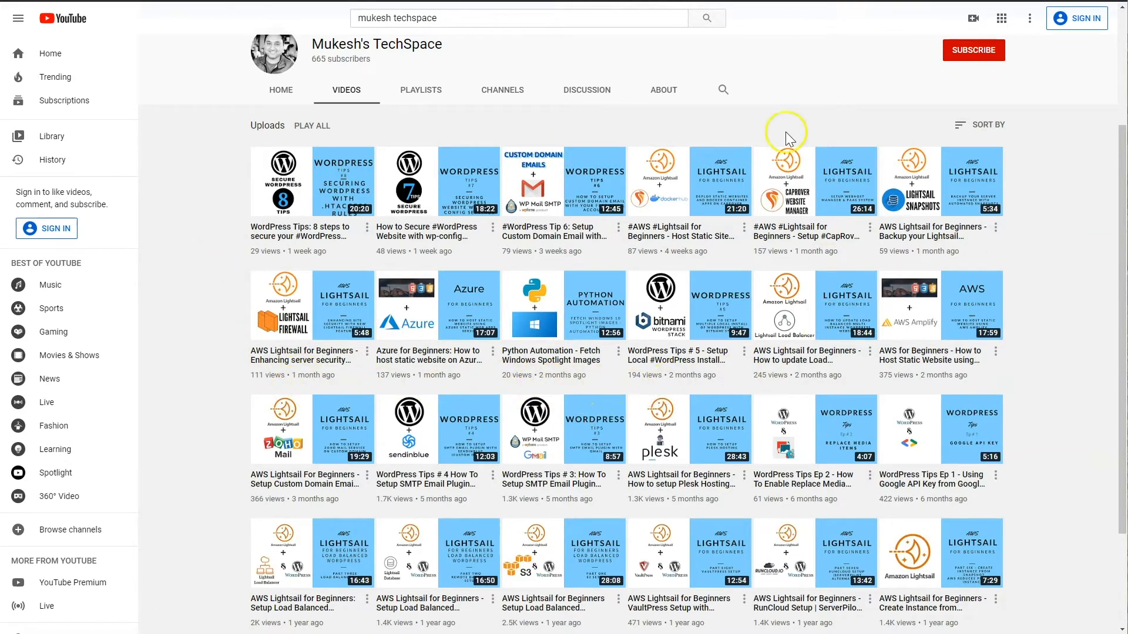
mouse_move(418, 372)
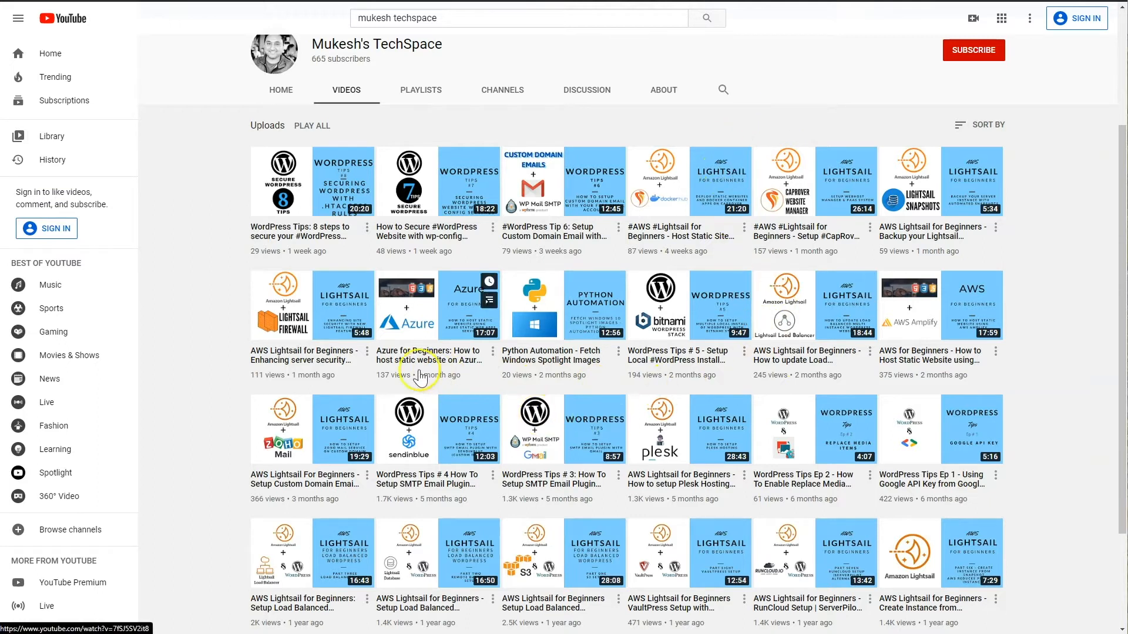
mouse_move(218, 354)
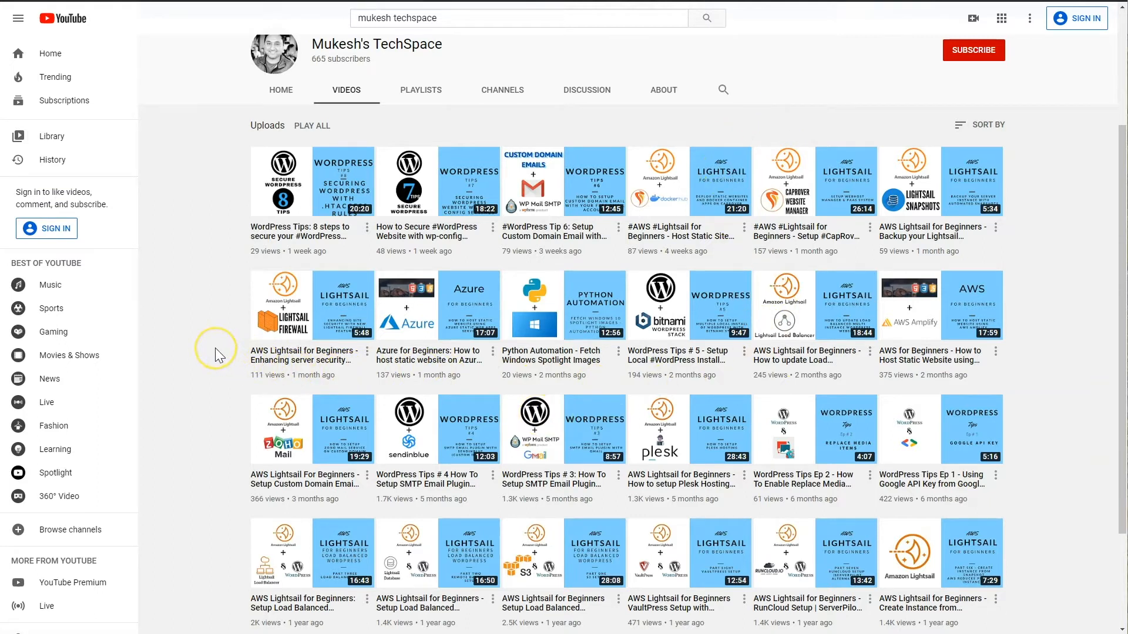
scroll(down, 3)
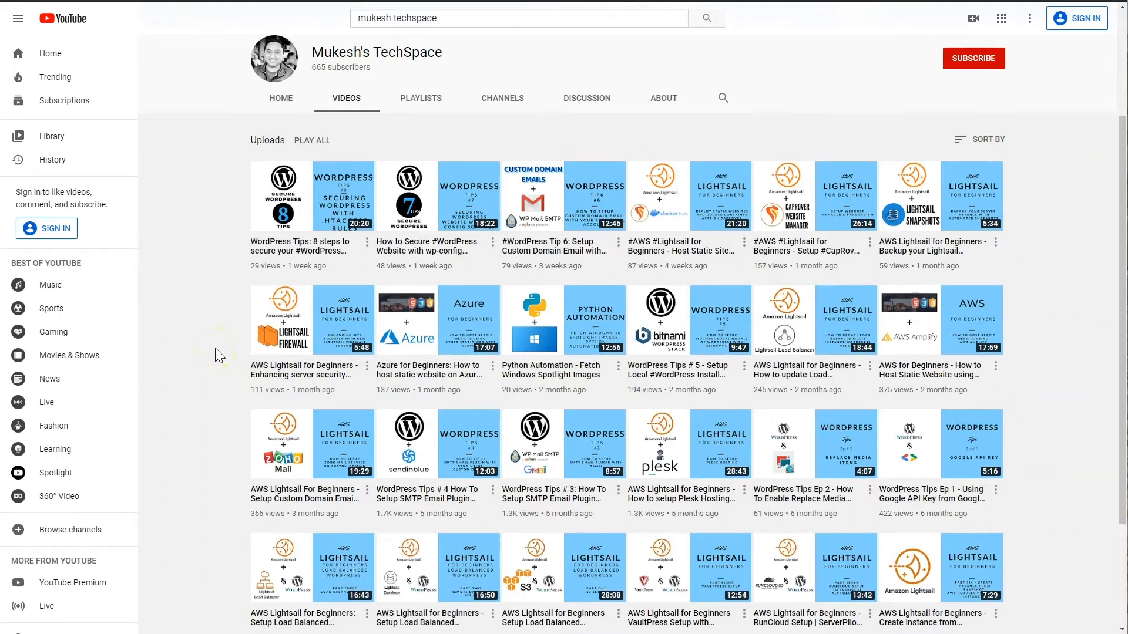
scroll(up, 3)
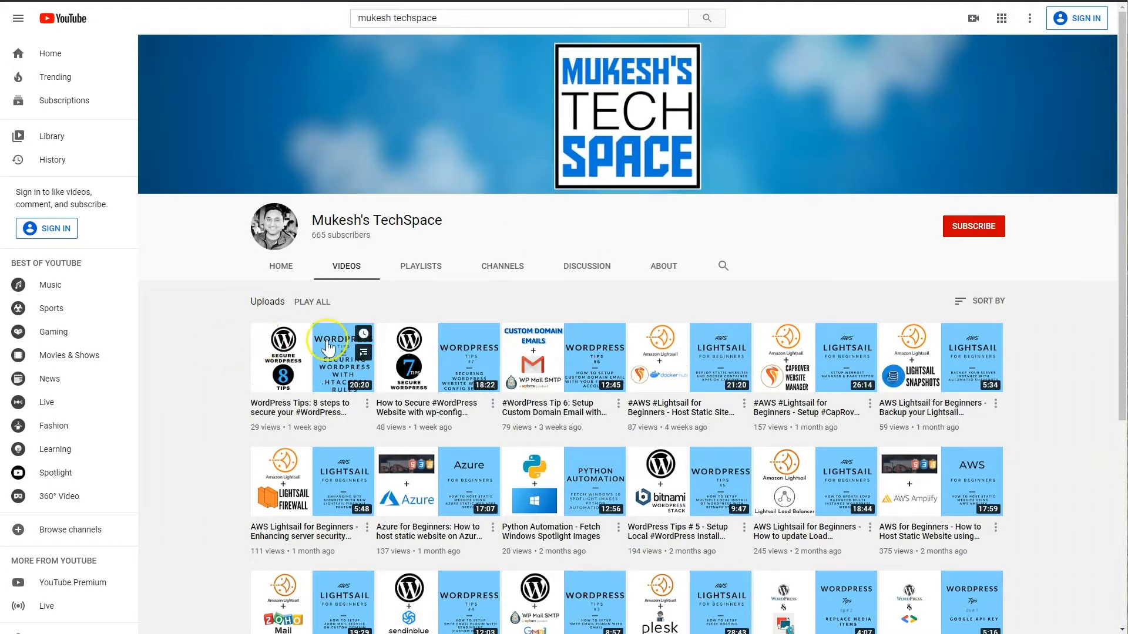
mouse_move(1001, 197)
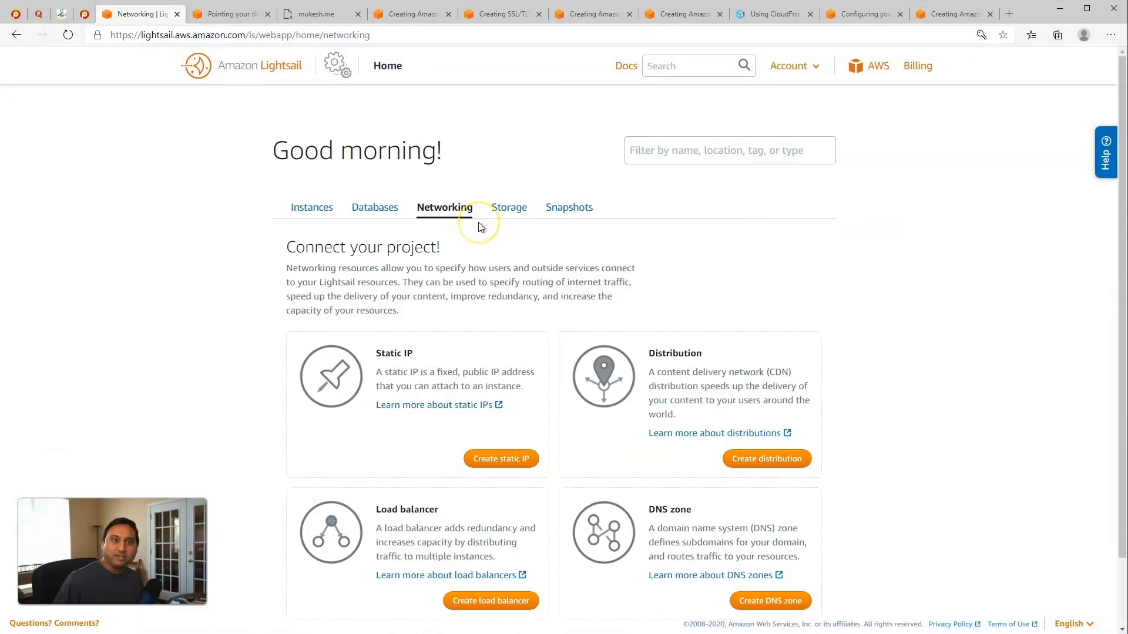
mouse_move(480, 227)
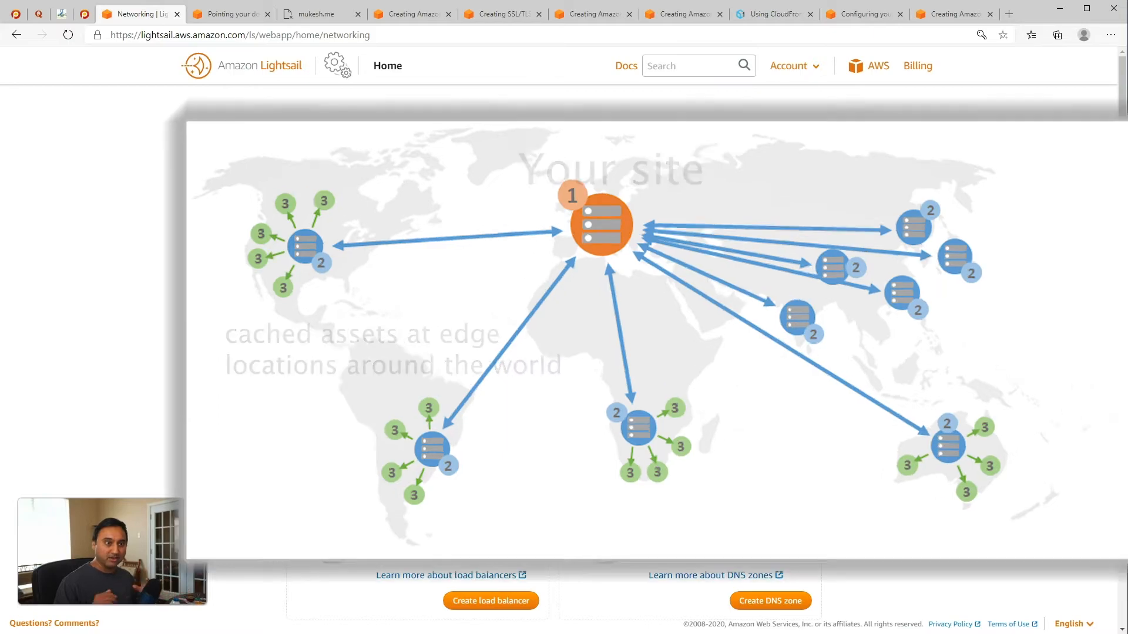
Scroll the Lightsail home page back up to the Distribution card and Instances section.
scroll(up, 3)
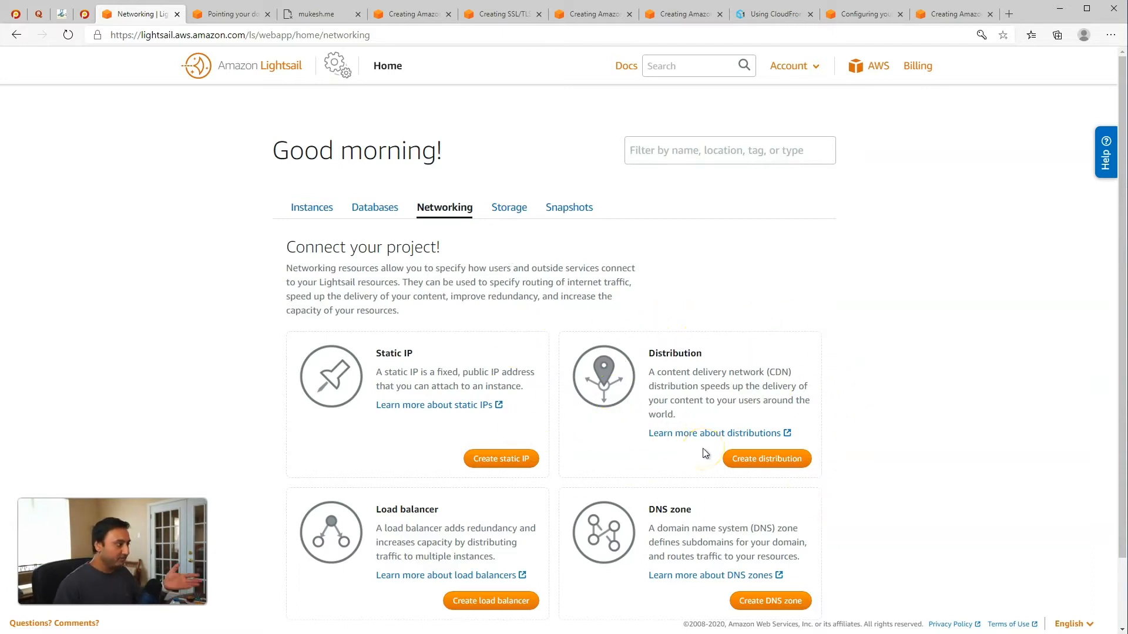
mouse_move(728, 399)
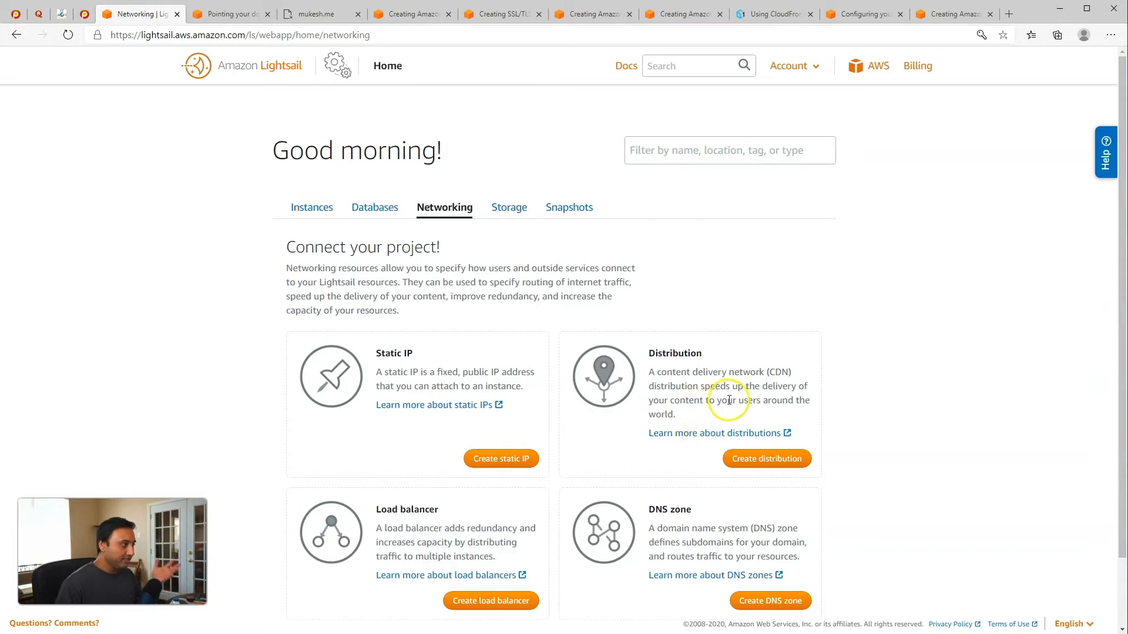
mouse_move(729, 399)
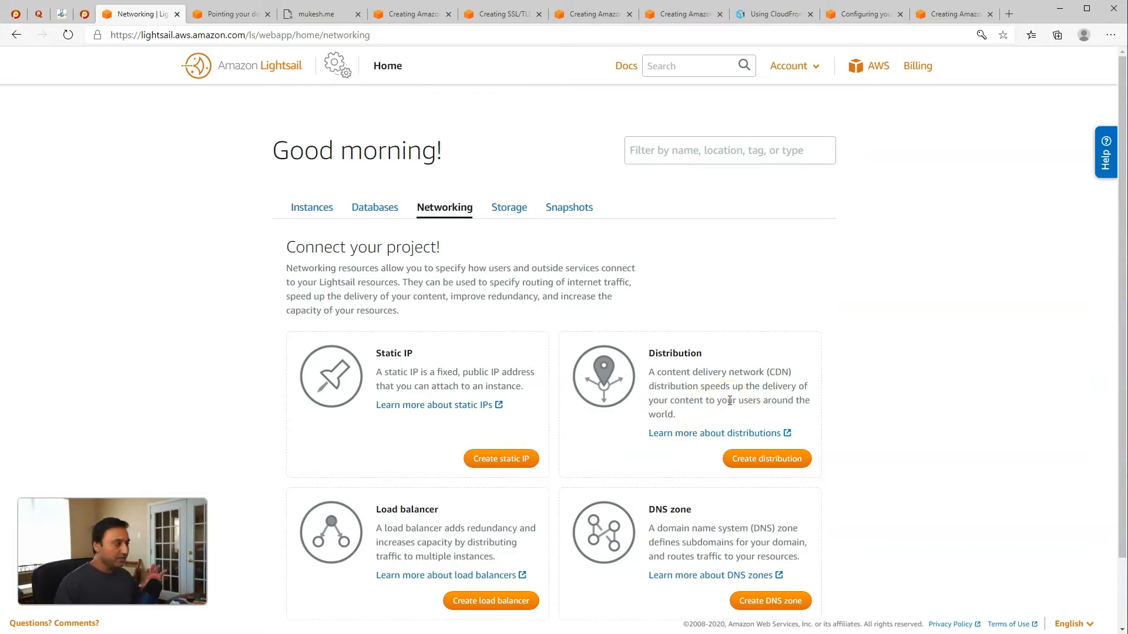
mouse_move(732, 405)
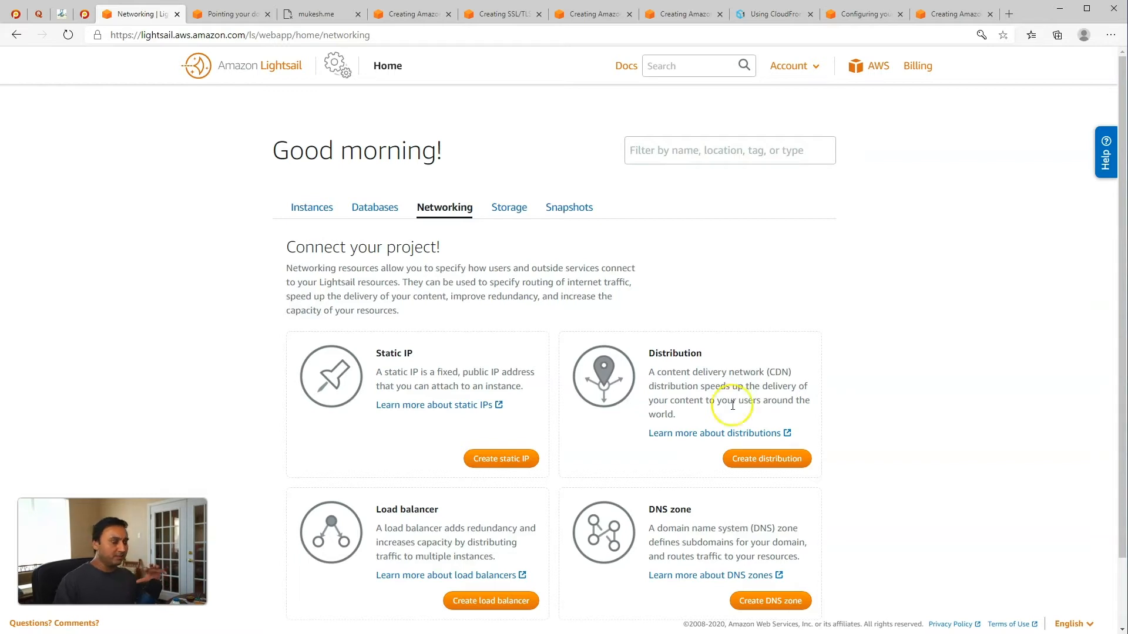
mouse_move(704, 428)
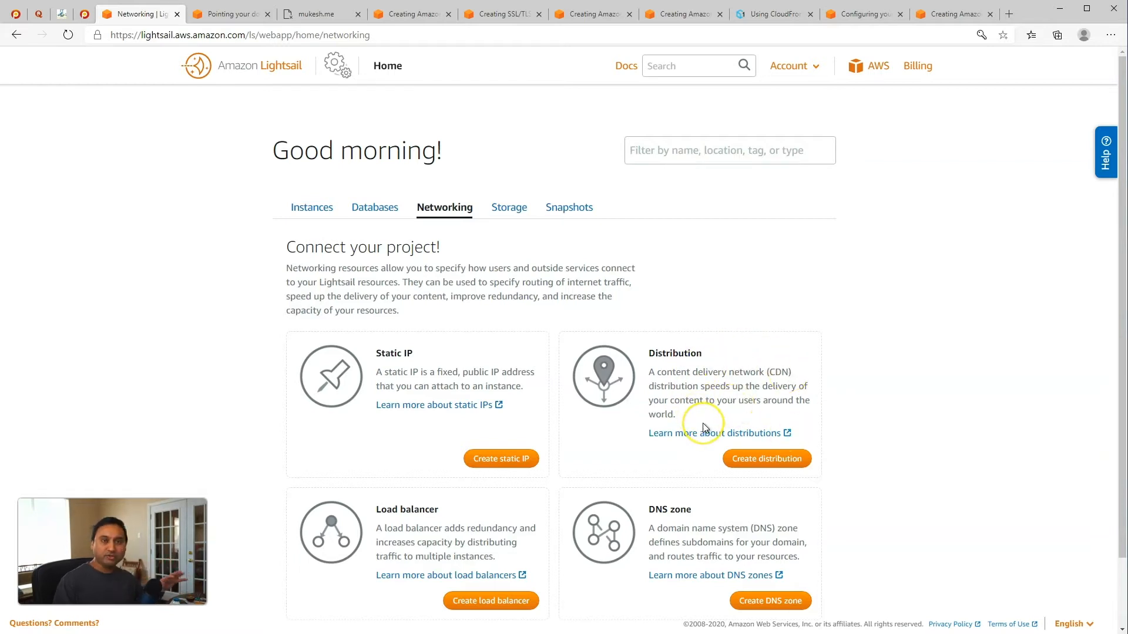
mouse_move(703, 427)
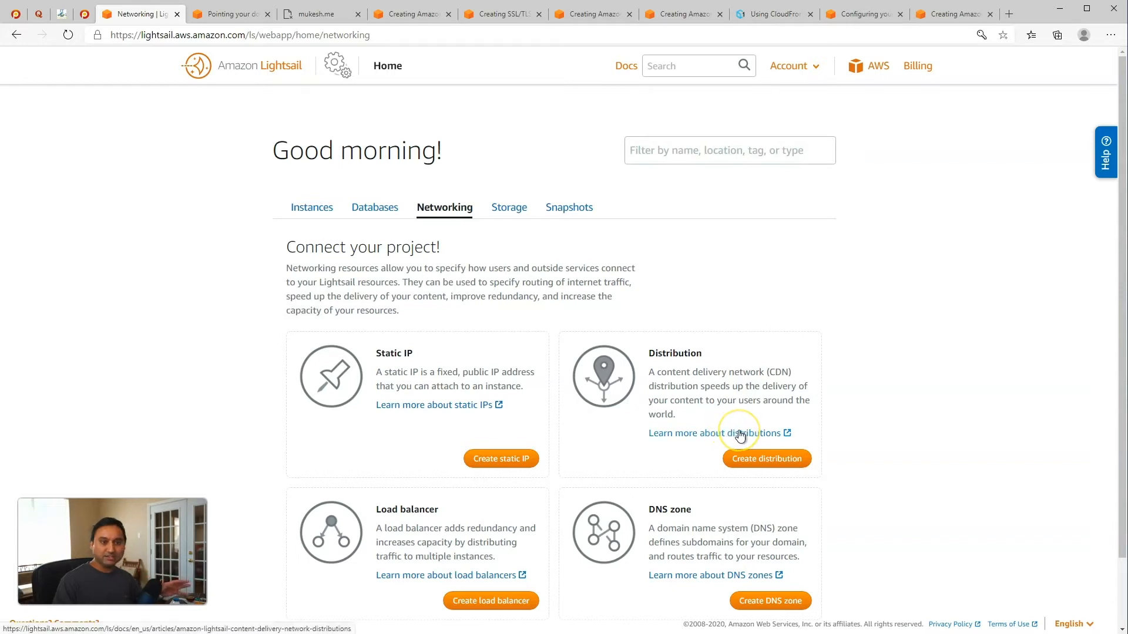
mouse_move(661, 340)
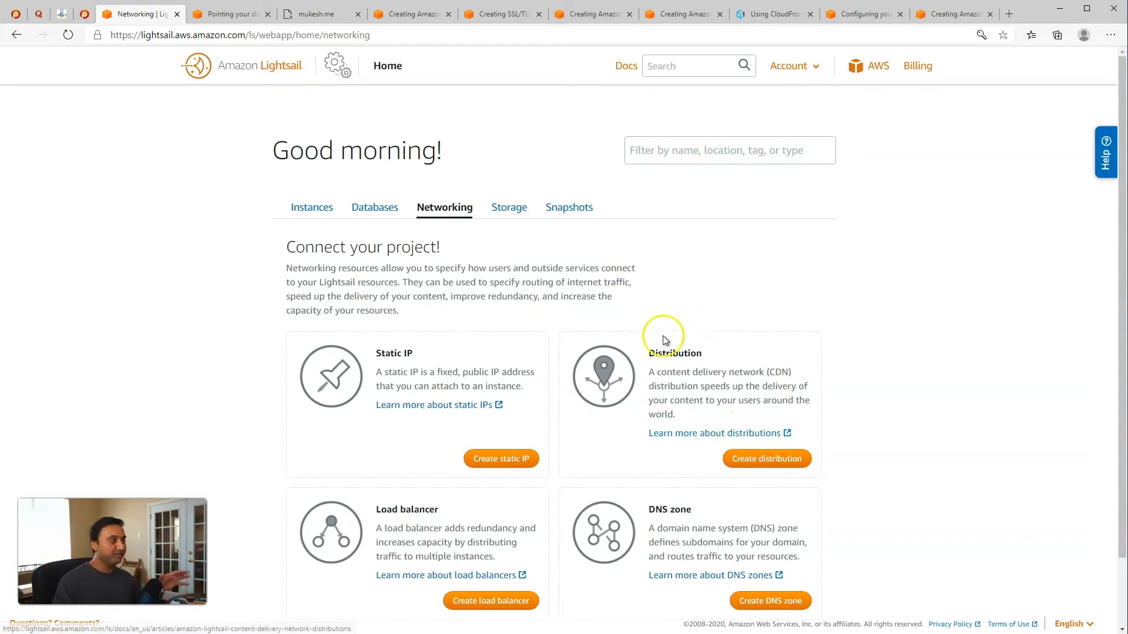
mouse_move(732, 474)
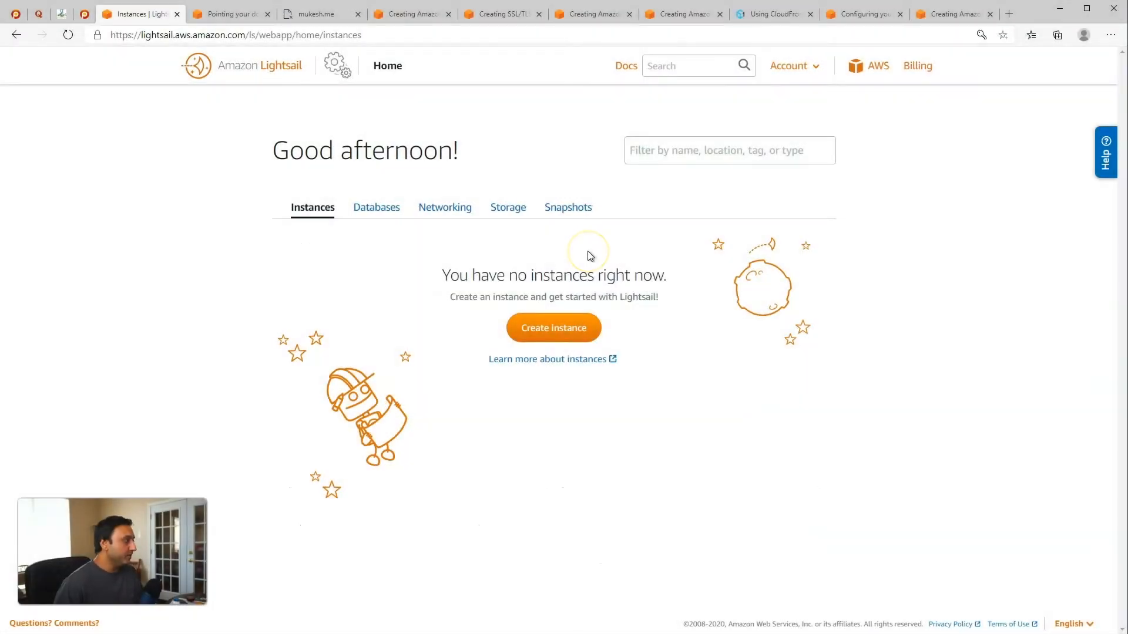
mouse_move(588, 256)
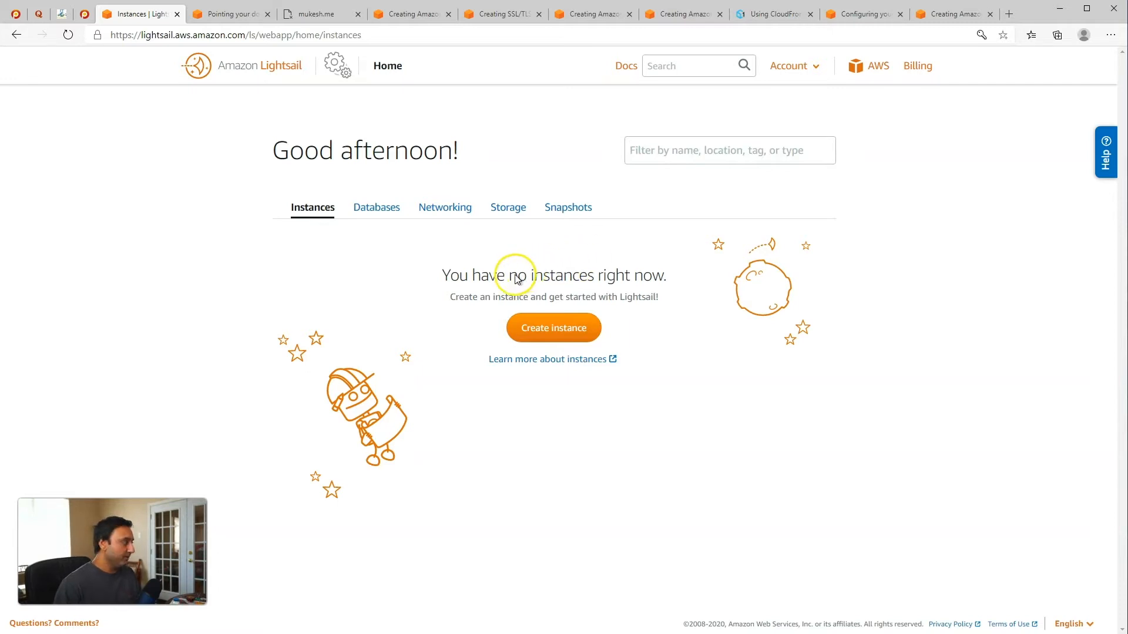
Create a WordPress instance WordPress-1 with default Linux/Unix blueprint settings in Virginia, Zone A.
click(553, 328)
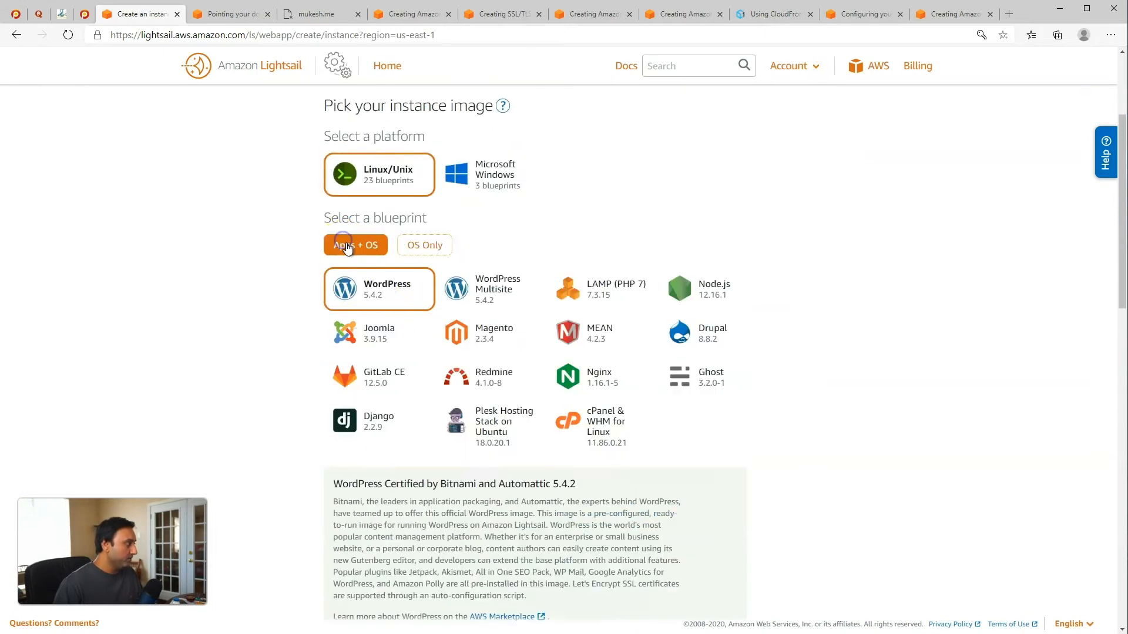
scroll(down, 3)
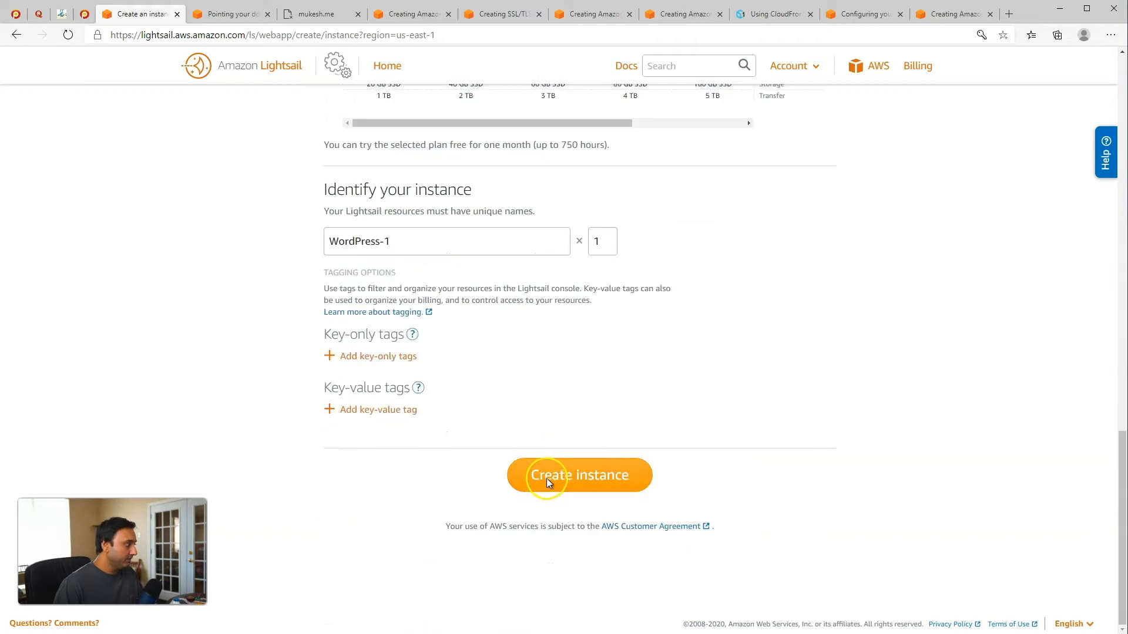
click(579, 475)
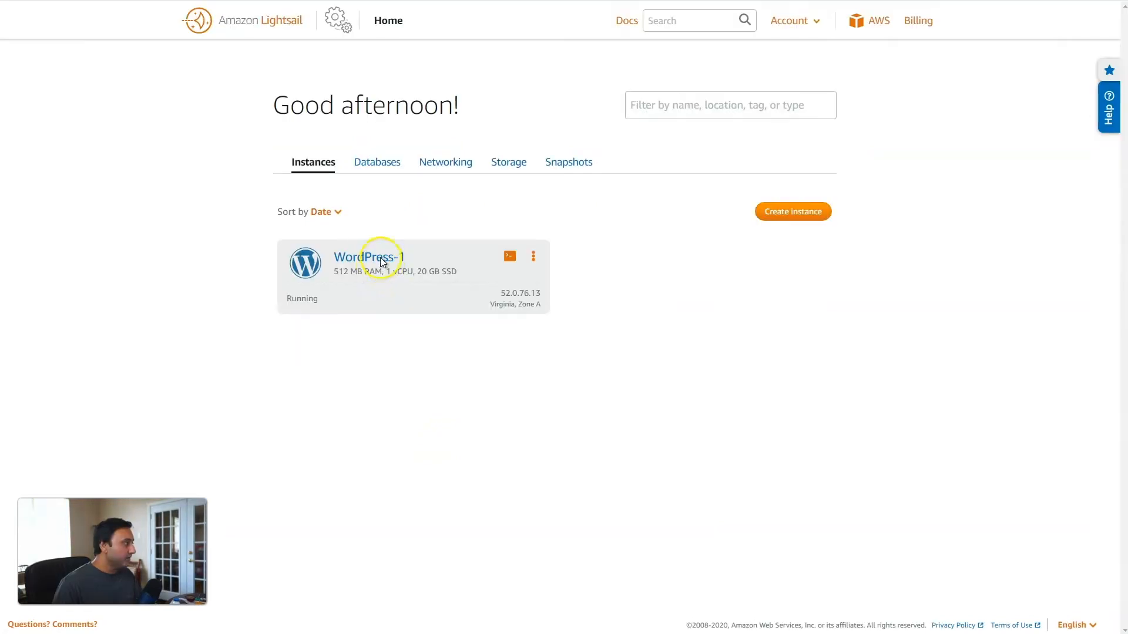
Create static IP StaticIp-1 (34.234.44.193) and attach it to WordPress-1.
click(368, 257)
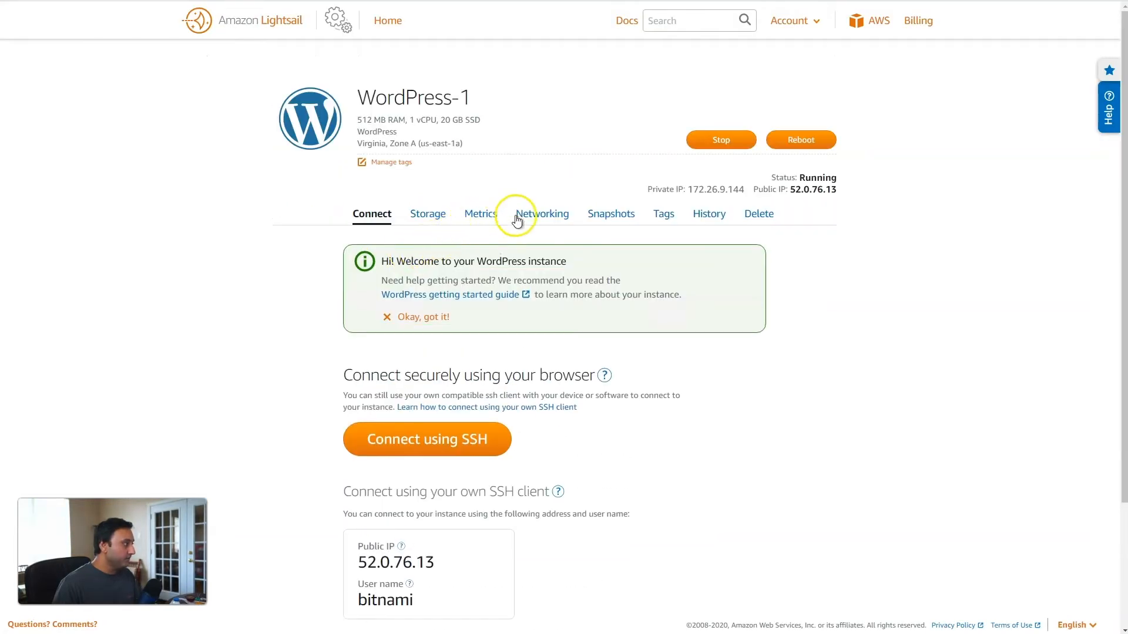
click(543, 214)
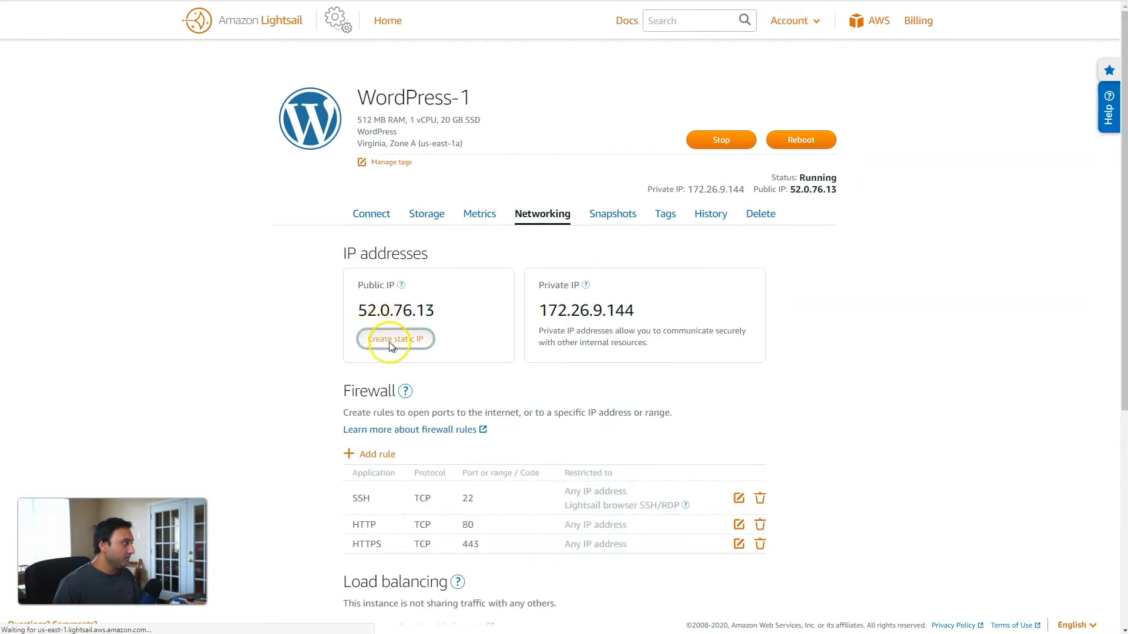
click(395, 338)
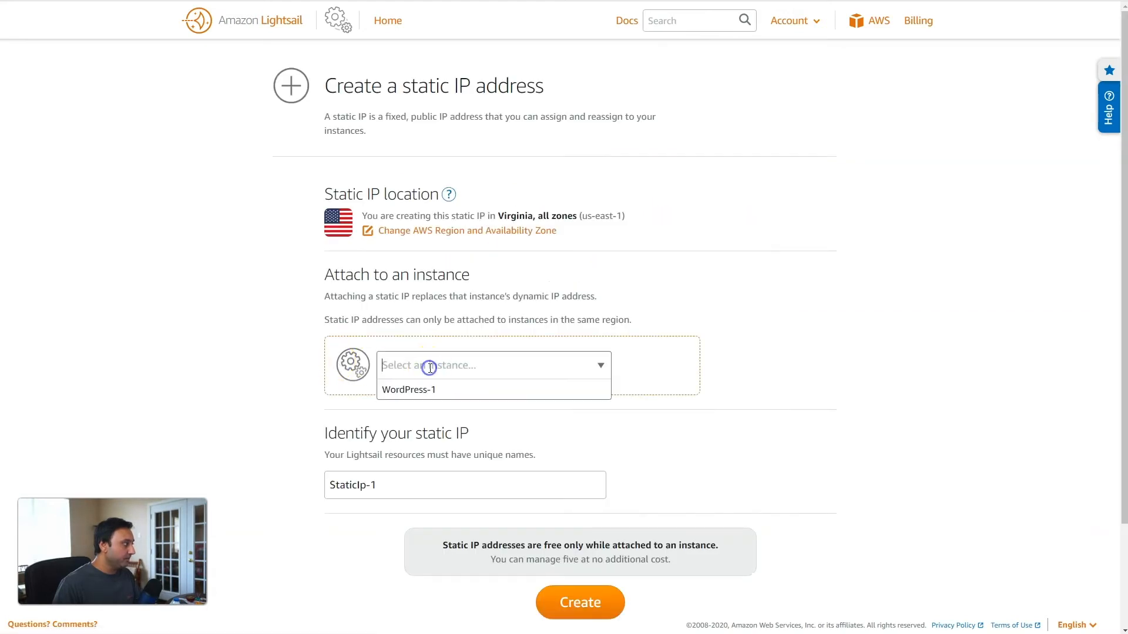
click(579, 601)
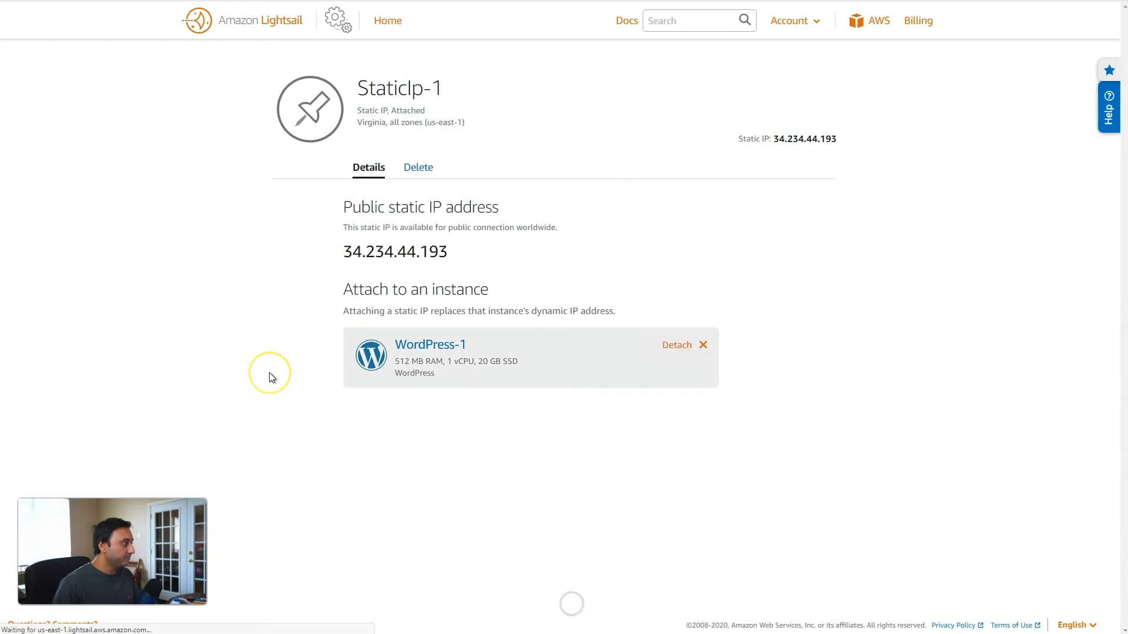
Verify the static IP on WordPress-1's details and return to the home dashboard.
click(387, 20)
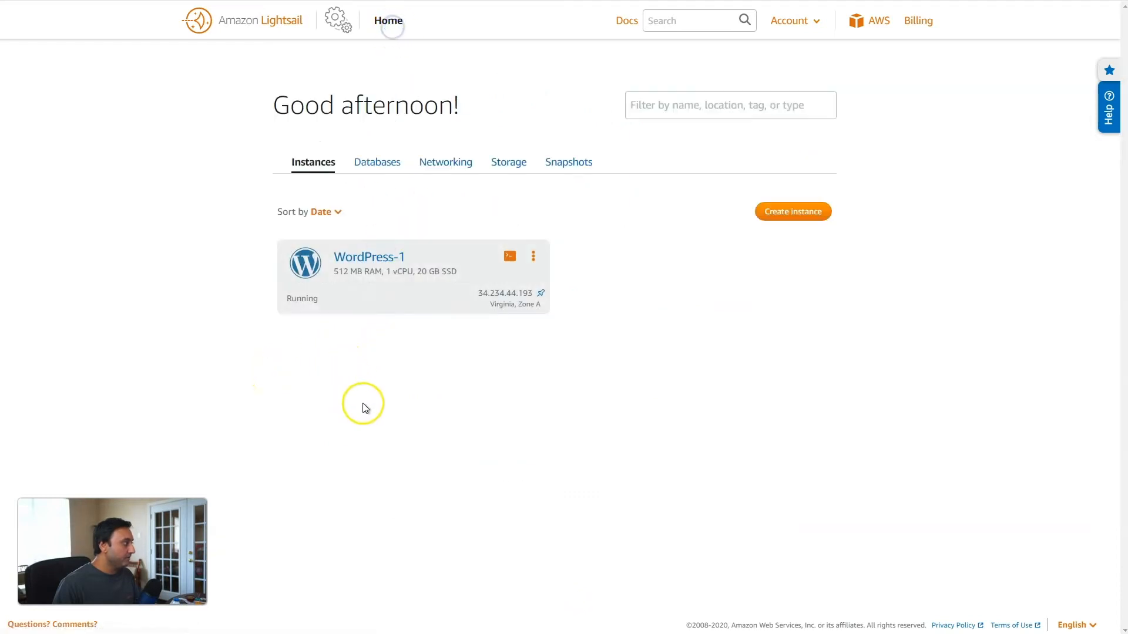
double_click(368, 257)
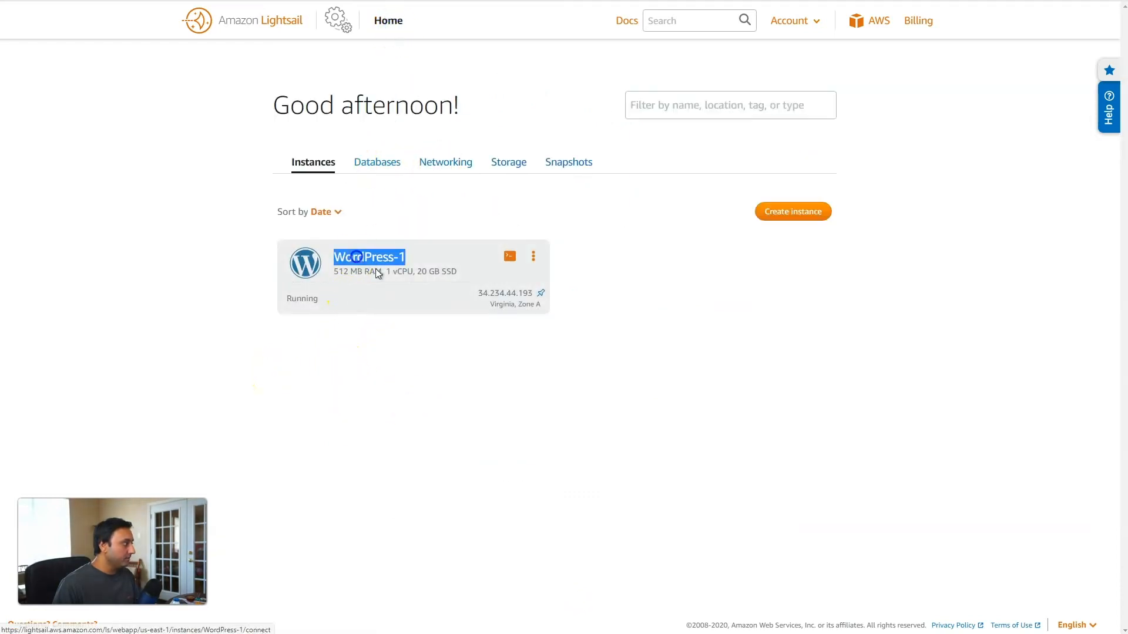
click(367, 258)
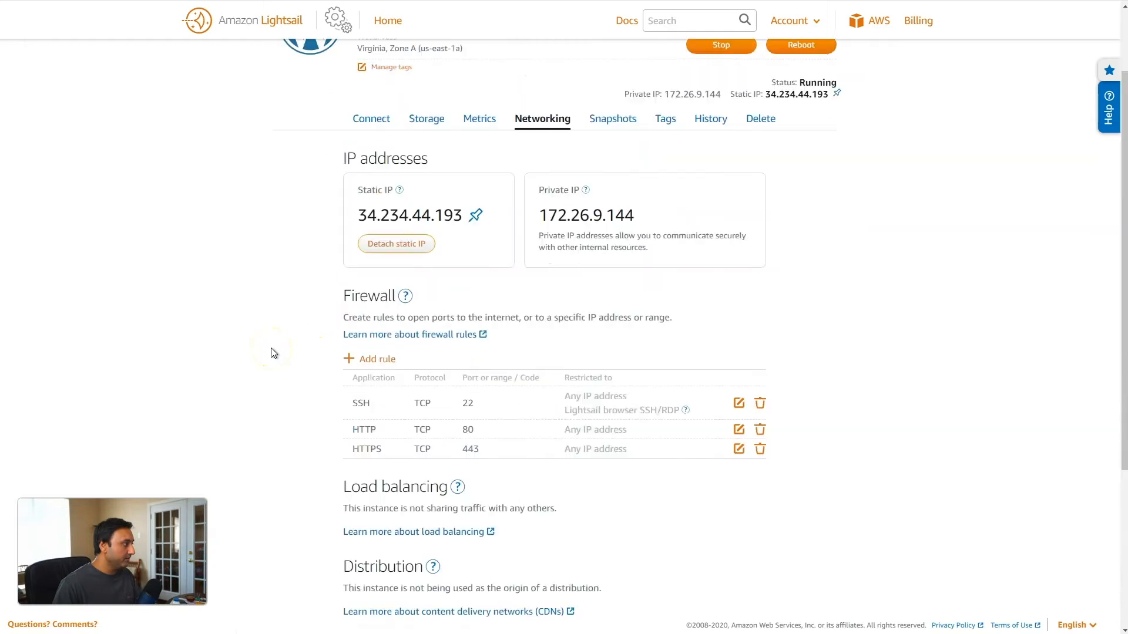
click(371, 117)
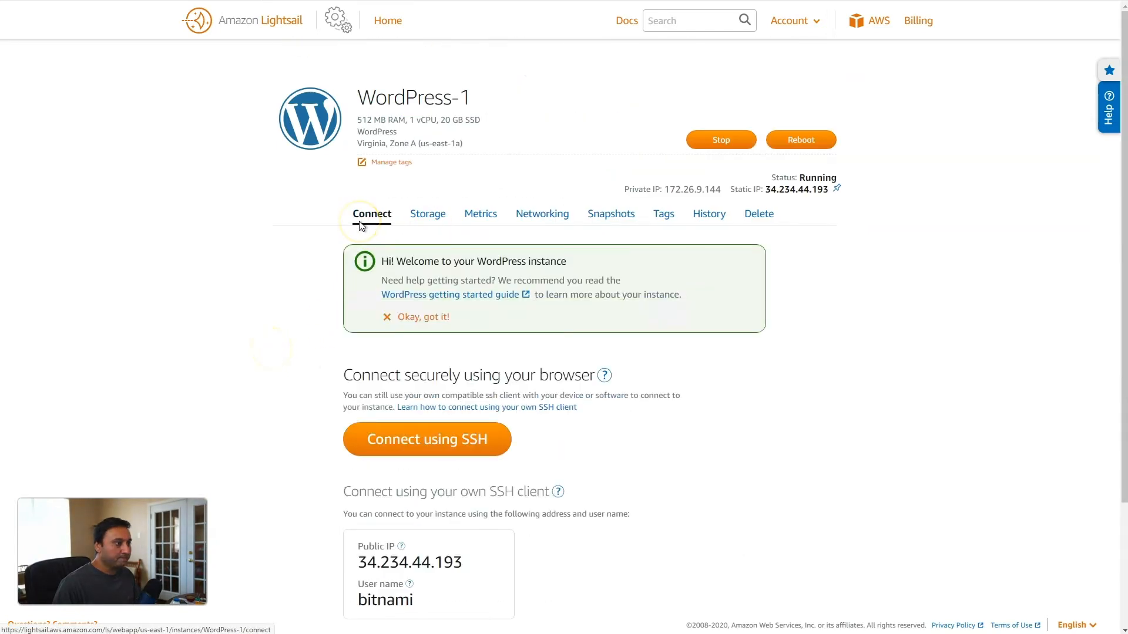
mouse_move(386, 20)
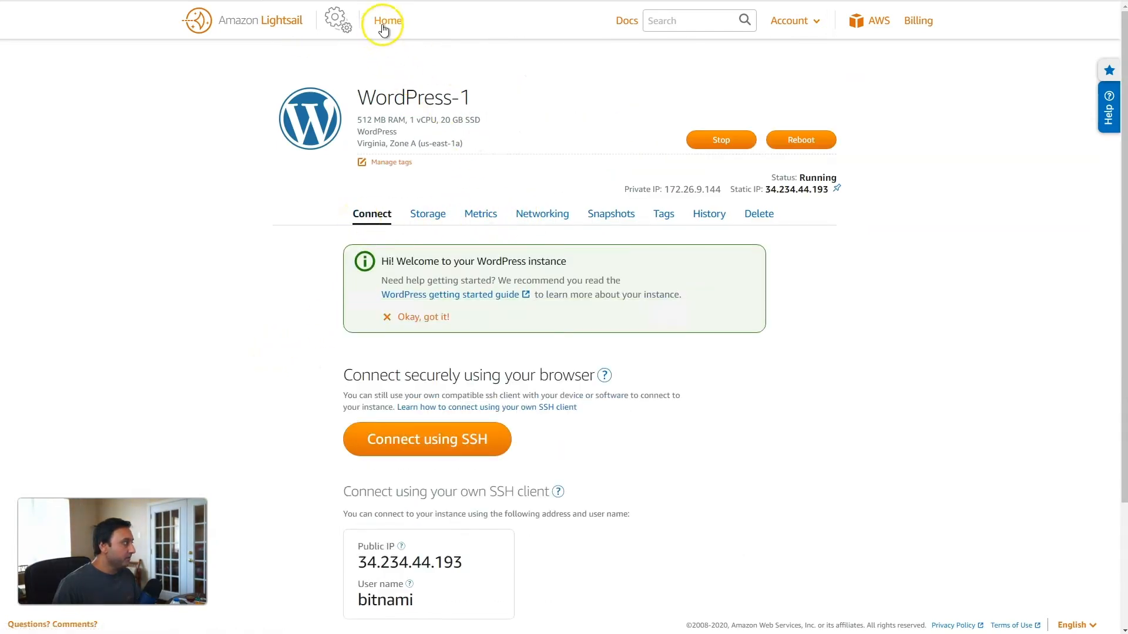
mouse_move(374, 52)
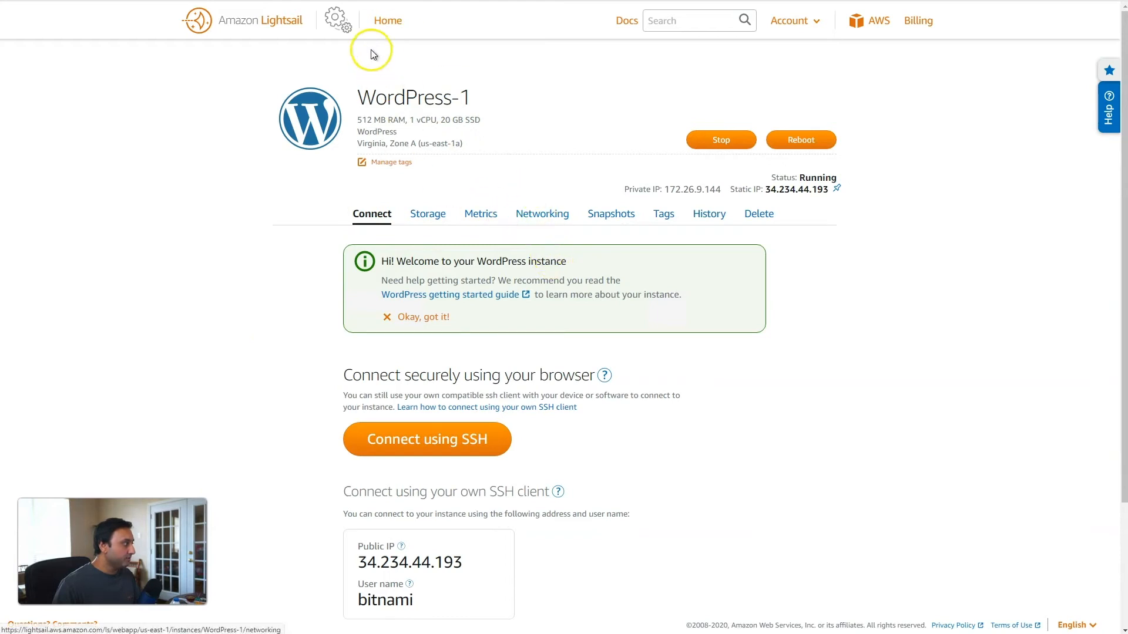
click(387, 20)
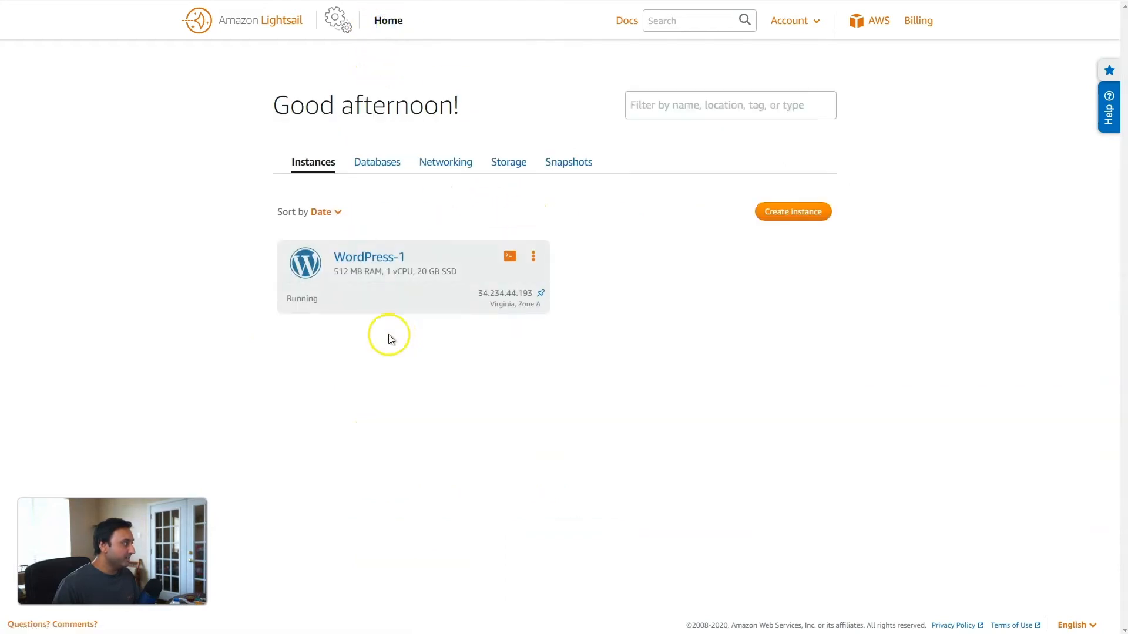
Start a new distribution in Networking with WordPress-1 (StaticIp-1) as its origin.
click(444, 162)
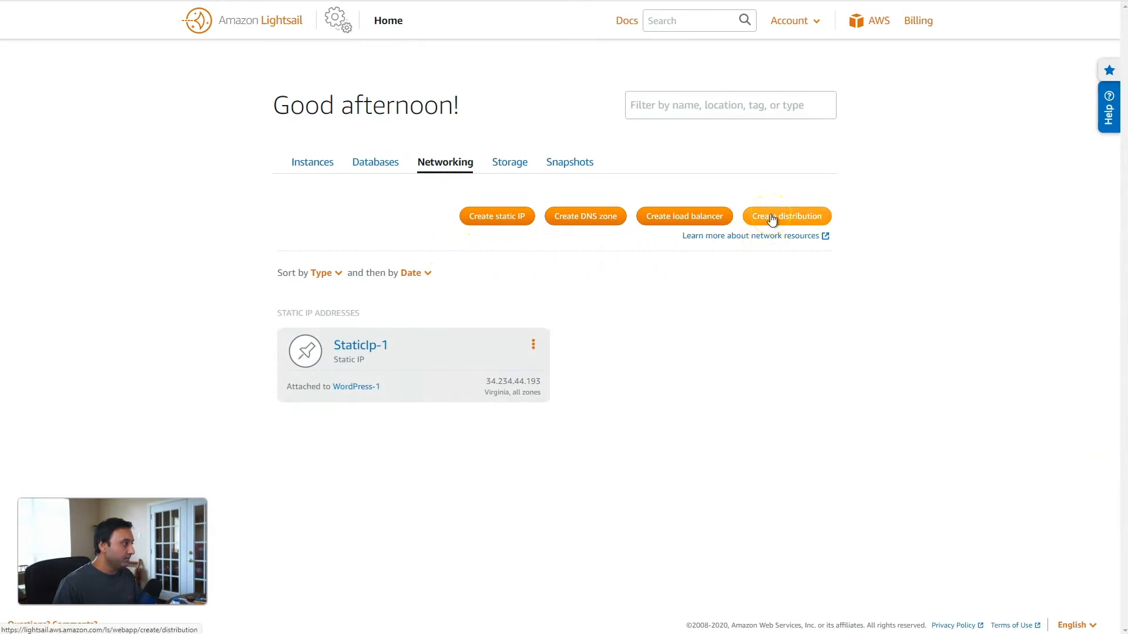
click(786, 216)
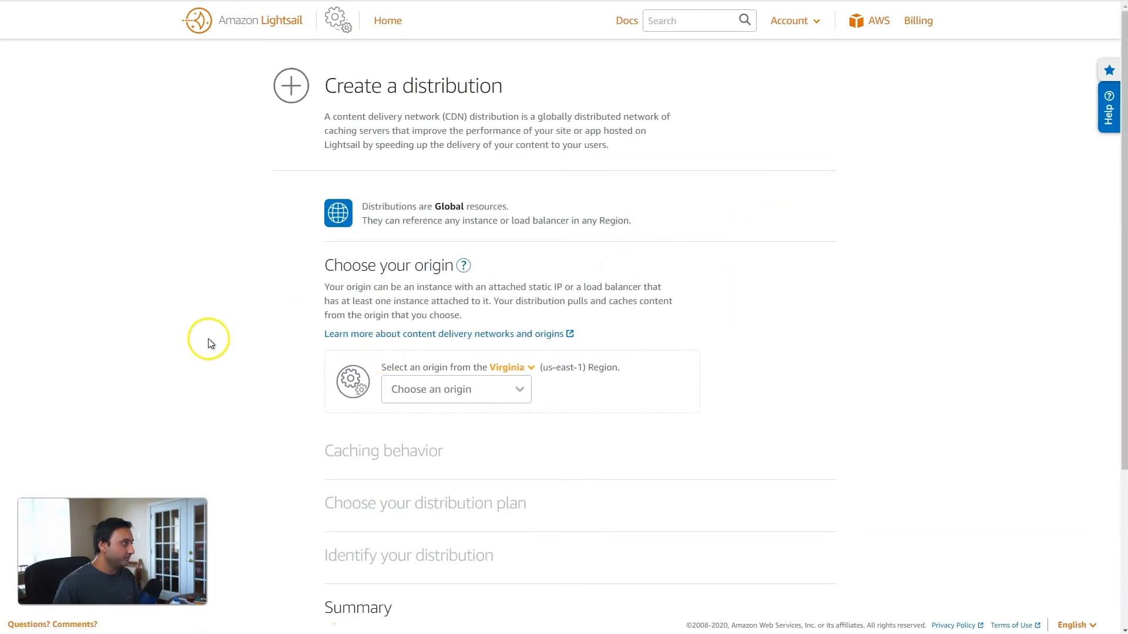
mouse_move(252, 339)
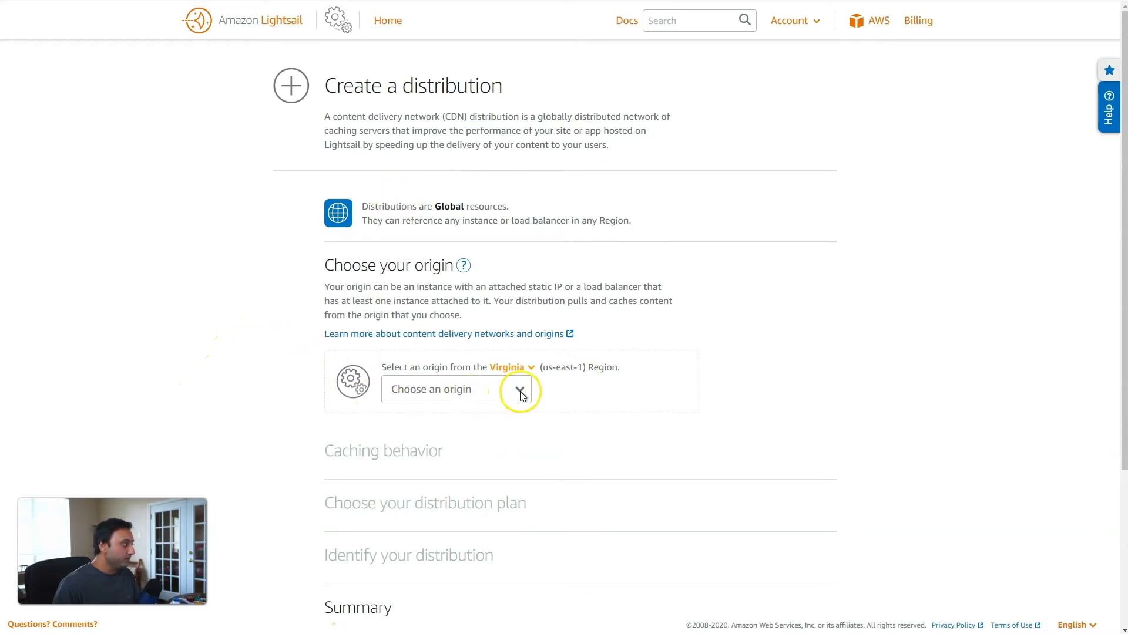
click(519, 389)
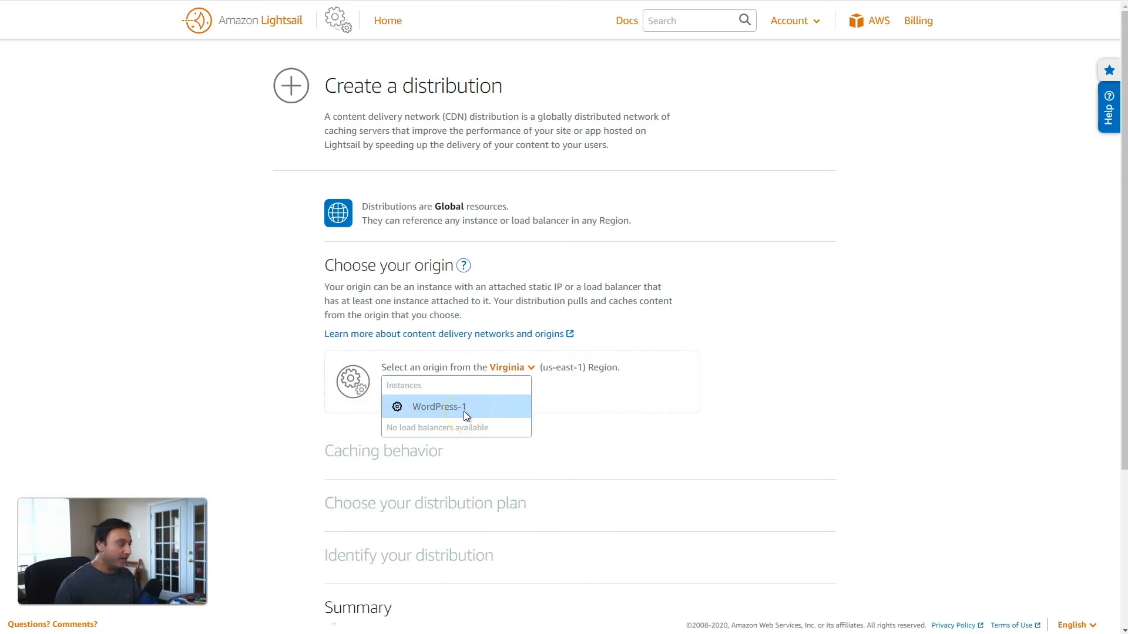
mouse_move(438, 438)
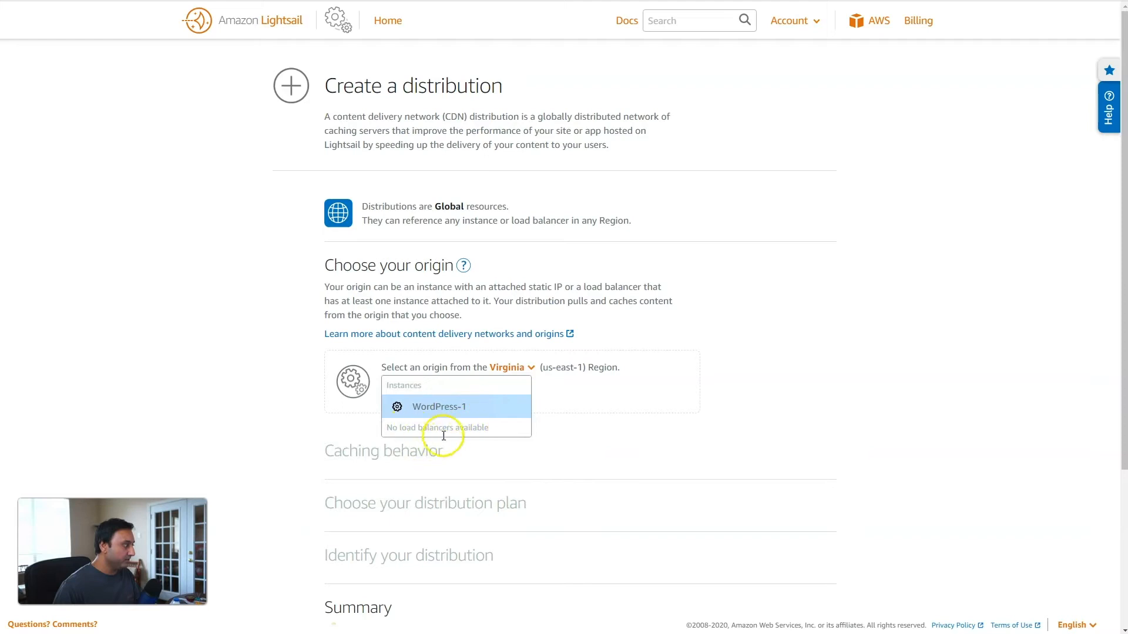
mouse_move(441, 437)
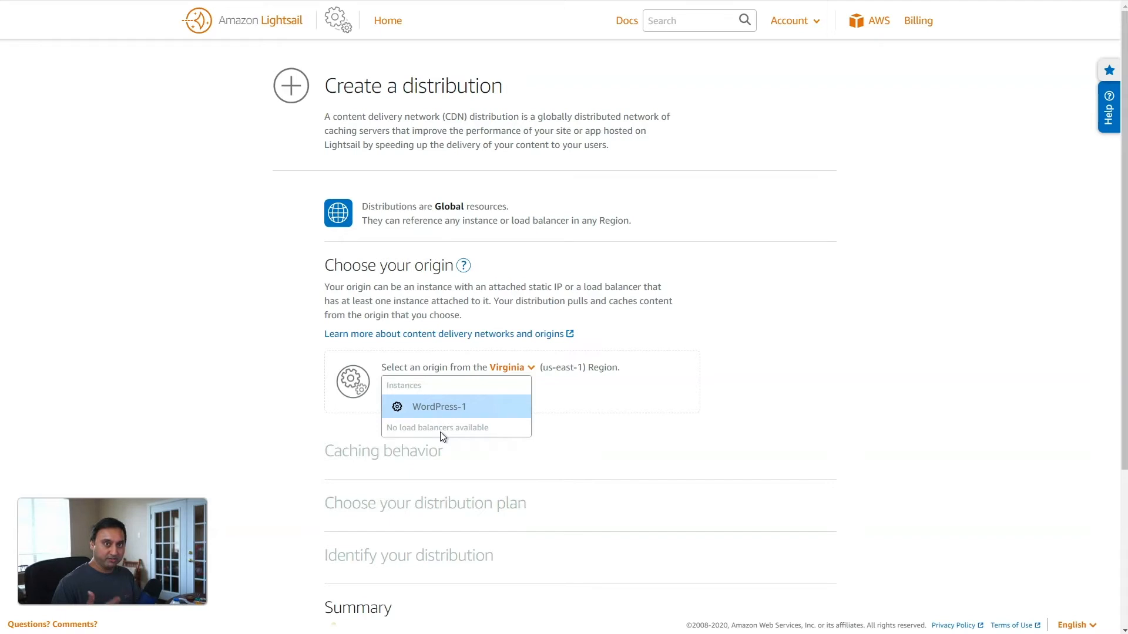
mouse_move(437, 419)
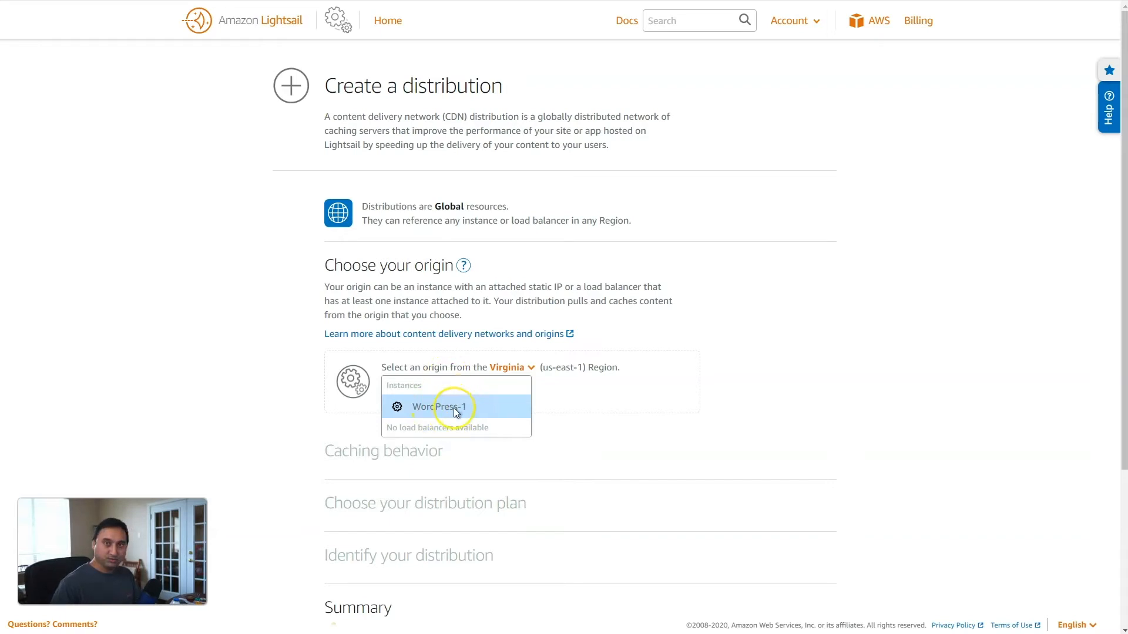
click(443, 406)
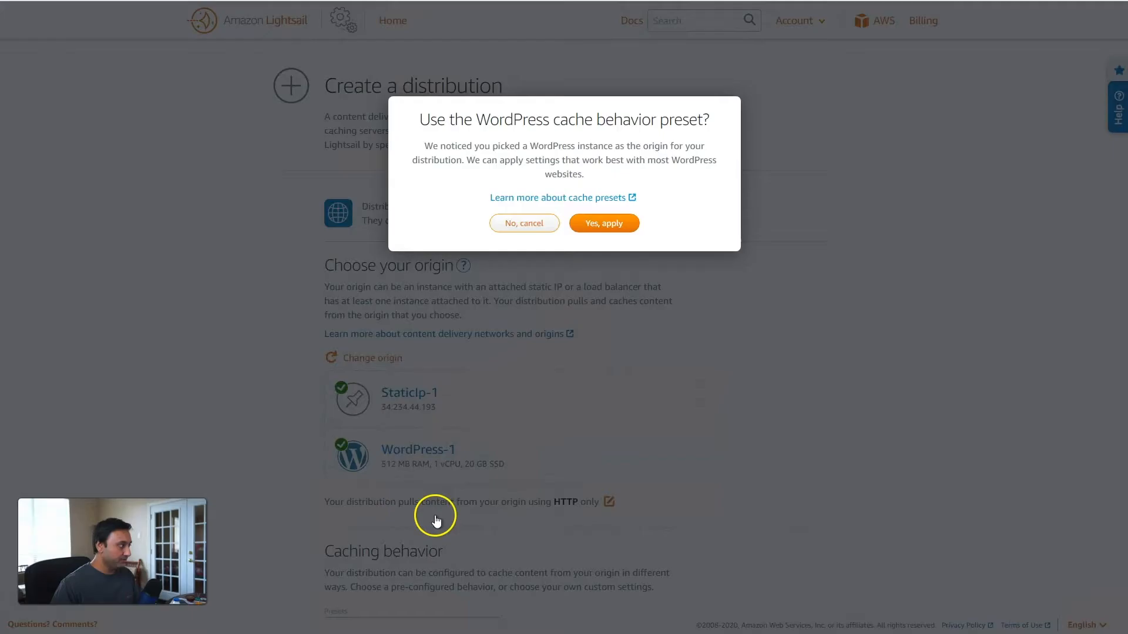
mouse_move(467, 141)
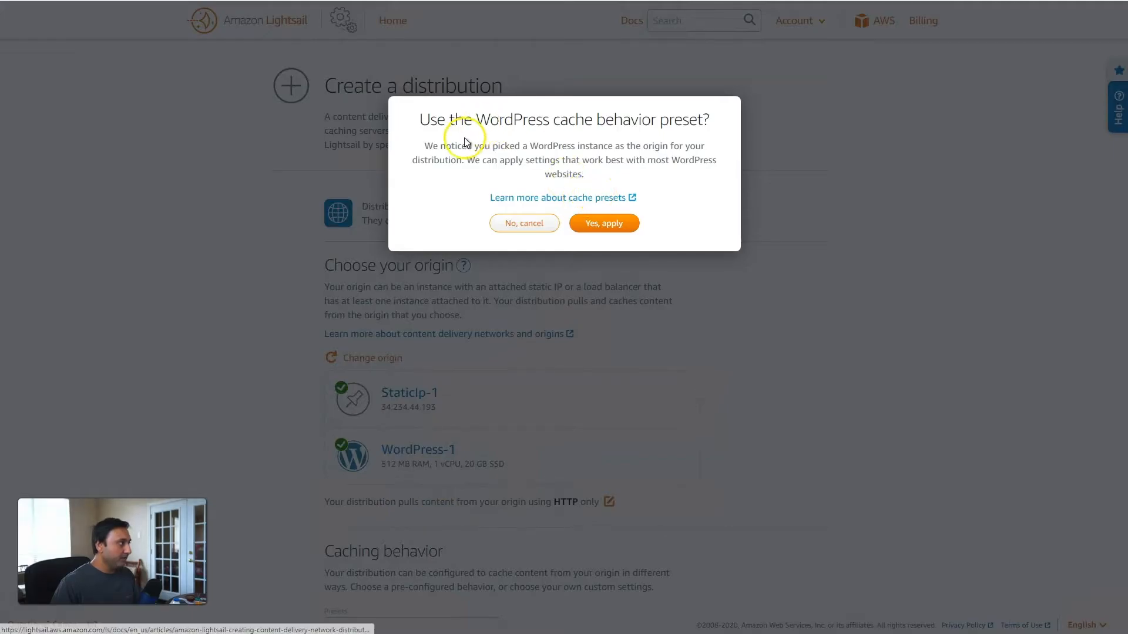
mouse_move(467, 338)
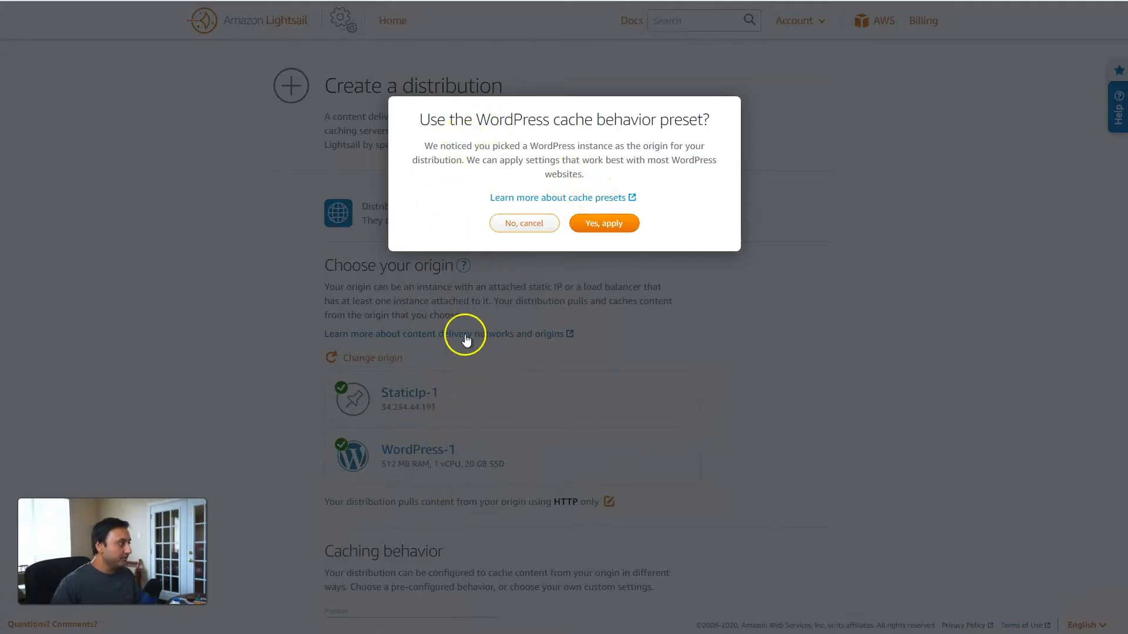
mouse_move(443, 297)
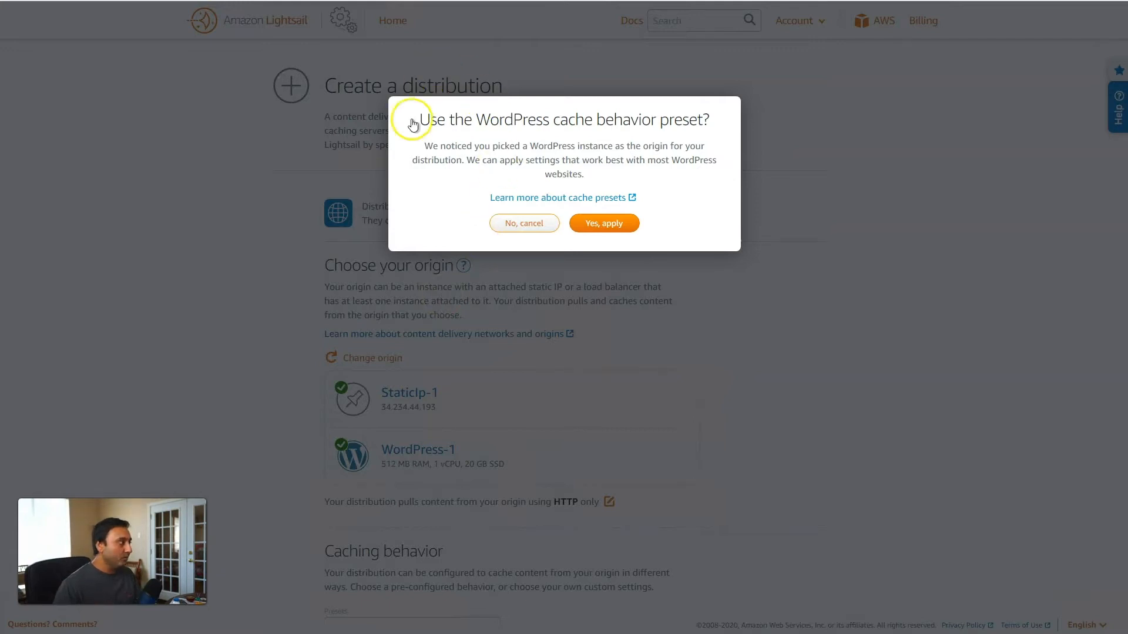
mouse_move(502, 191)
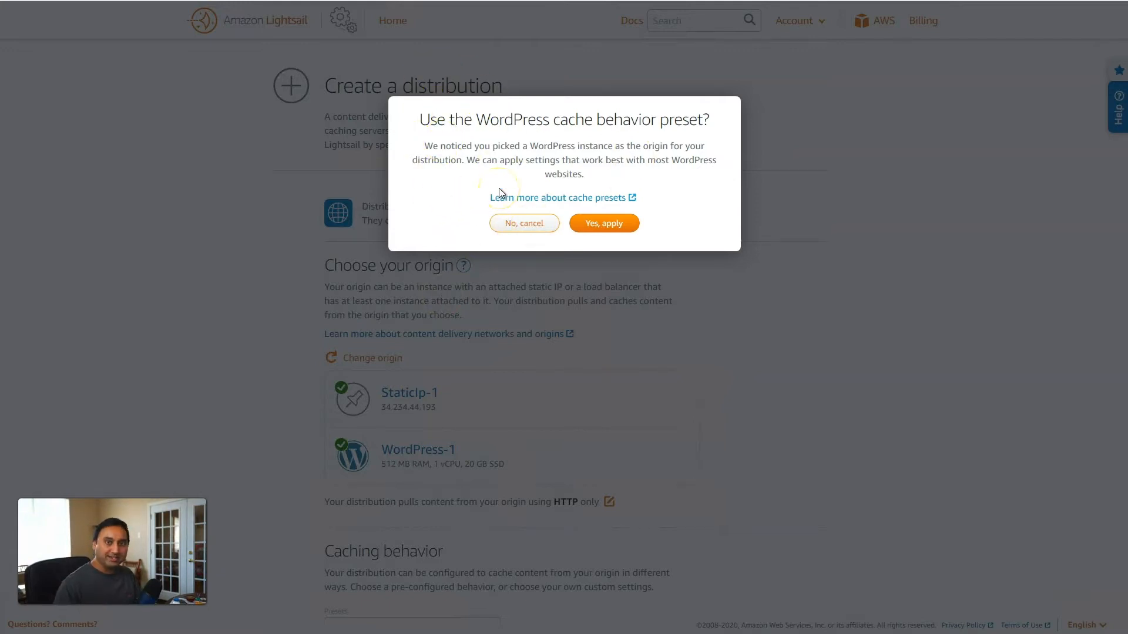
mouse_move(481, 169)
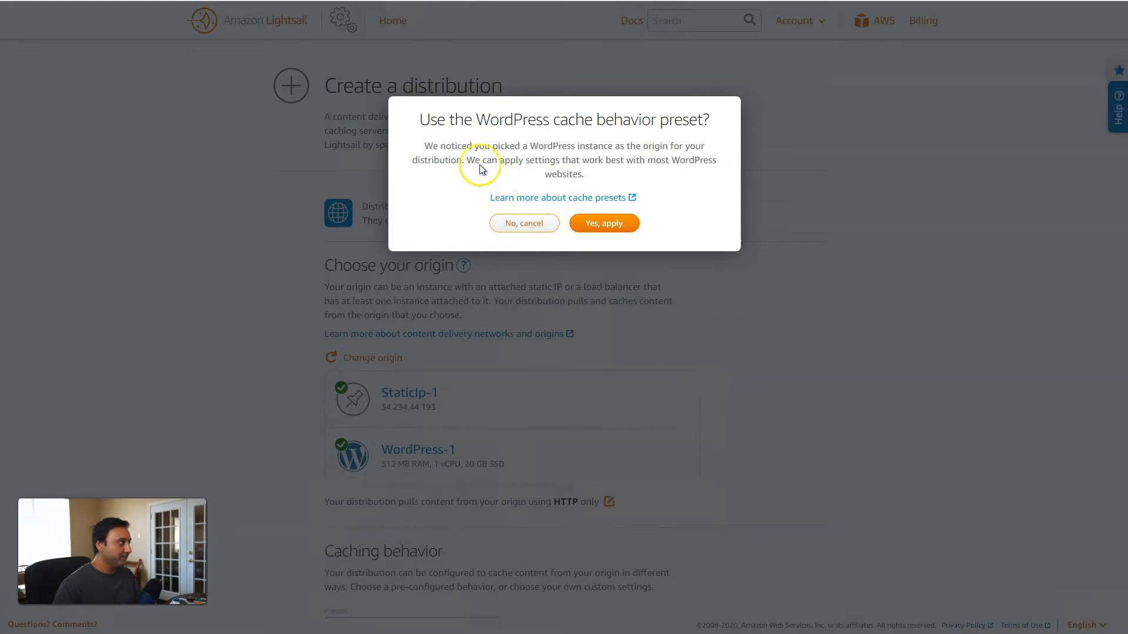
mouse_move(581, 139)
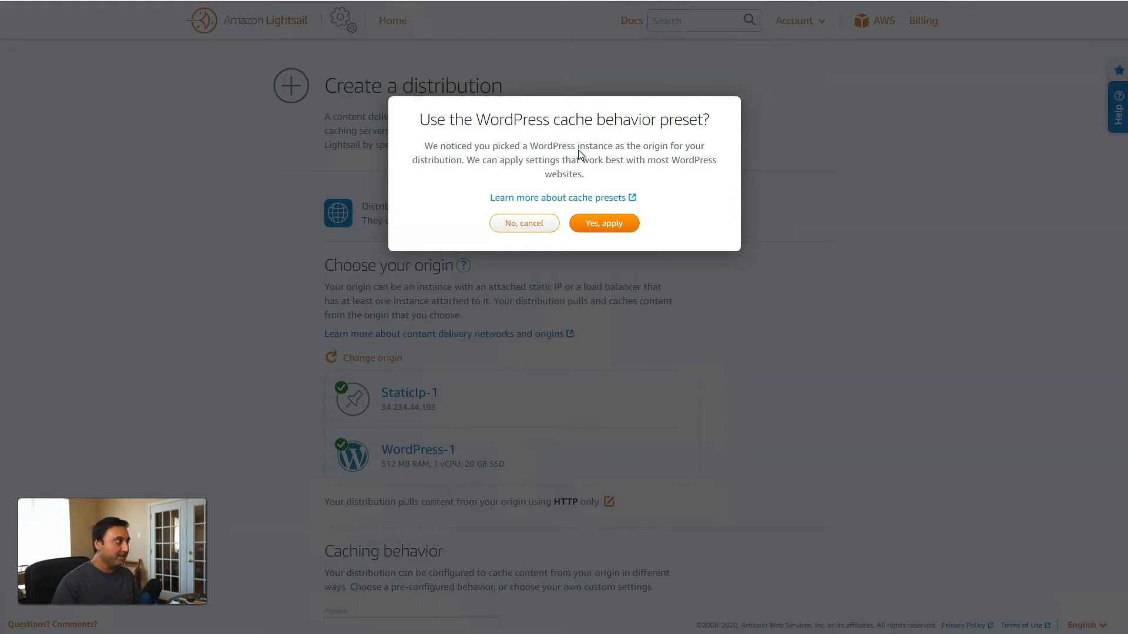
Apply the Best for WordPress preset: cache nothing except wp-includes/* and wp-content/*, and review it.
click(524, 222)
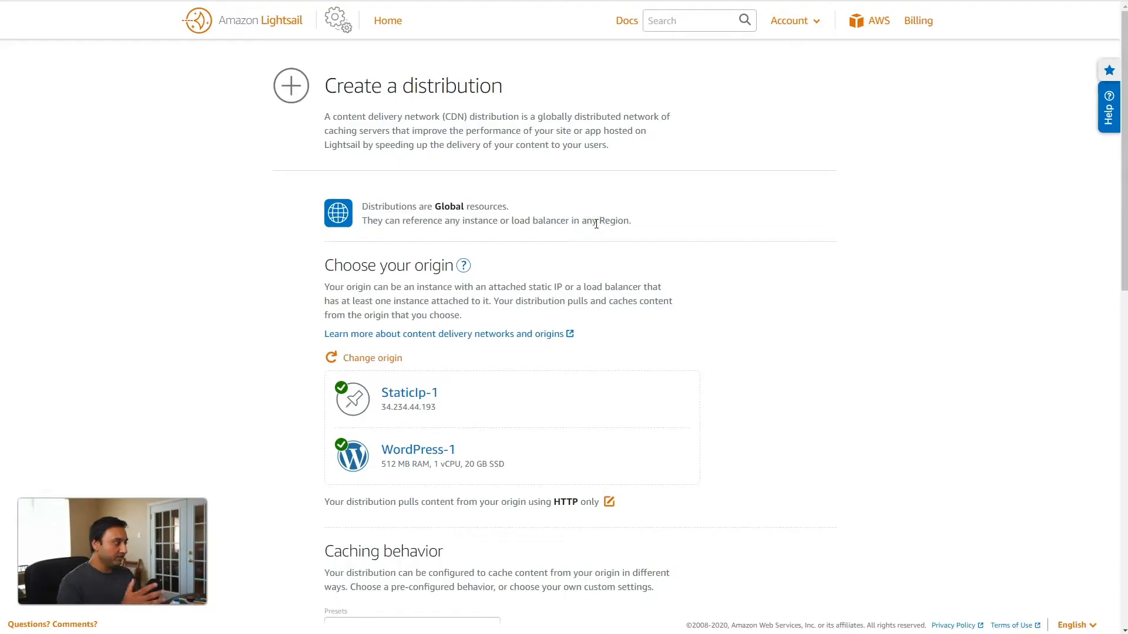
scroll(down, 3)
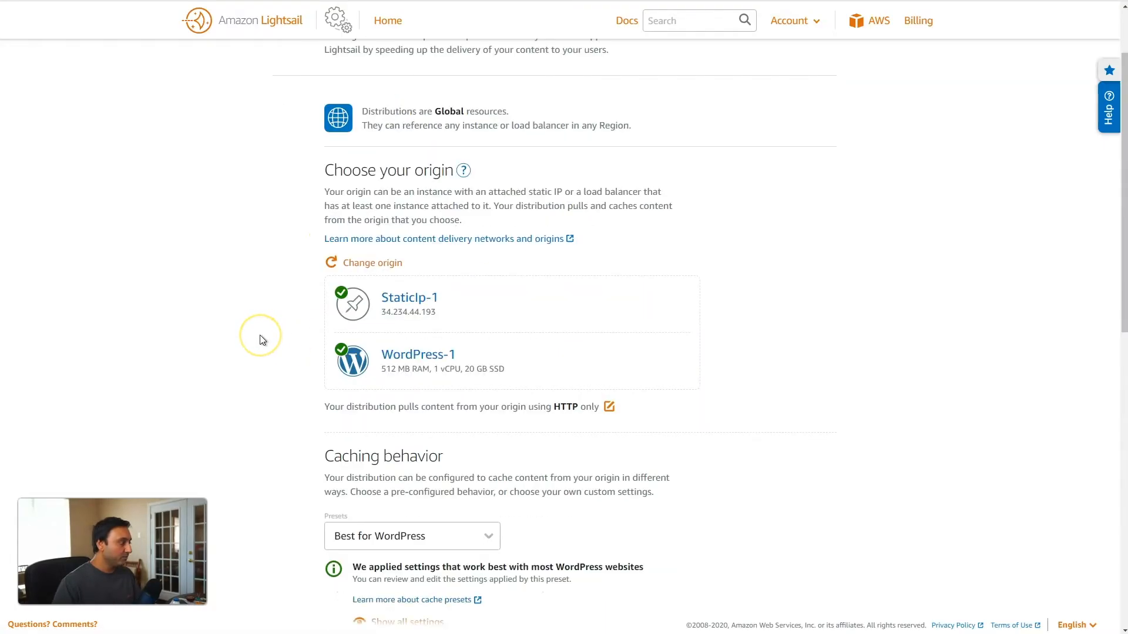
scroll(down, 3)
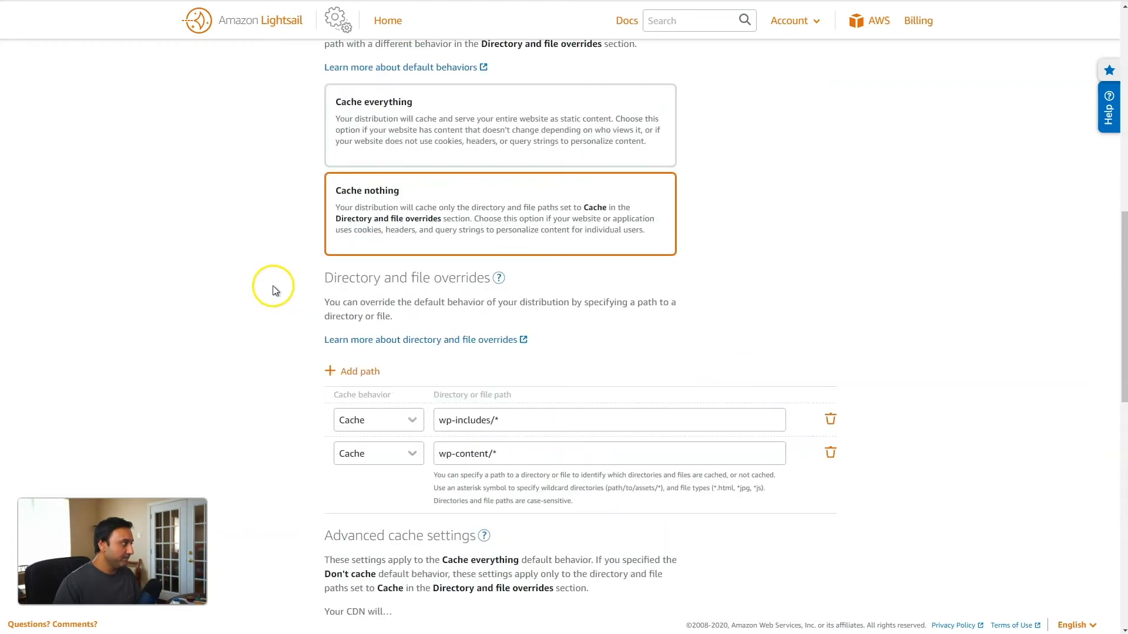
mouse_move(454, 394)
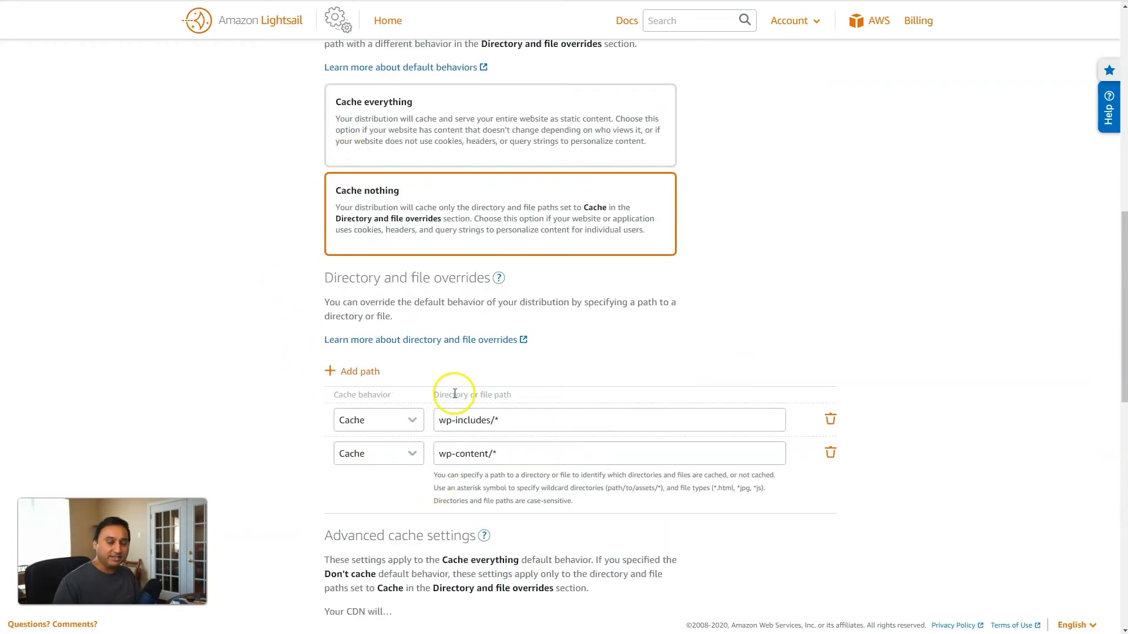
mouse_move(444, 267)
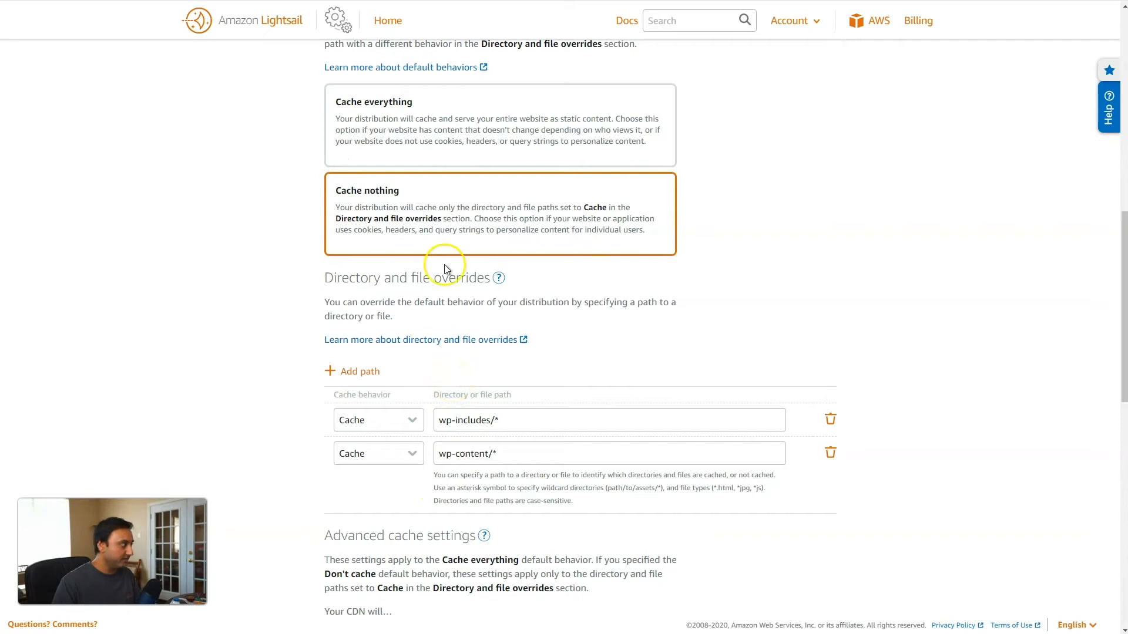
scroll(up, 3)
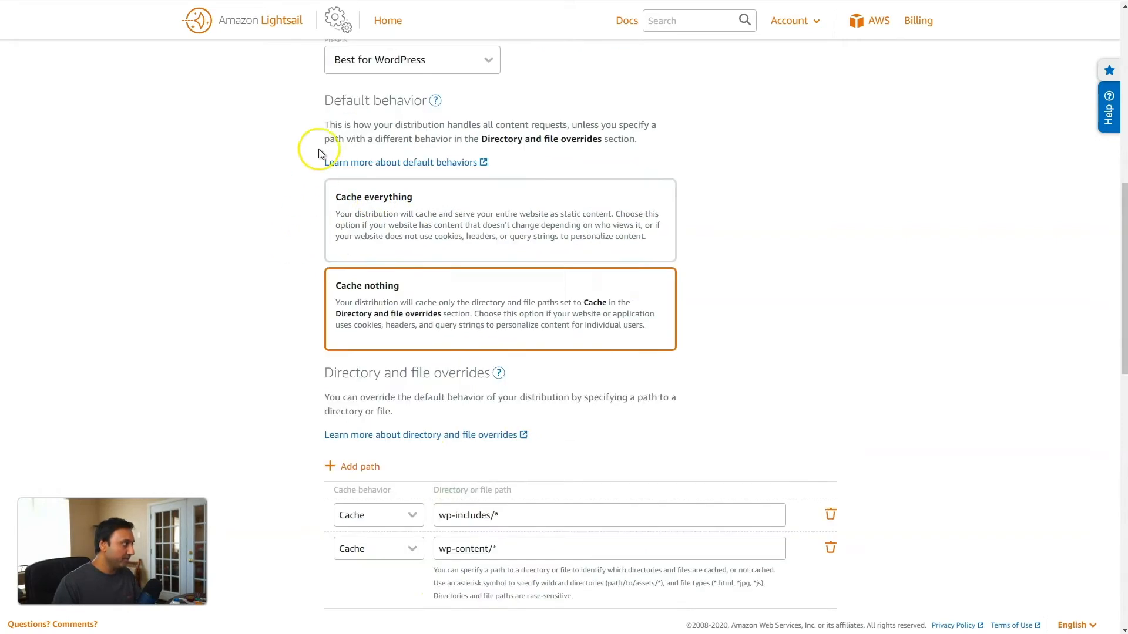
mouse_move(668, 320)
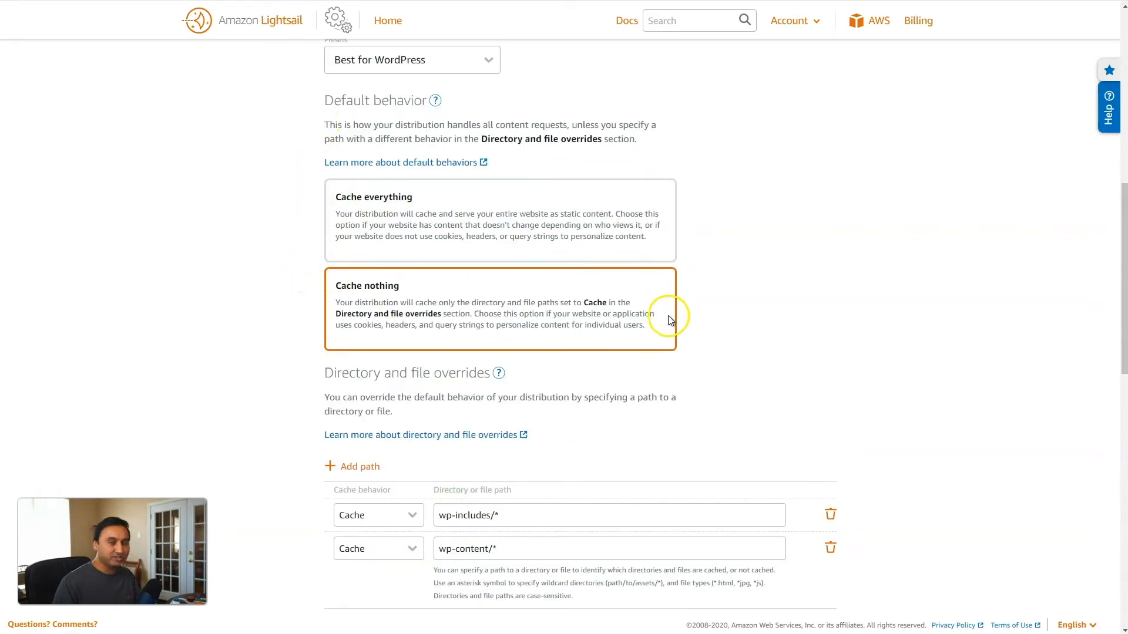
scroll(down, 3)
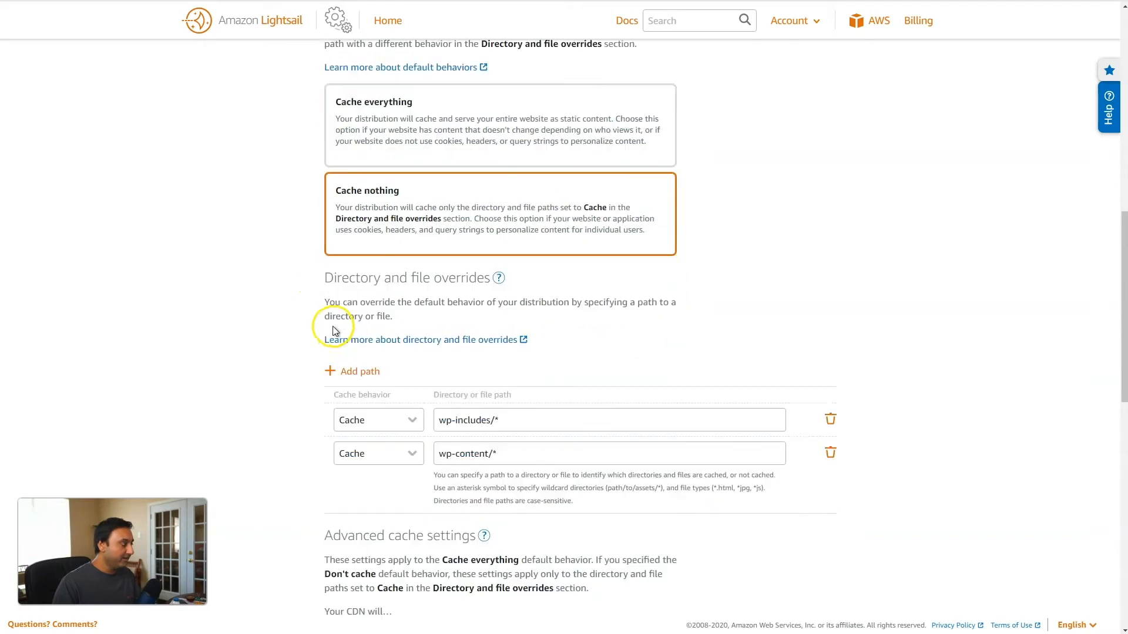
scroll(down, 3)
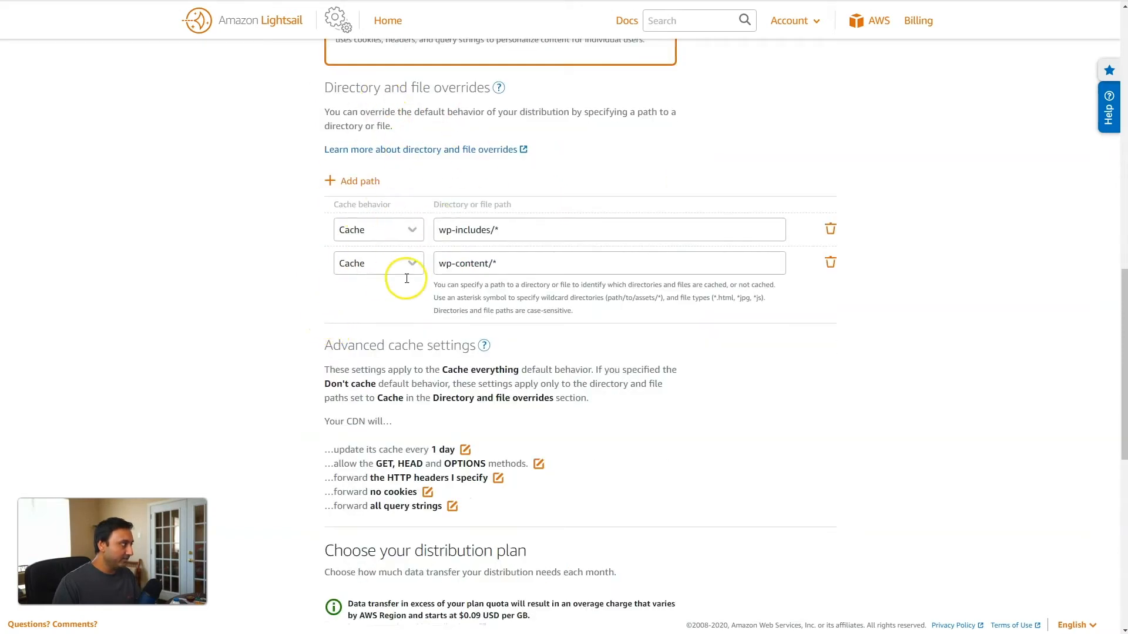
mouse_move(367, 177)
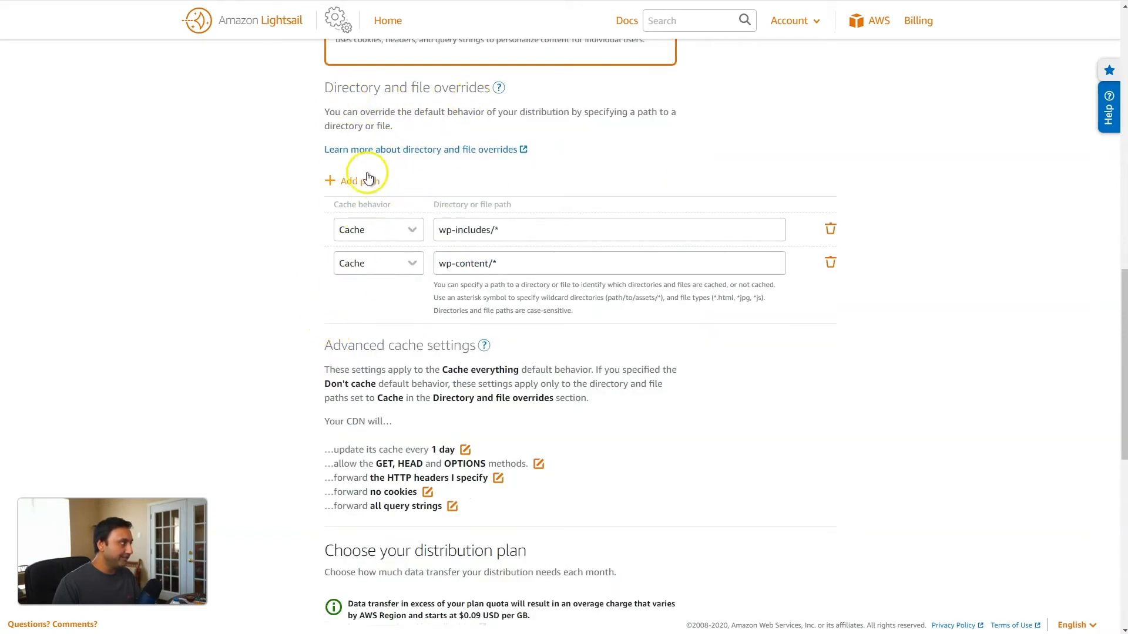
mouse_move(399, 178)
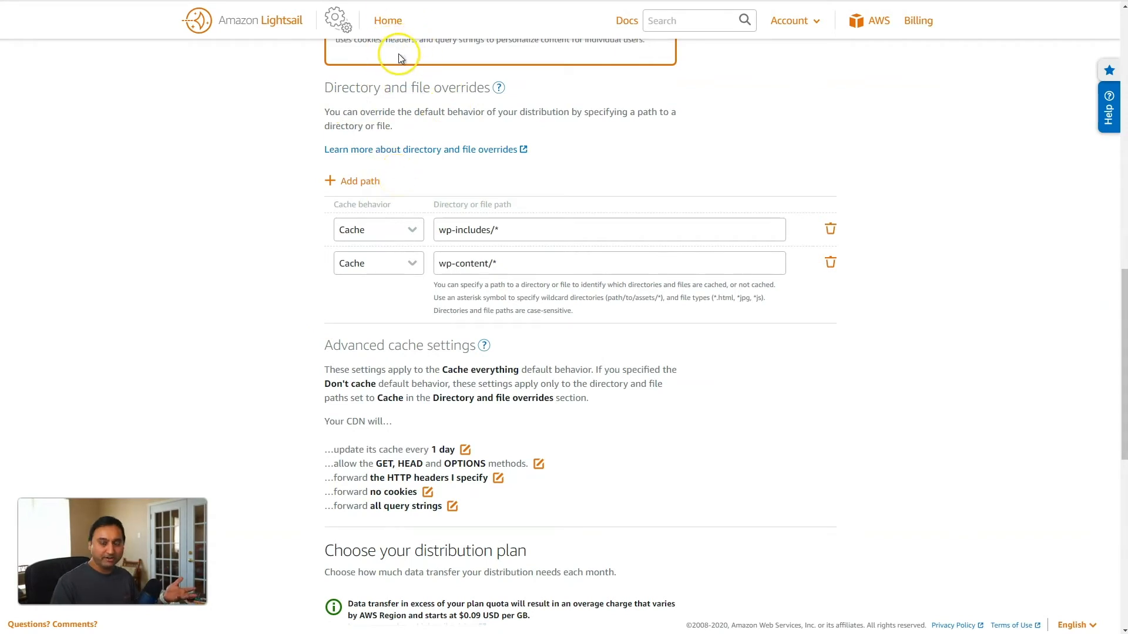
scroll(up, 3)
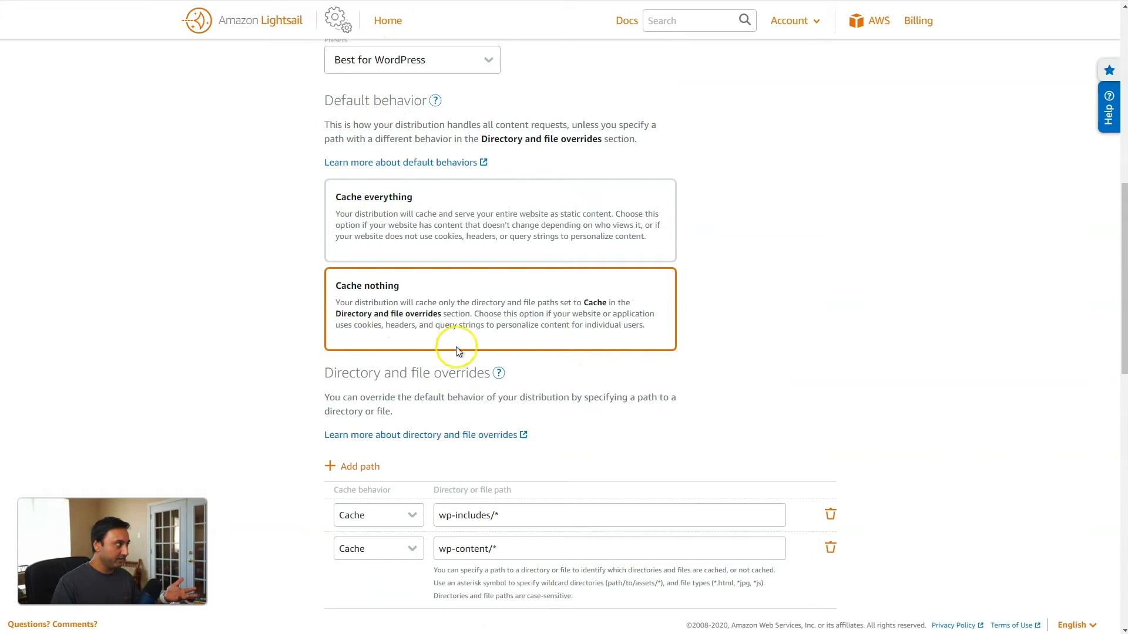
scroll(down, 3)
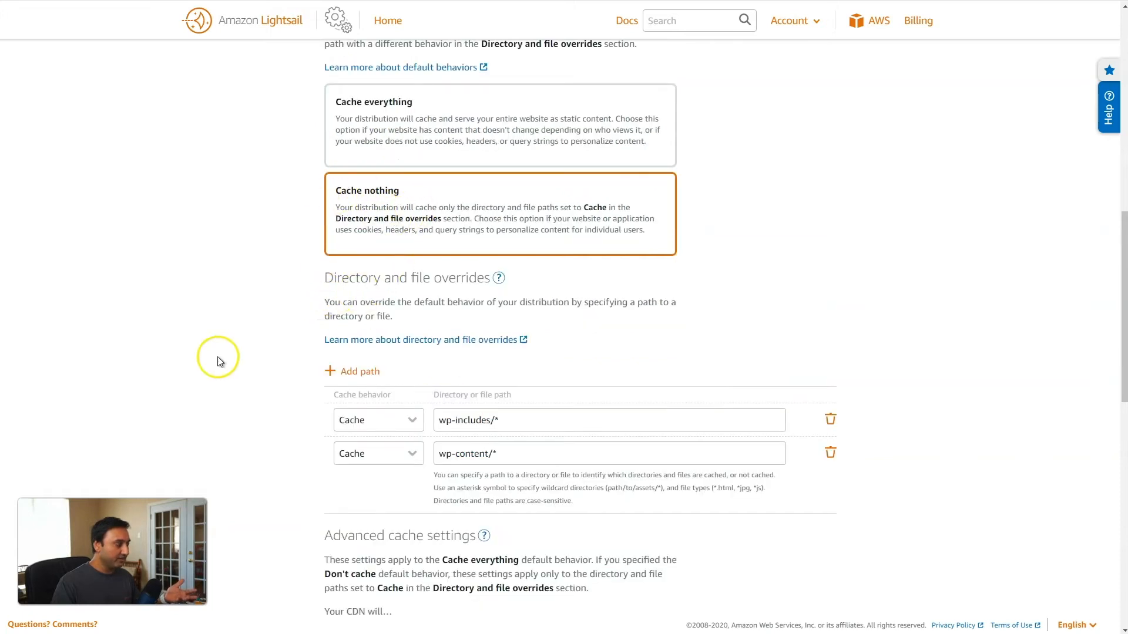
scroll(down, 3)
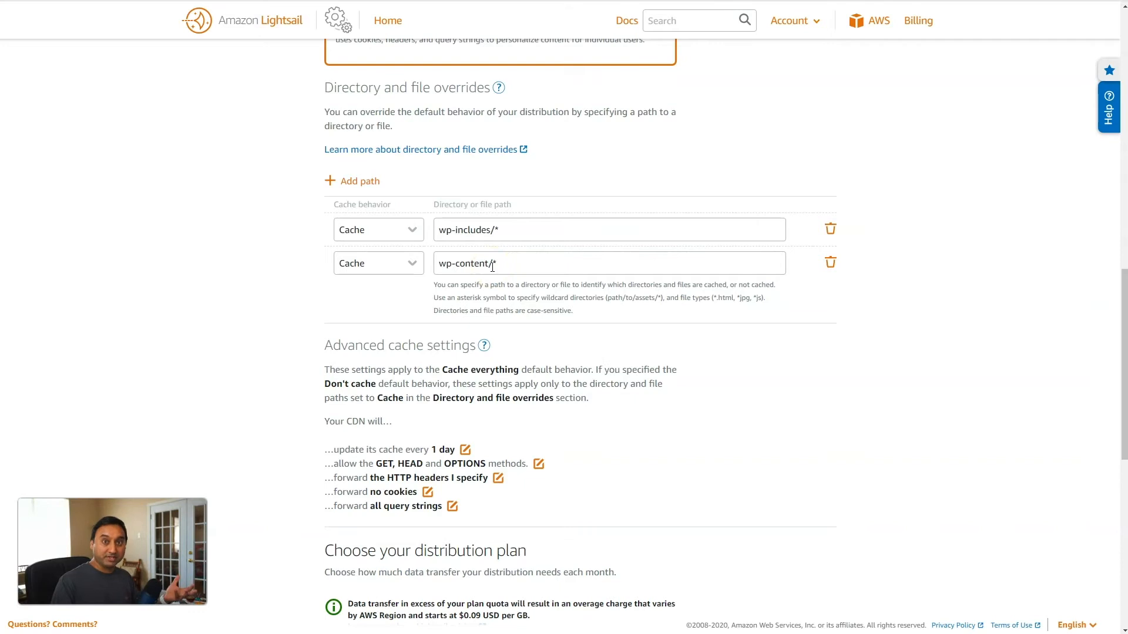
scroll(up, 3)
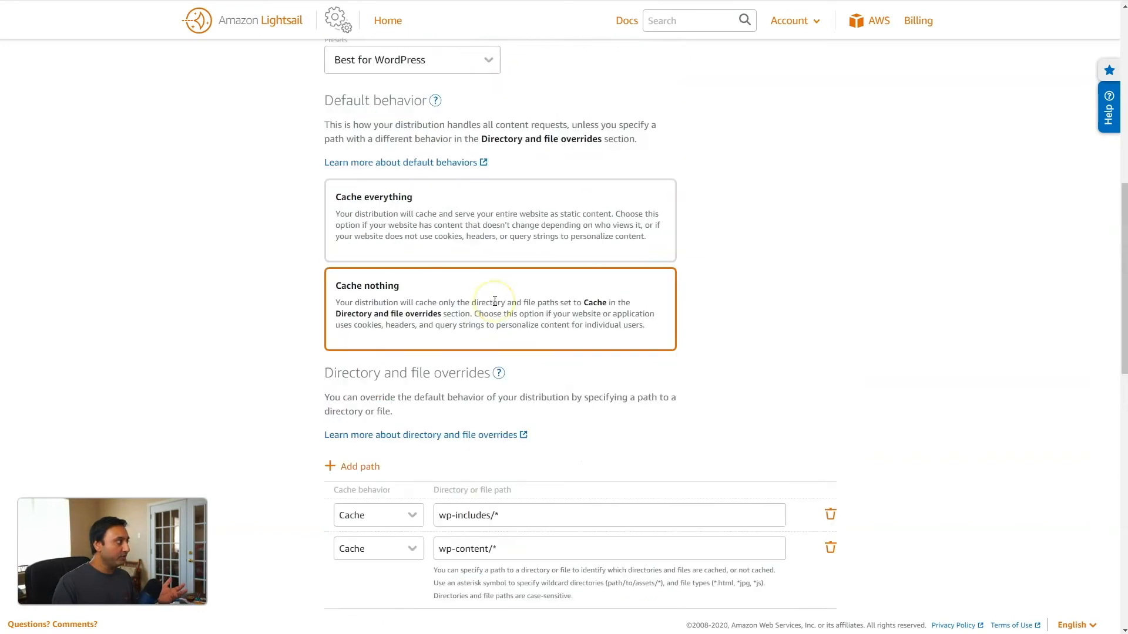
click(413, 60)
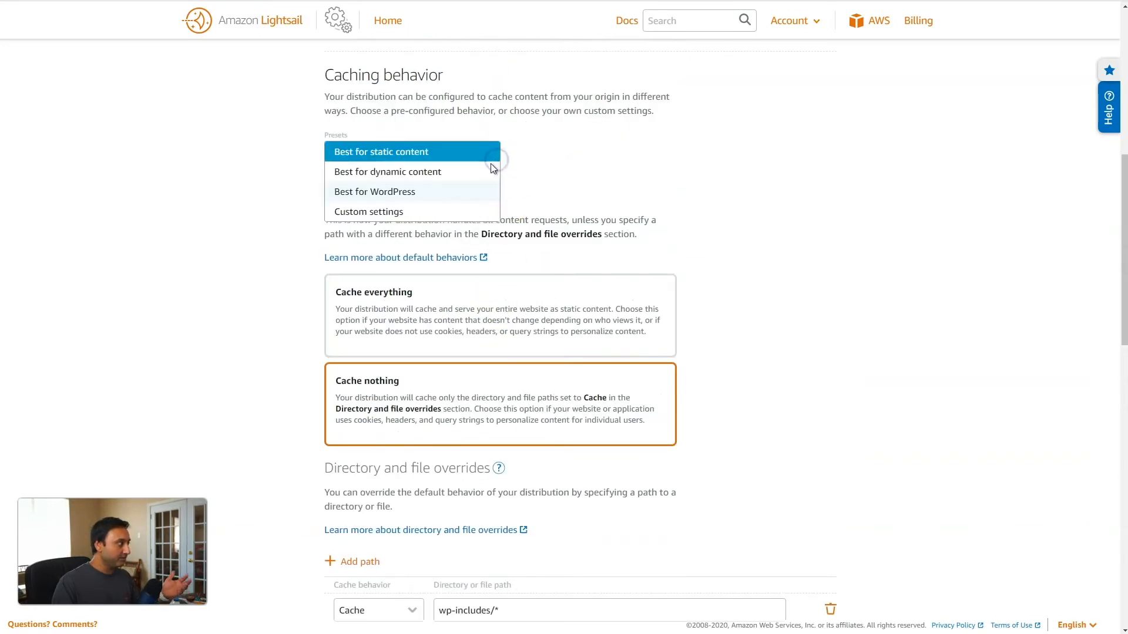
mouse_move(367, 171)
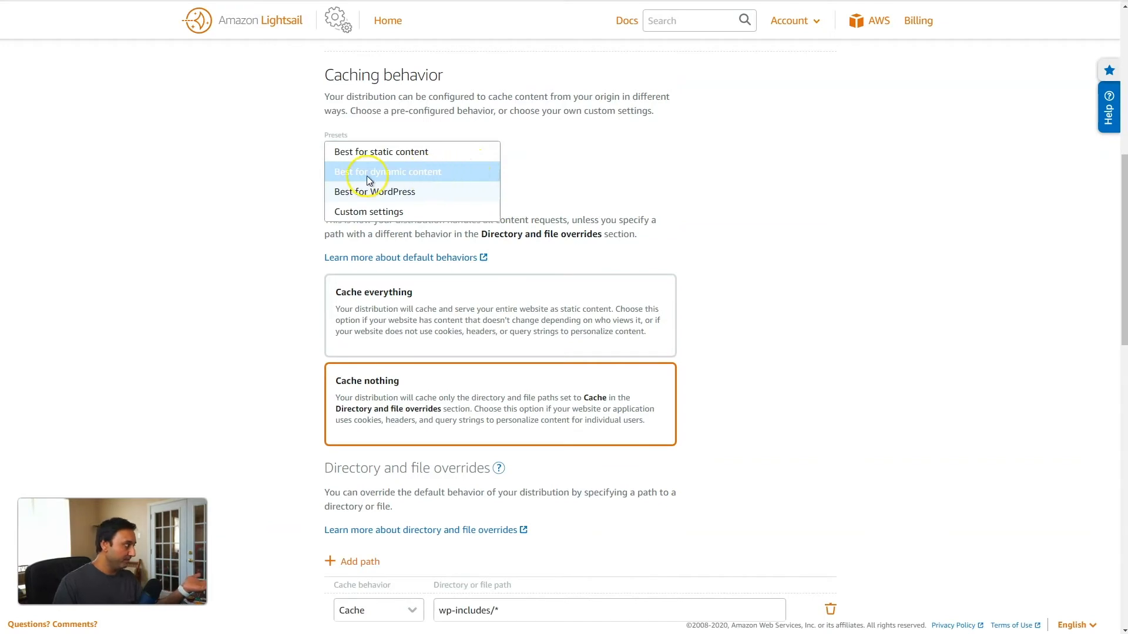
mouse_move(414, 180)
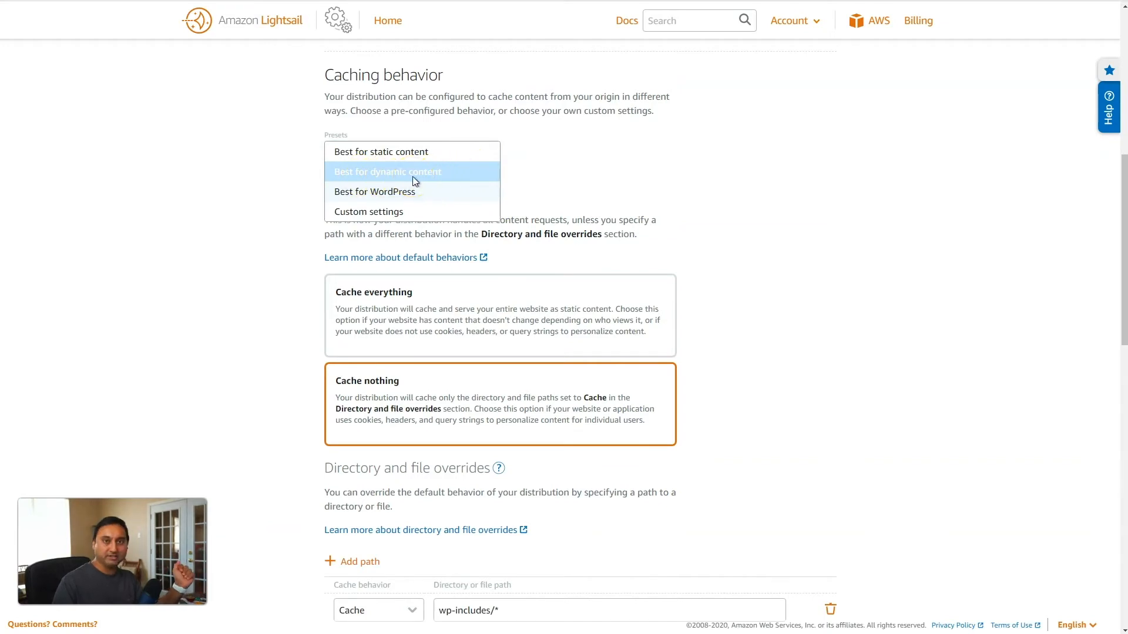
mouse_move(403, 191)
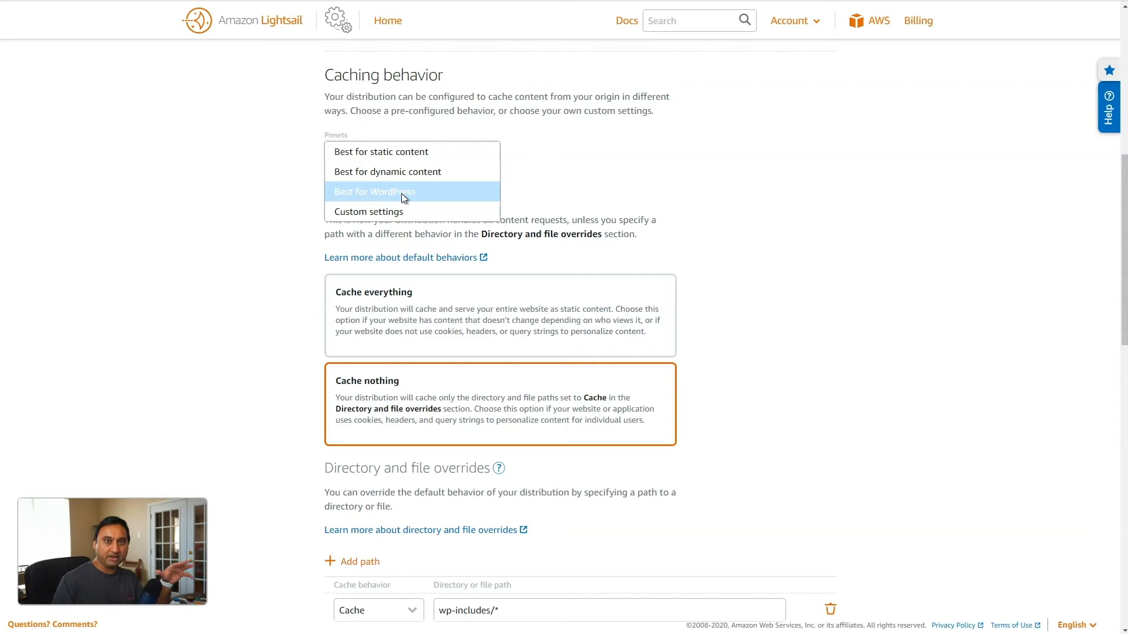
mouse_move(387, 211)
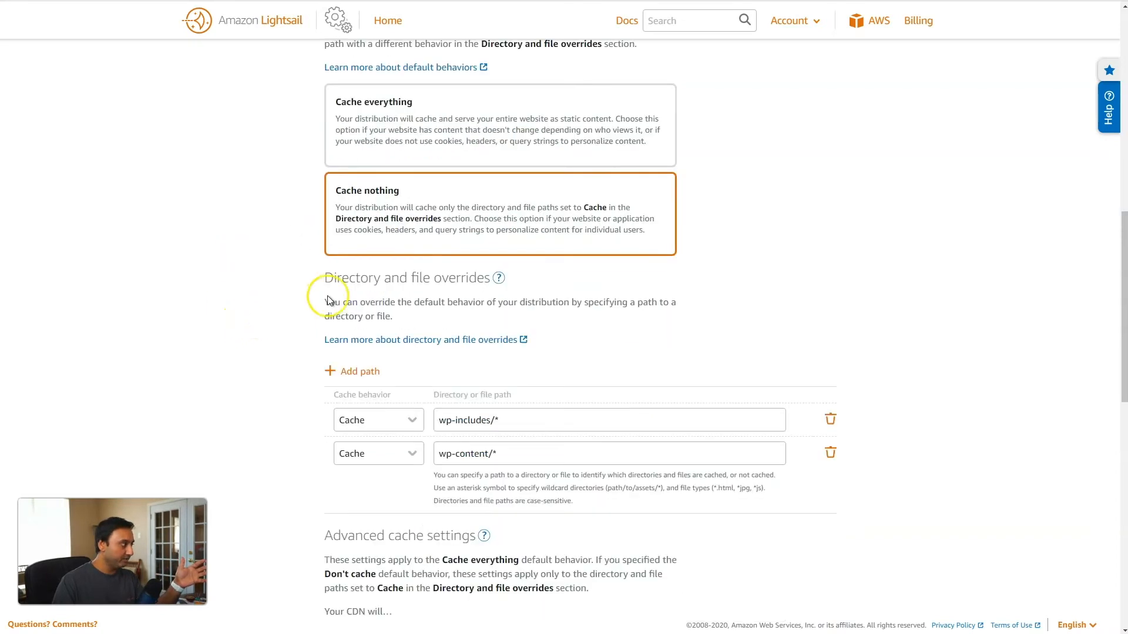
scroll(down, 3)
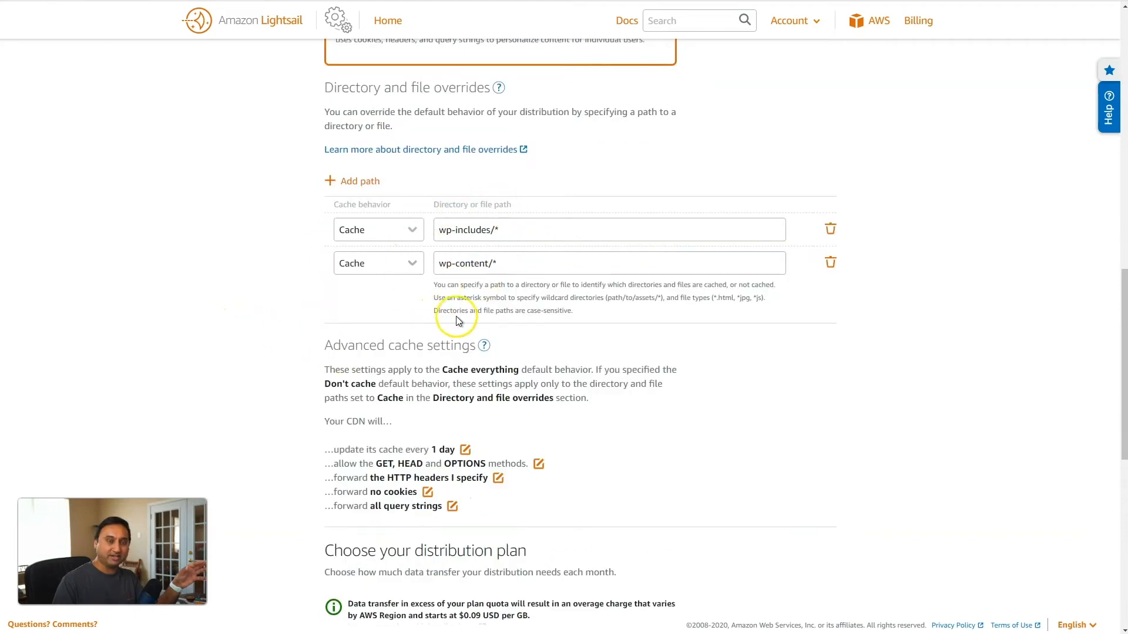
mouse_move(498, 282)
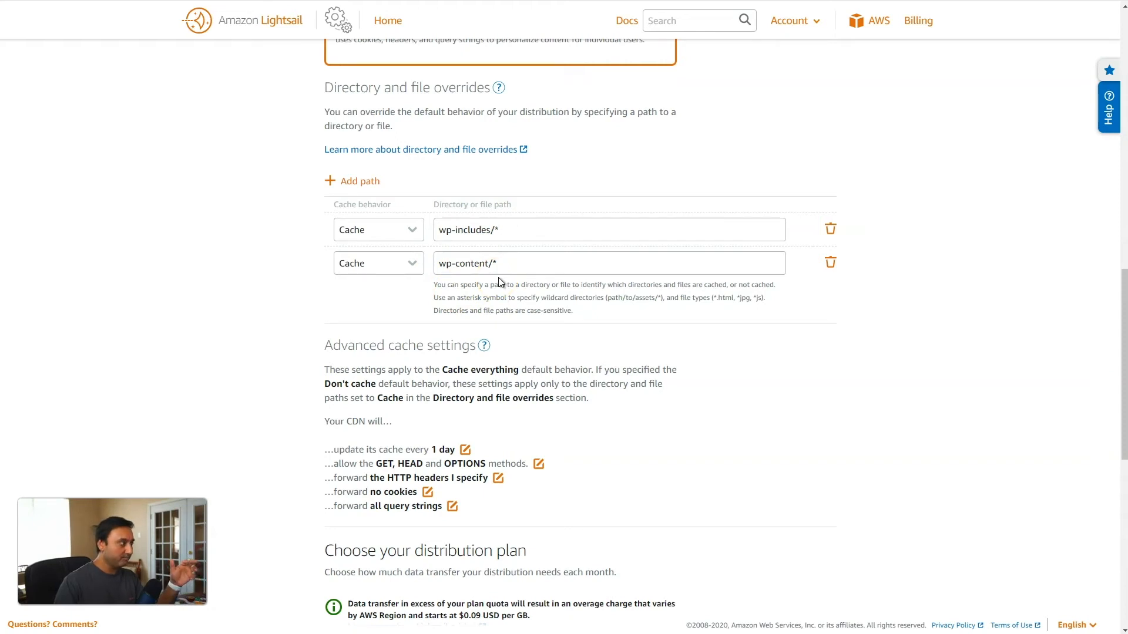
Select the 50 GB/month plan (first year free) for Distribution-1.
scroll(down, 3)
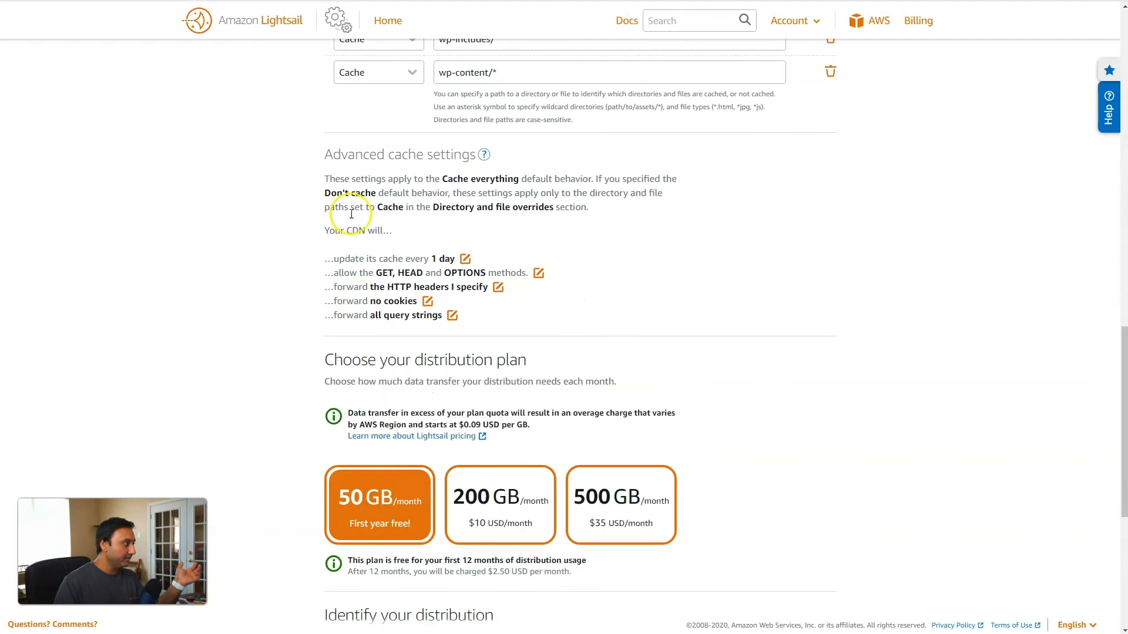
mouse_move(486, 261)
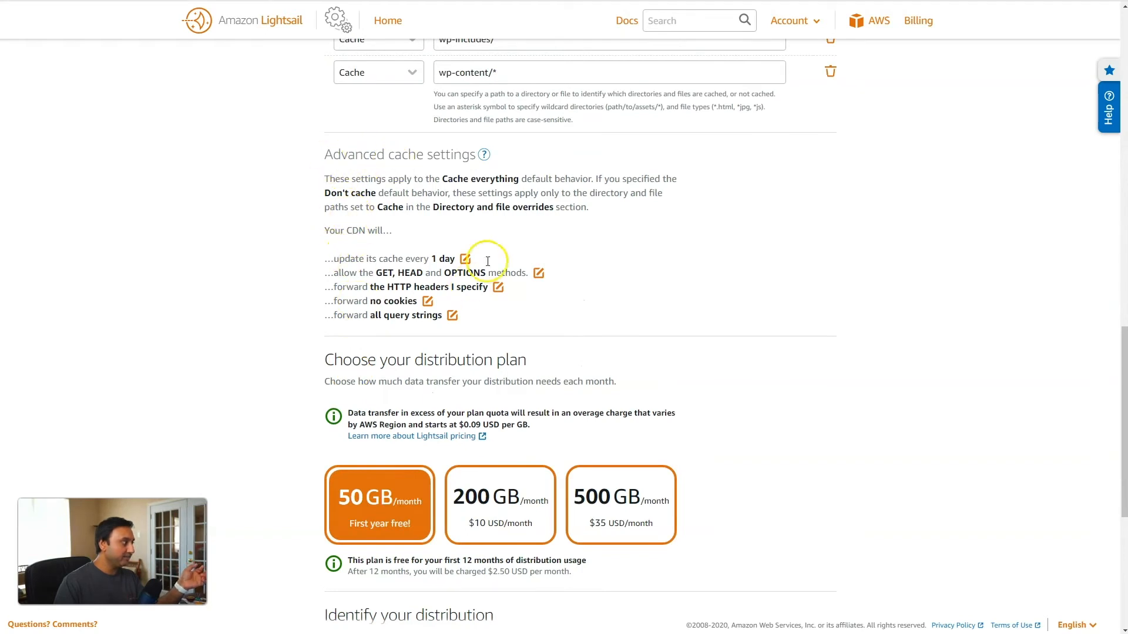
mouse_move(435, 287)
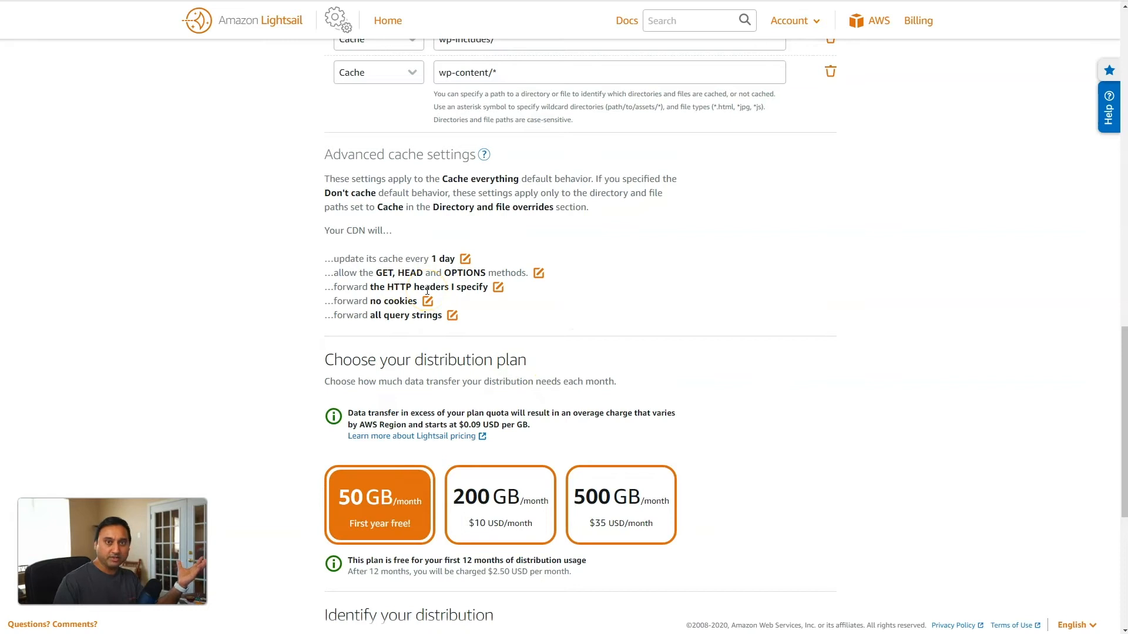
mouse_move(389, 333)
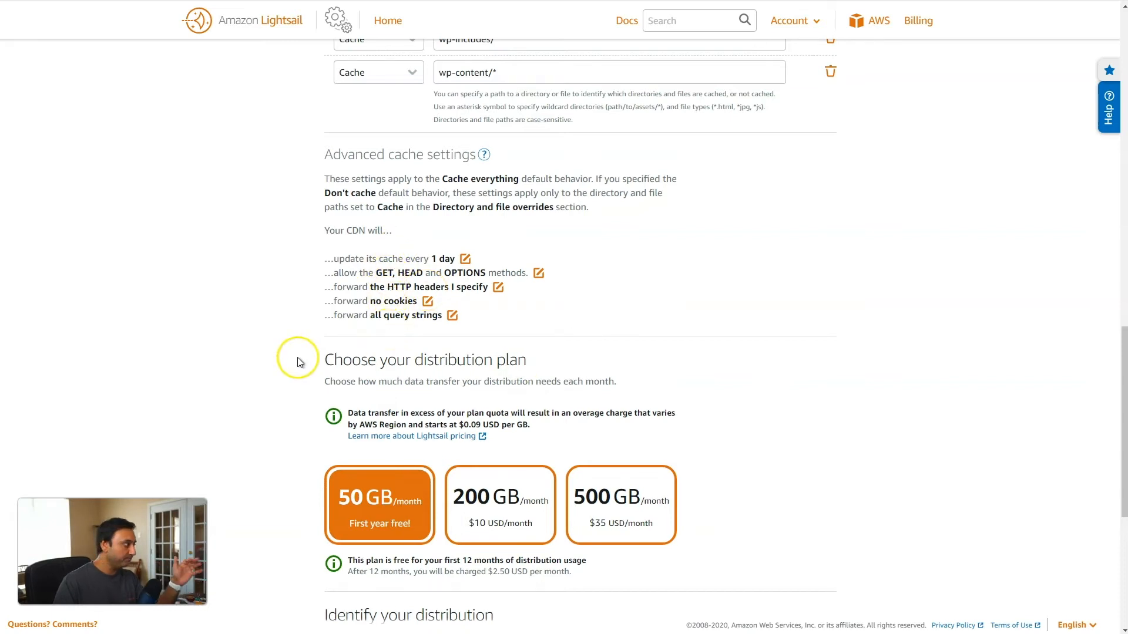
scroll(down, 3)
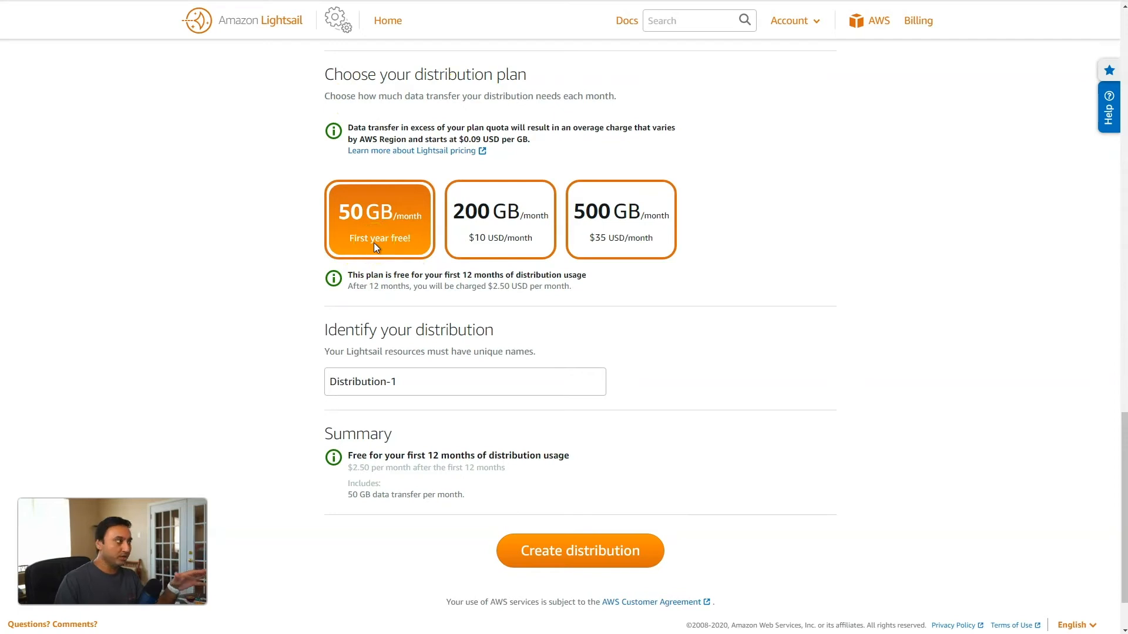
click(379, 241)
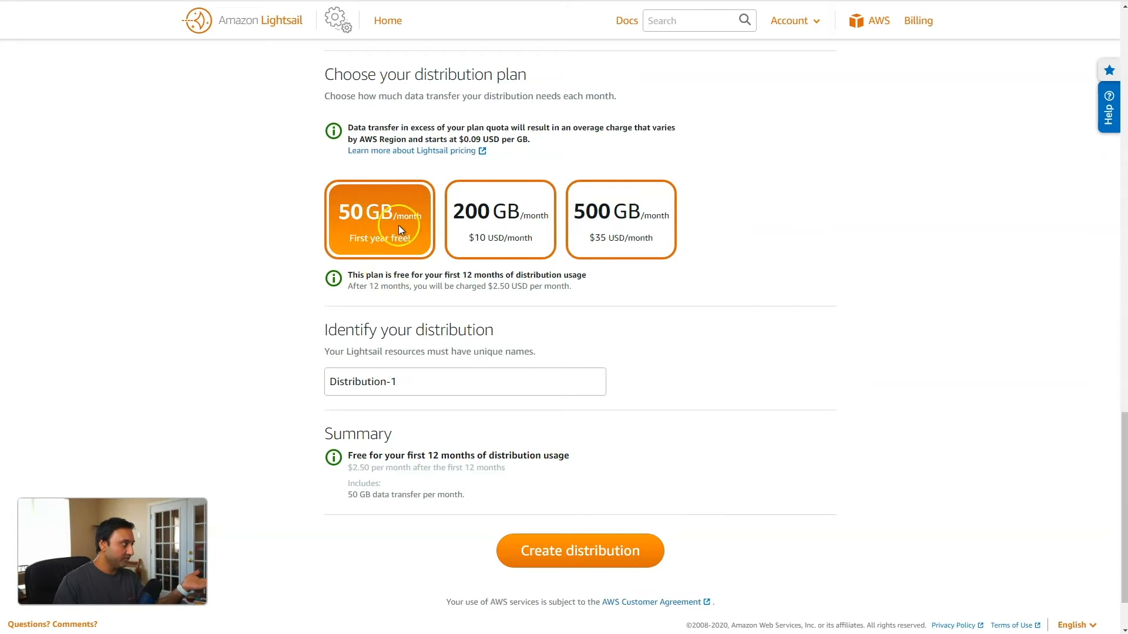
mouse_move(370, 253)
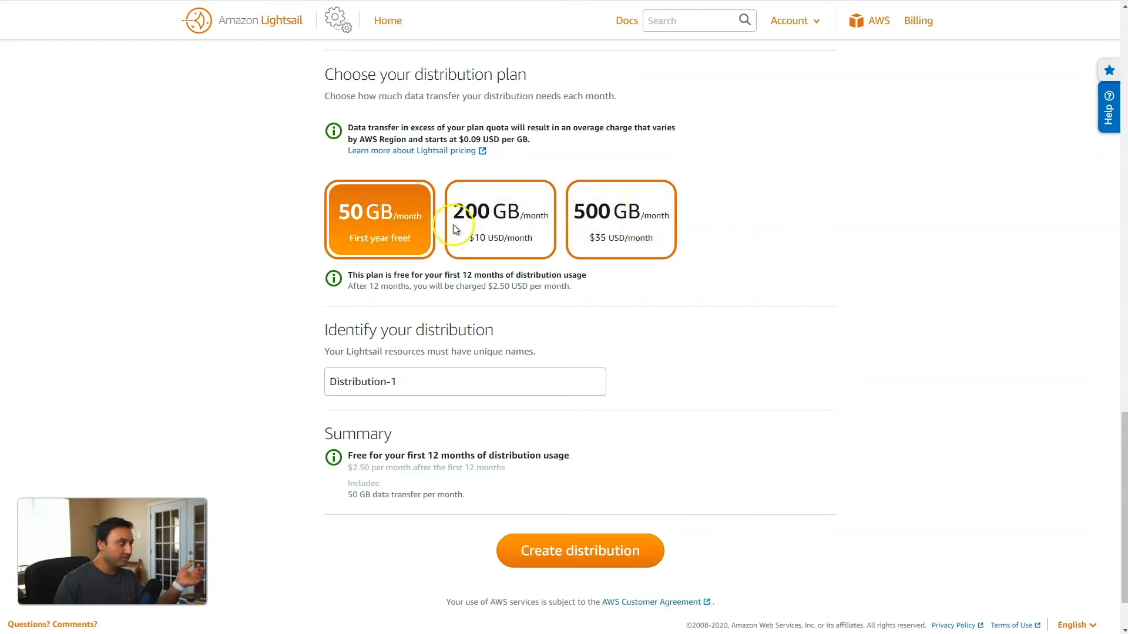
mouse_move(396, 267)
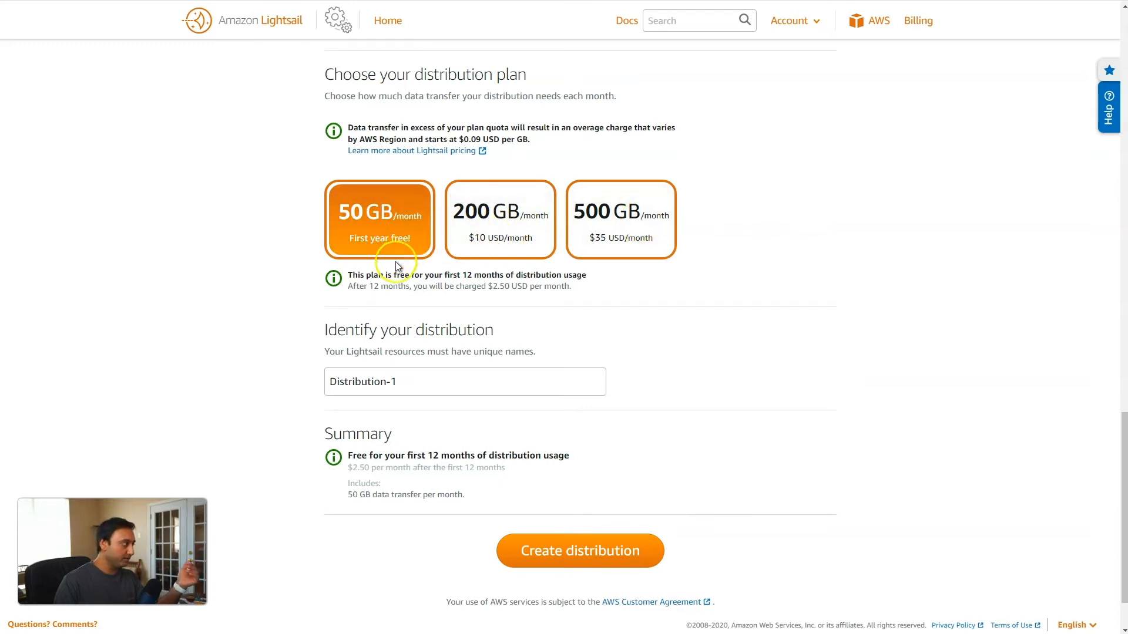
scroll(down, 3)
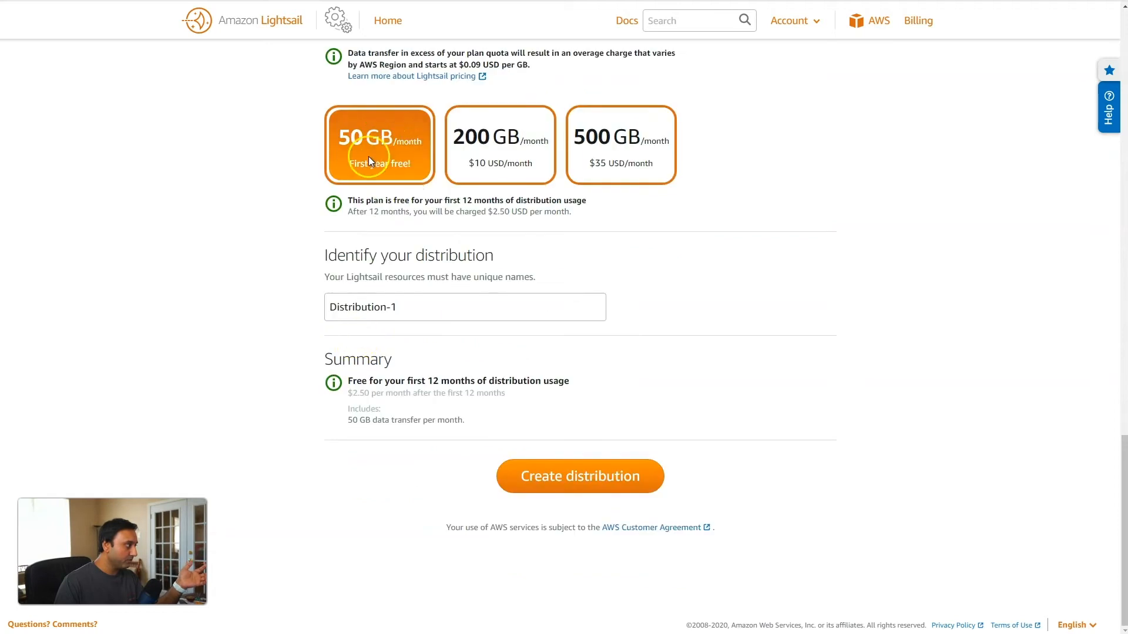
Create Distribution-1, caching WordPress-1 with a cloudfront.net default domain.
click(579, 476)
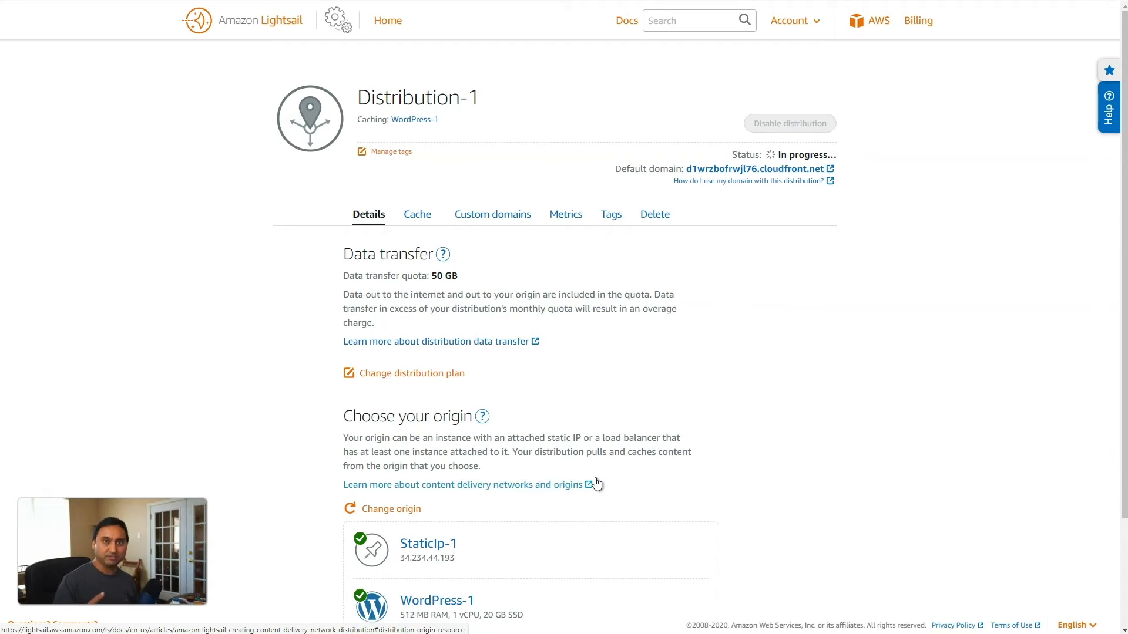
Review Distribution-1's data transfer quota and WordPress-1 via StaticIp-1 origin settings.
scroll(down, 3)
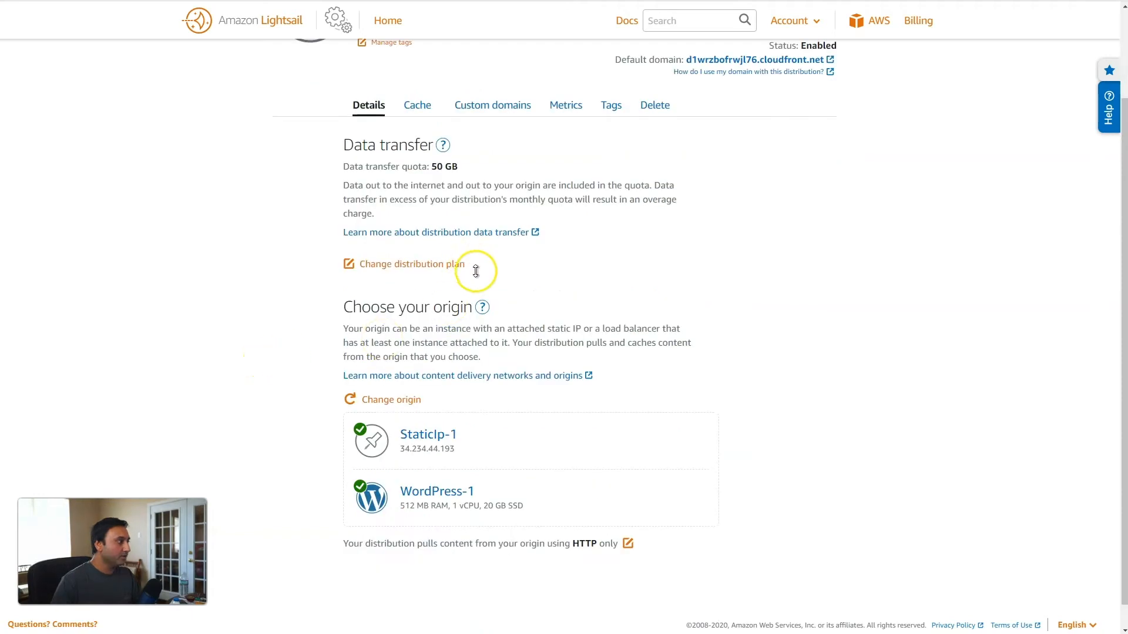
scroll(up, 3)
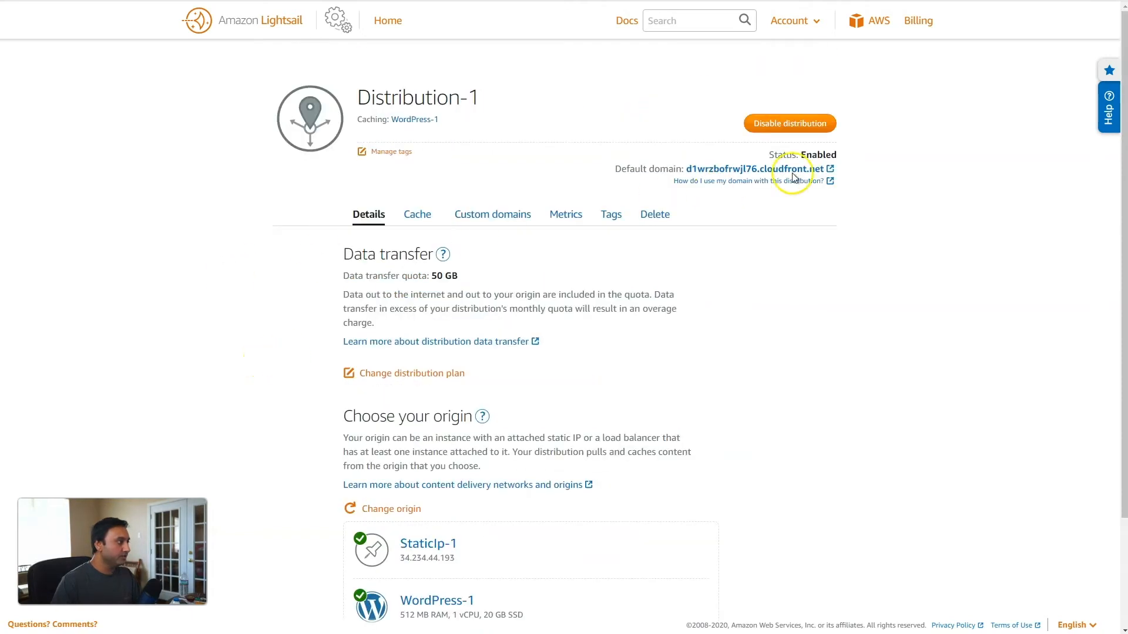
mouse_move(467, 295)
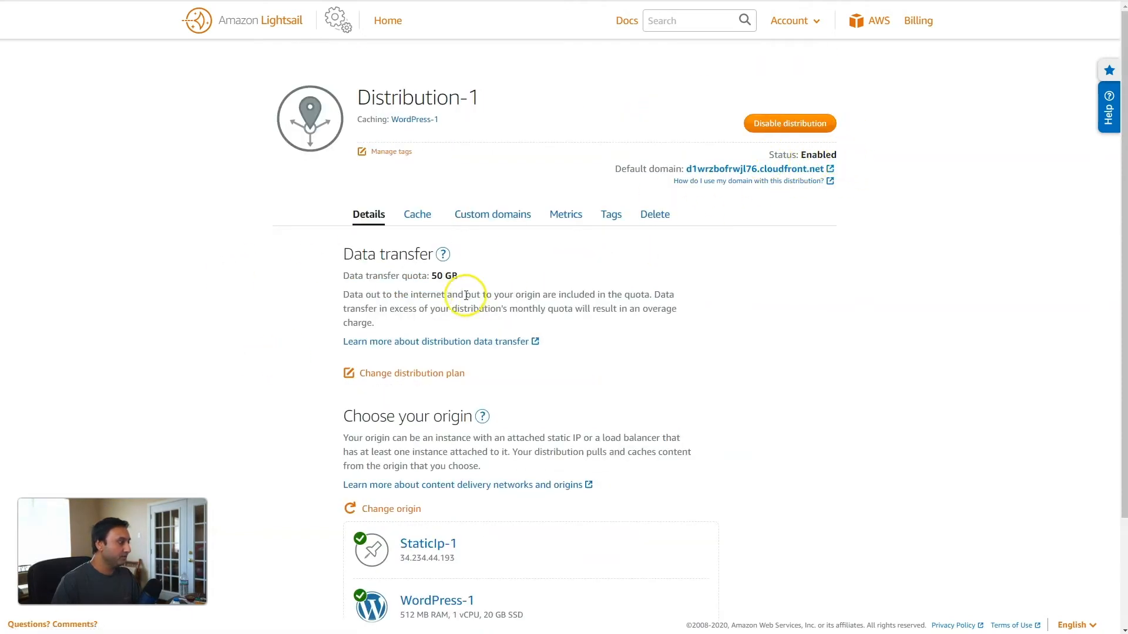
scroll(down, 3)
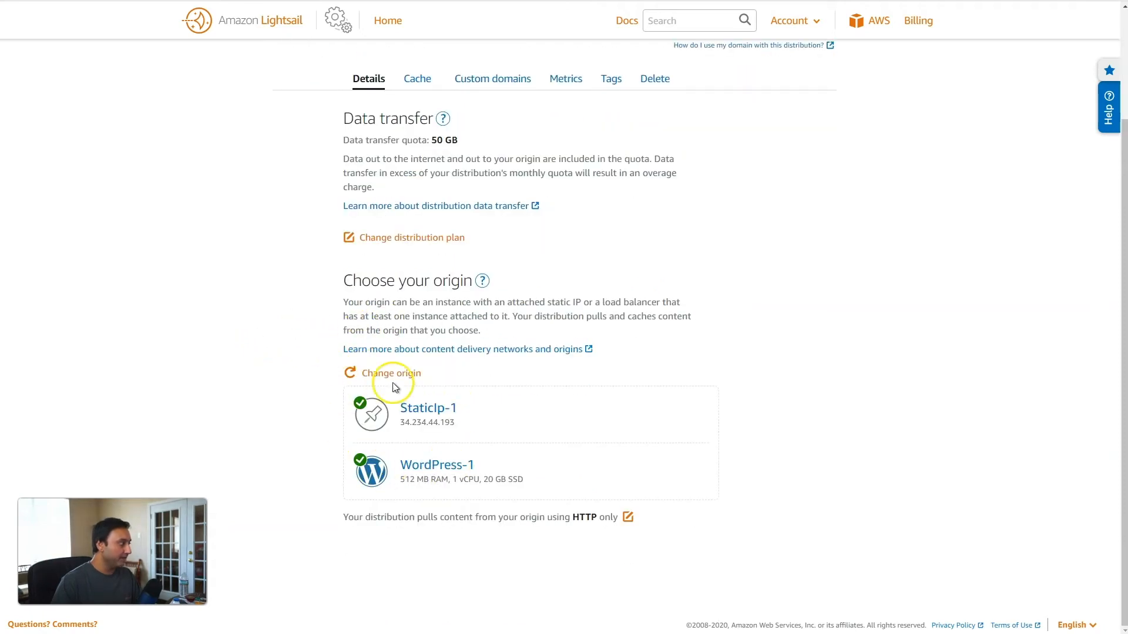
mouse_move(454, 465)
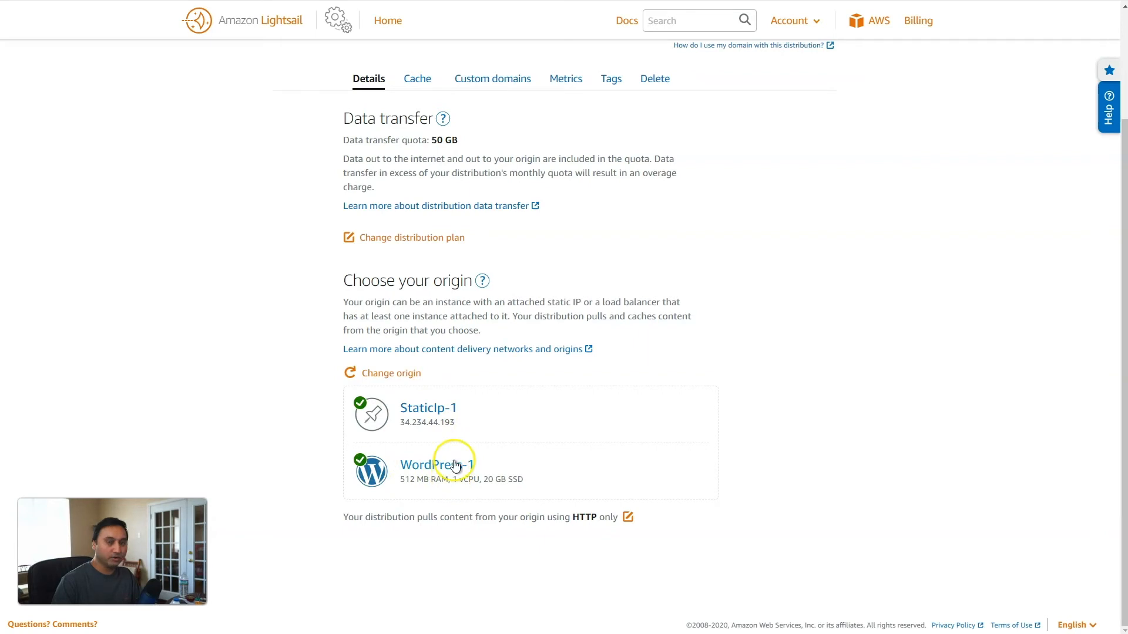
mouse_move(408, 461)
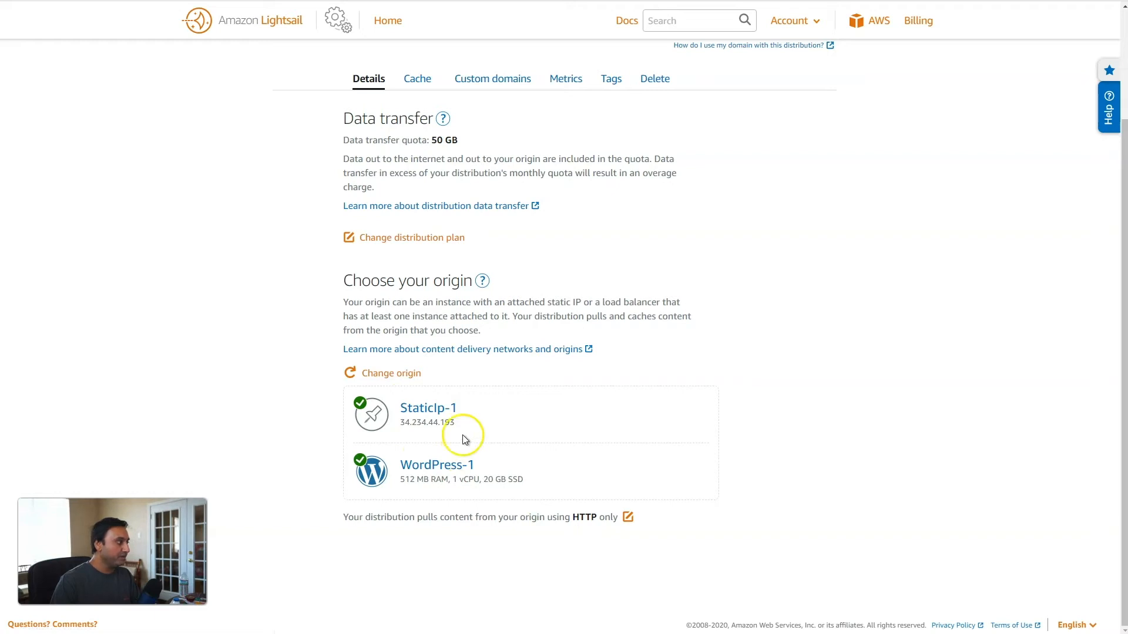
mouse_move(411, 390)
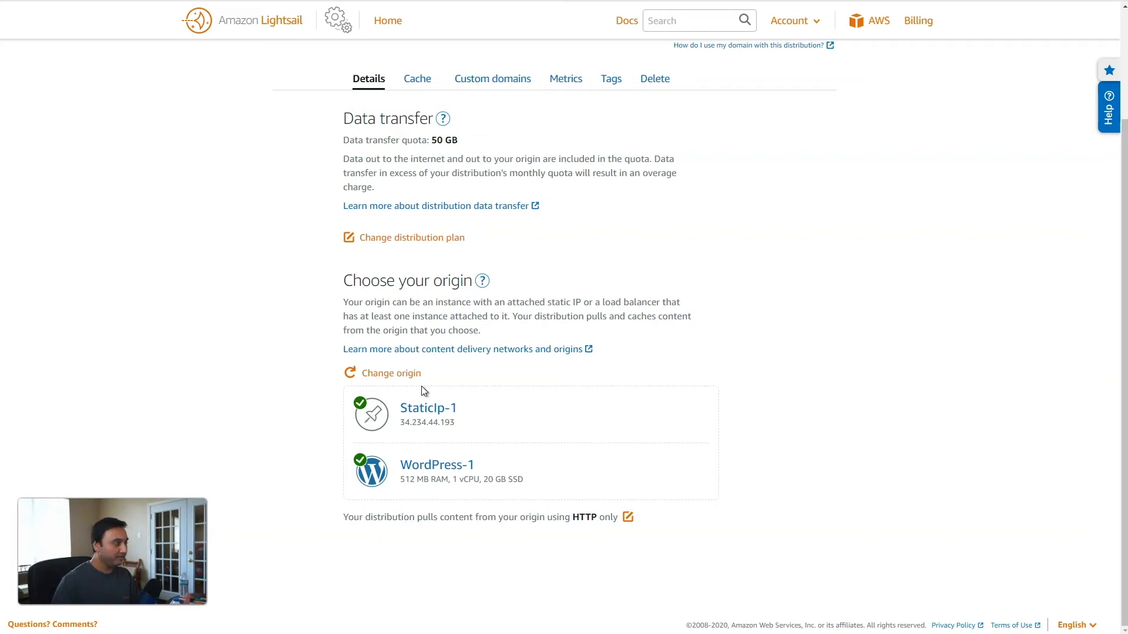
mouse_move(390, 373)
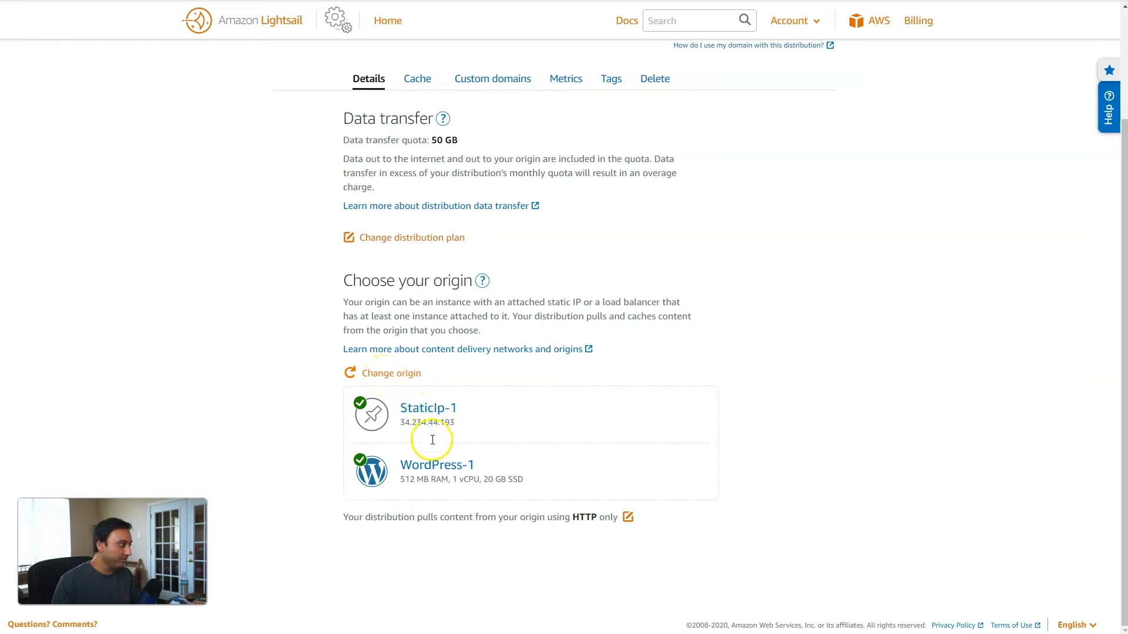
mouse_move(393, 518)
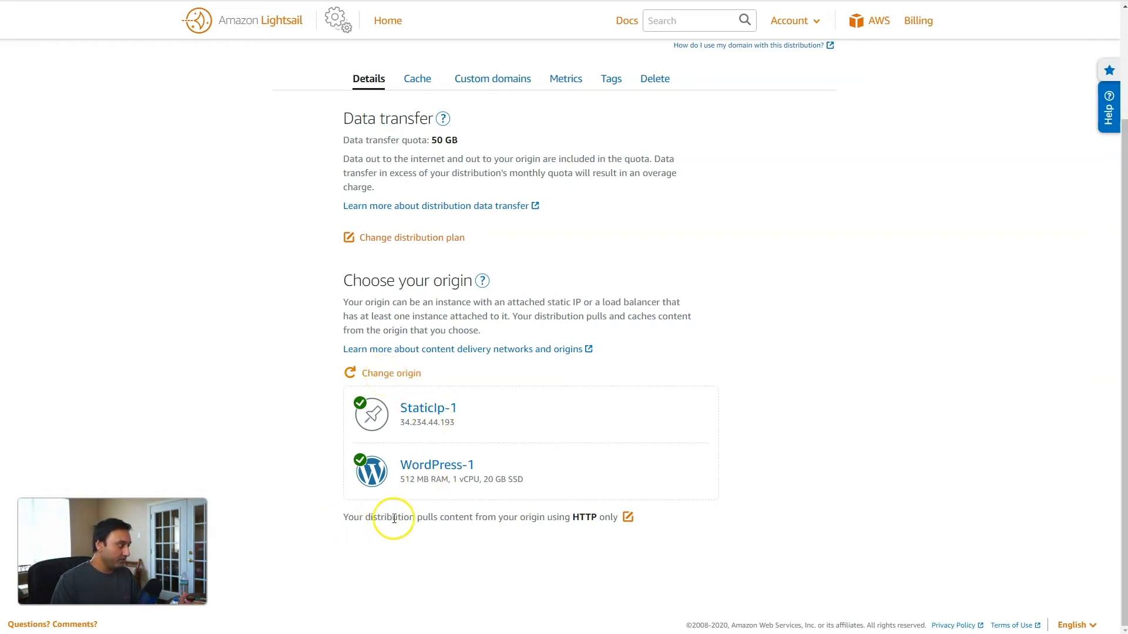
mouse_move(599, 520)
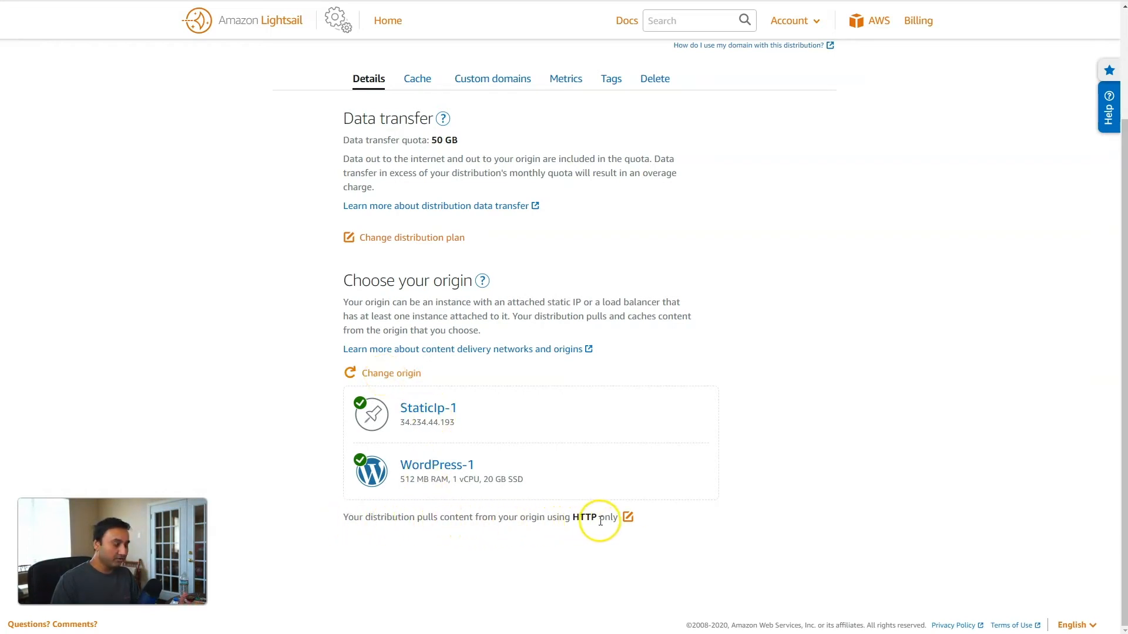
mouse_move(525, 521)
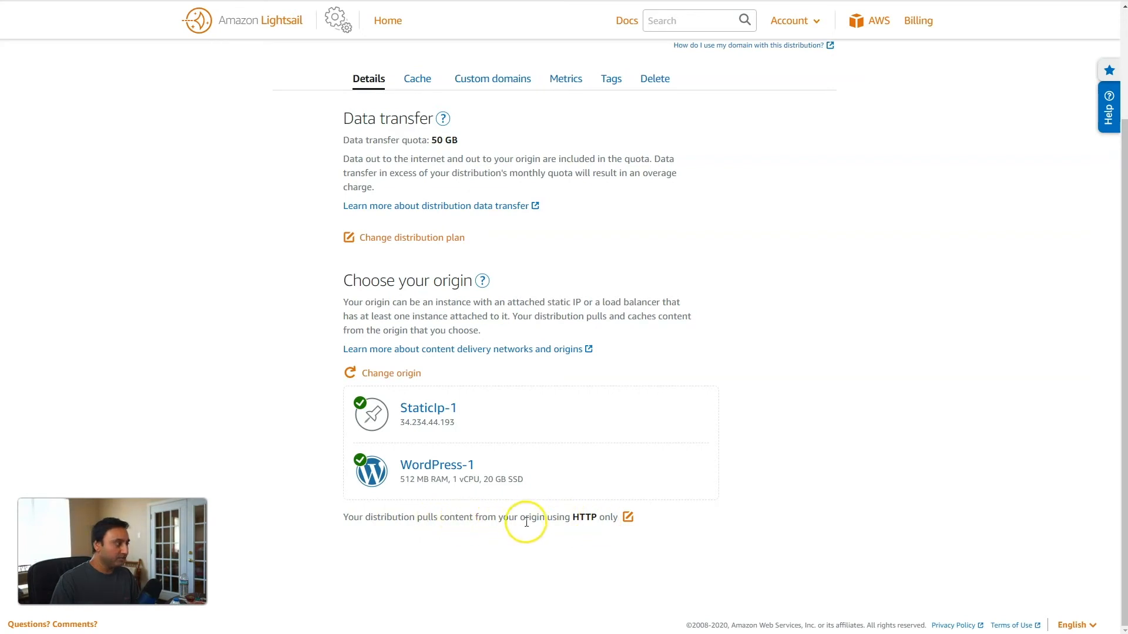
mouse_move(578, 516)
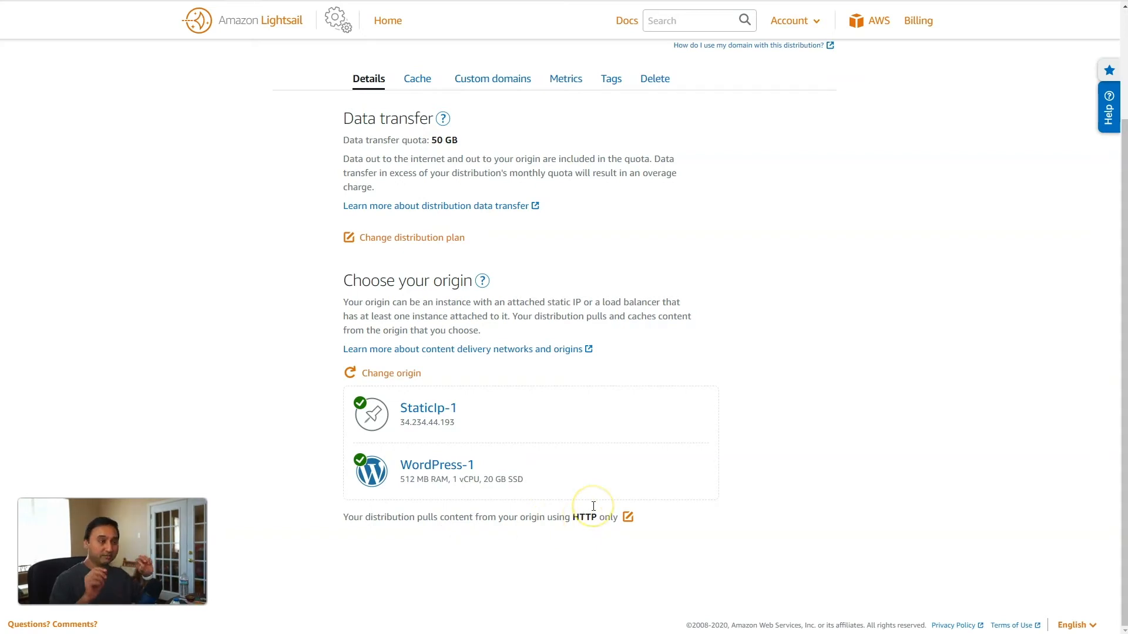
mouse_move(592, 507)
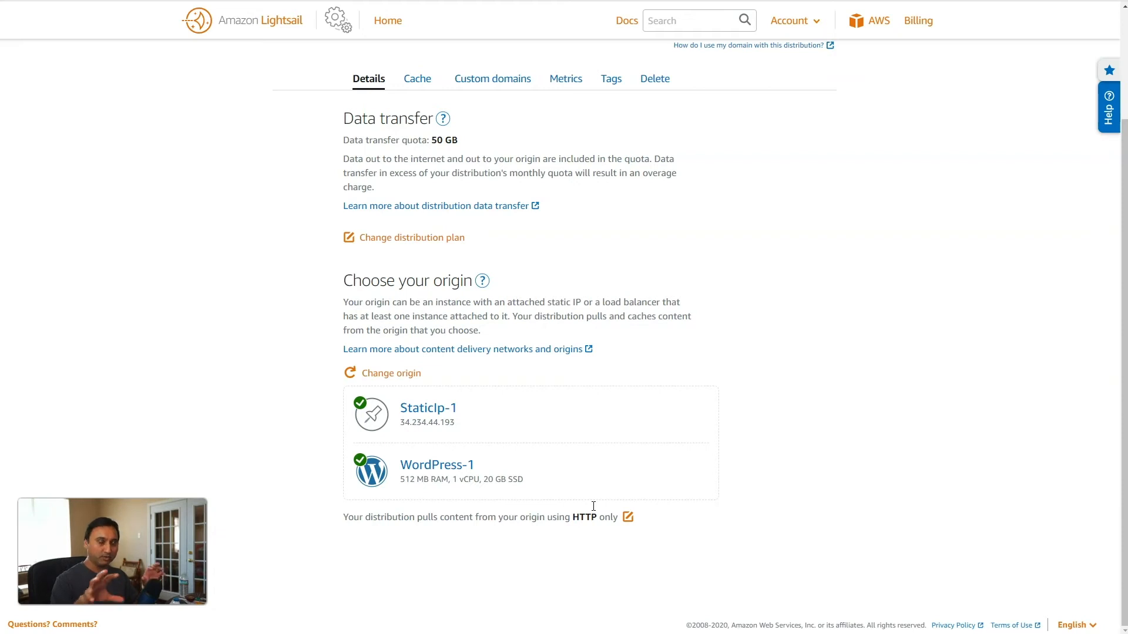
mouse_move(600, 512)
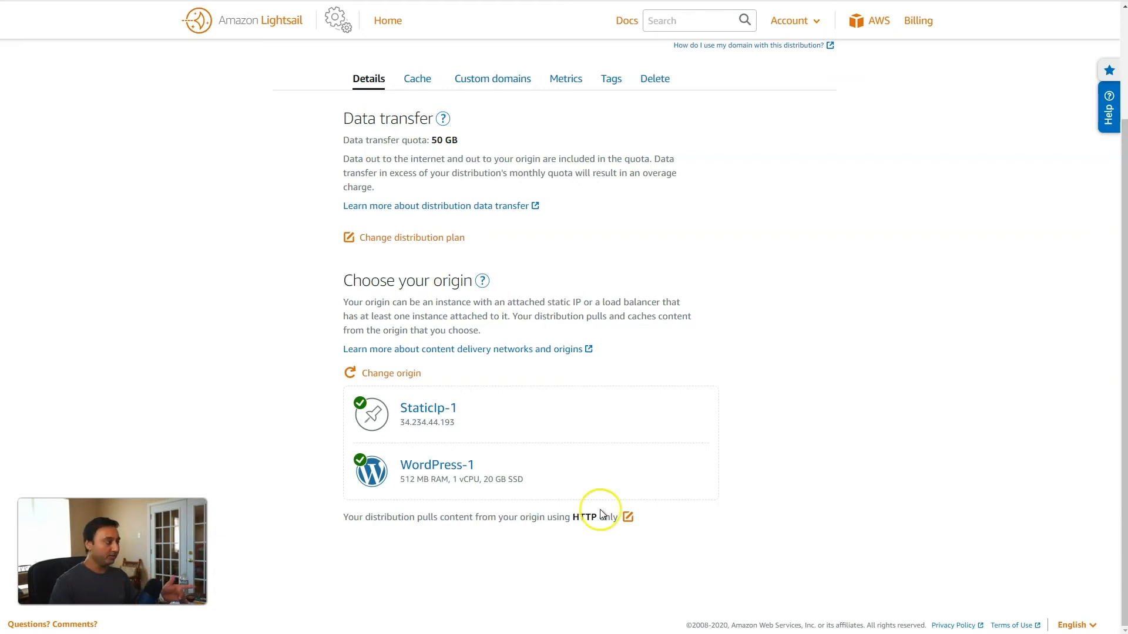
Review the origin protocol policy and keep it at HTTP only.
click(627, 517)
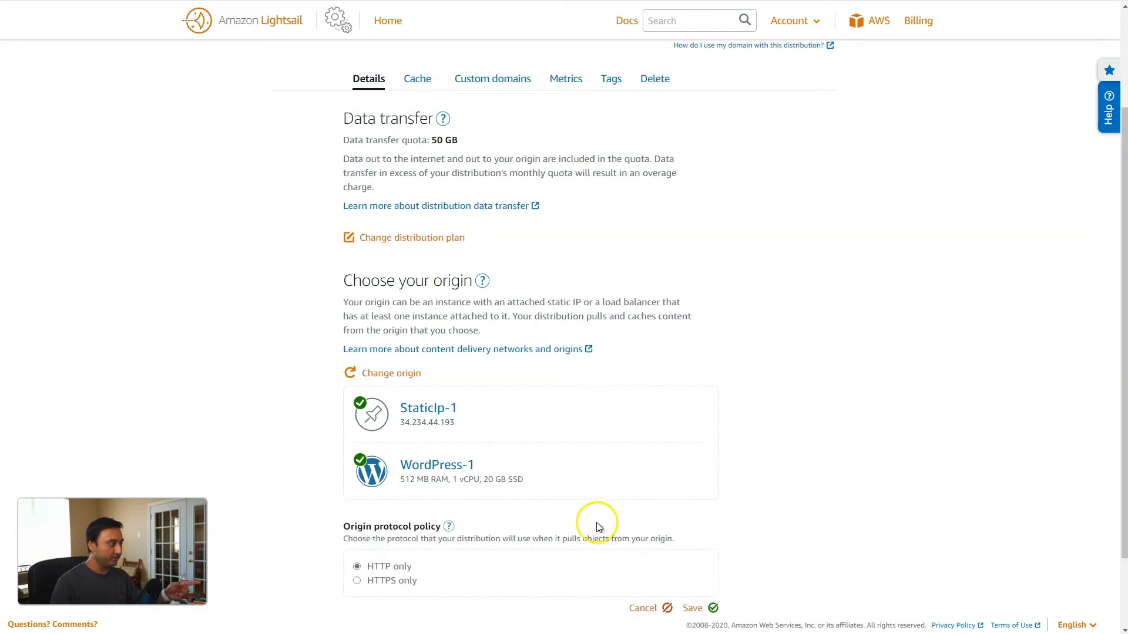
scroll(down, 3)
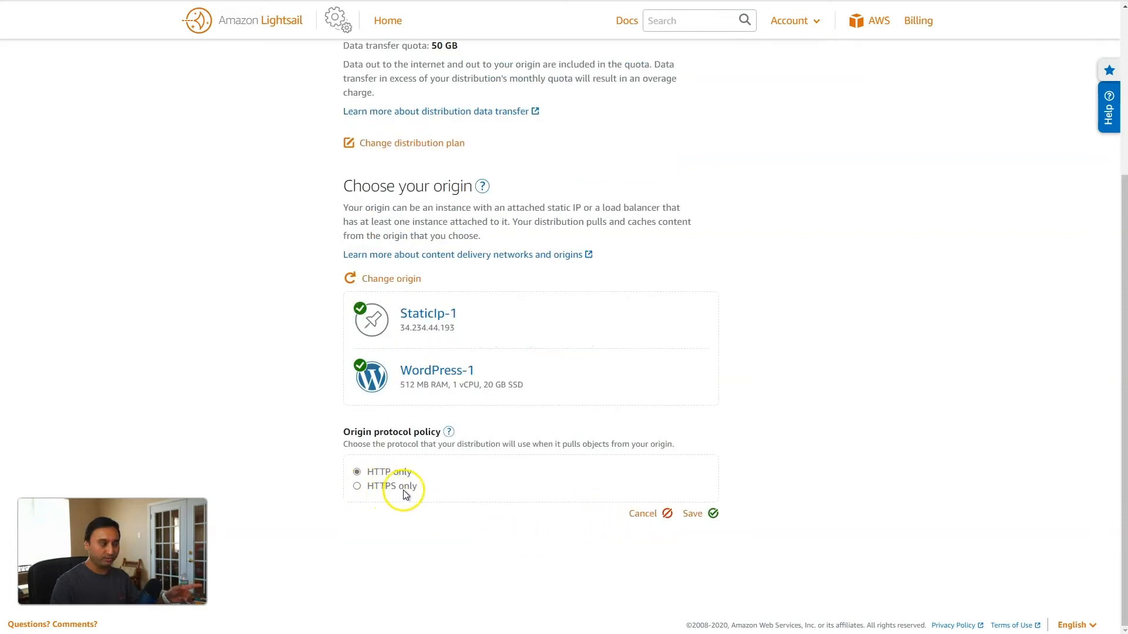
click(691, 513)
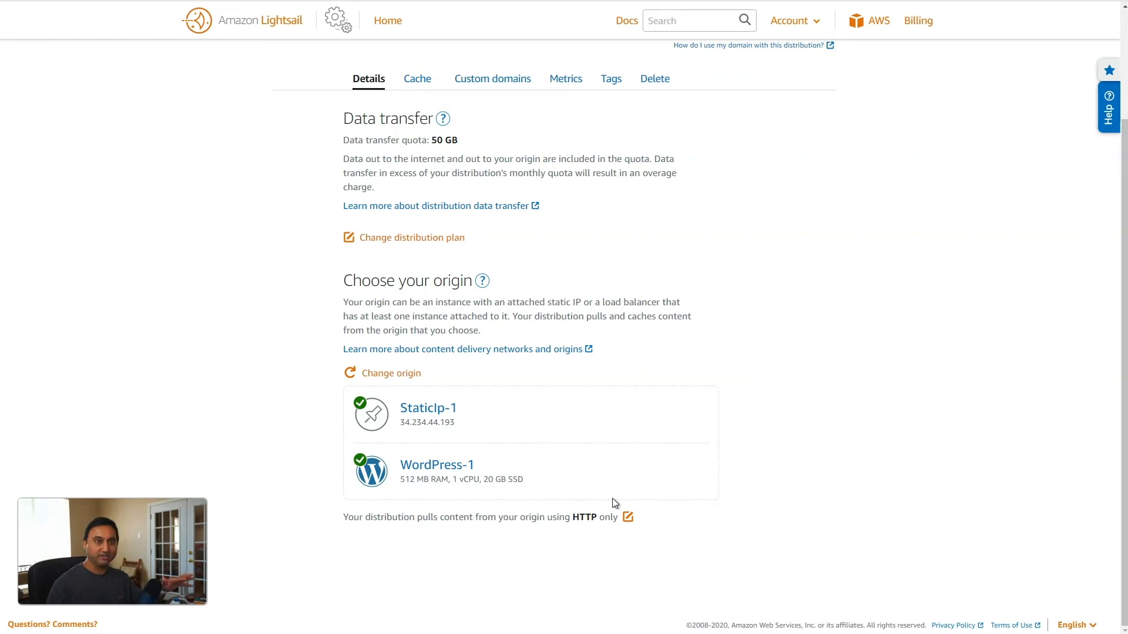
mouse_move(586, 517)
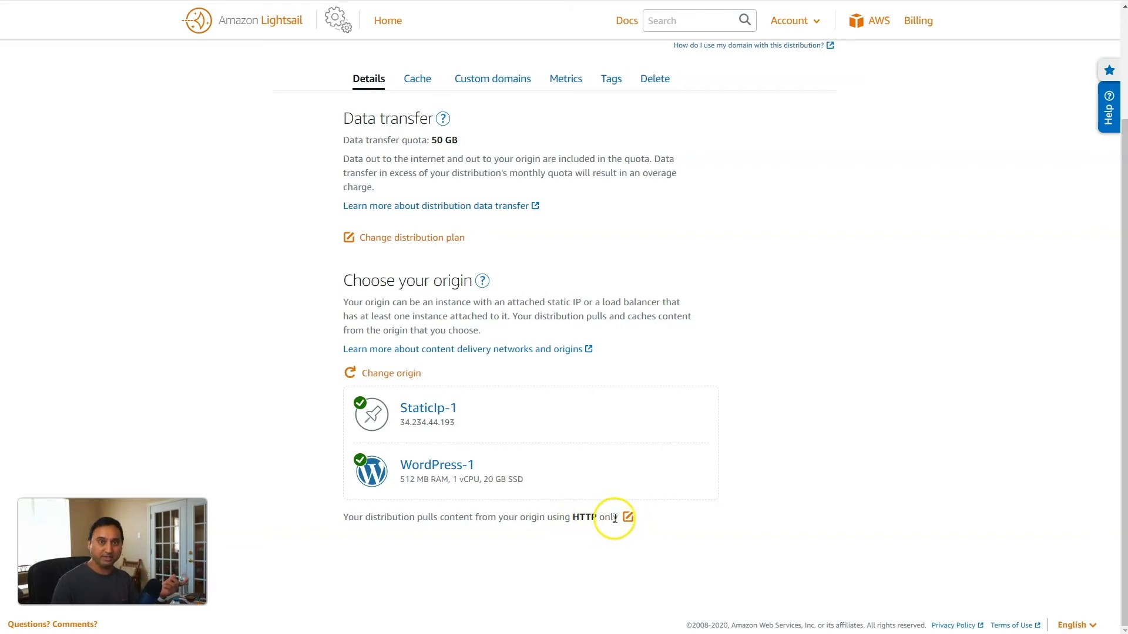
mouse_move(579, 528)
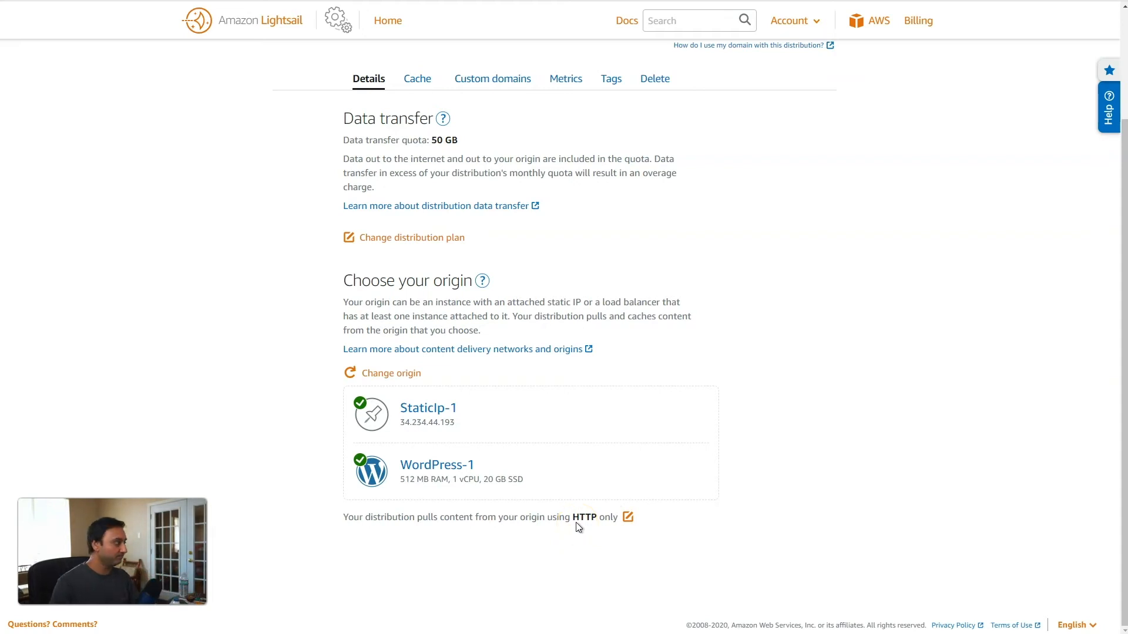
scroll(up, 3)
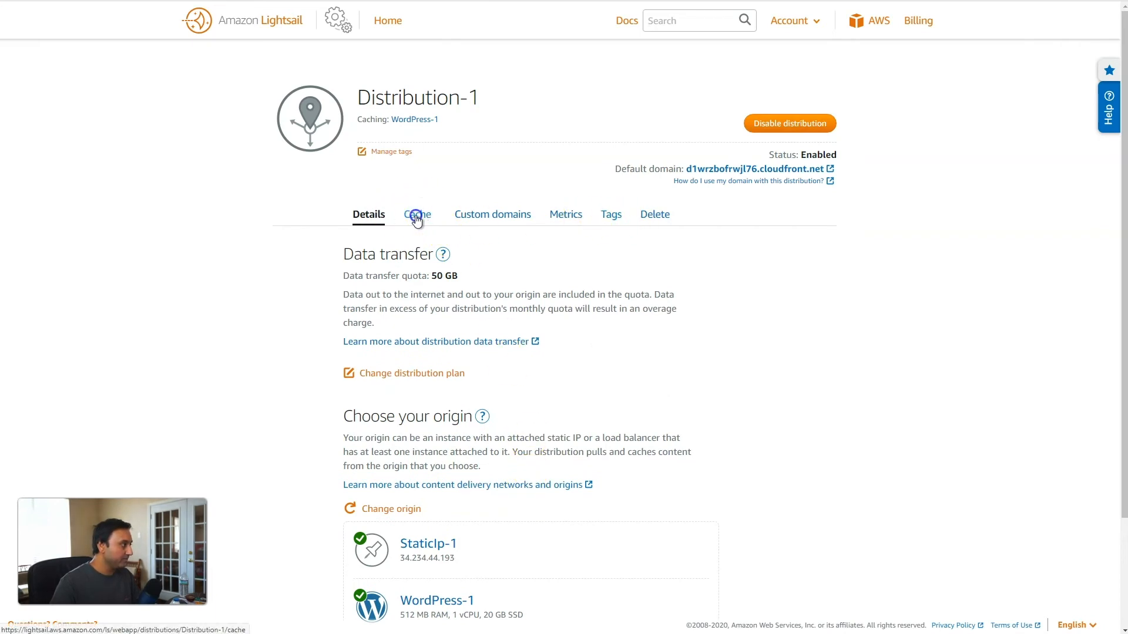
Review Distribution-1's Cache settings: Best for WordPress preset caching wp-includes/* and wp-content/* with daily refresh.
click(416, 214)
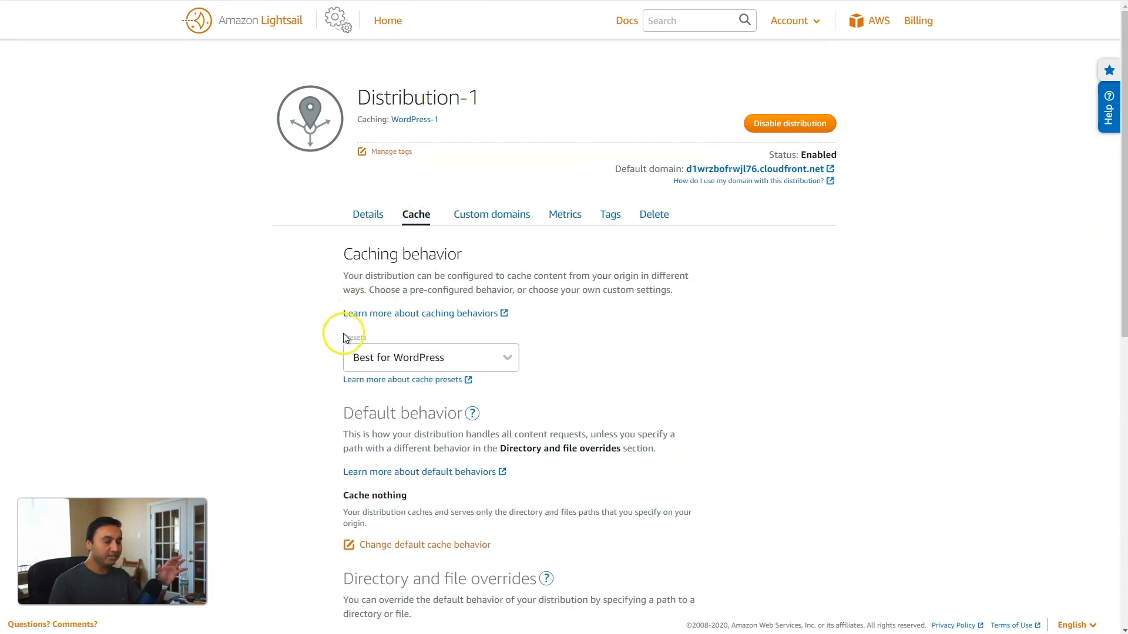
mouse_move(357, 357)
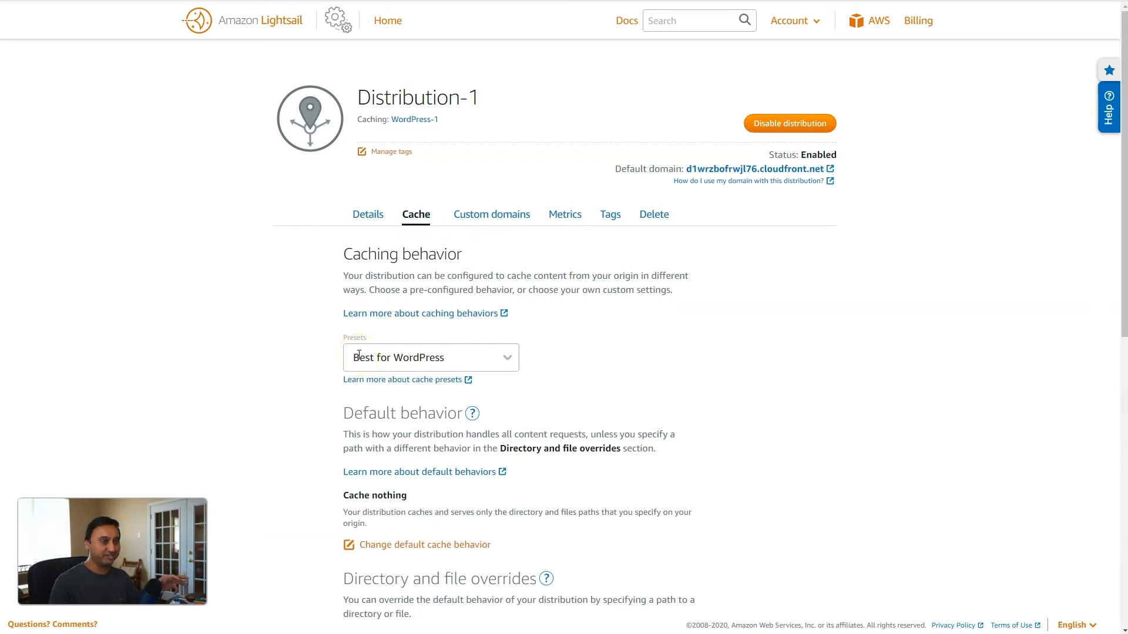
scroll(down, 3)
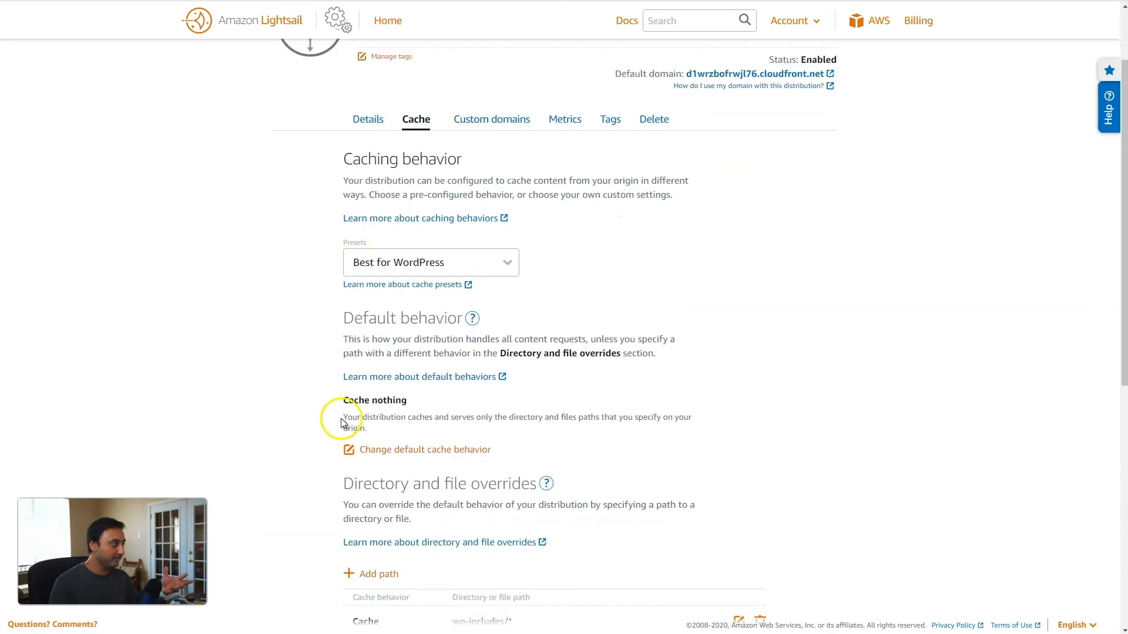
scroll(down, 3)
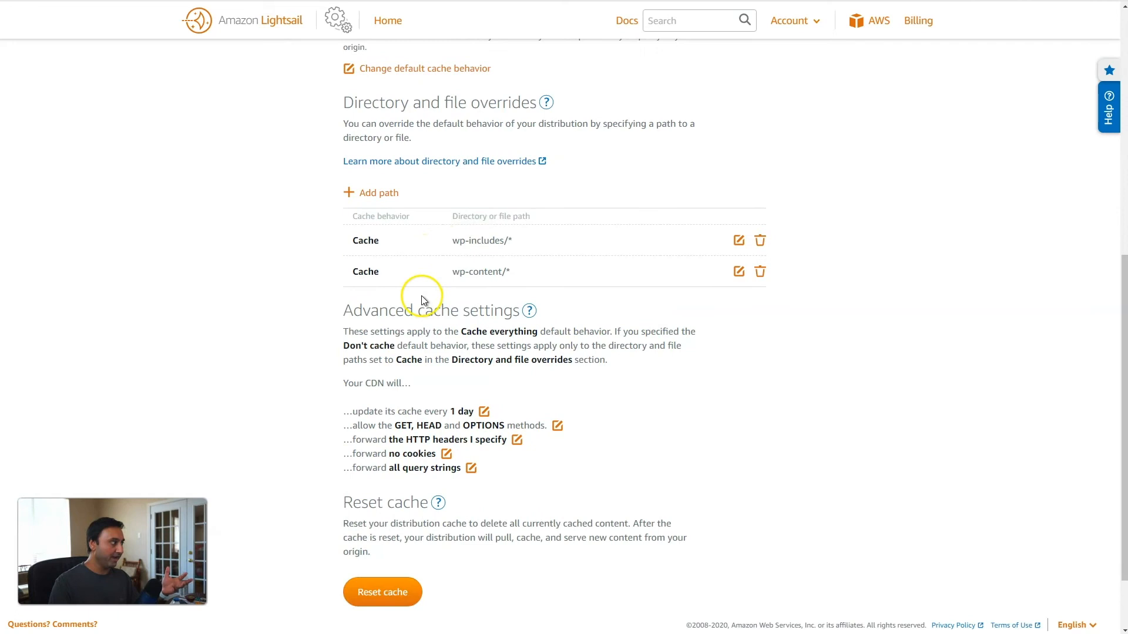
mouse_move(424, 293)
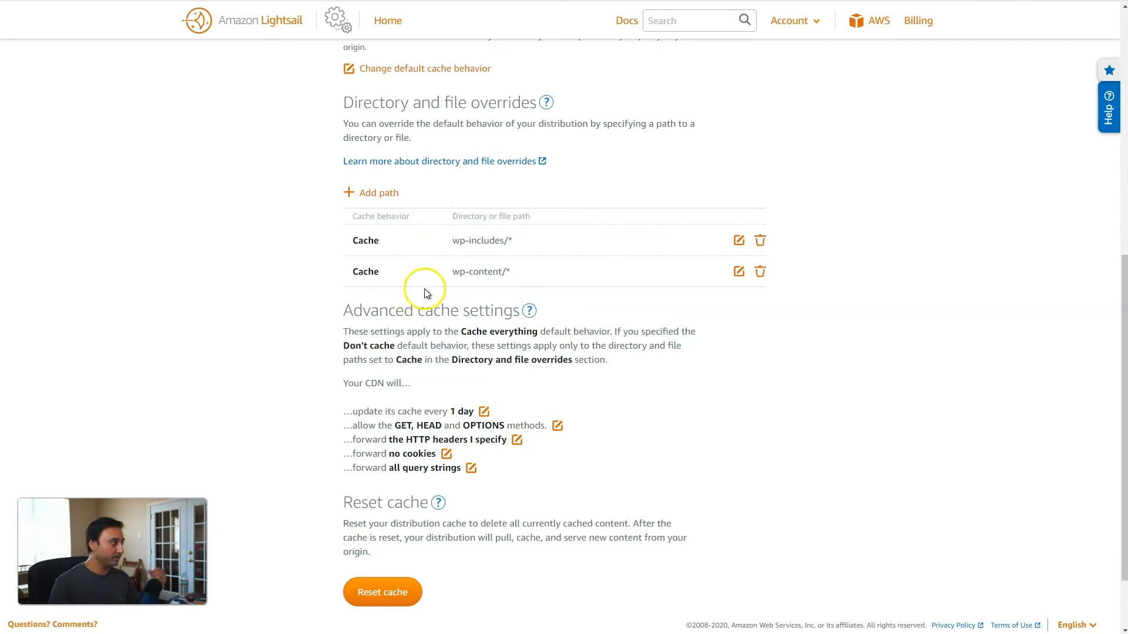
mouse_move(407, 480)
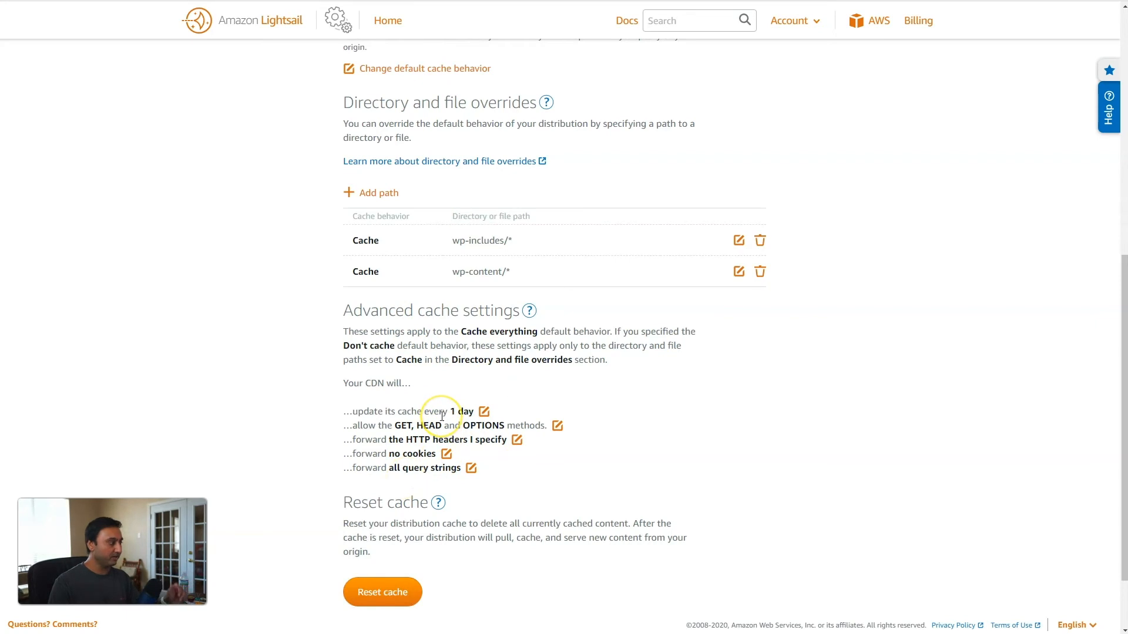
scroll(down, 3)
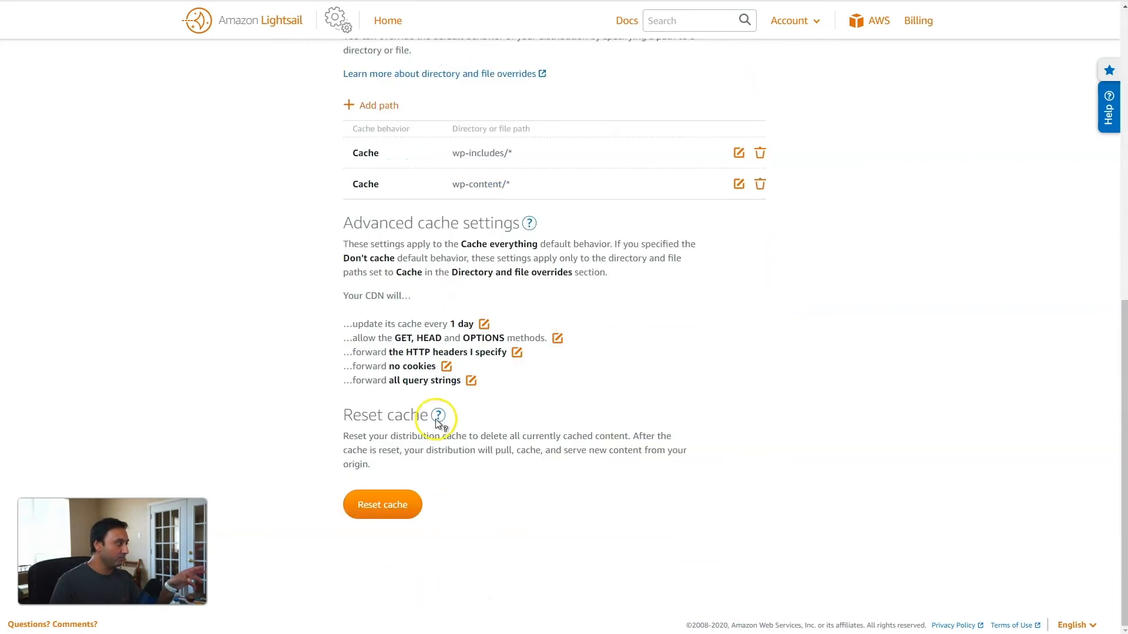
mouse_move(394, 474)
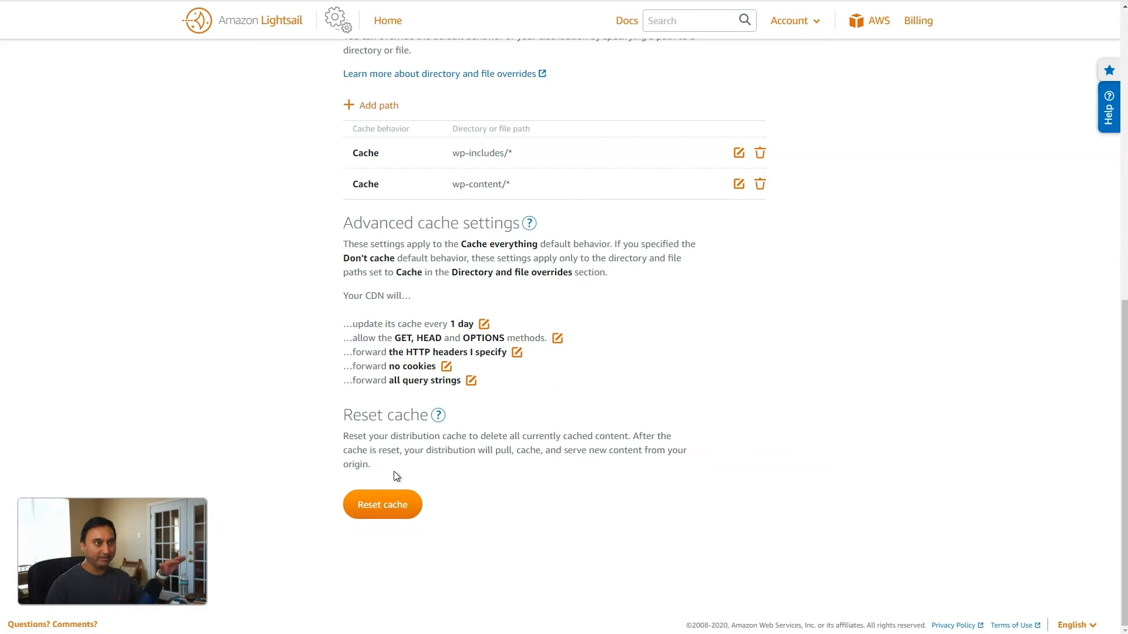
mouse_move(405, 448)
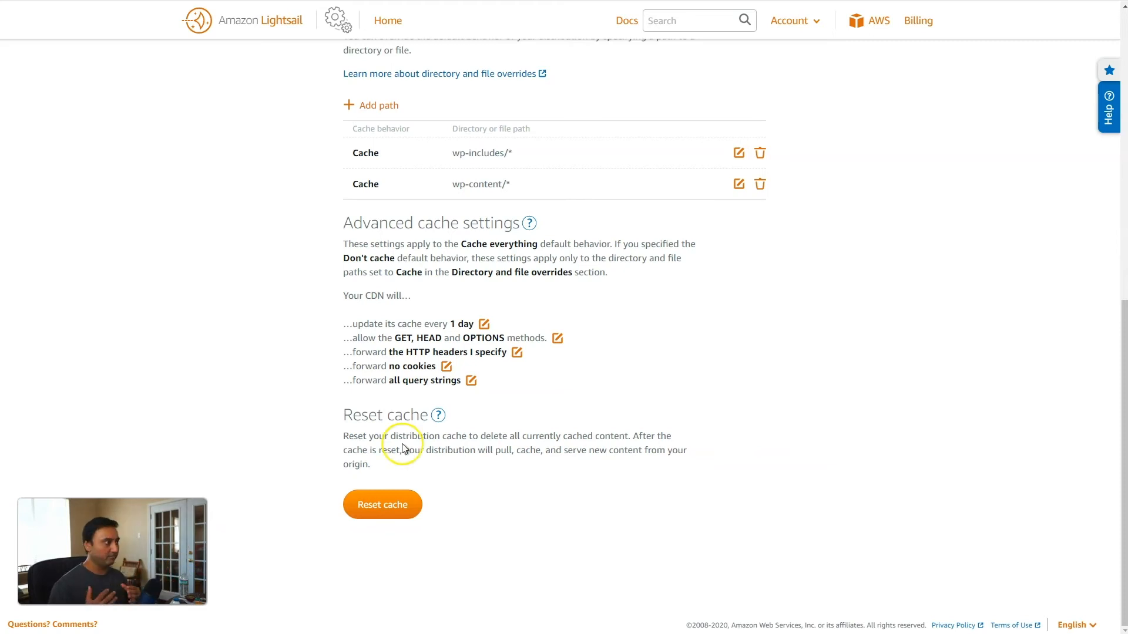
mouse_move(403, 444)
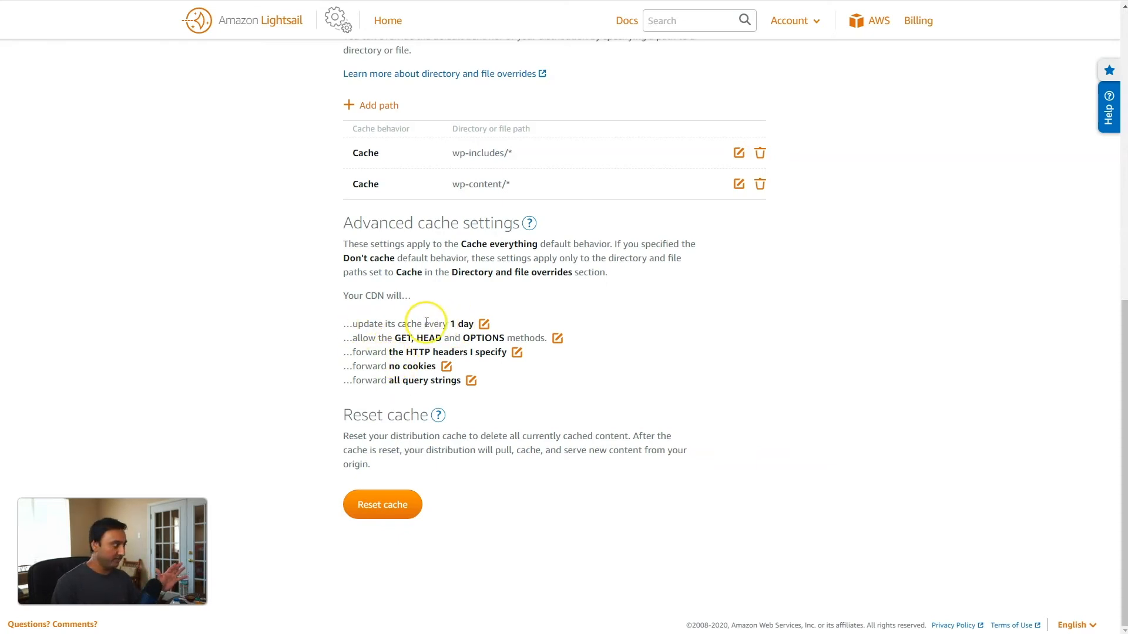
Review Distribution-1's Custom domains tab, where custom domains are disabled for lack of a valid certificate.
click(491, 213)
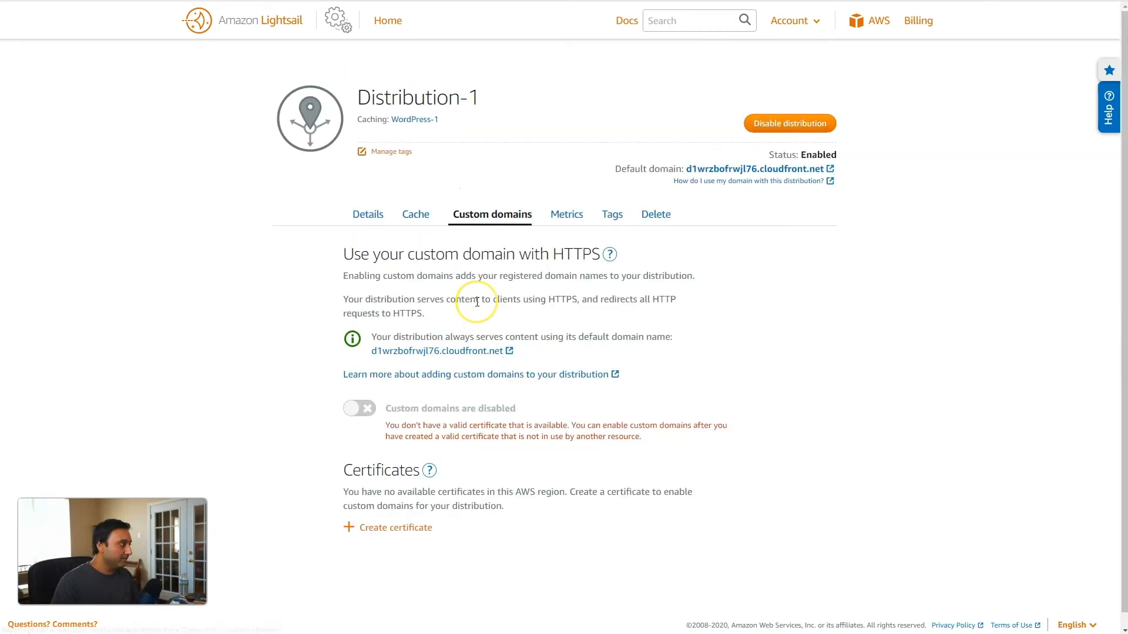
mouse_move(476, 307)
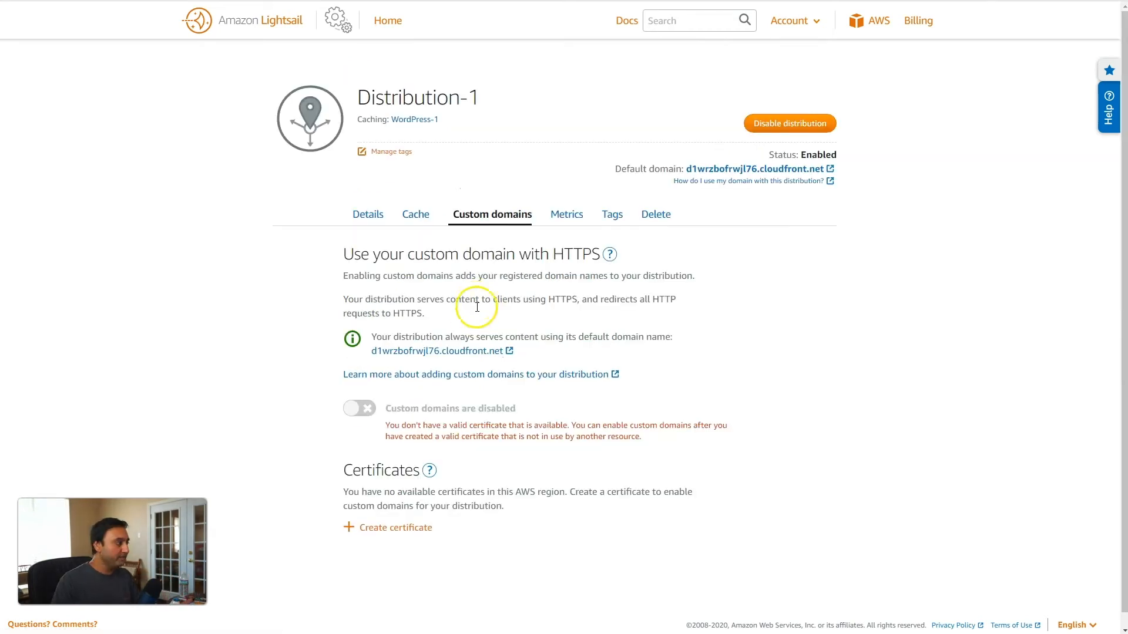
mouse_move(443, 362)
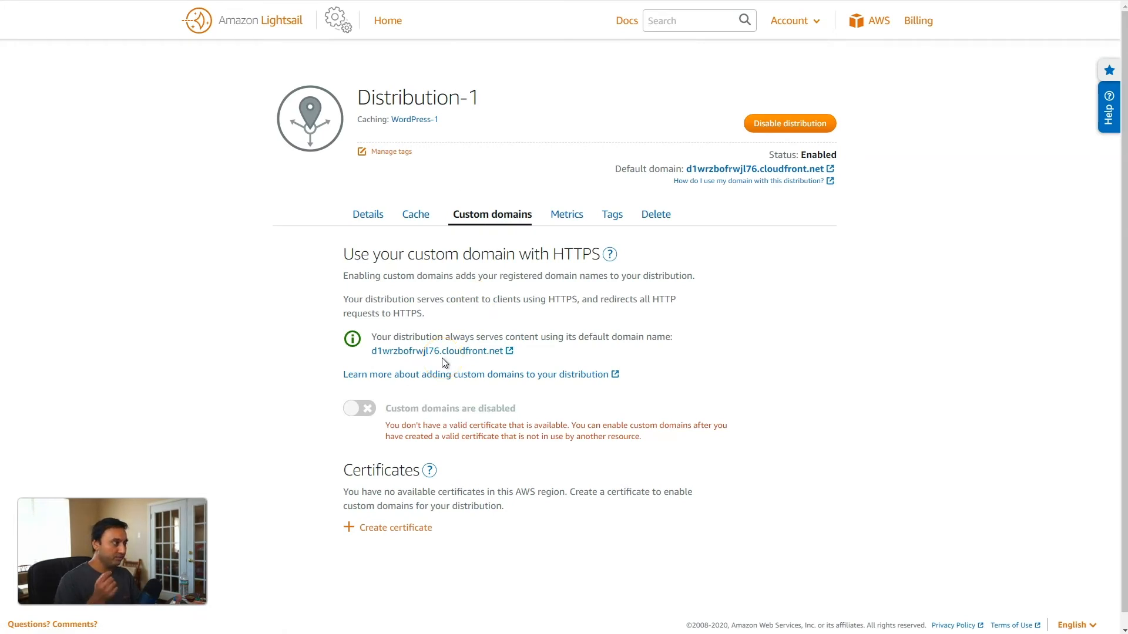
mouse_move(386, 438)
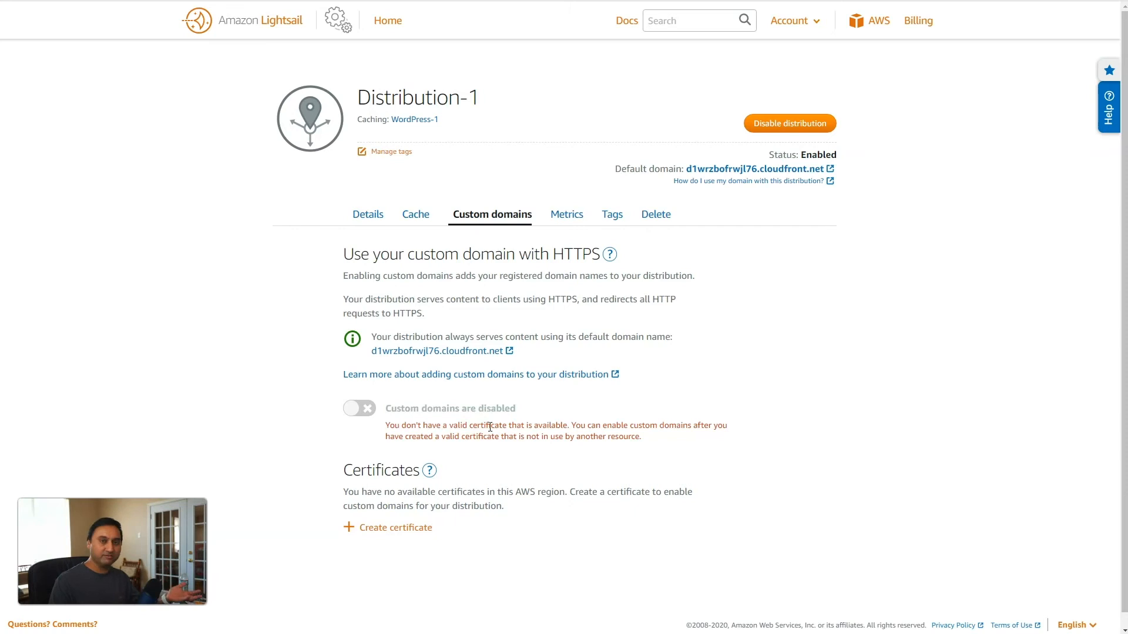
scroll(up, 3)
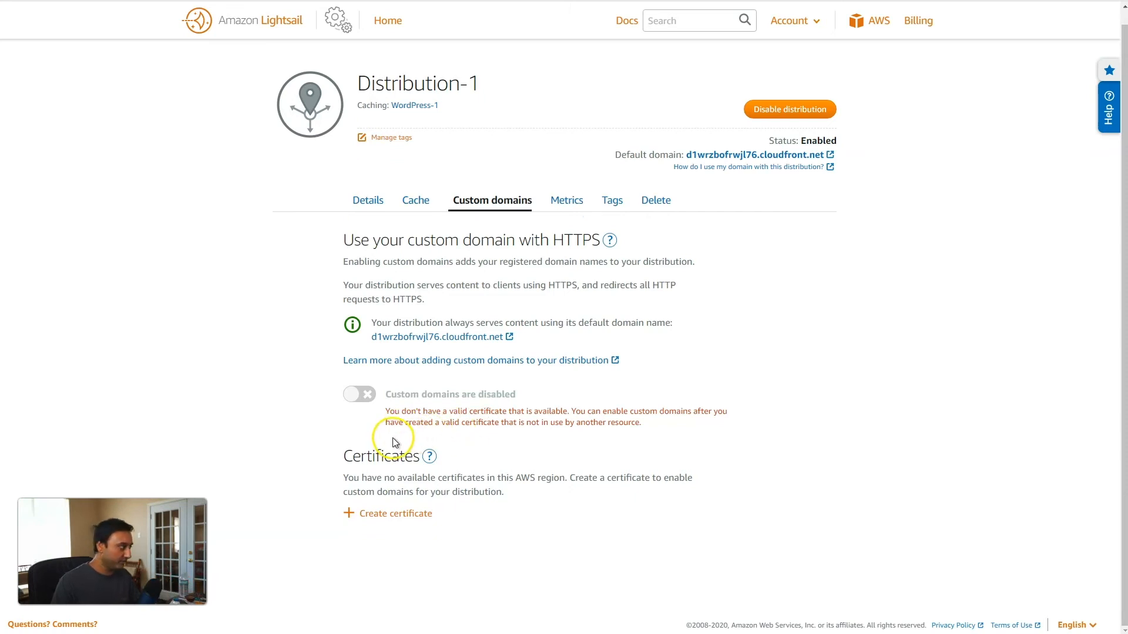
Start a new certificate with primary domain mukesh.me, named mukesh-me.
click(396, 513)
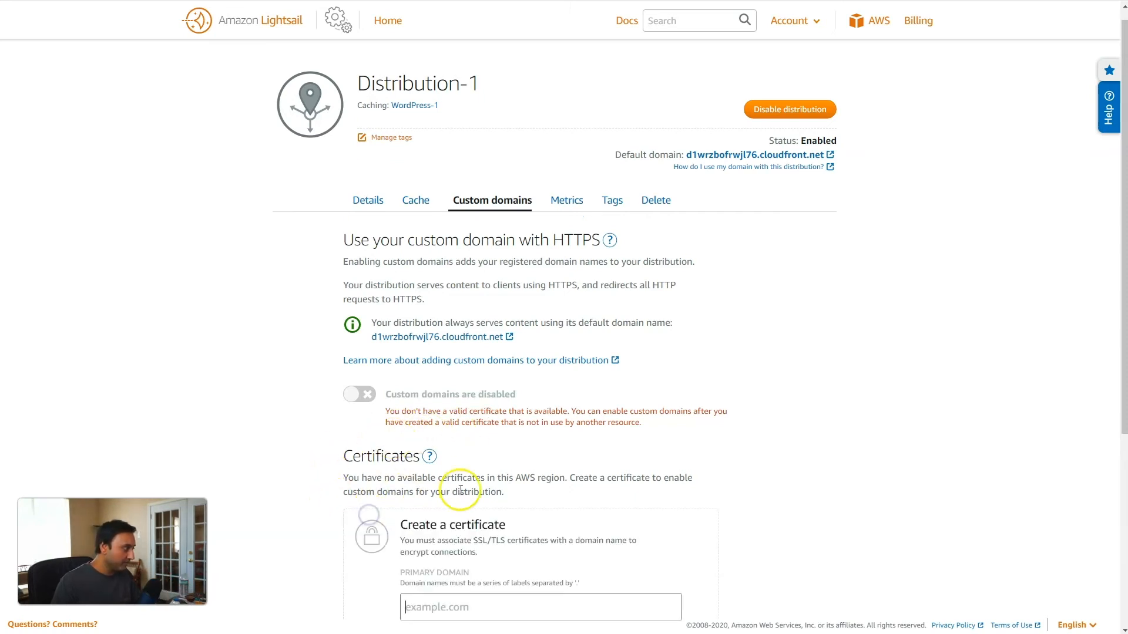
scroll(down, 3)
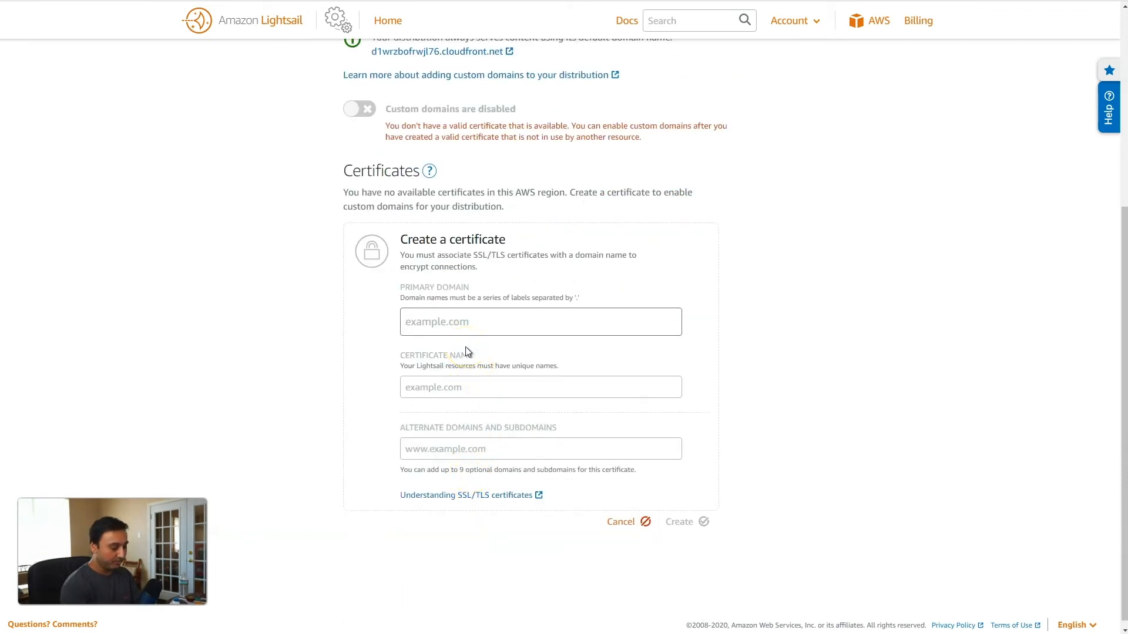
text(mukesh)
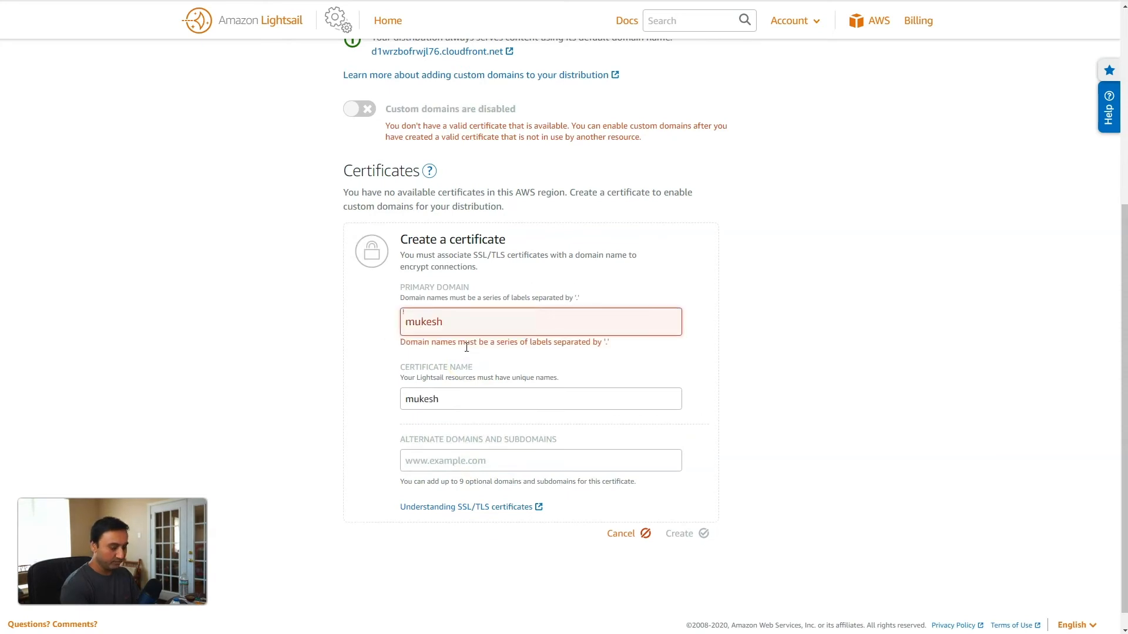
text(.me)
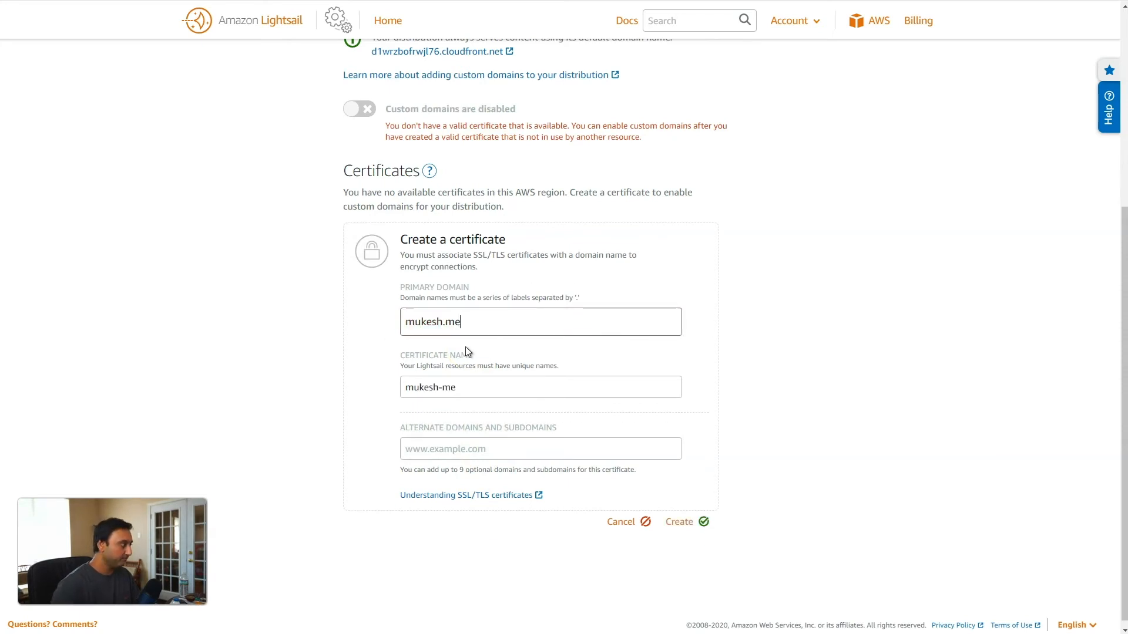
click(540, 447)
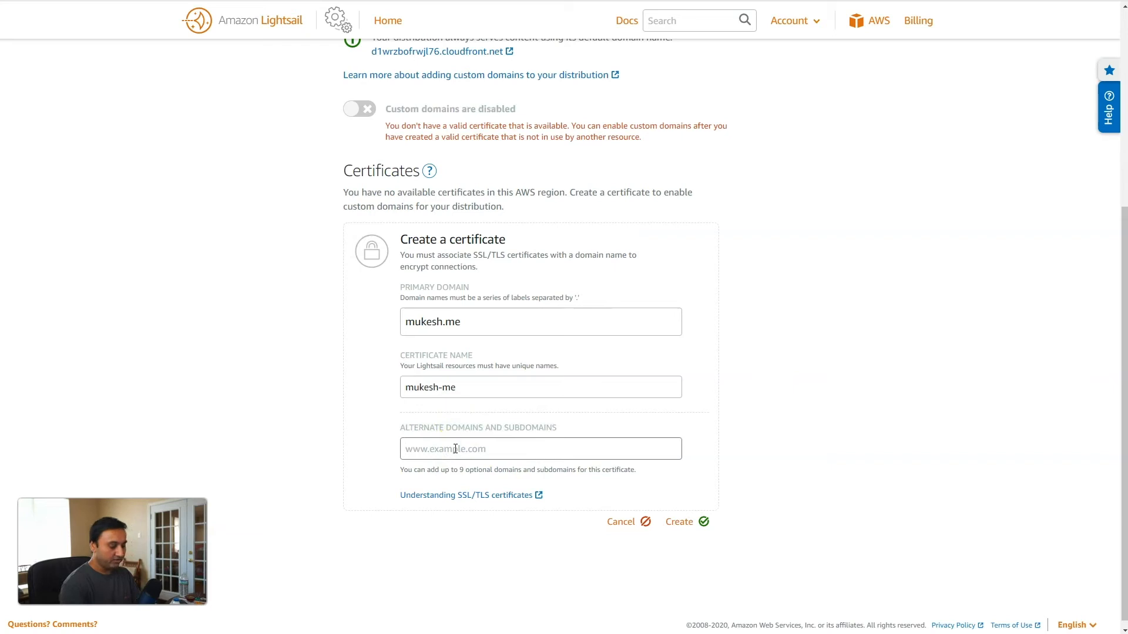
text(www.m)
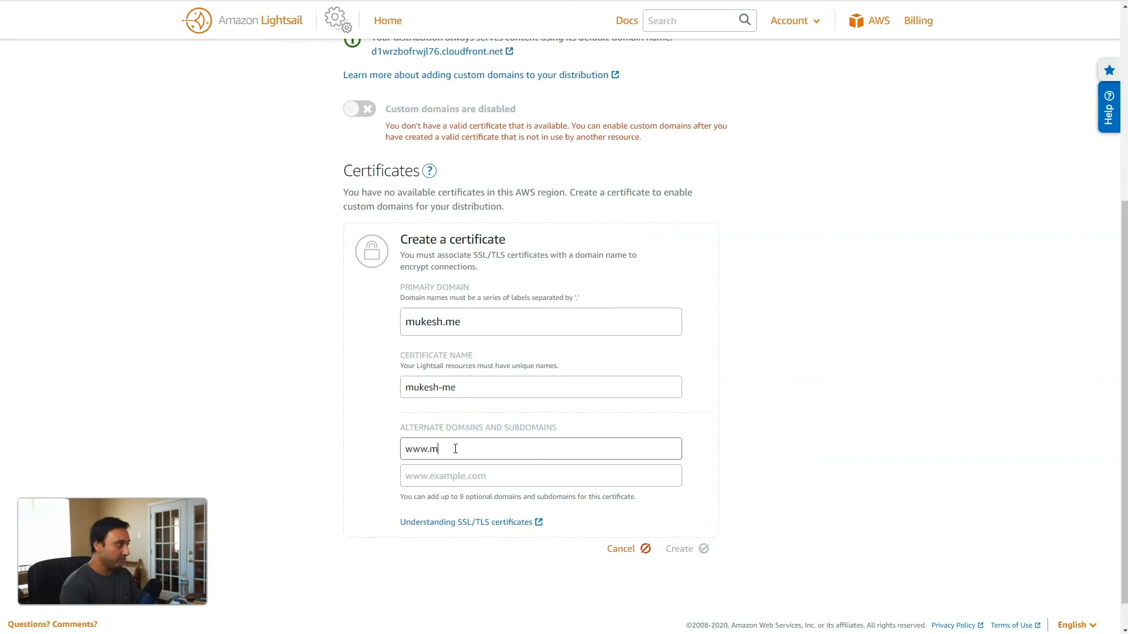
text(ukesh.me)
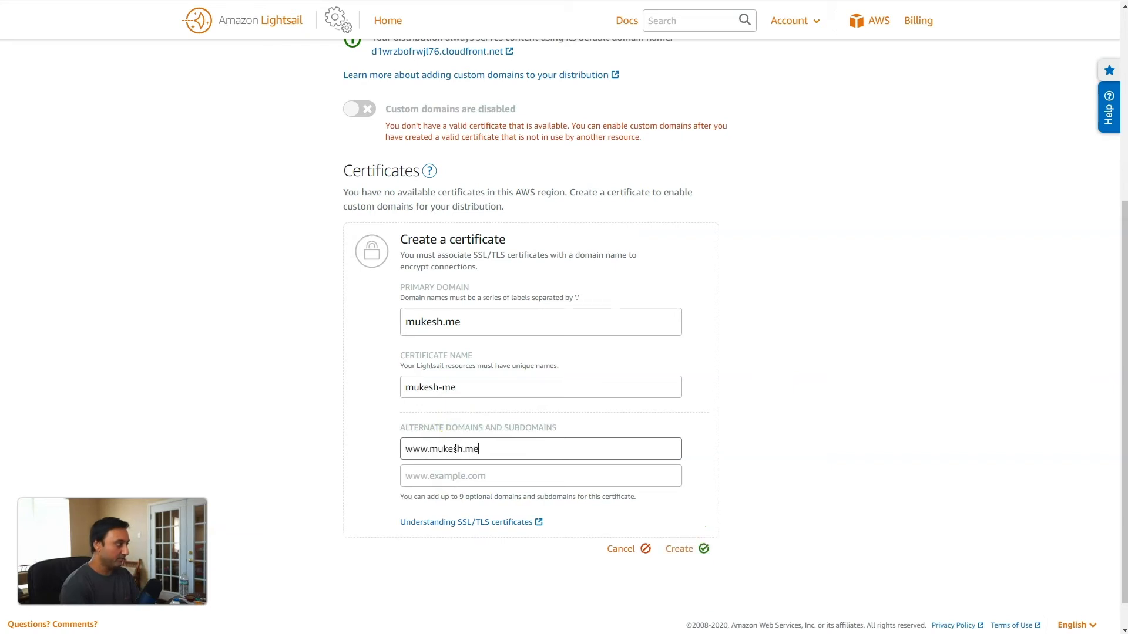
mouse_move(553, 533)
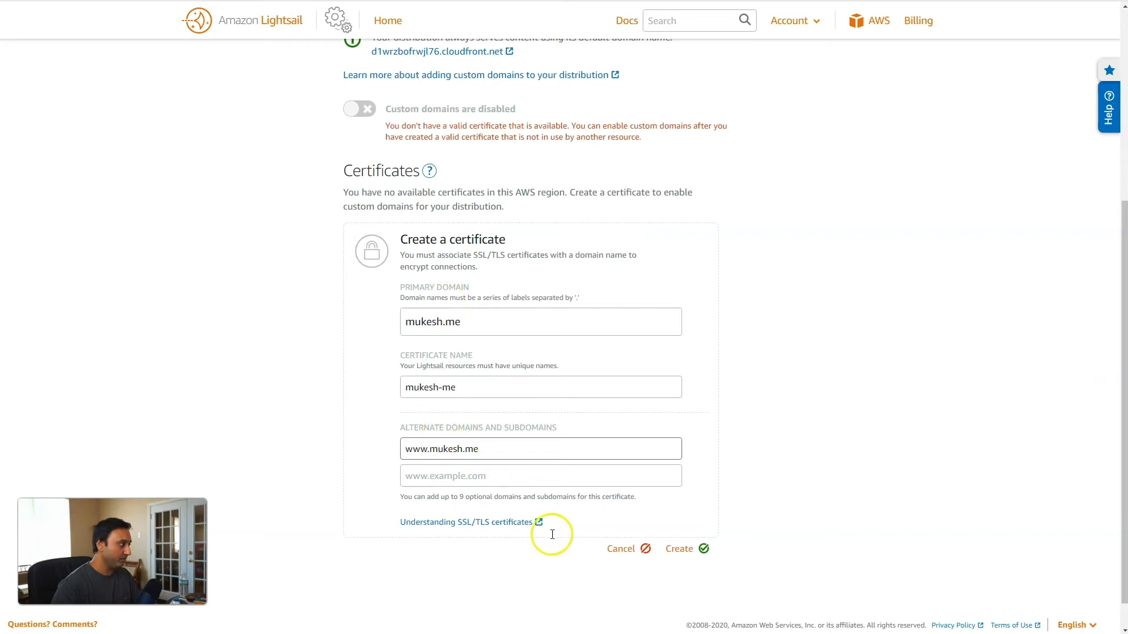
click(678, 549)
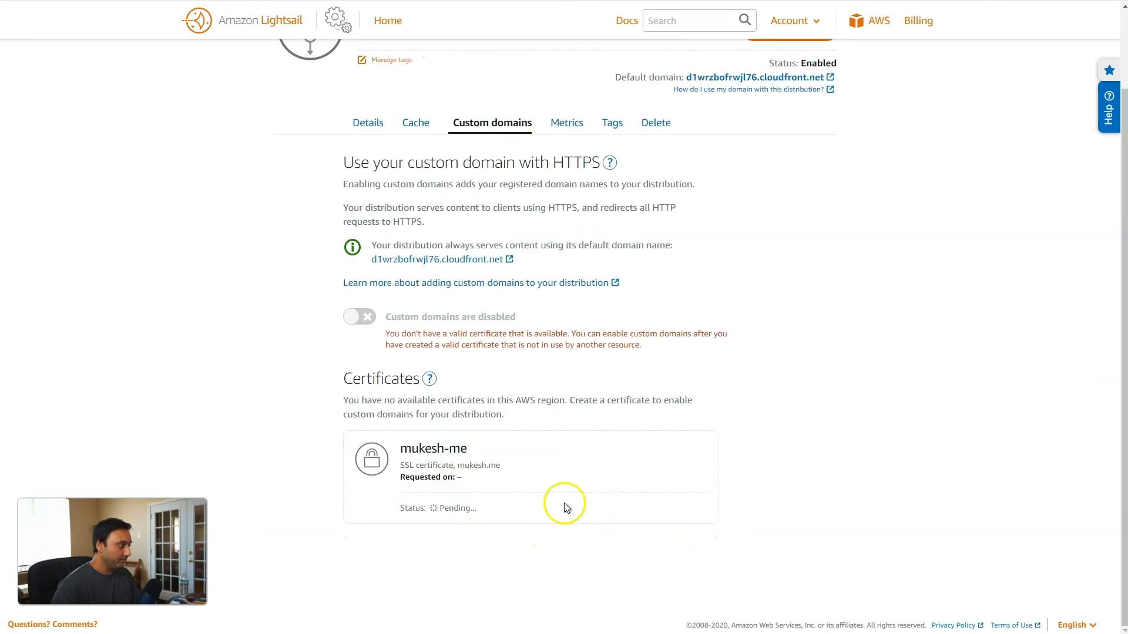
scroll(down, 3)
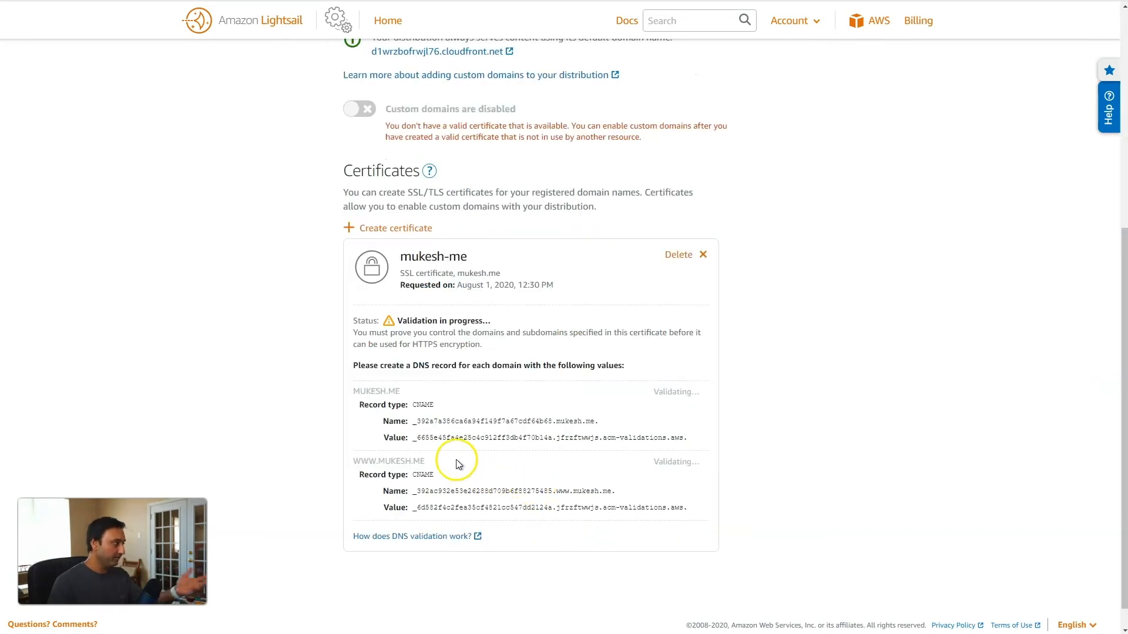
mouse_move(426, 359)
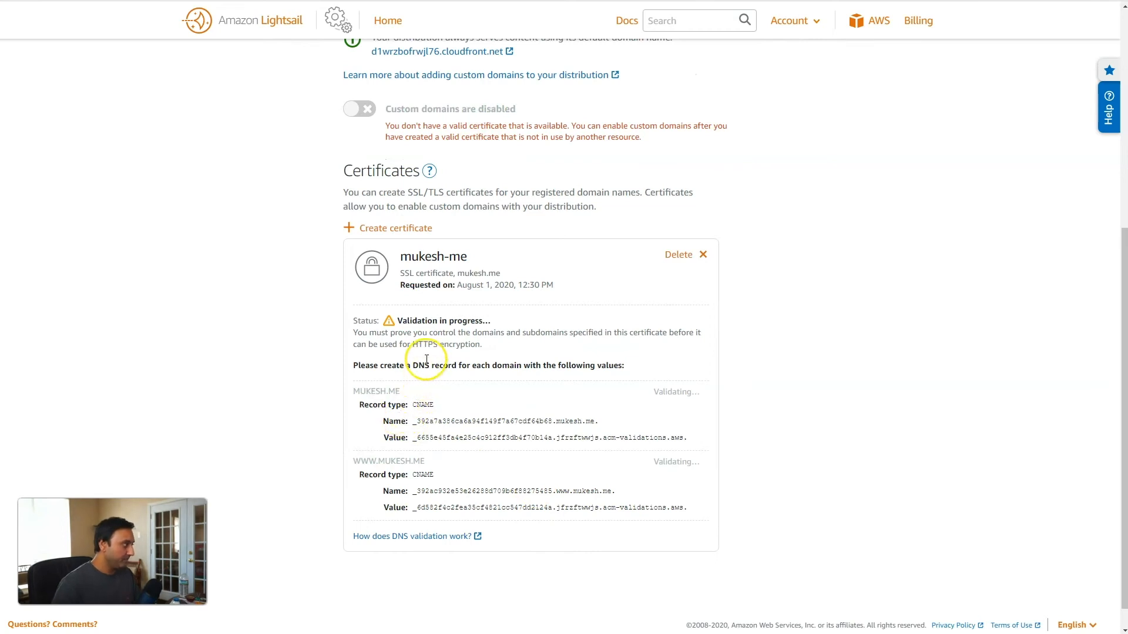
mouse_move(426, 362)
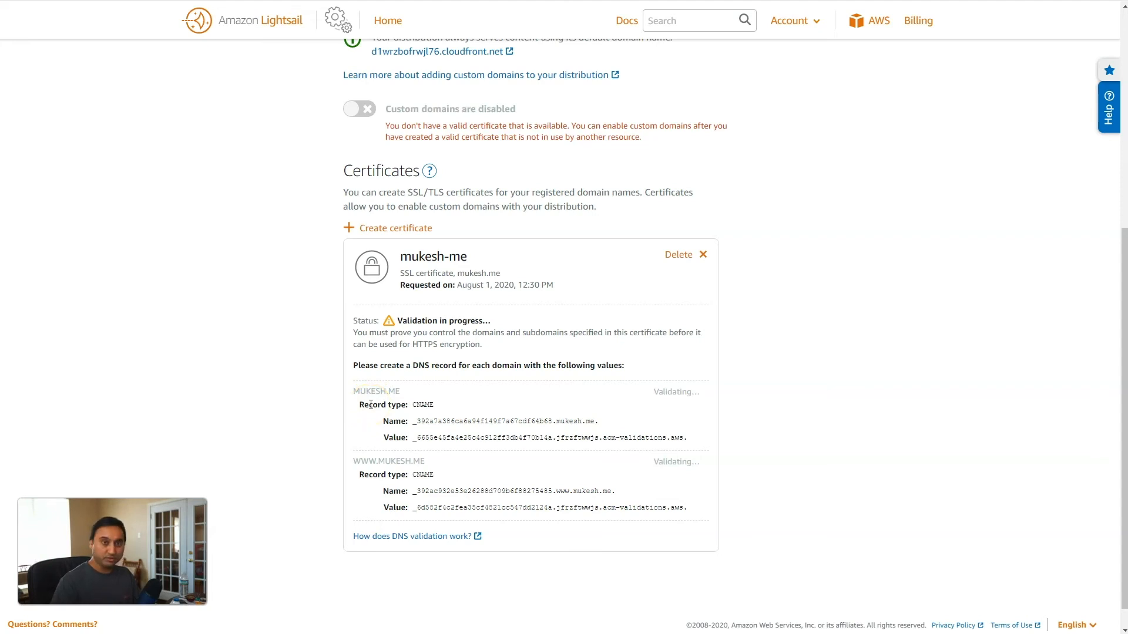
mouse_move(322, 463)
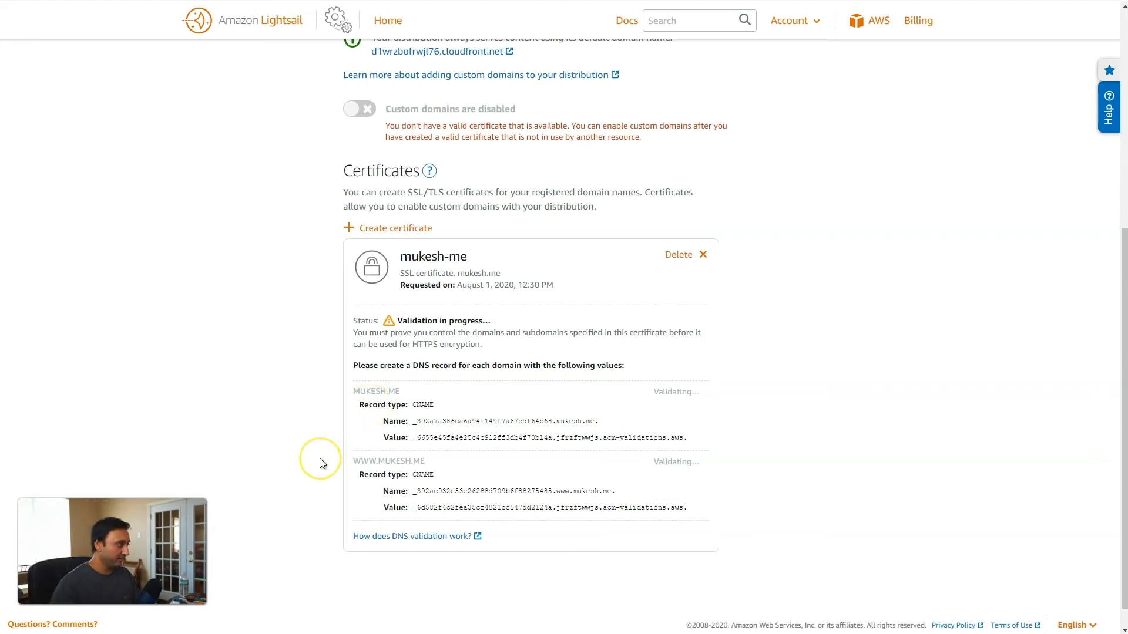
mouse_move(320, 463)
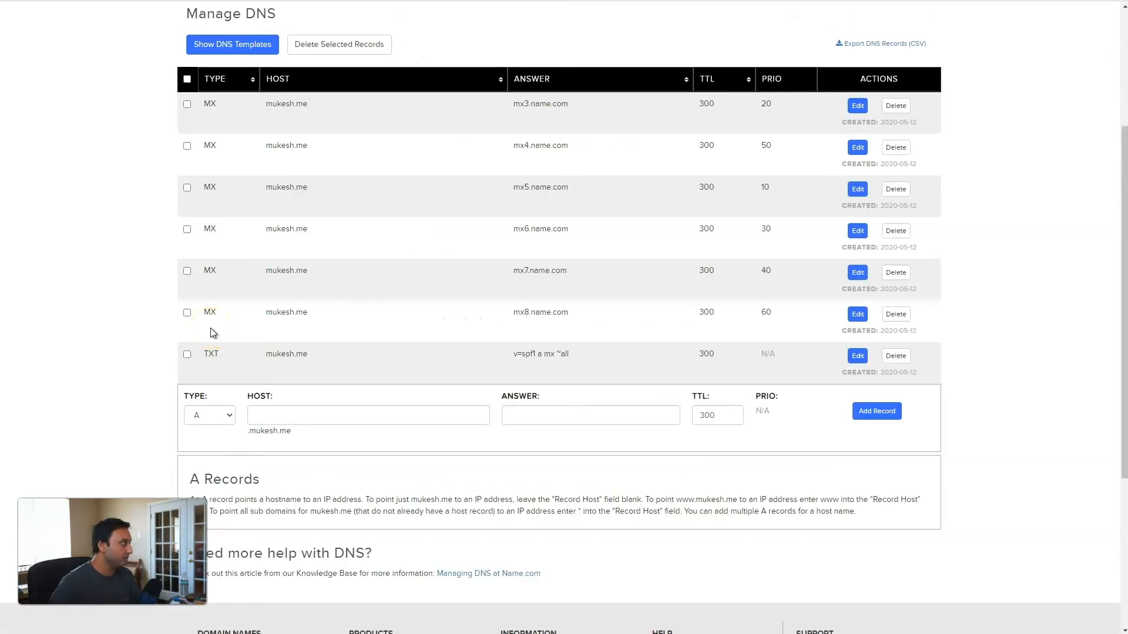
mouse_move(322, 219)
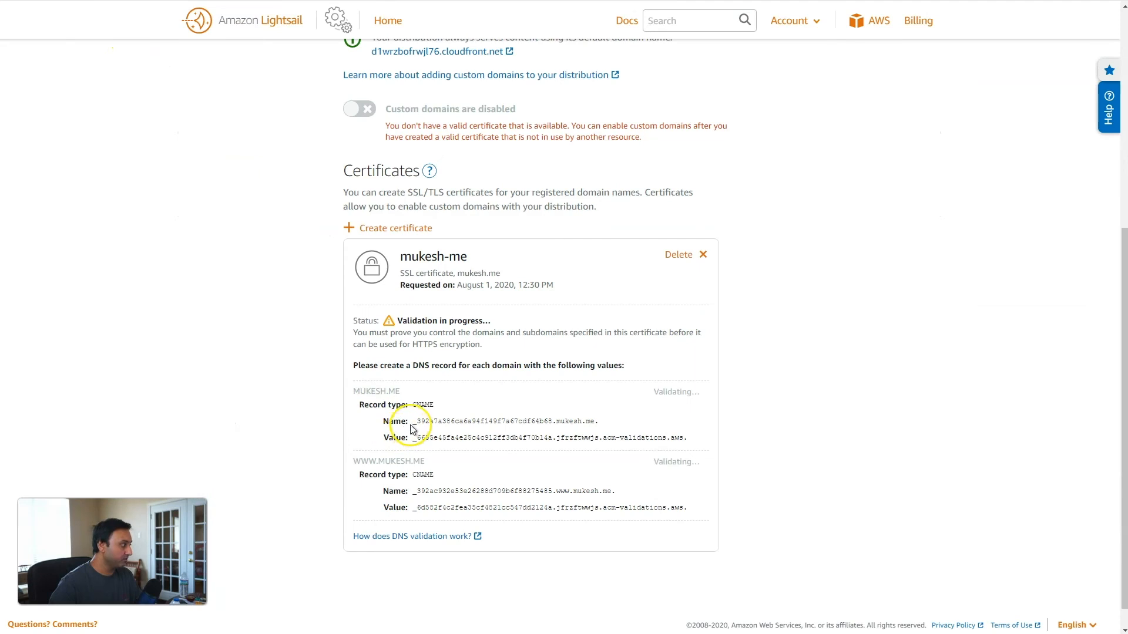
mouse_move(477, 502)
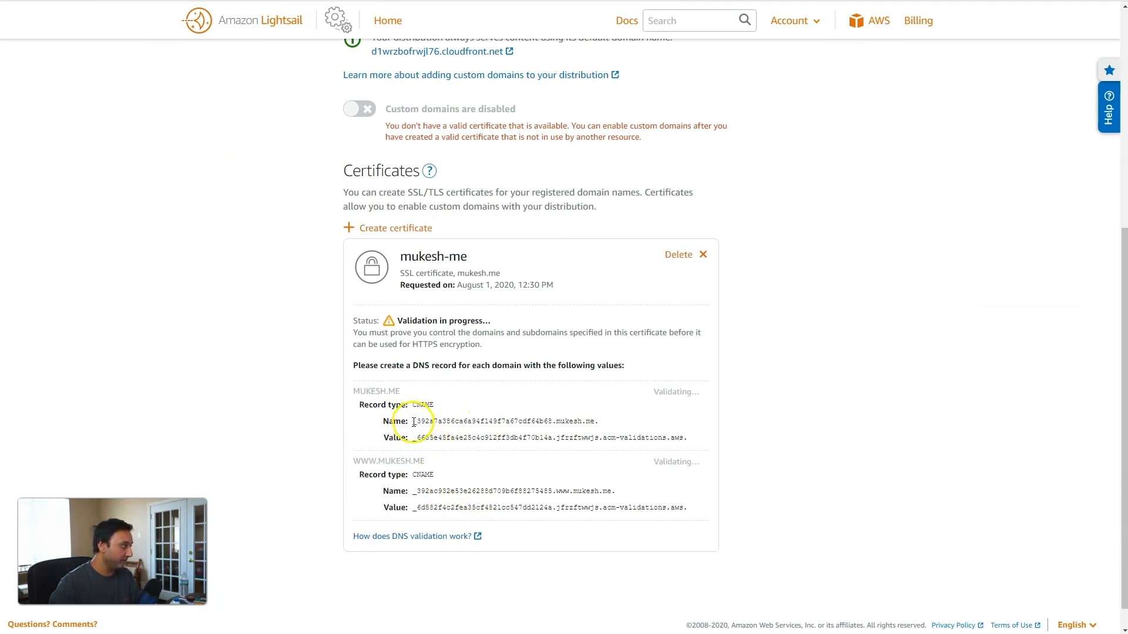
mouse_move(601, 426)
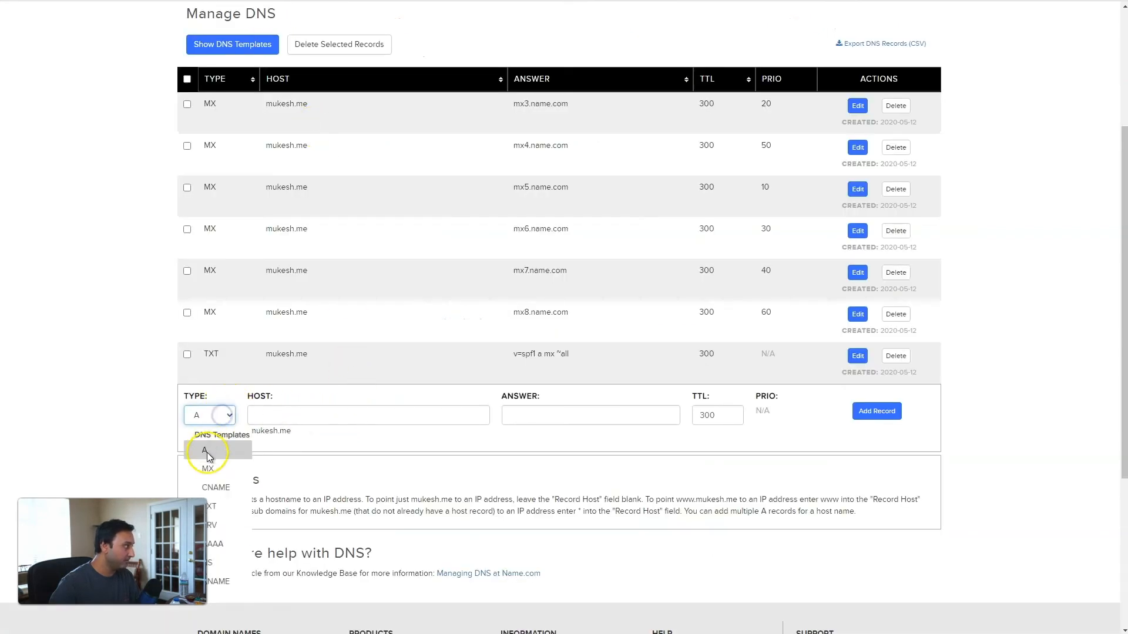
Enter the mukesh.me validation CNAME record in name.com; its answer is flagged as an invalid entry.
click(216, 486)
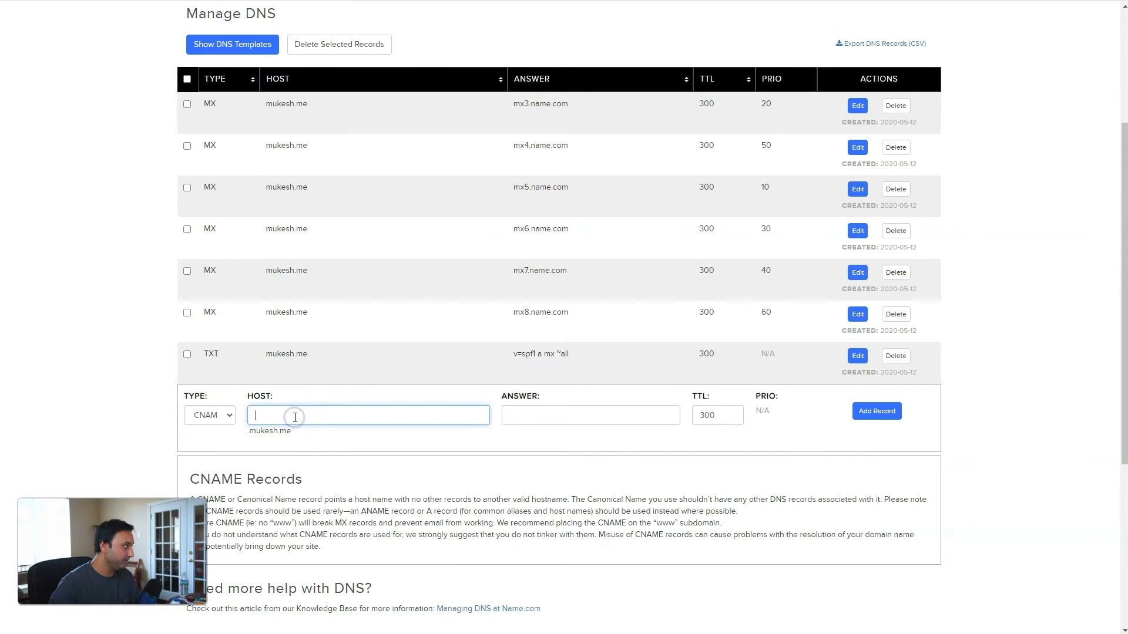
text(392a7a386ca6a94f149f7a67cdf64b68.mukesh.me.)
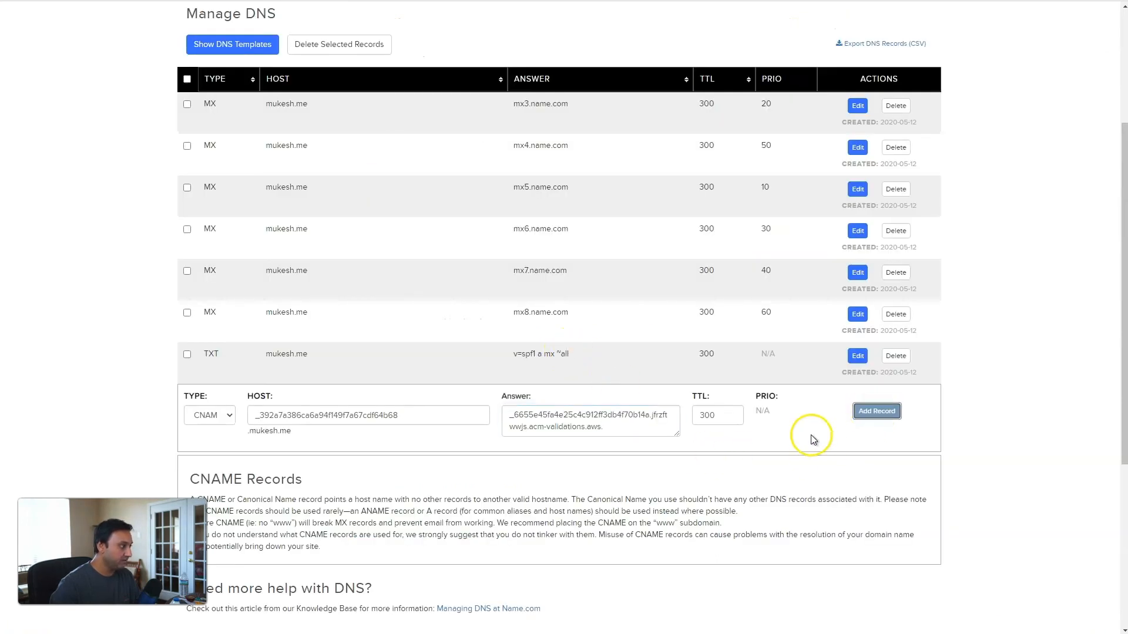
click(876, 411)
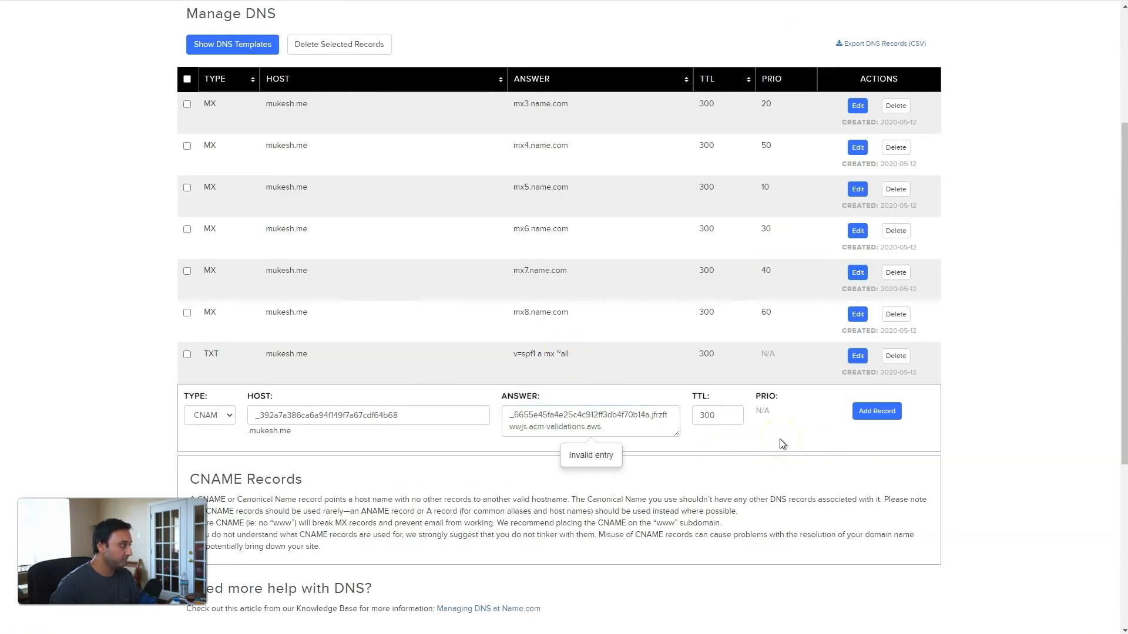
click(877, 411)
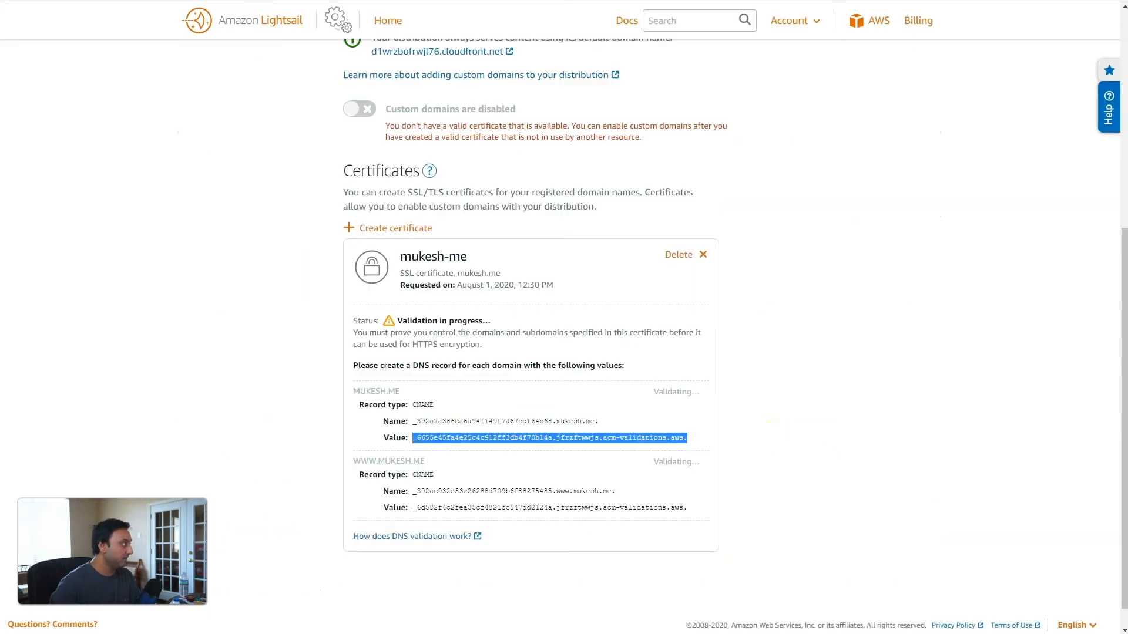
double_click(514, 491)
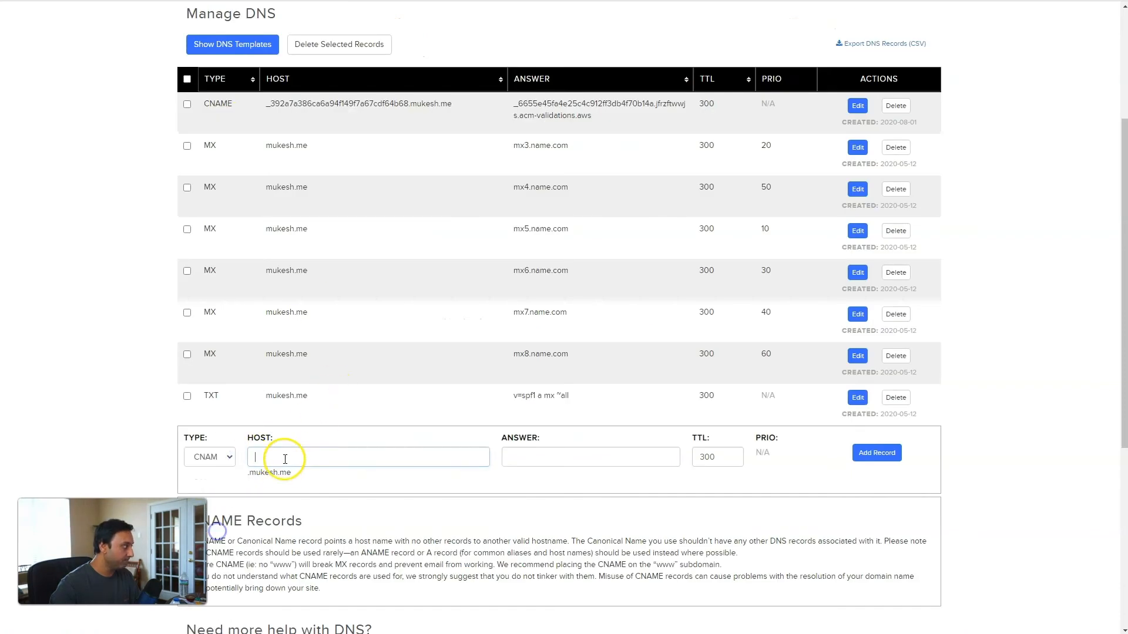
text(_392ac932e53e26288d709b6f88275485.ww)
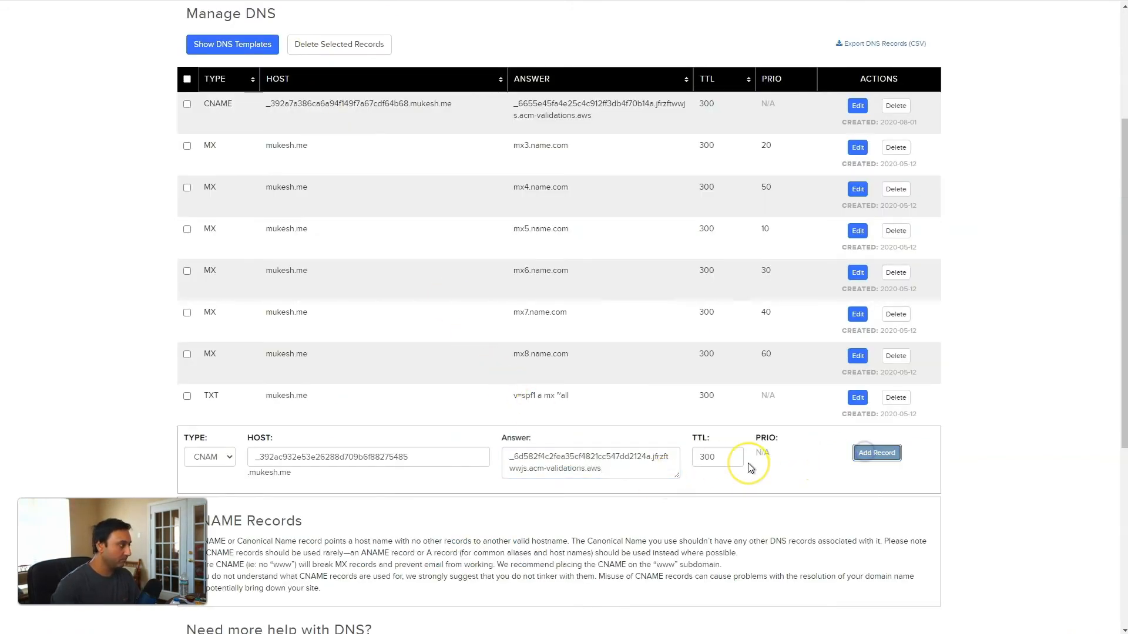
click(876, 452)
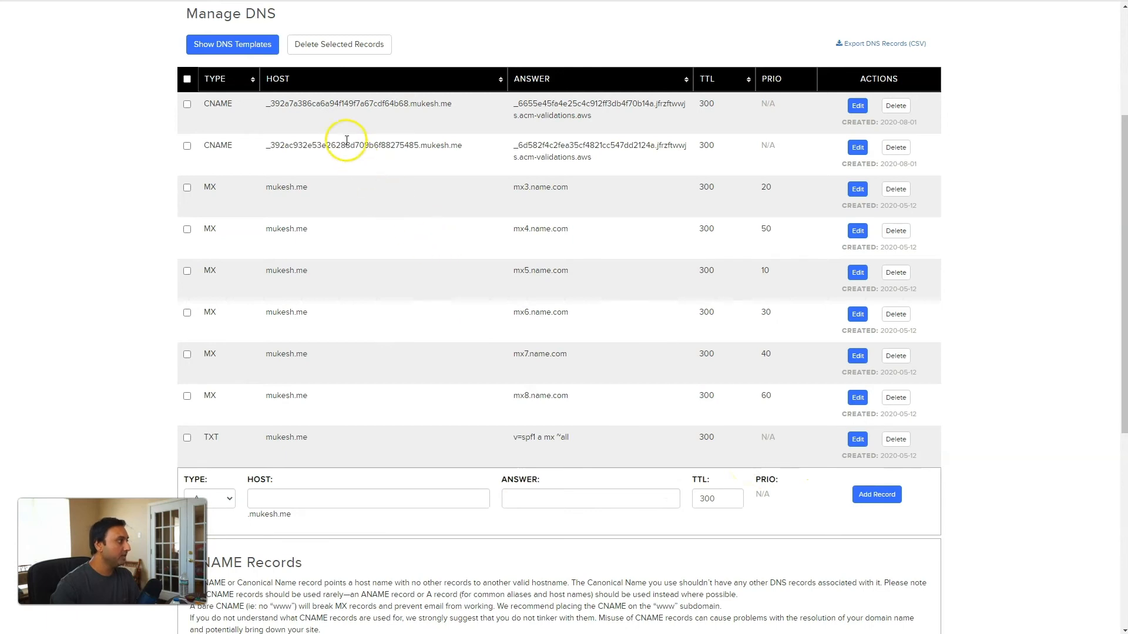
mouse_move(403, 173)
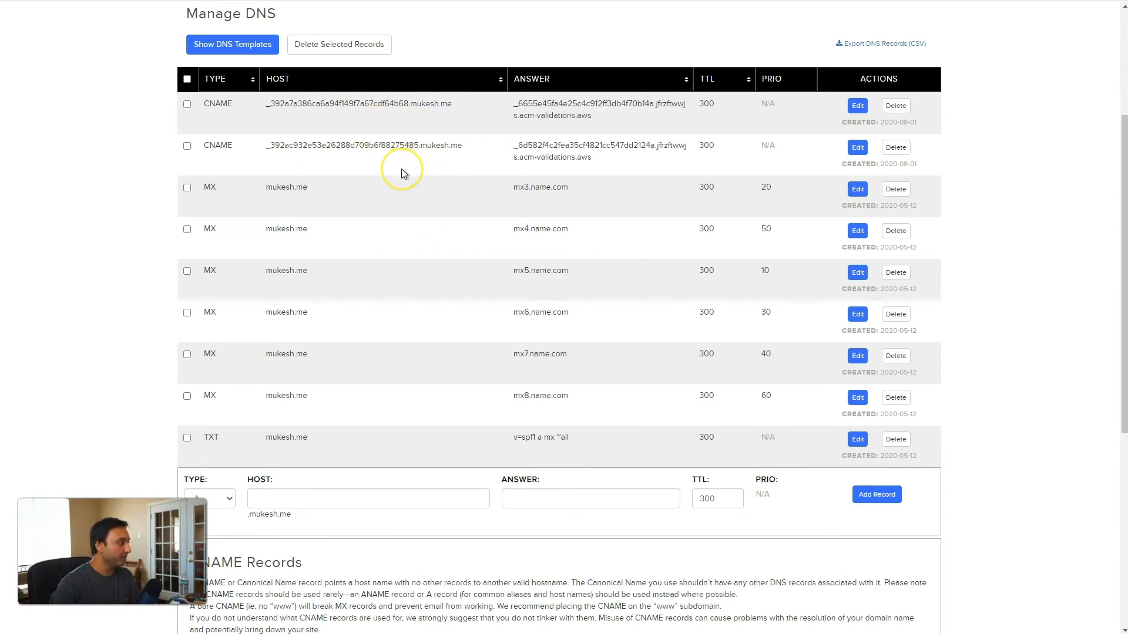
mouse_move(354, 130)
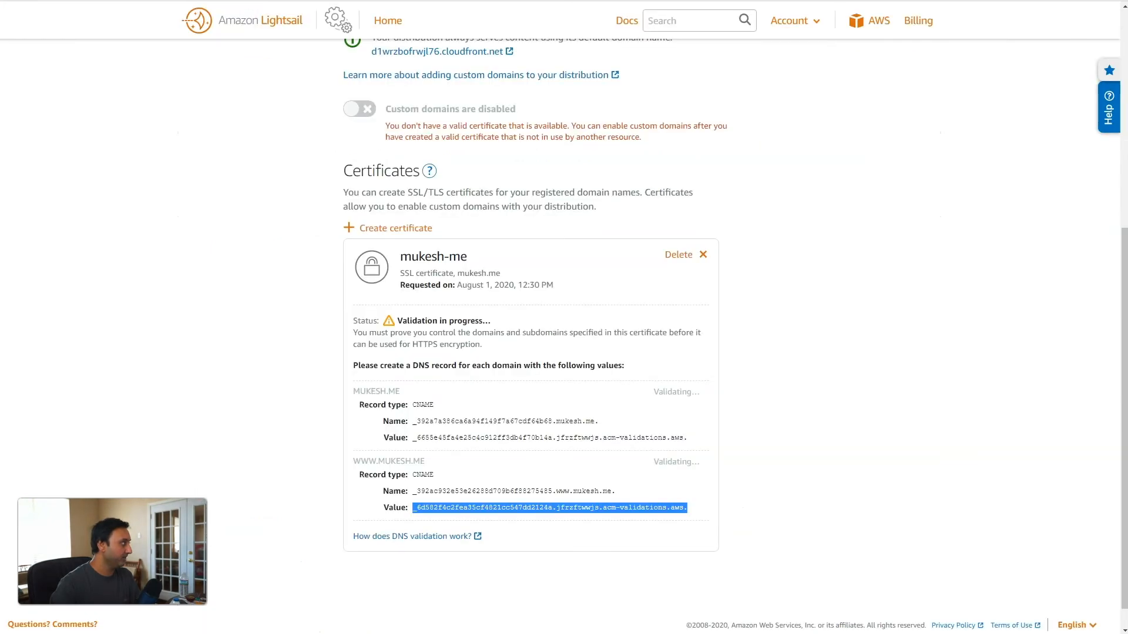
mouse_move(402, 421)
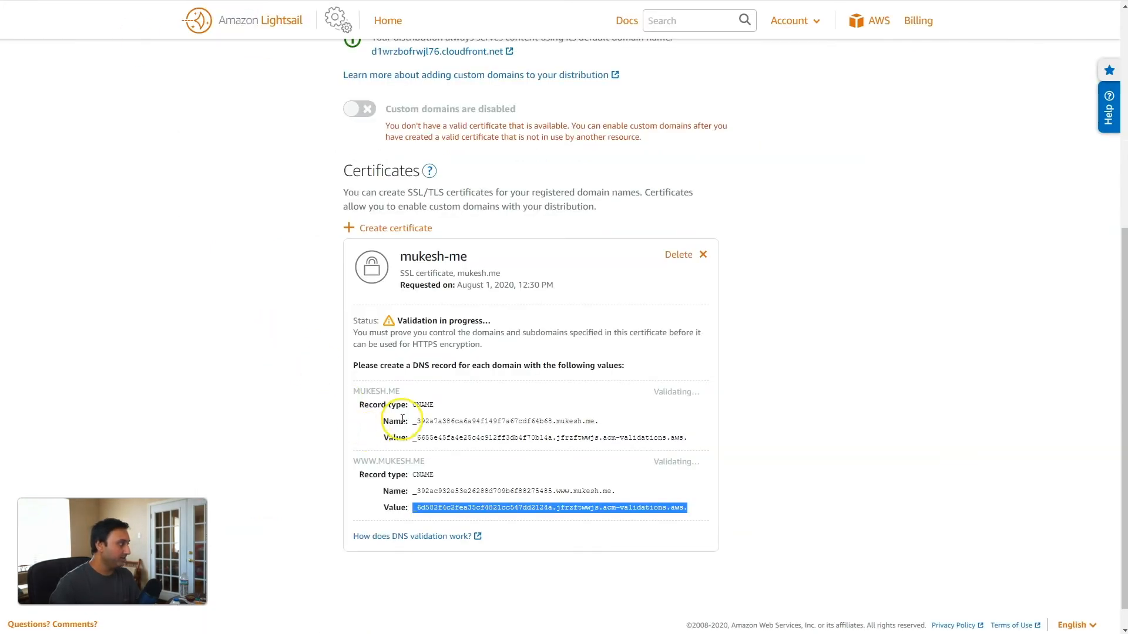
mouse_move(454, 382)
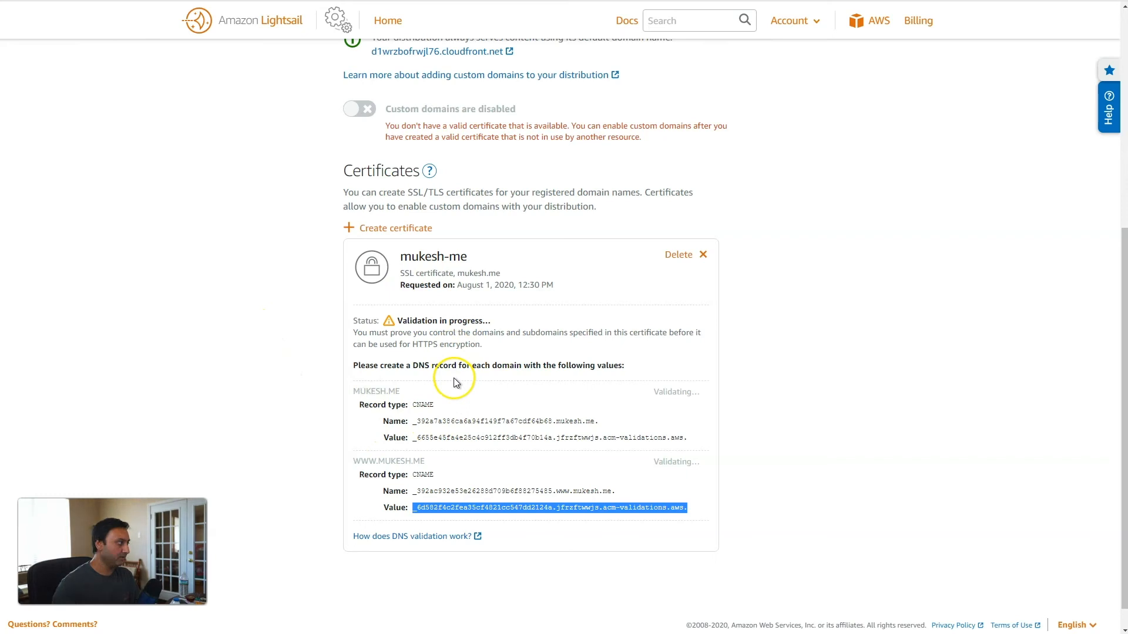
mouse_move(453, 377)
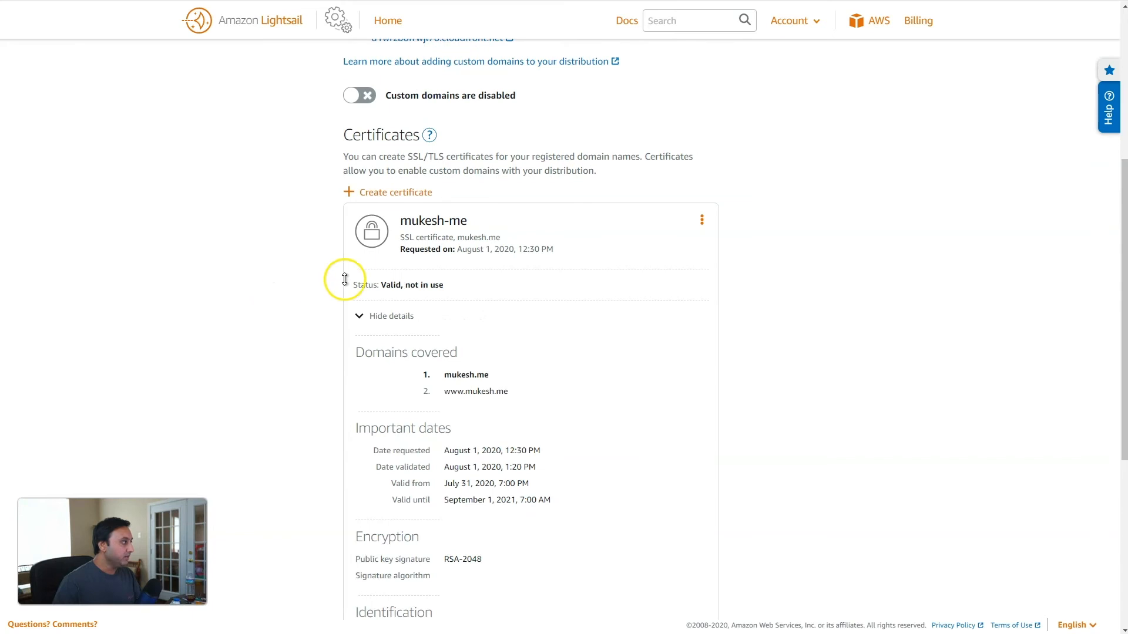
mouse_move(375, 347)
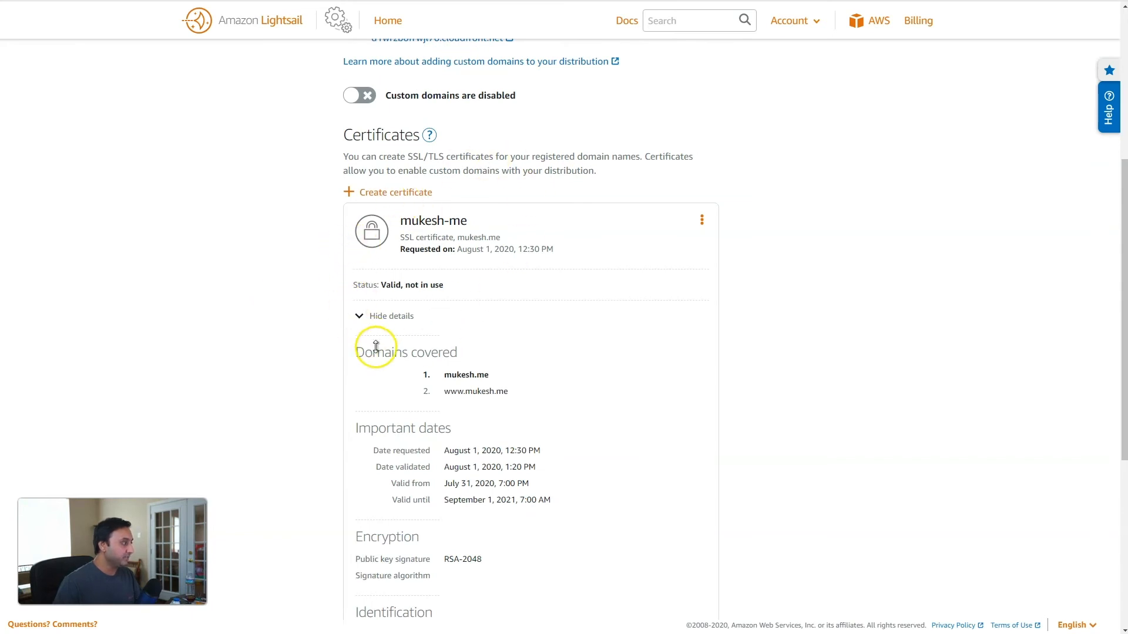
mouse_move(416, 250)
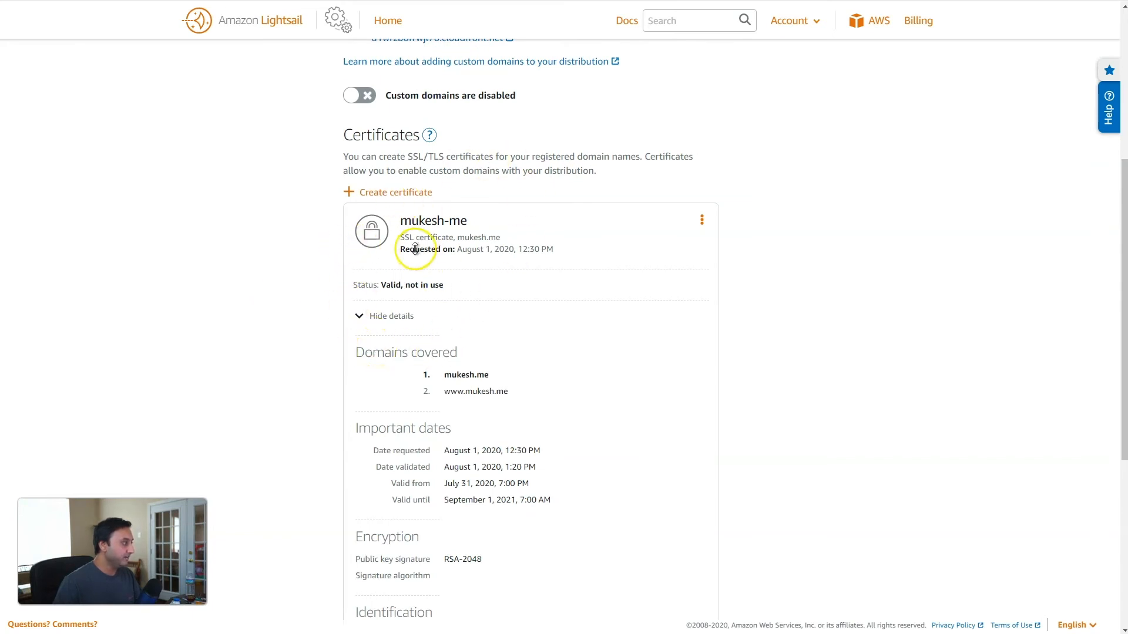
mouse_move(402, 366)
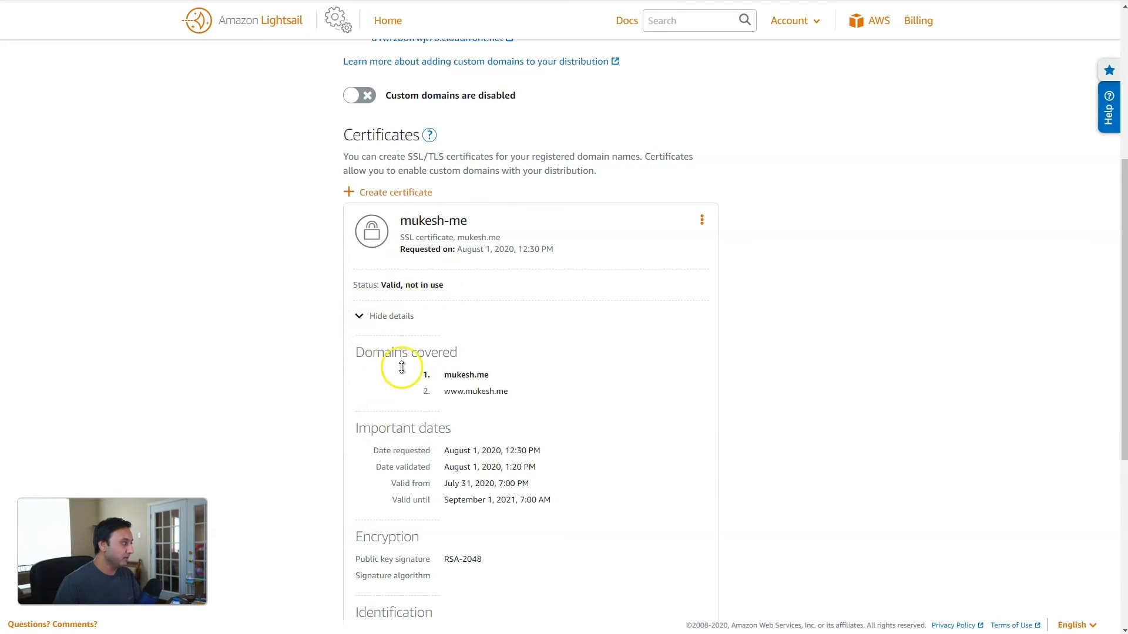
mouse_move(341, 410)
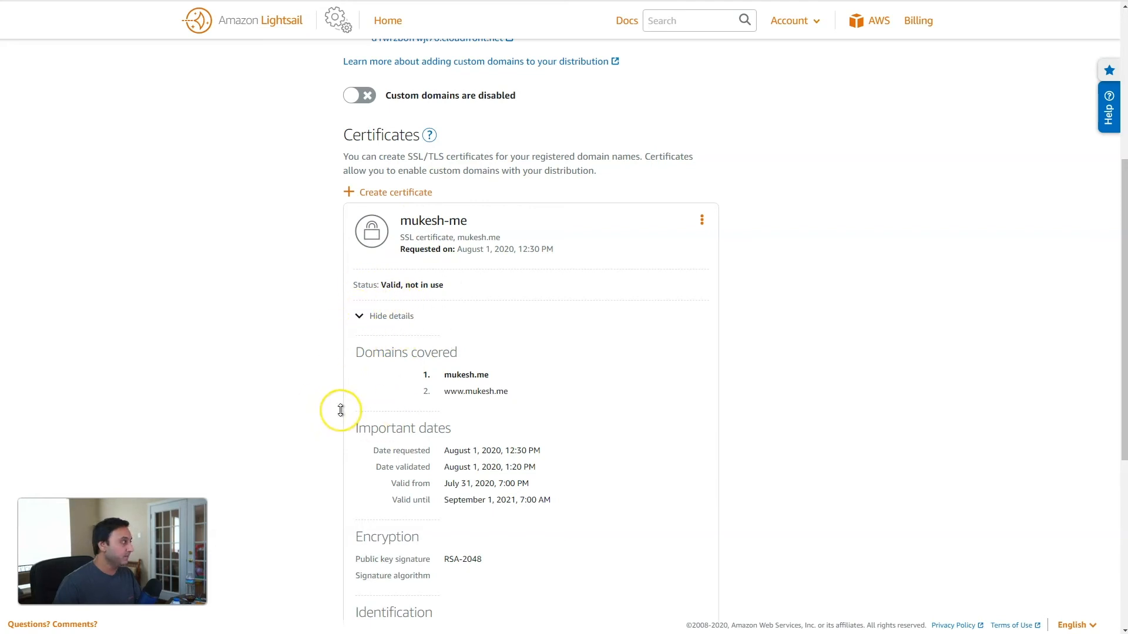
scroll(up, 3)
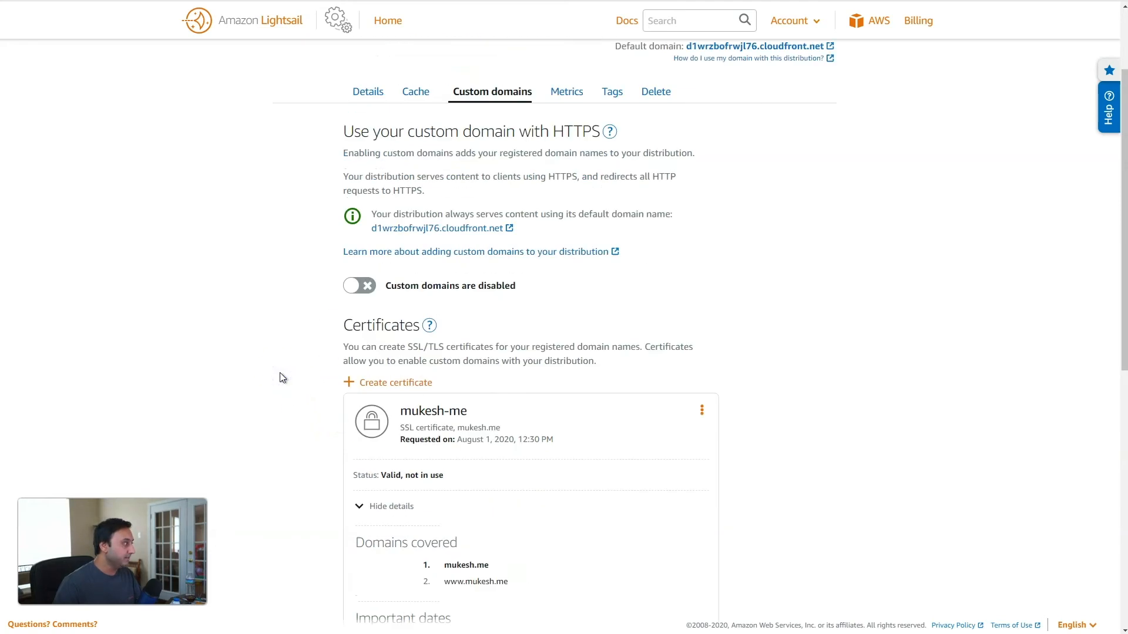
scroll(up, 3)
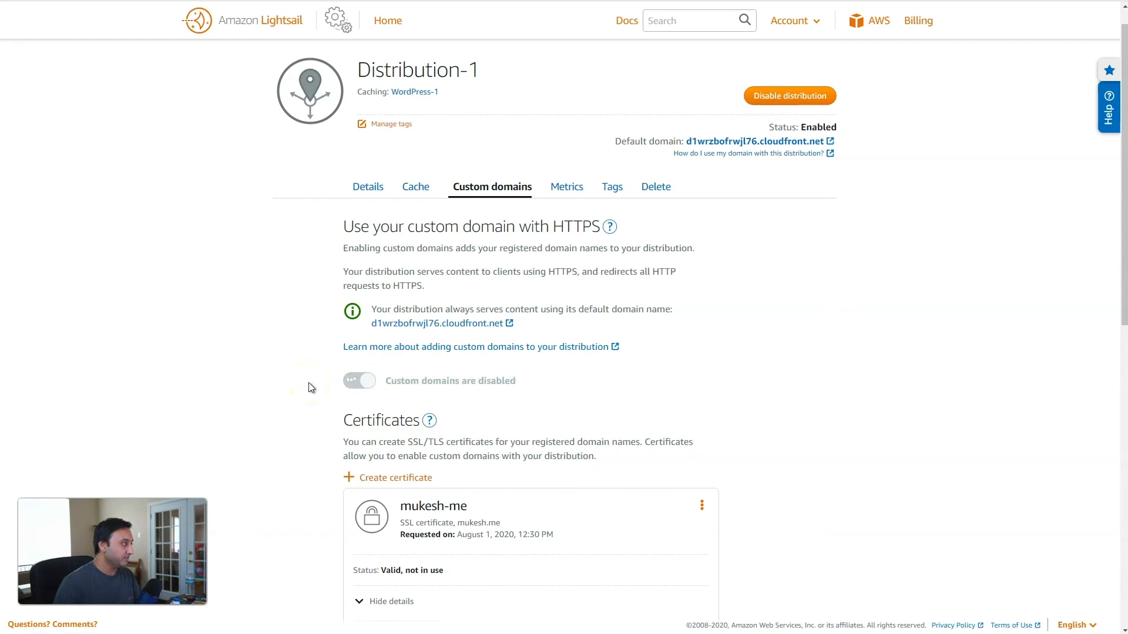
Enable custom domains on Distribution-1 using the mukesh-me certificate.
click(359, 381)
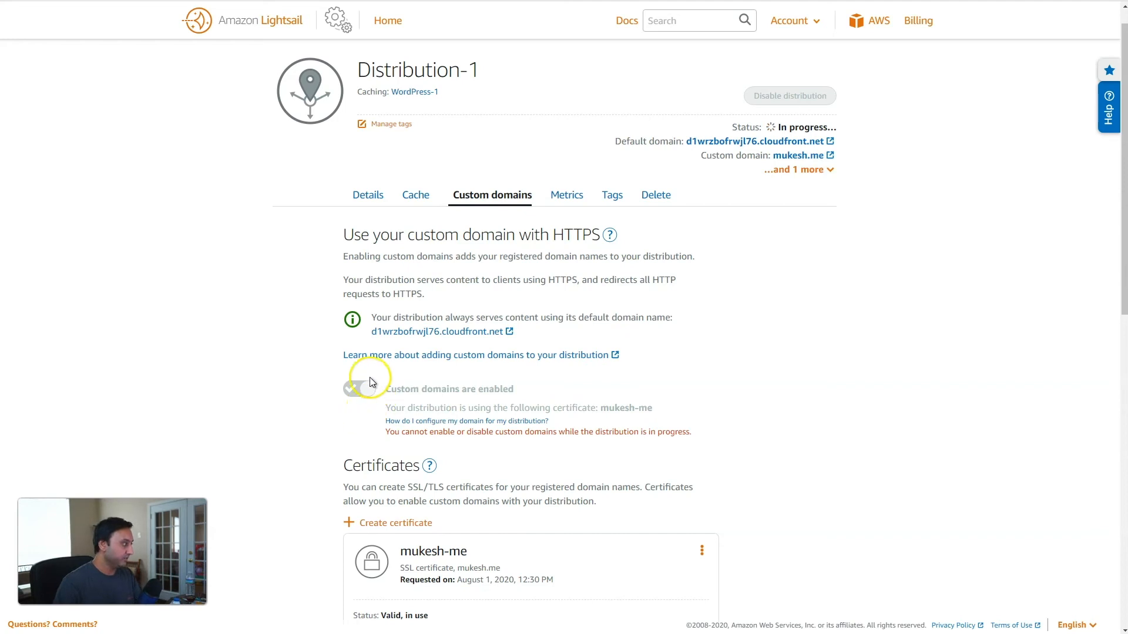
mouse_move(362, 357)
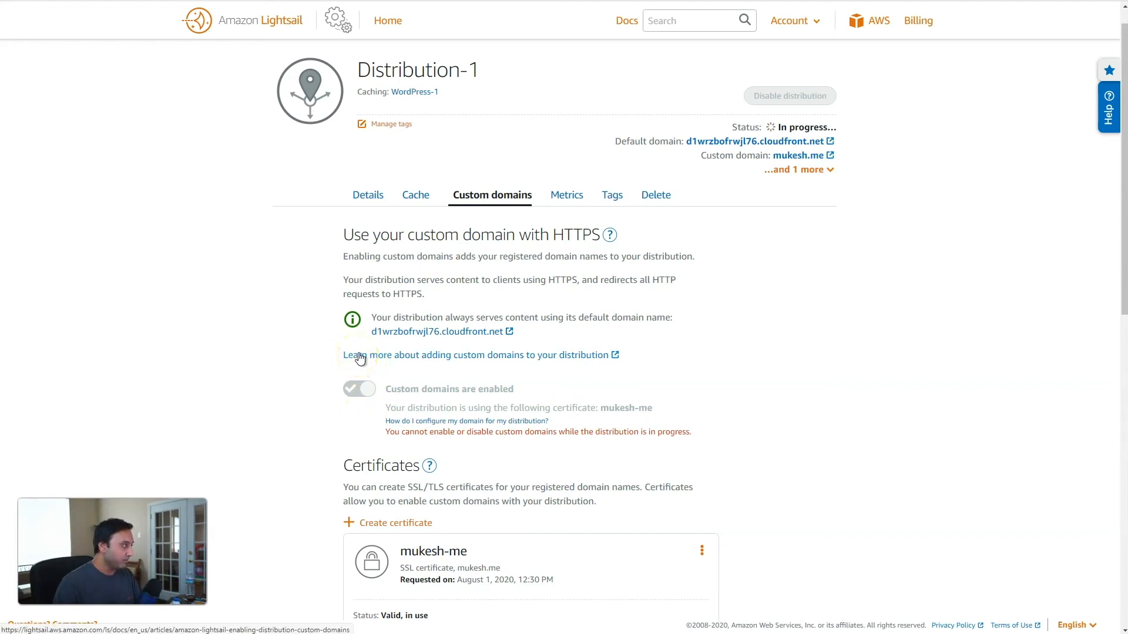
mouse_move(366, 338)
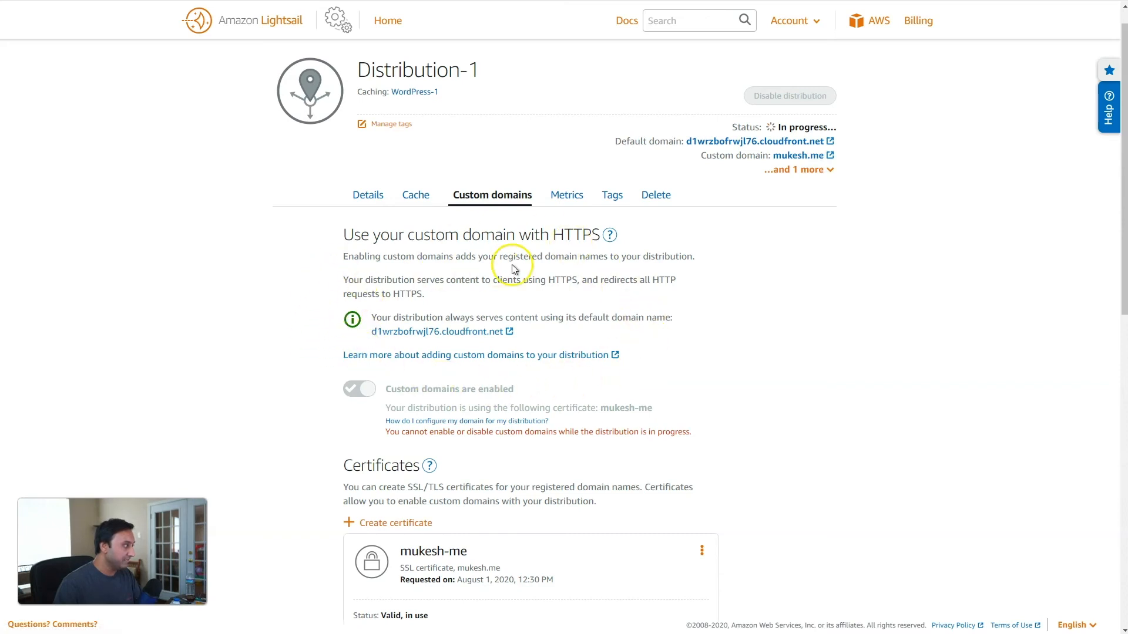
mouse_move(504, 361)
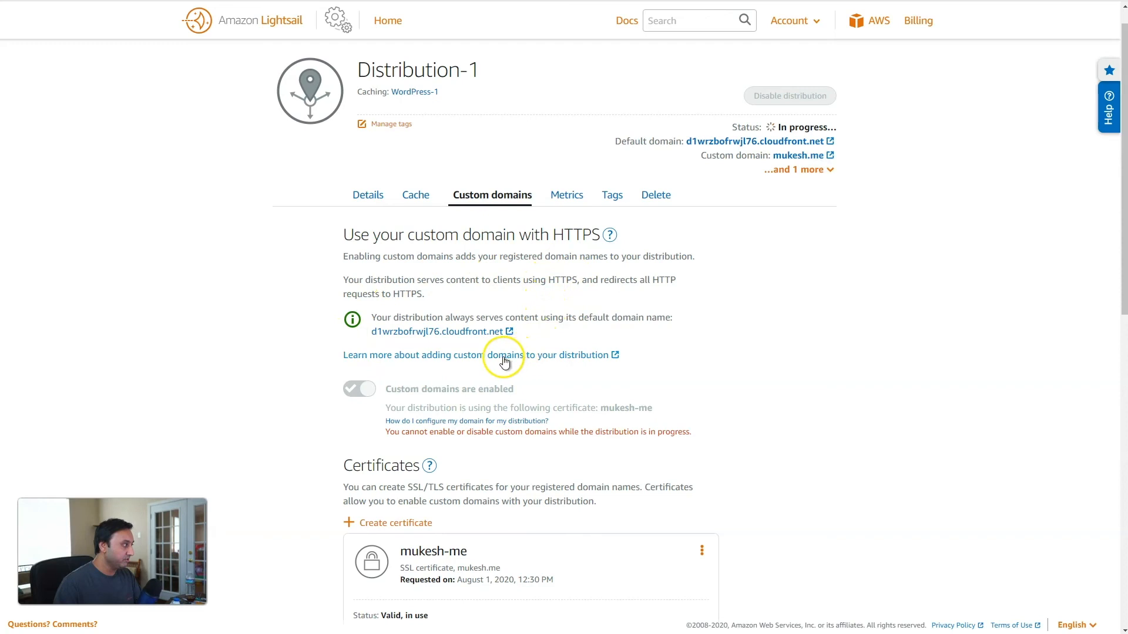
mouse_move(451, 372)
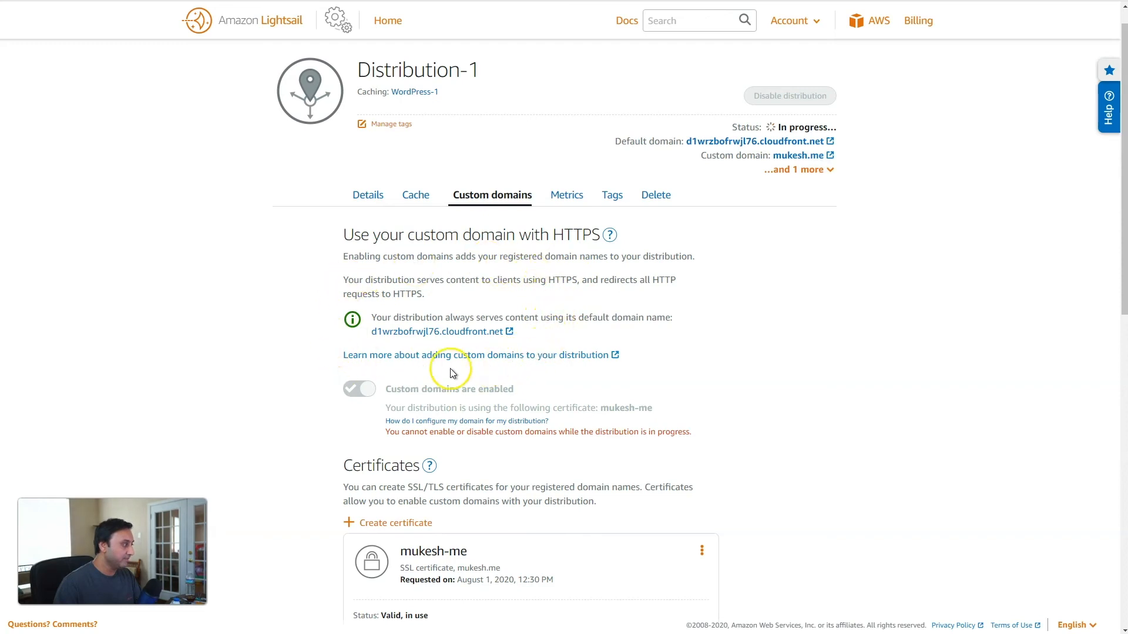
mouse_move(532, 283)
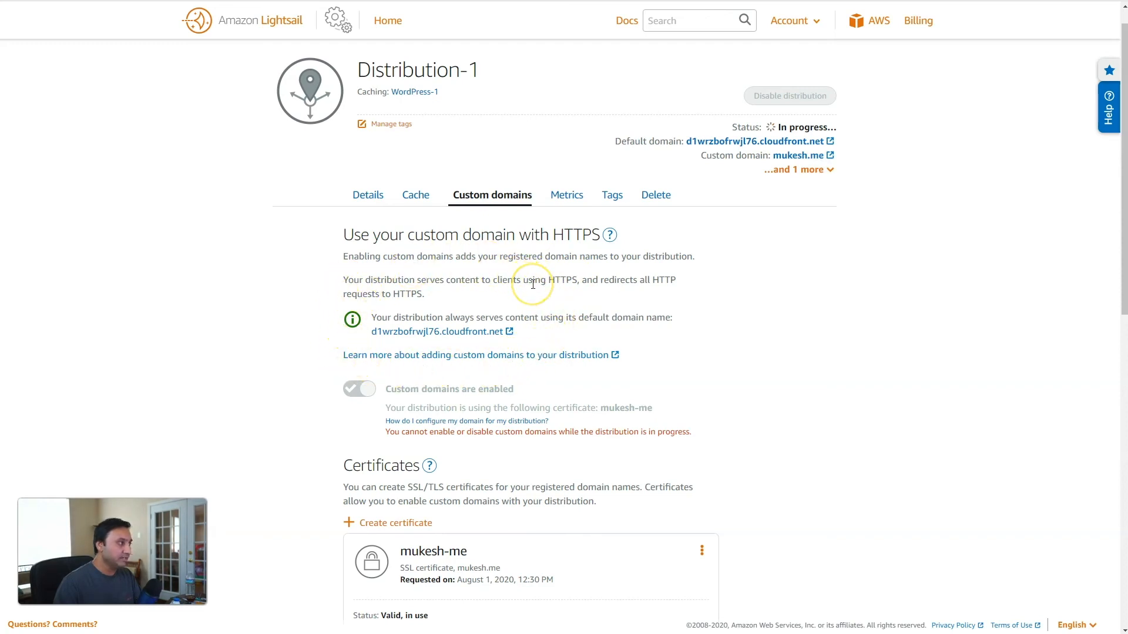
mouse_move(338, 294)
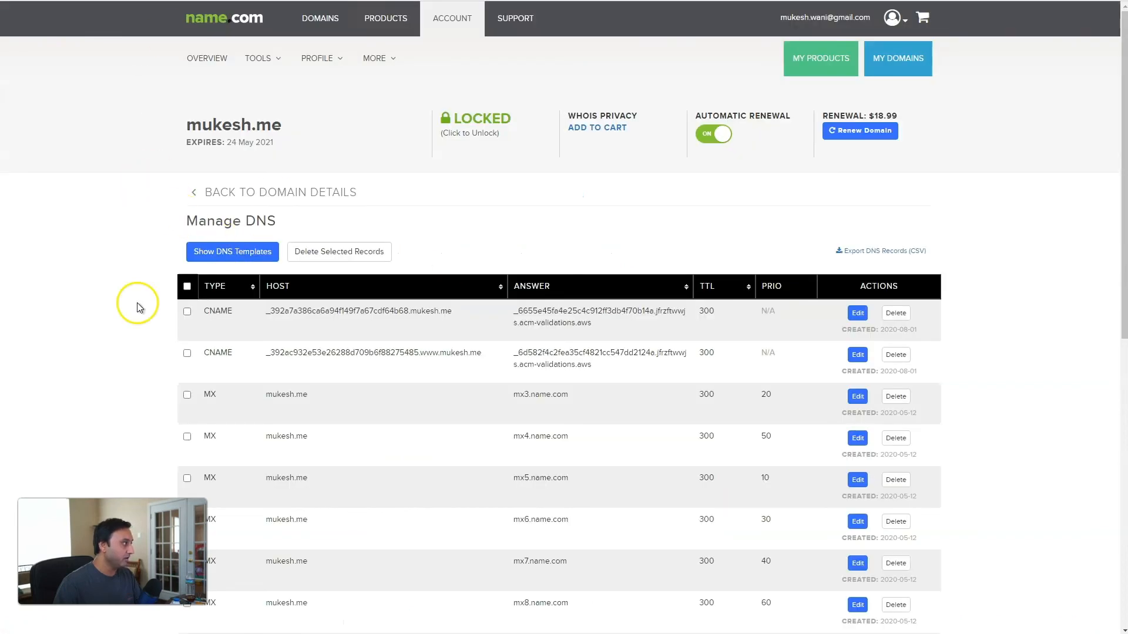
mouse_move(242, 360)
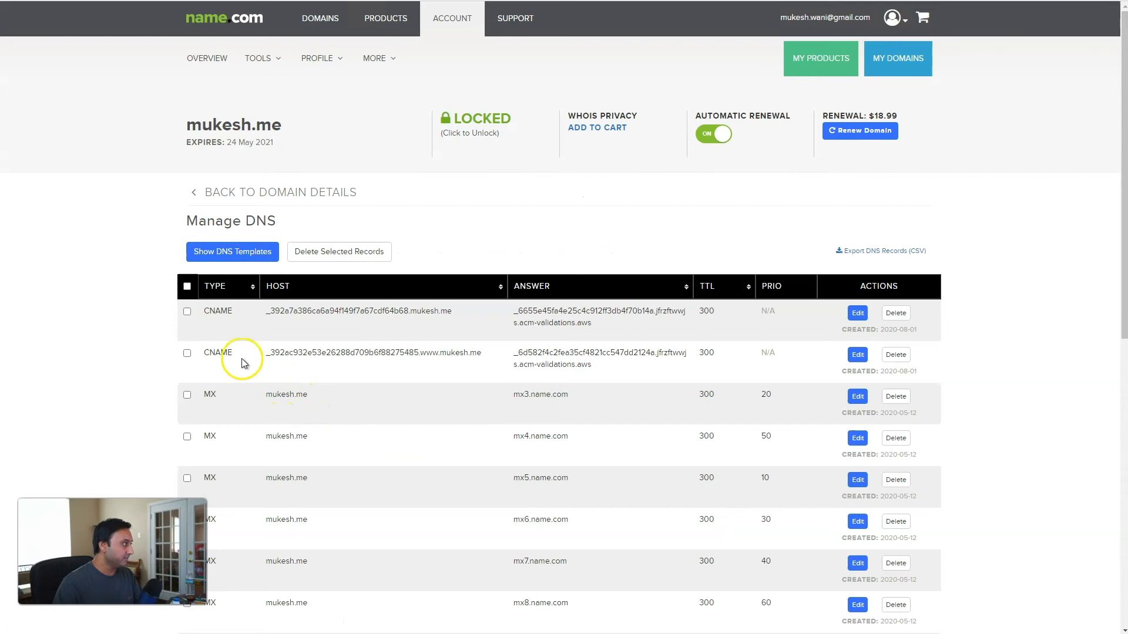
Add a CNAME record for www pointing to d1wrzbofrwjl76.cloudfront.net in name.com.
scroll(down, 3)
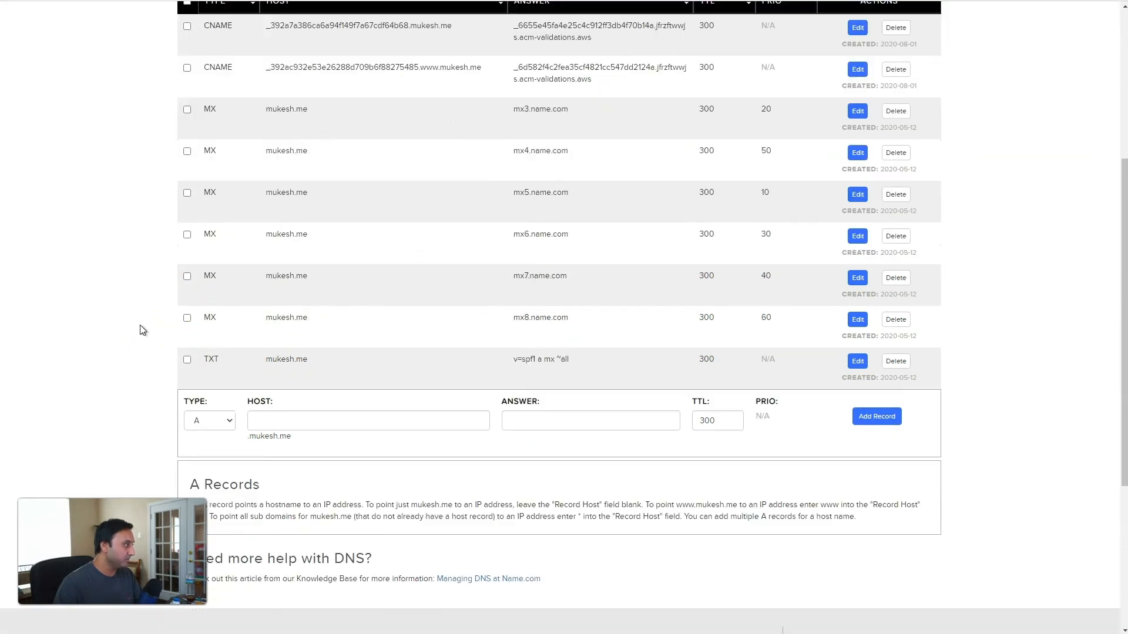
click(209, 324)
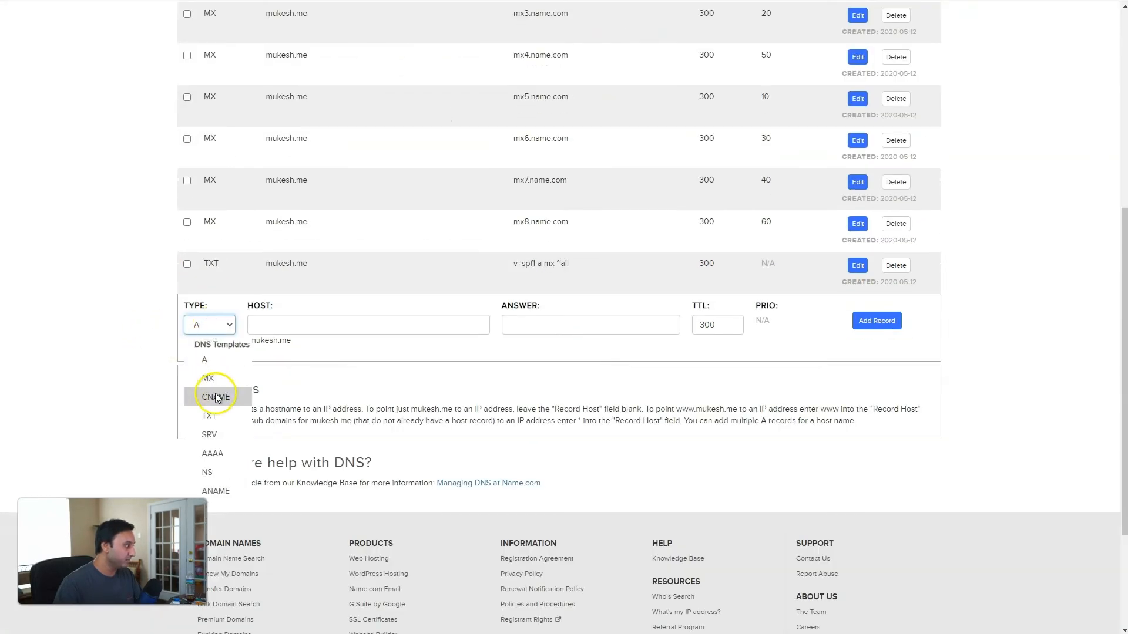
click(214, 396)
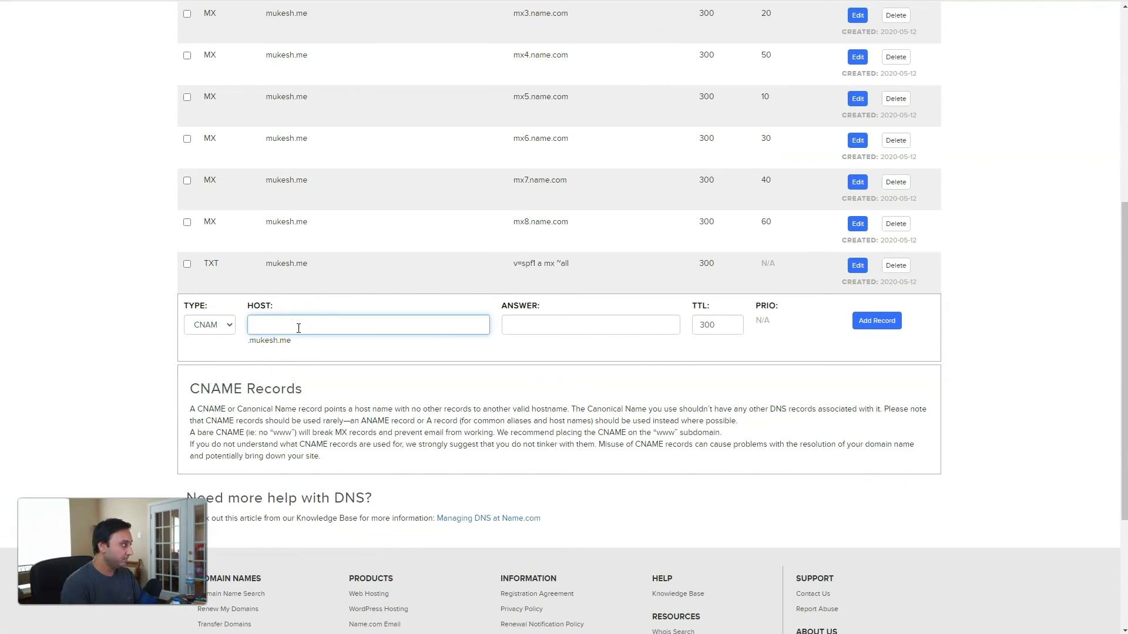
text(www)
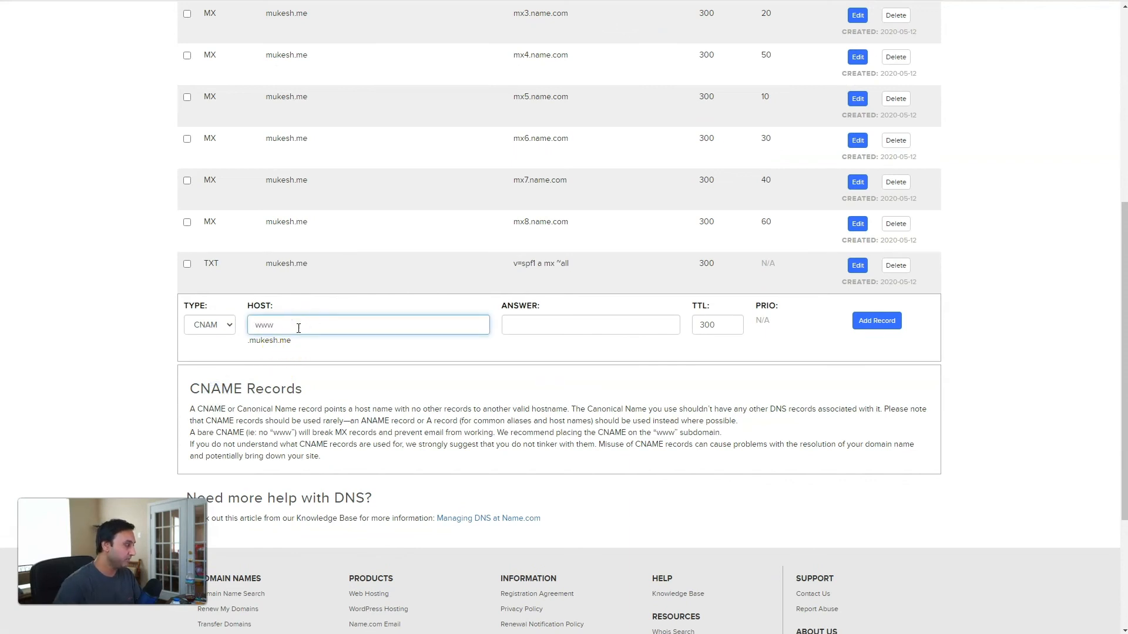
click(590, 324)
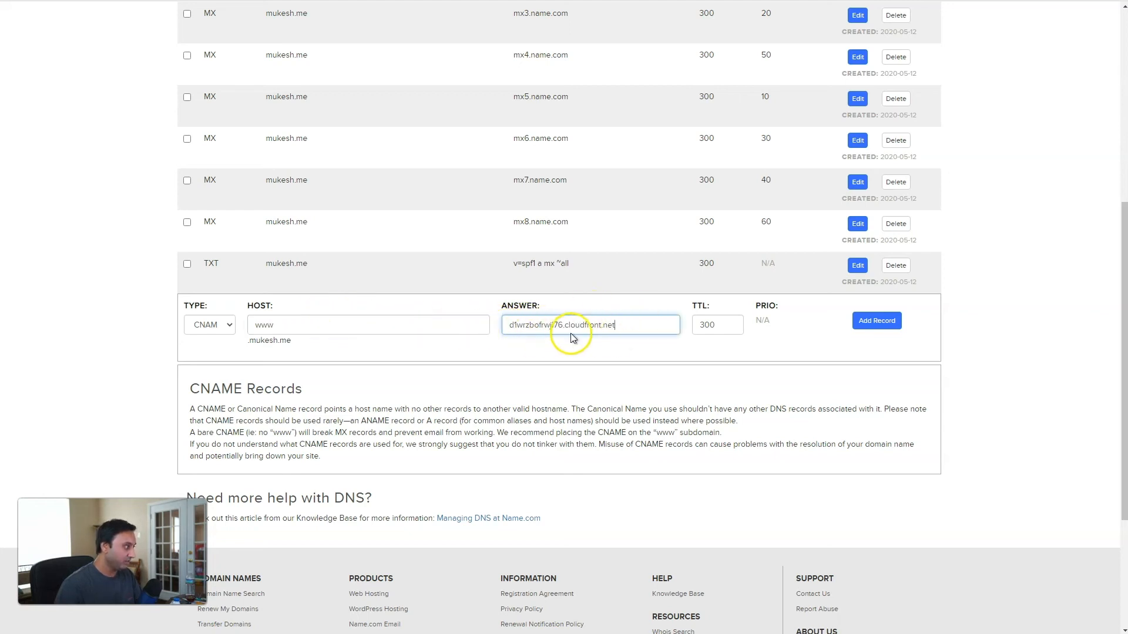
click(876, 319)
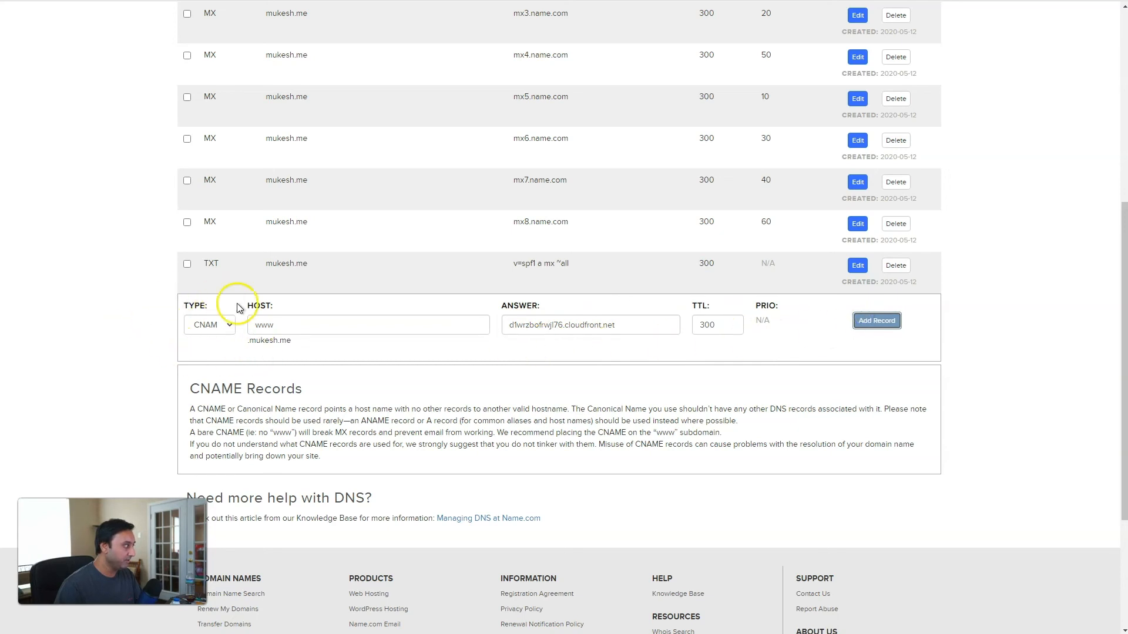
click(876, 320)
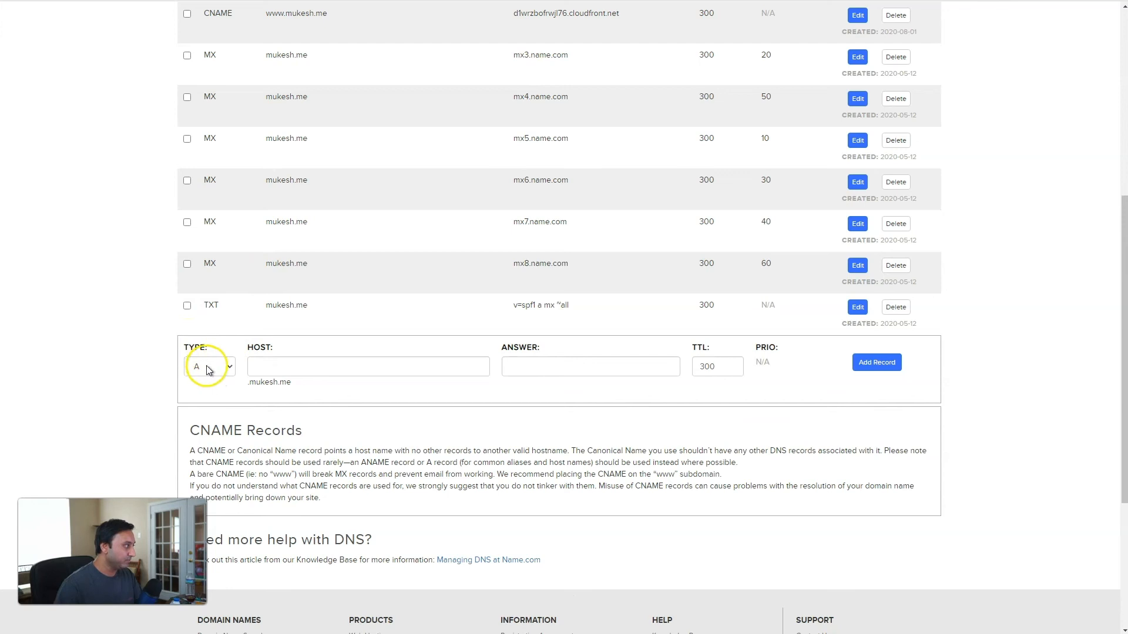
Add an ANAME record for the bare mukesh.me domain pointing to d1wrzbofrwjl76.cloudfront.net.
click(209, 366)
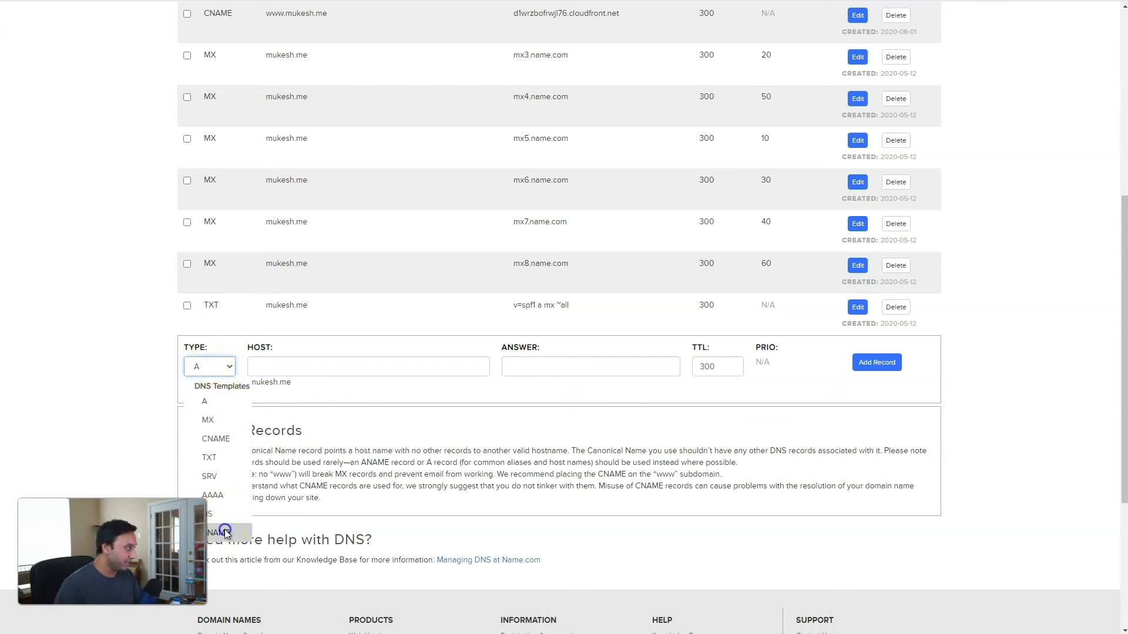
click(216, 531)
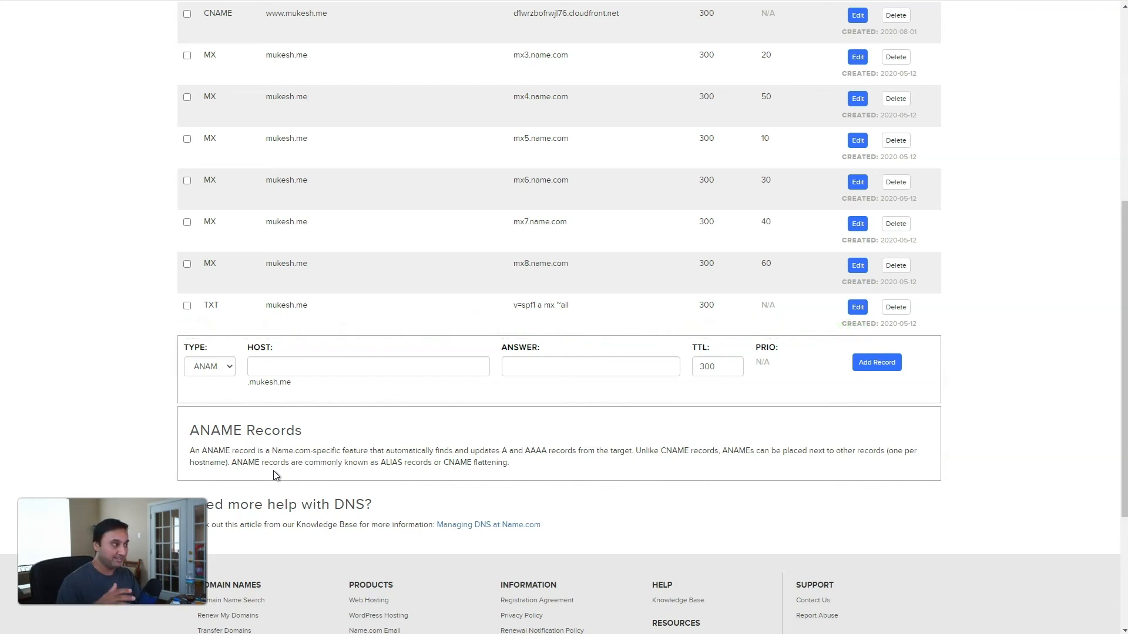
click(367, 367)
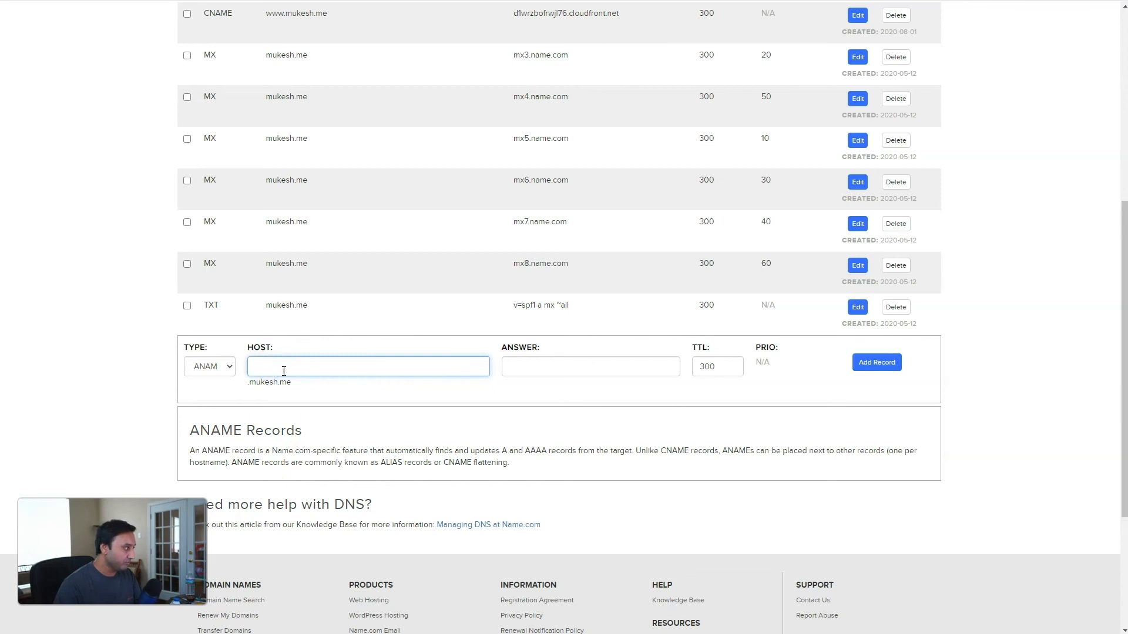
click(589, 366)
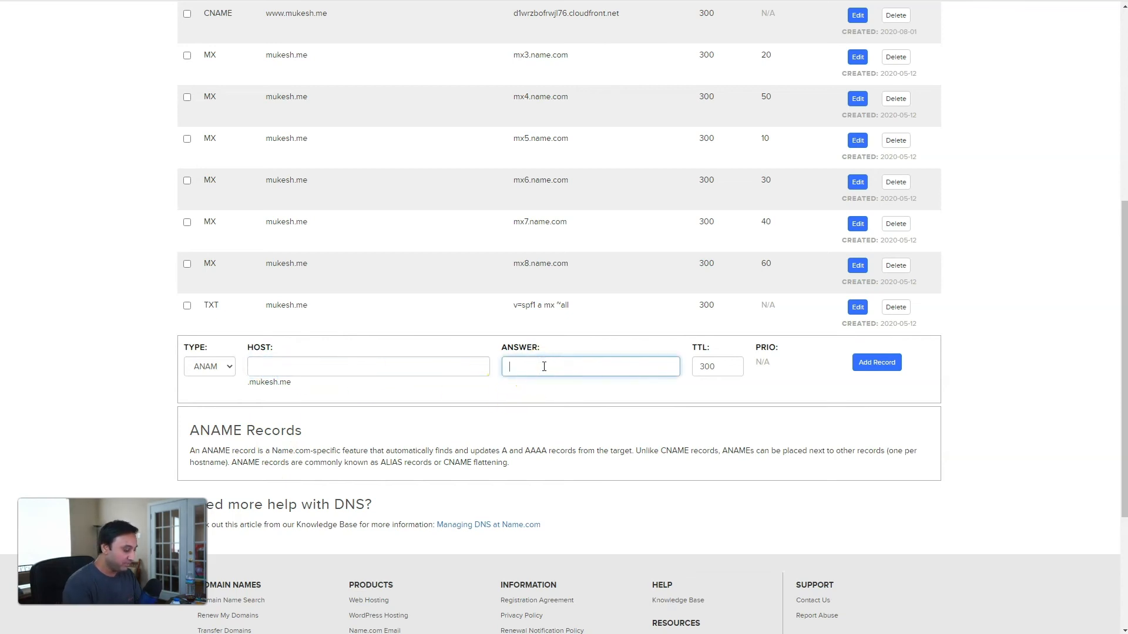
text(d1wrzbofrwjl76.cloudfront.net)
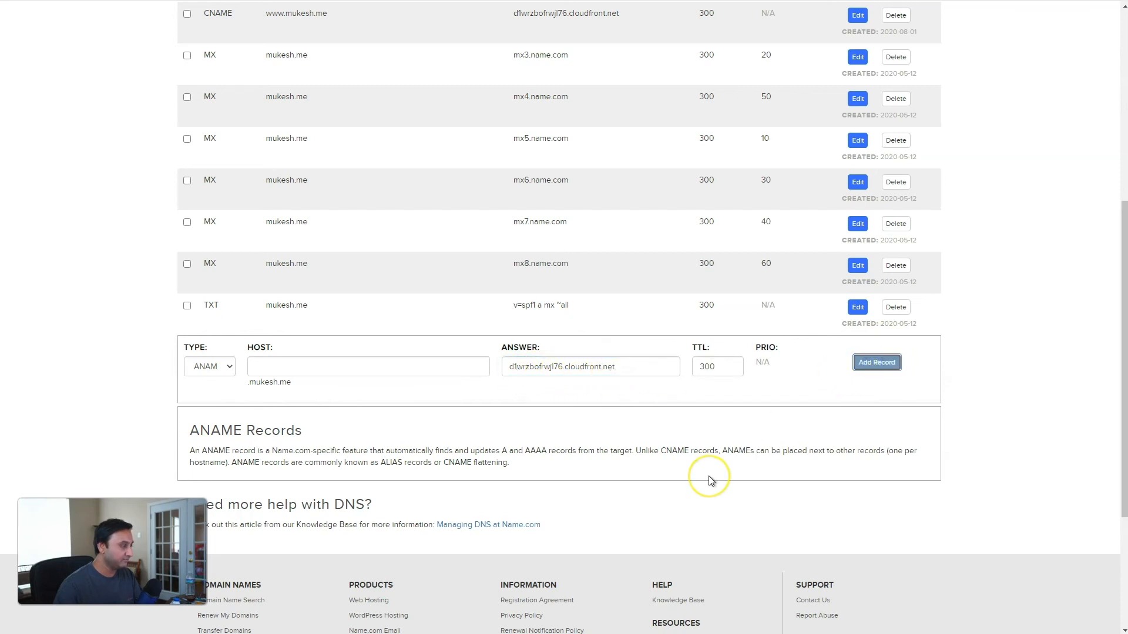
scroll(up, 3)
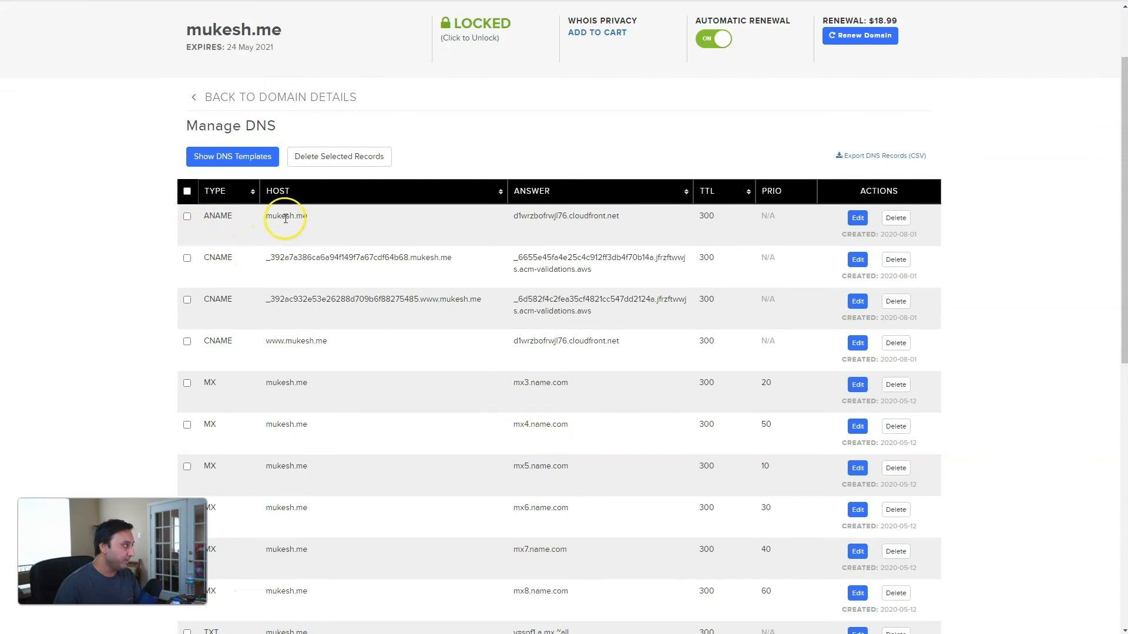
mouse_move(578, 218)
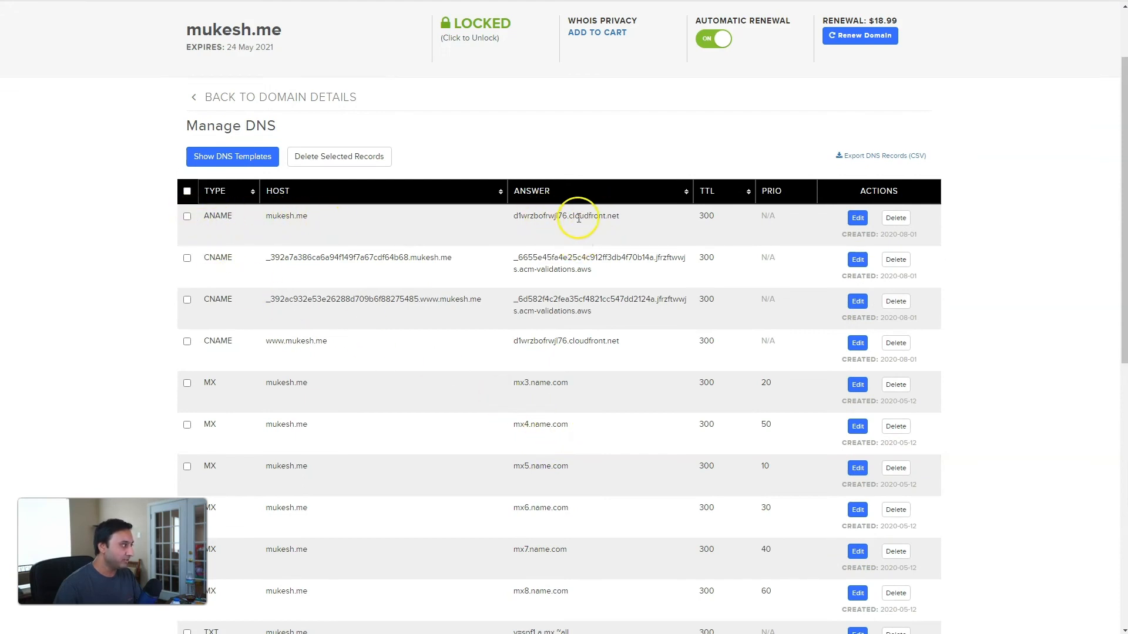
mouse_move(219, 345)
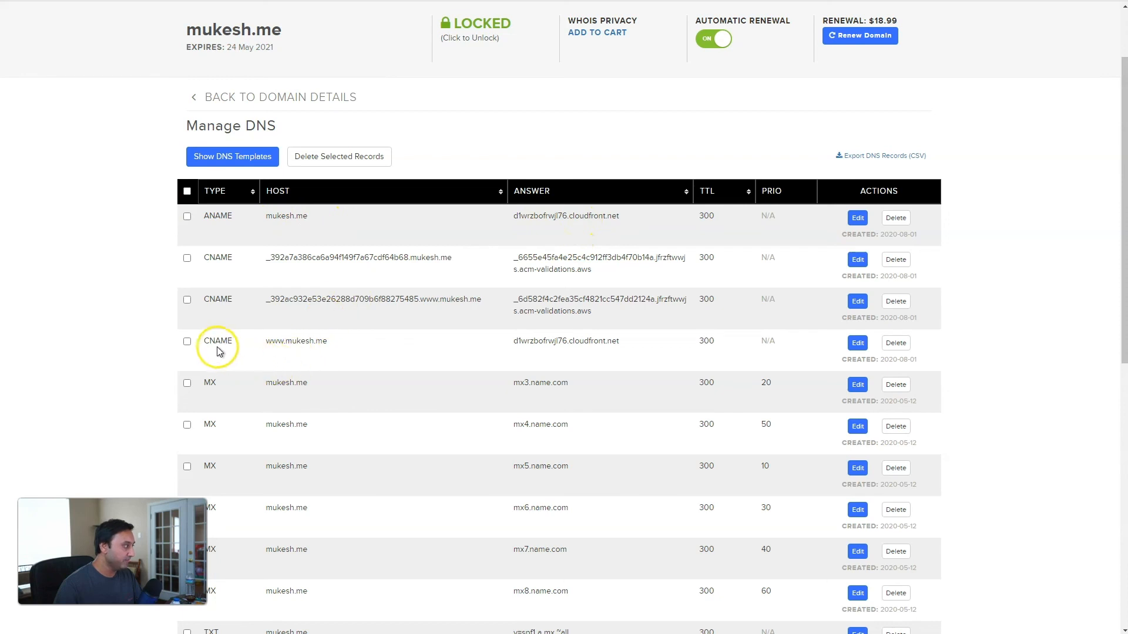
mouse_move(305, 344)
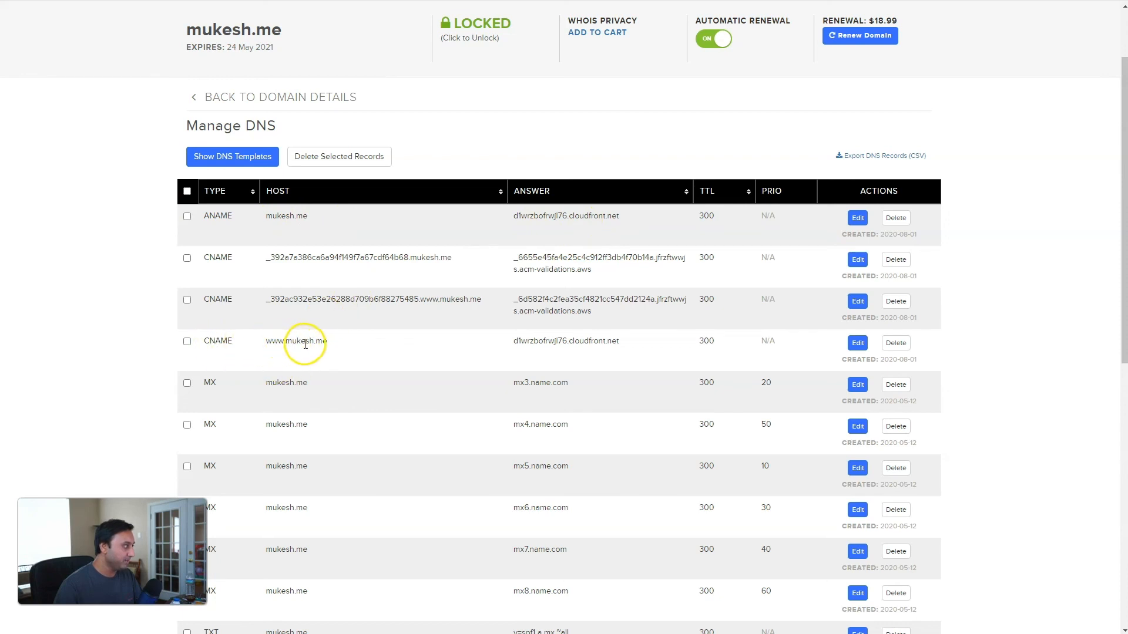
mouse_move(531, 347)
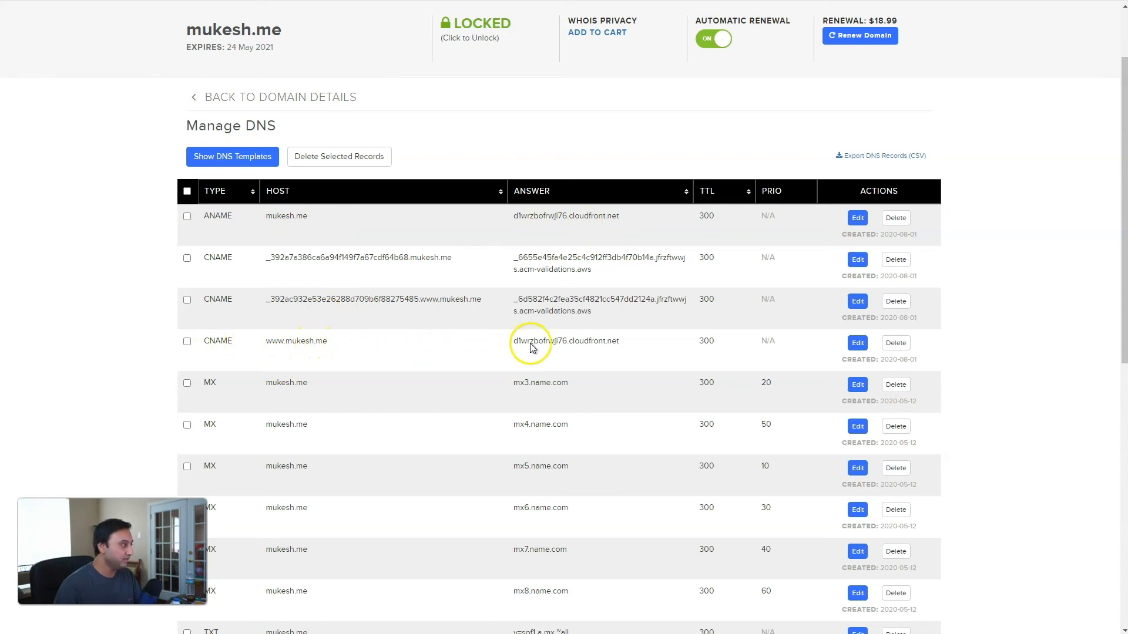
mouse_move(438, 281)
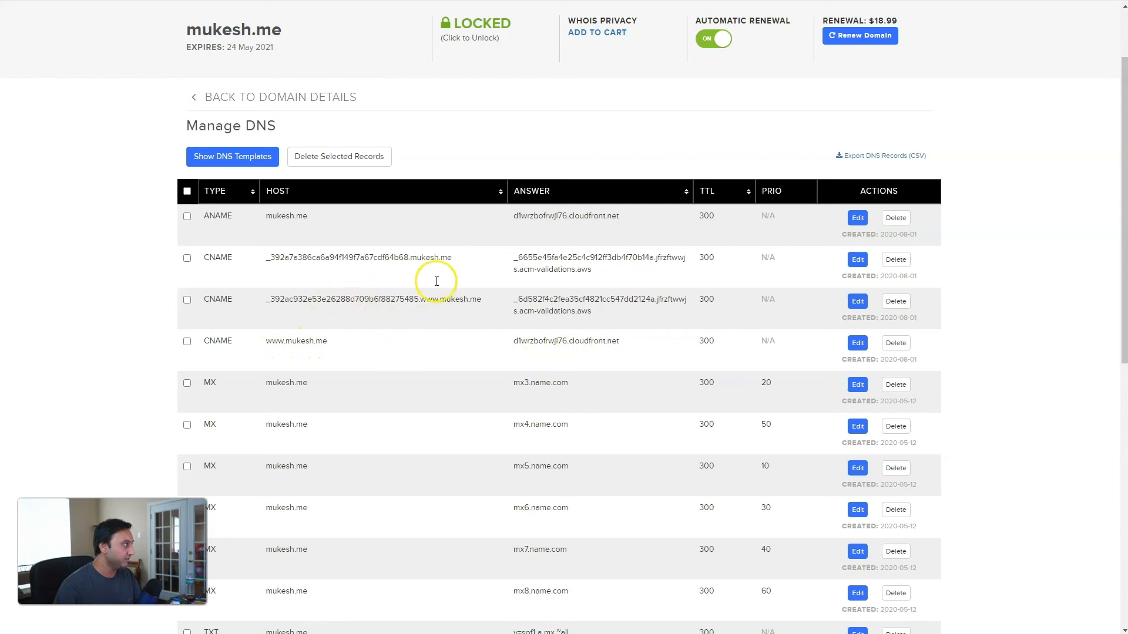
mouse_move(301, 11)
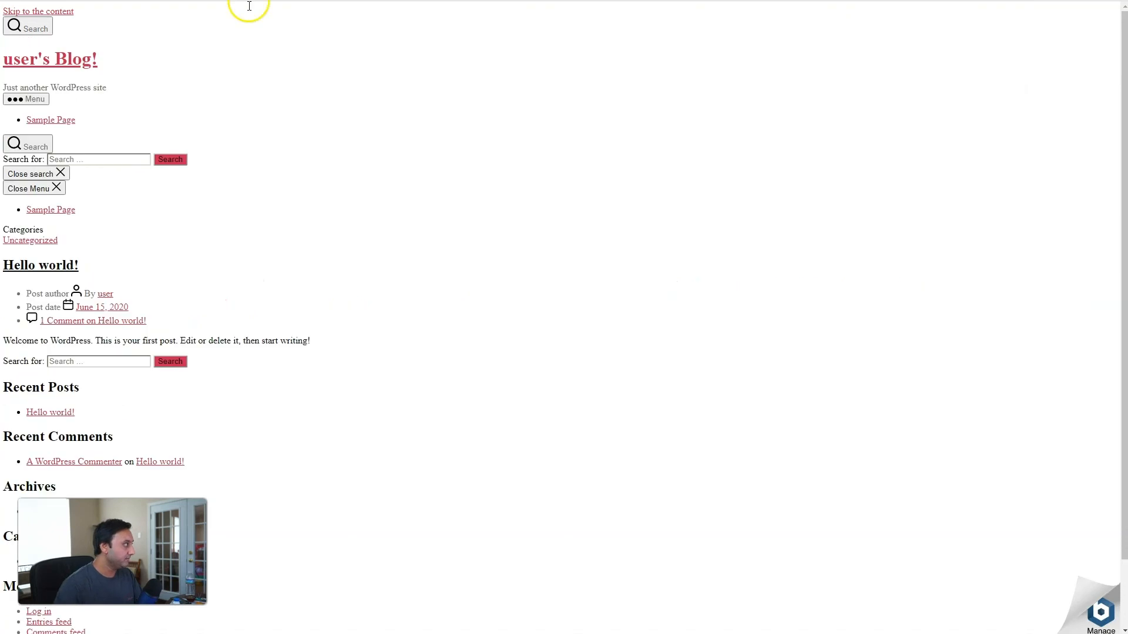
mouse_move(193, 243)
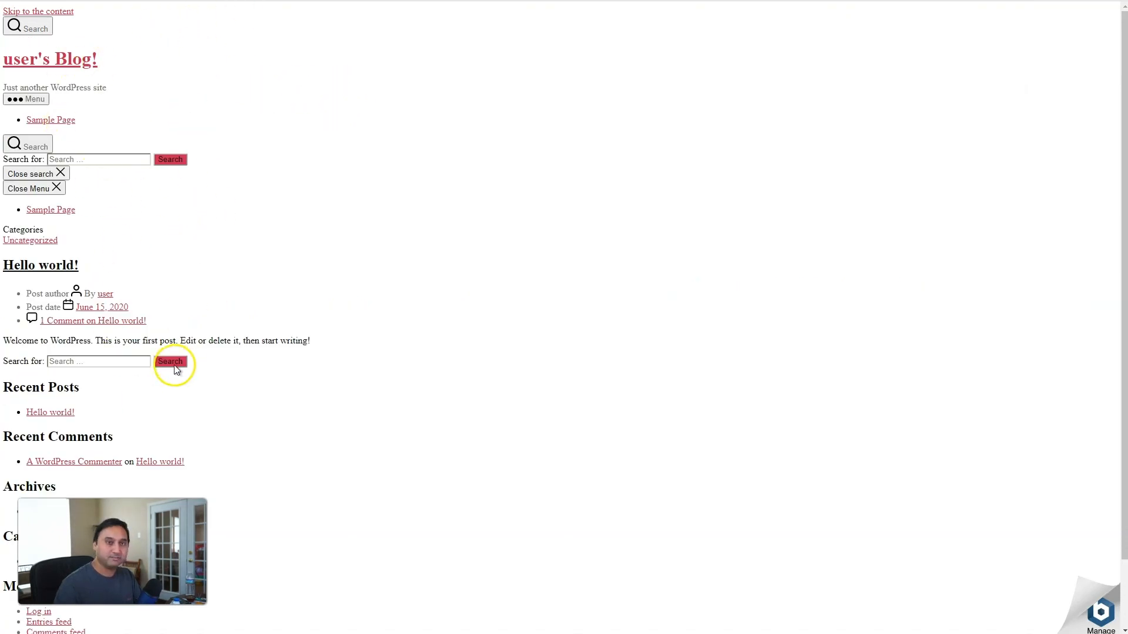
mouse_move(152, 177)
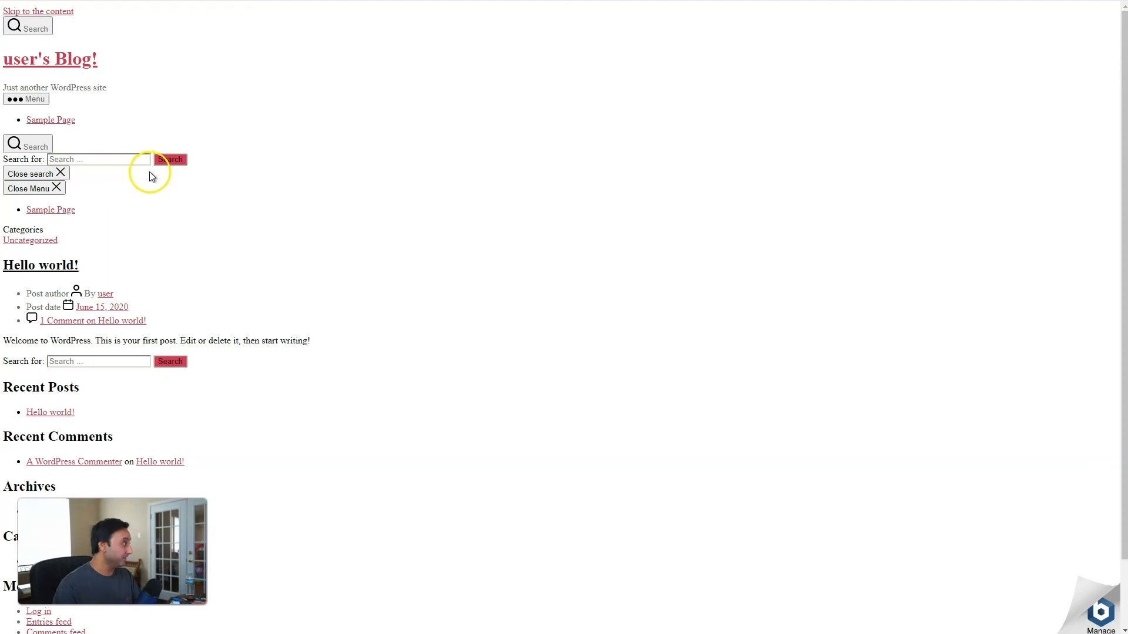
mouse_move(177, 264)
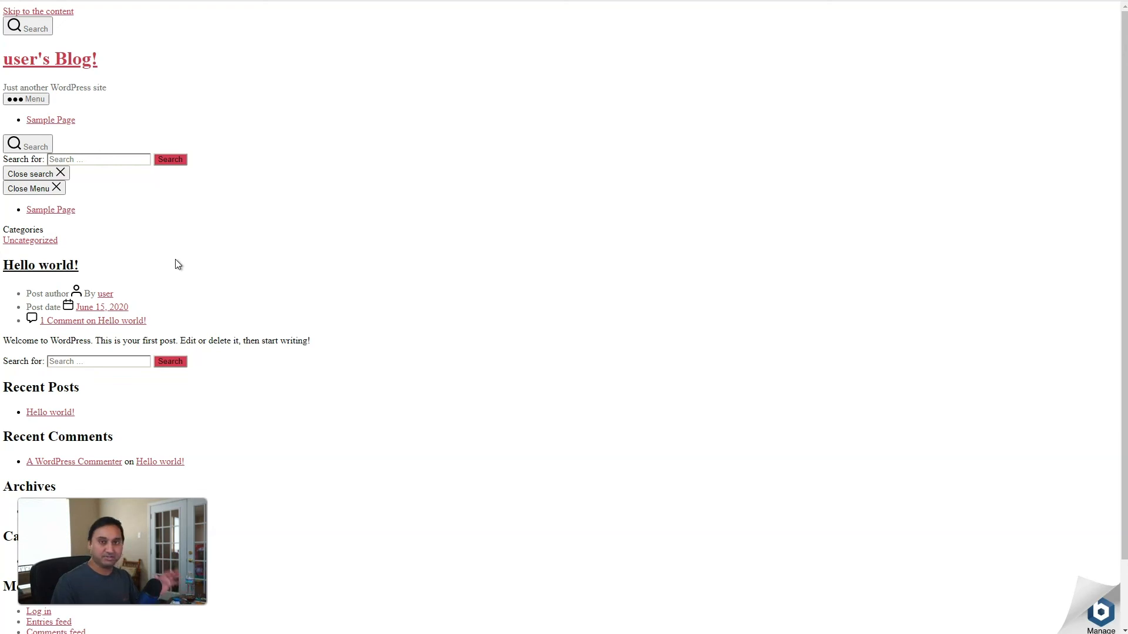
mouse_move(195, 60)
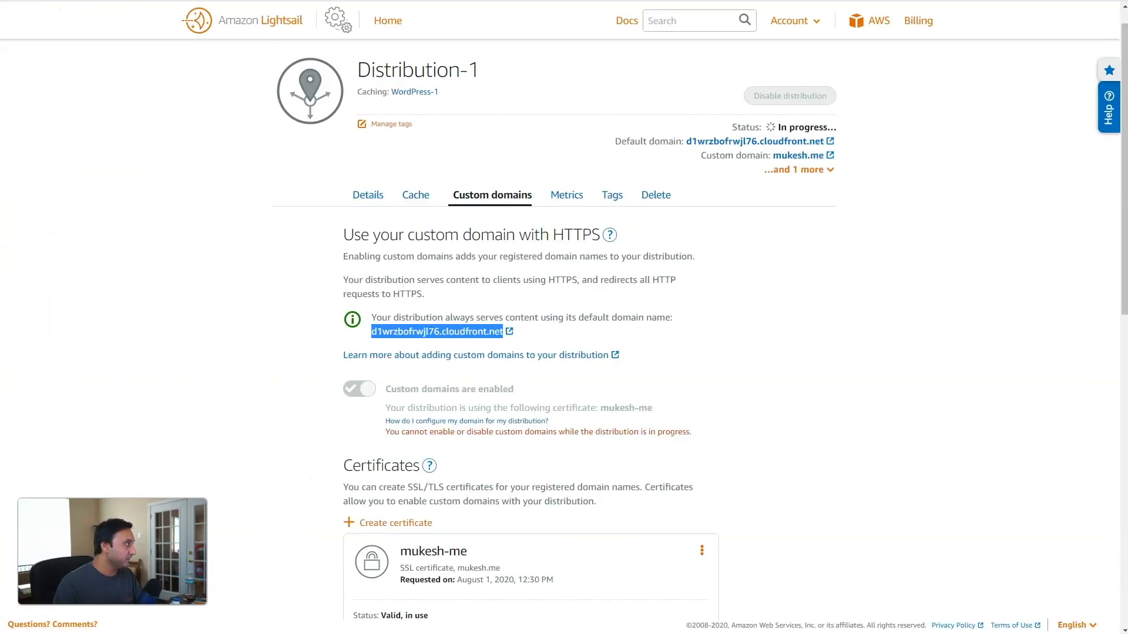
mouse_move(386, 20)
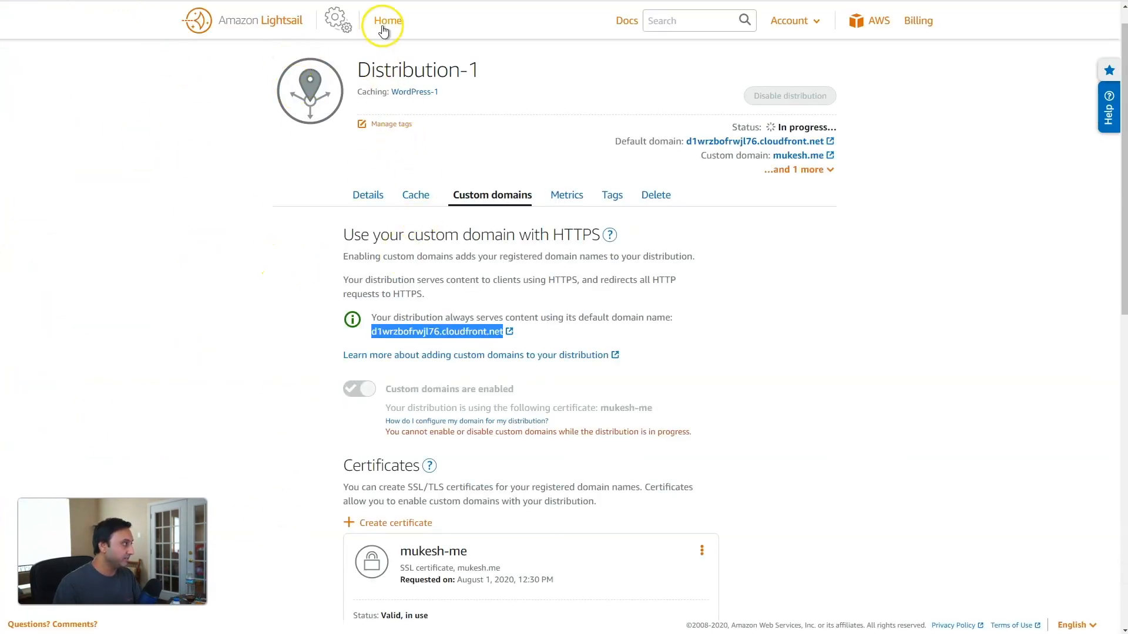
From the Lightsail home page, connect to the WordPress-1 instance over browser SSH.
click(387, 20)
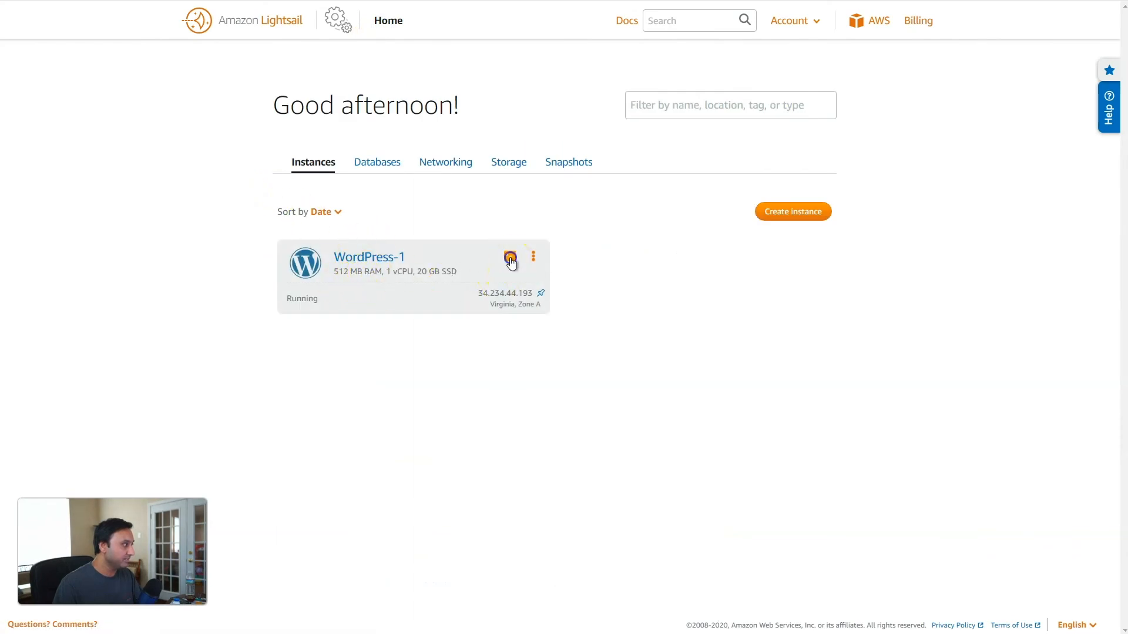
click(510, 257)
text(cd aaps)
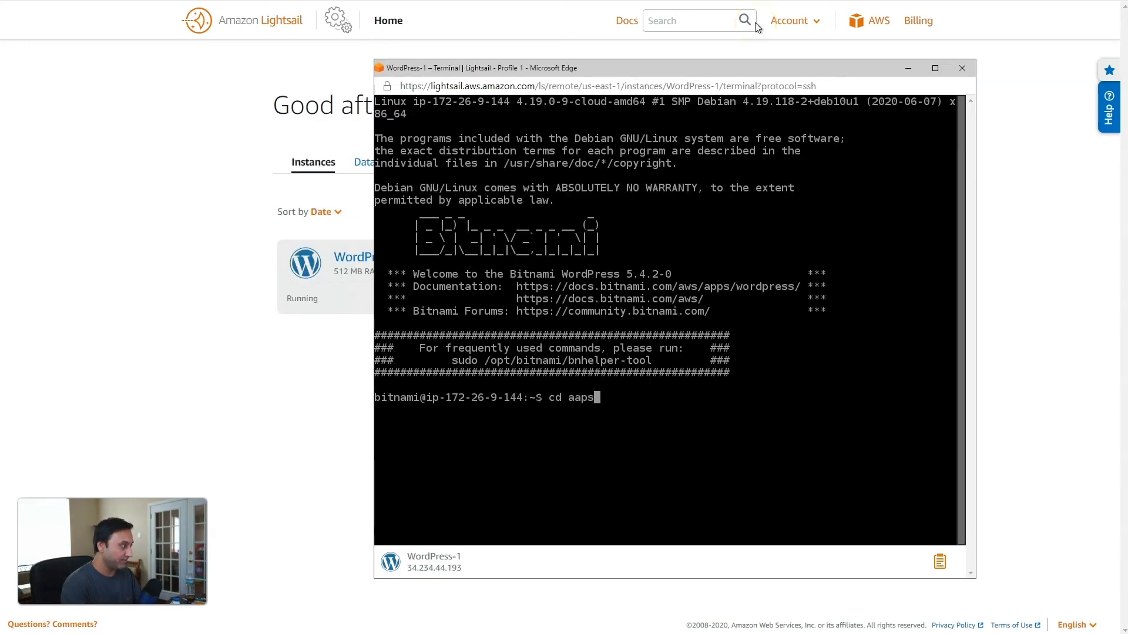
Change into apps/wordpress/htdocs and open wp-config.php in vi, scrolling to the WP_HOME definitions.
key(Return)
text(vi wp-config.p)
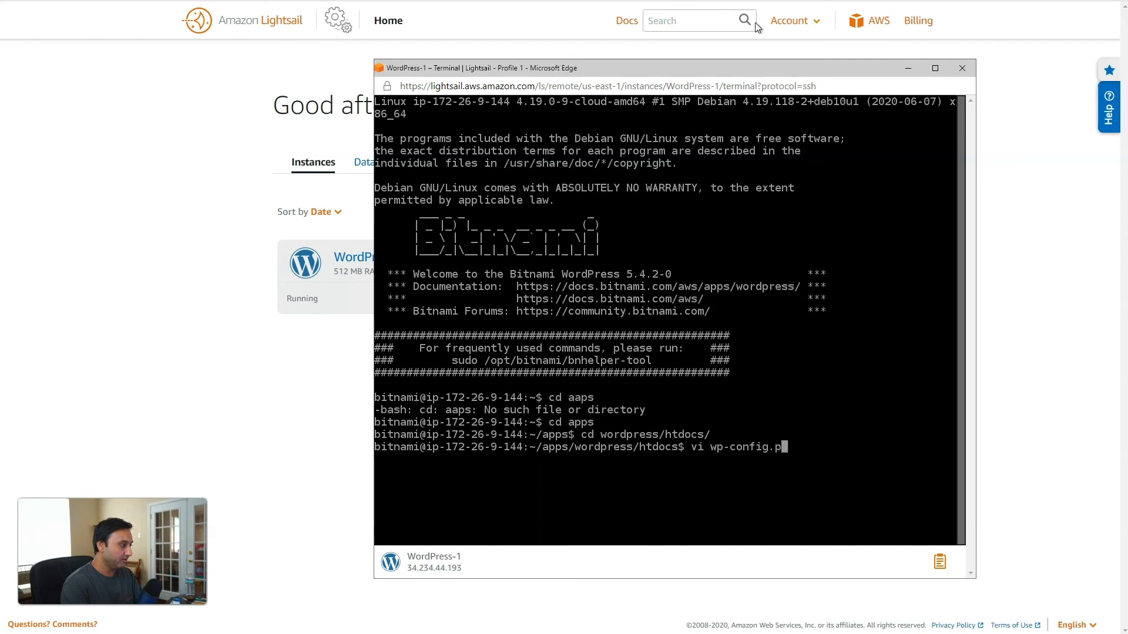
key(Return)
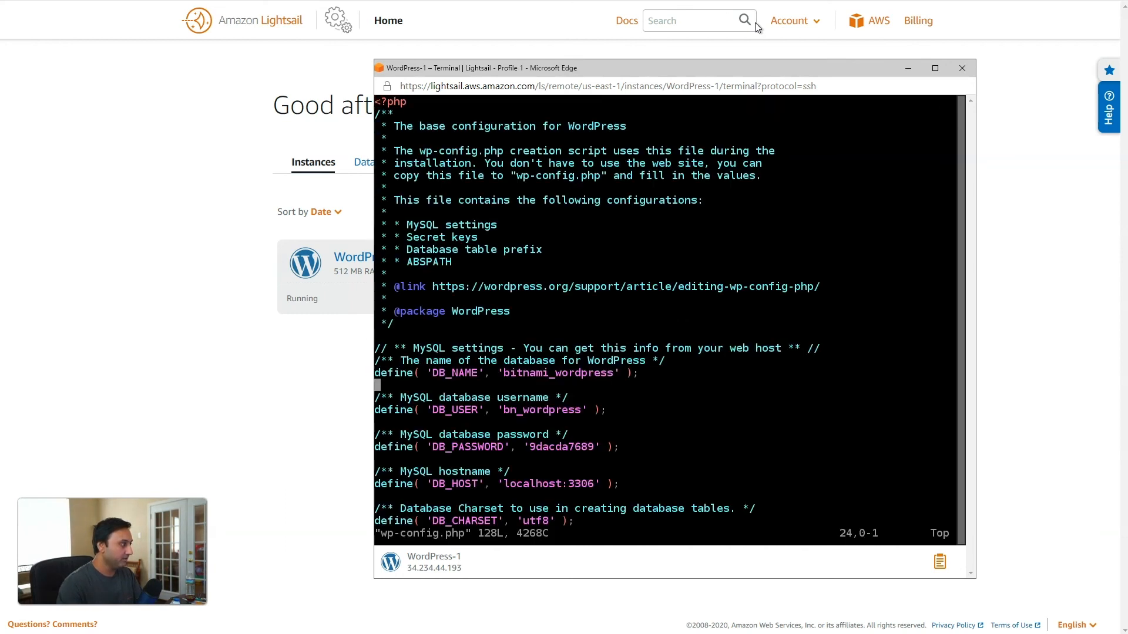
scroll(down, 3)
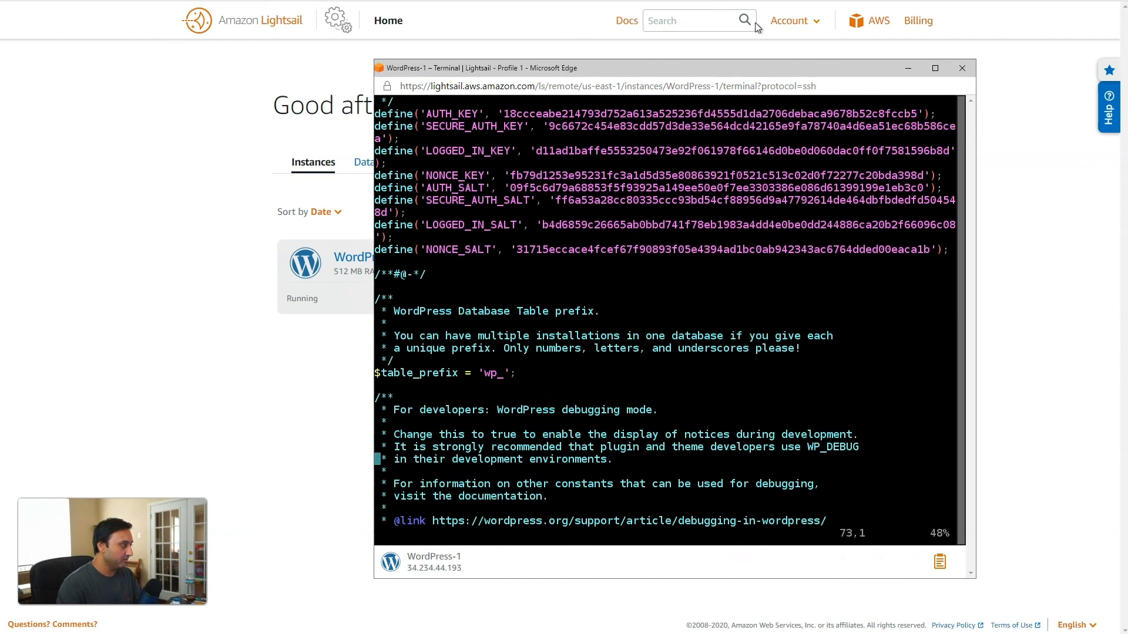
scroll(down, 3)
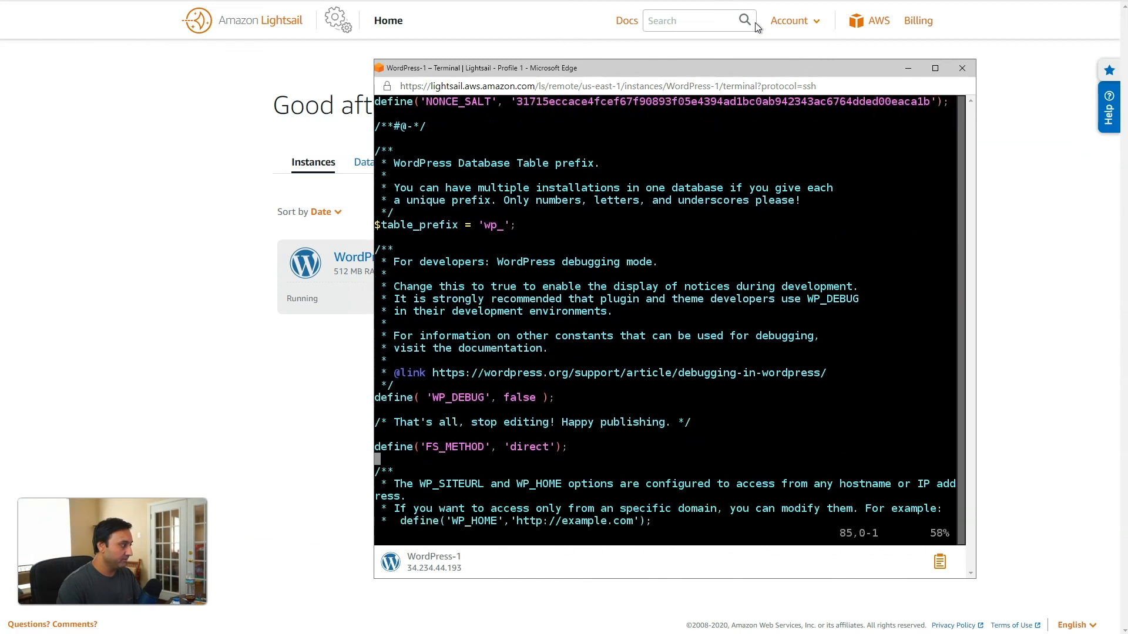
scroll(down, 3)
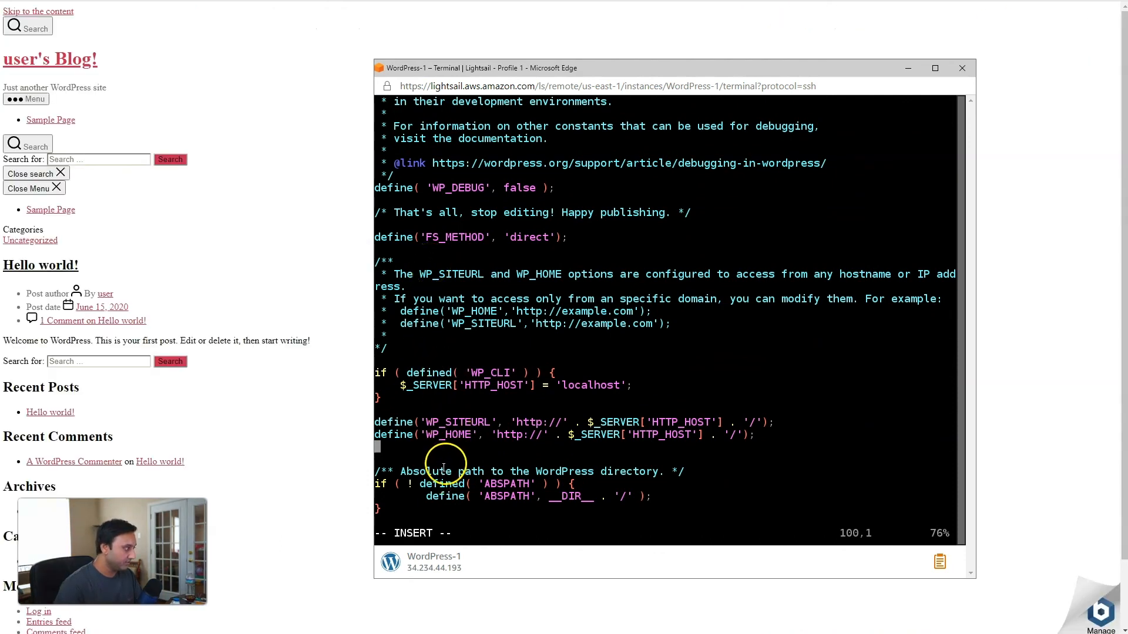
Paste the HTTP_CLOUDFRONT_FORWARDED_PROTO HTTPS check into wp-config.php and save the file.
right_click(445, 461)
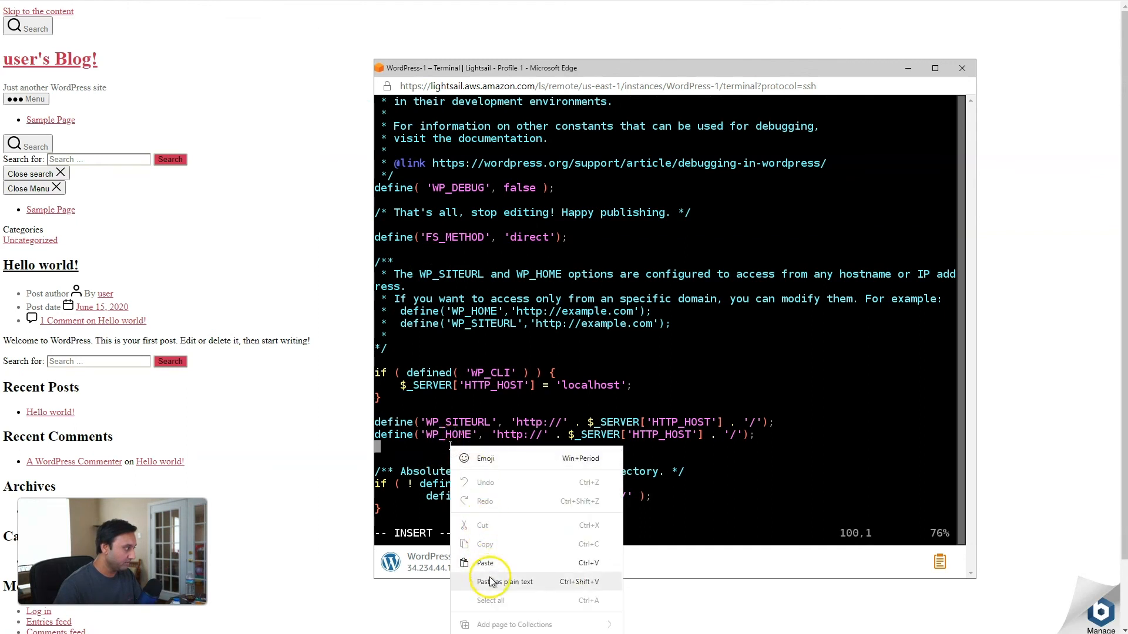
click(486, 563)
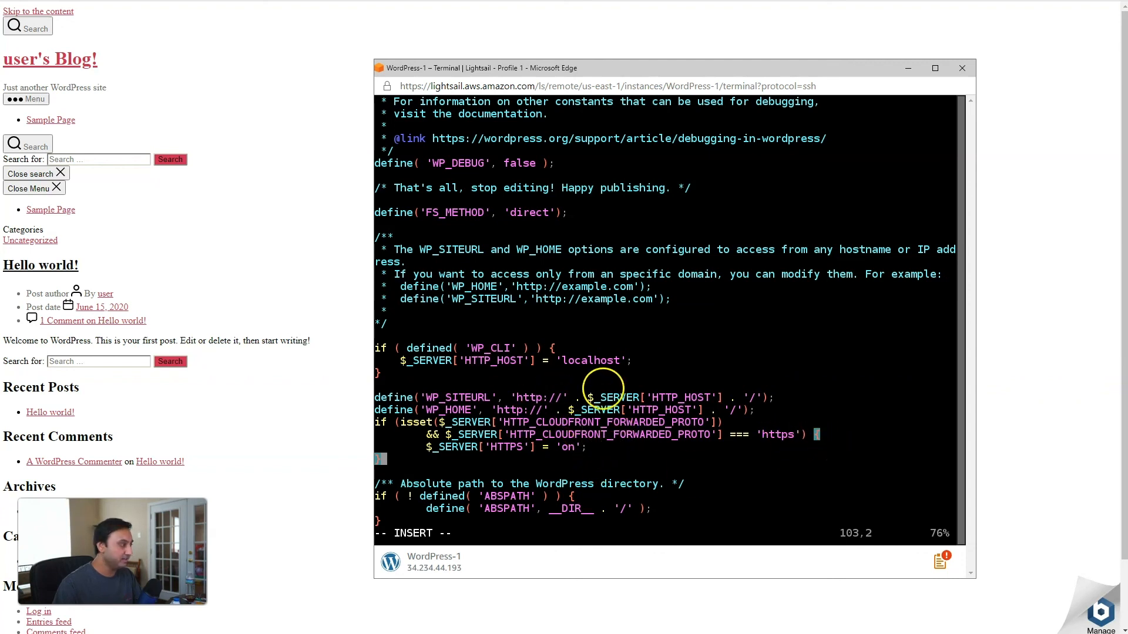
mouse_move(511, 492)
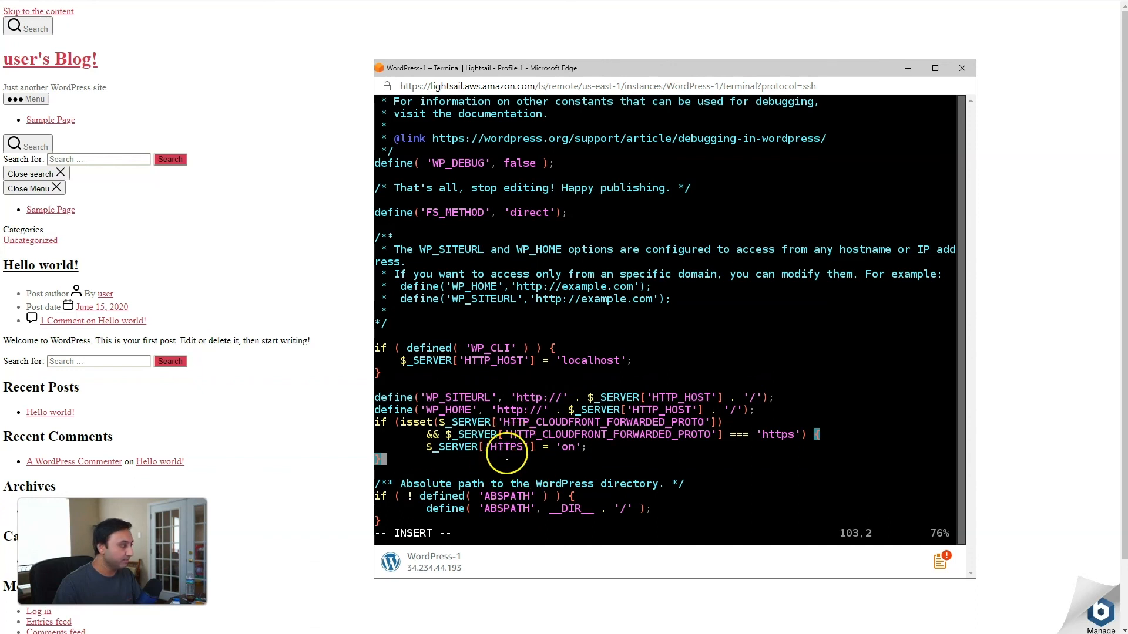
mouse_move(505, 463)
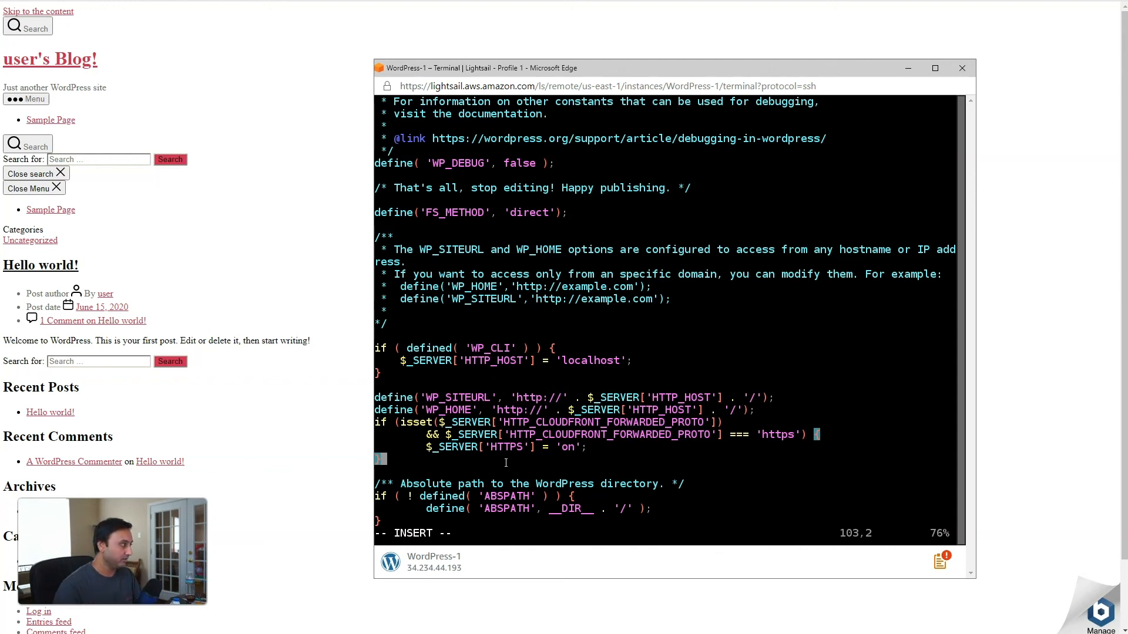
mouse_move(112, 218)
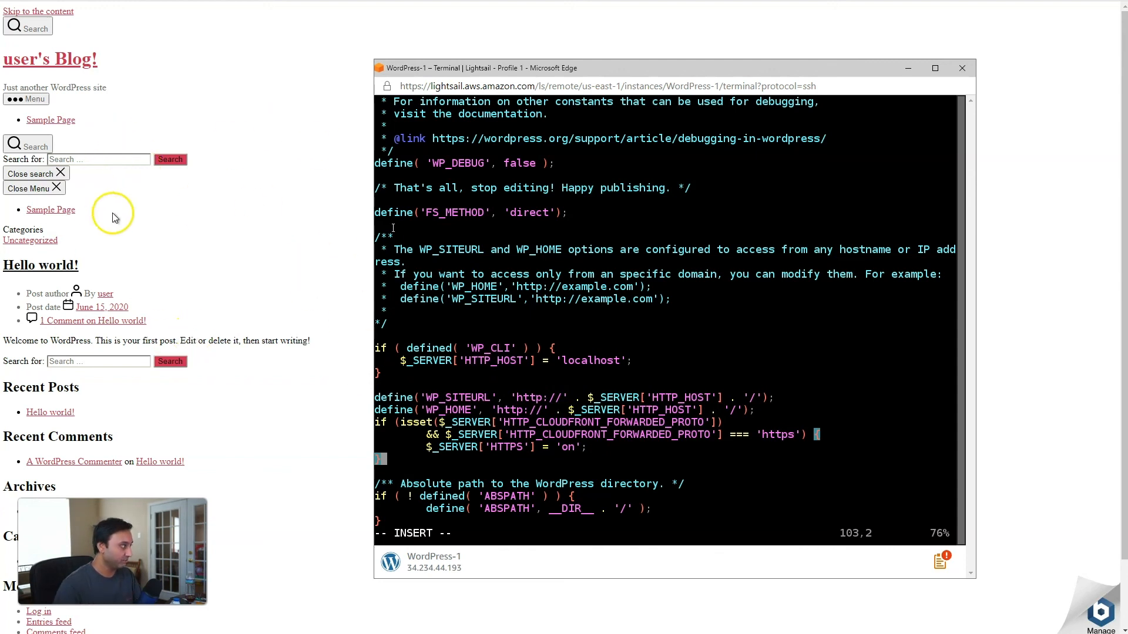
key(Escape)
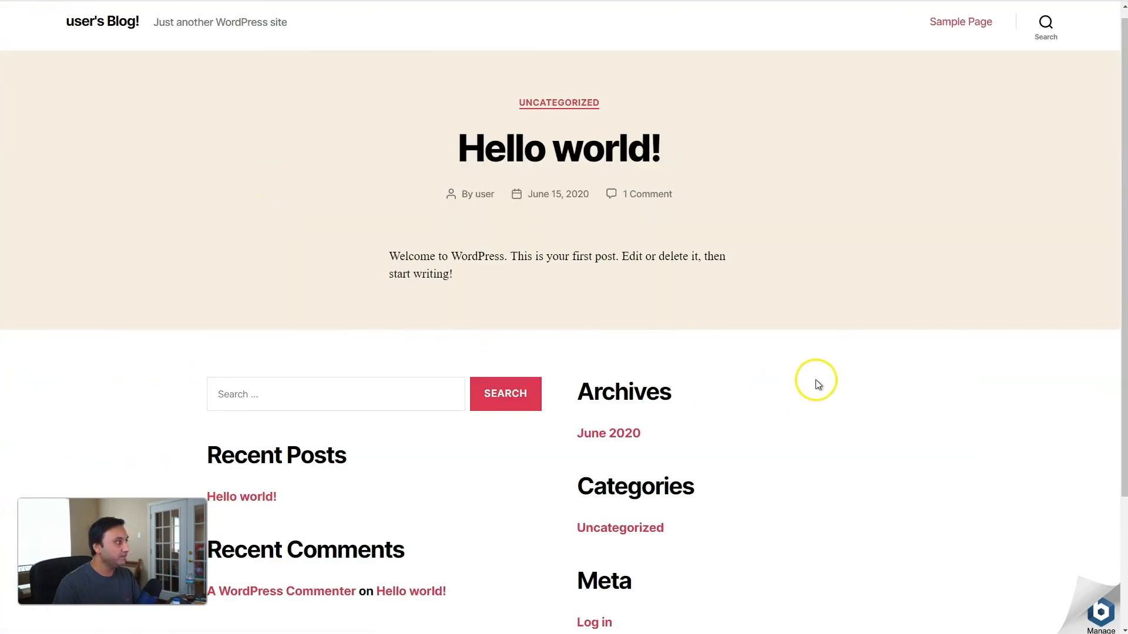
mouse_move(825, 379)
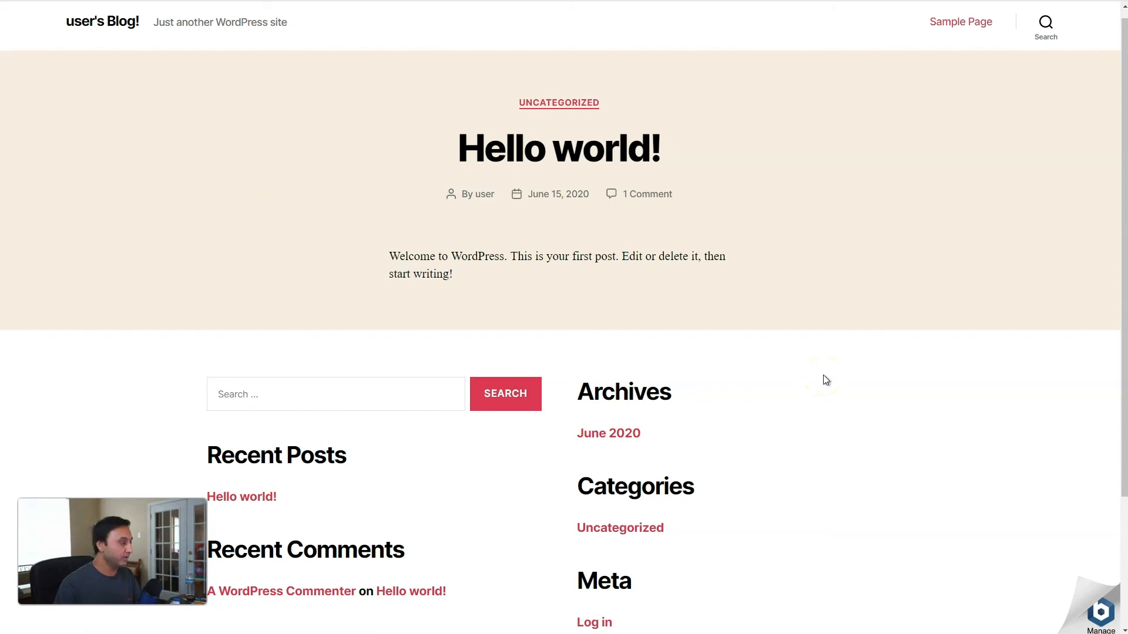
mouse_move(710, 381)
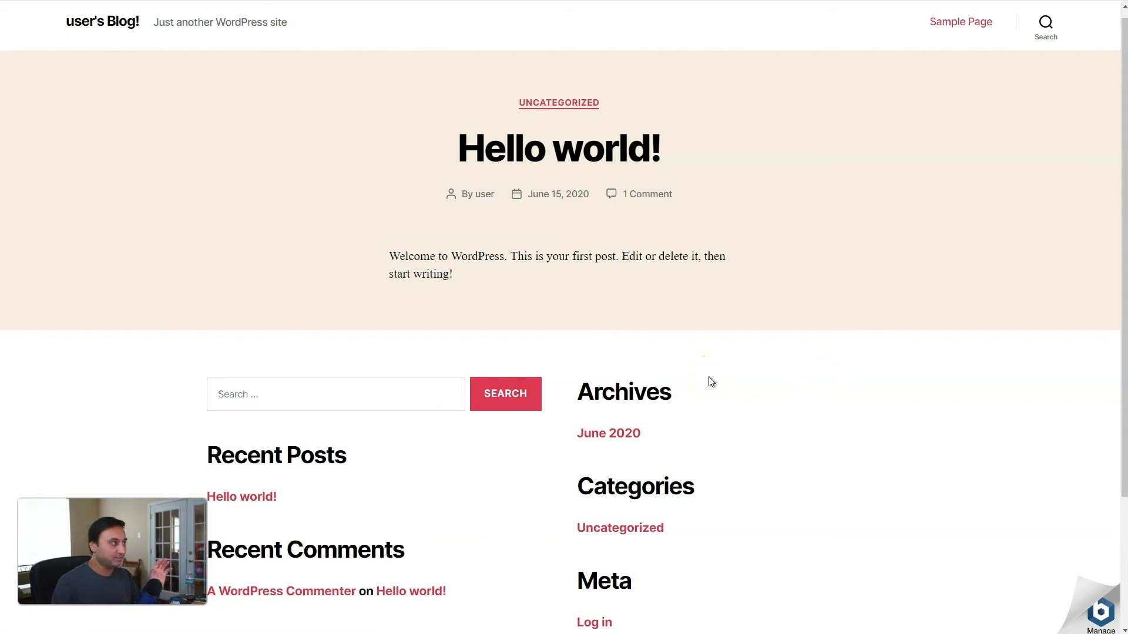
mouse_move(705, 378)
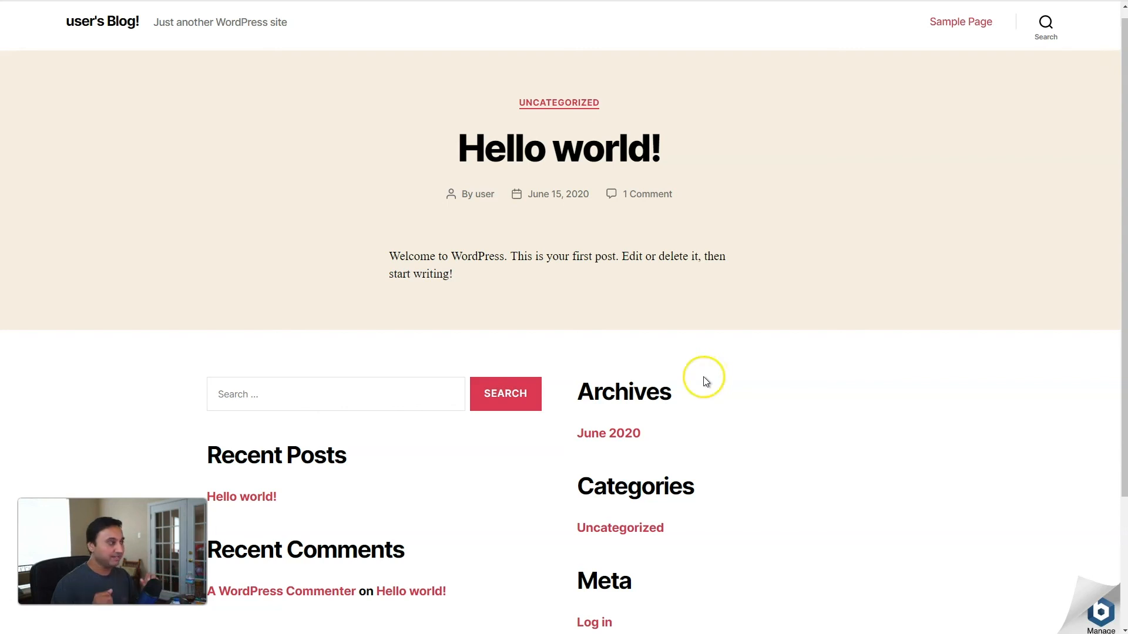
mouse_move(659, 357)
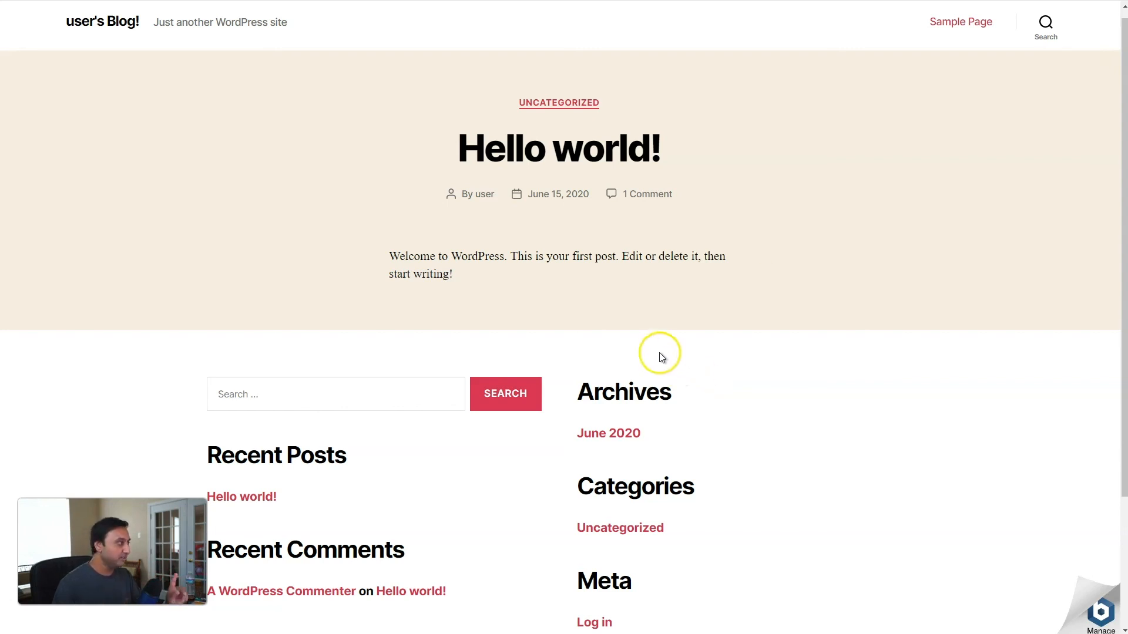
mouse_move(787, 491)
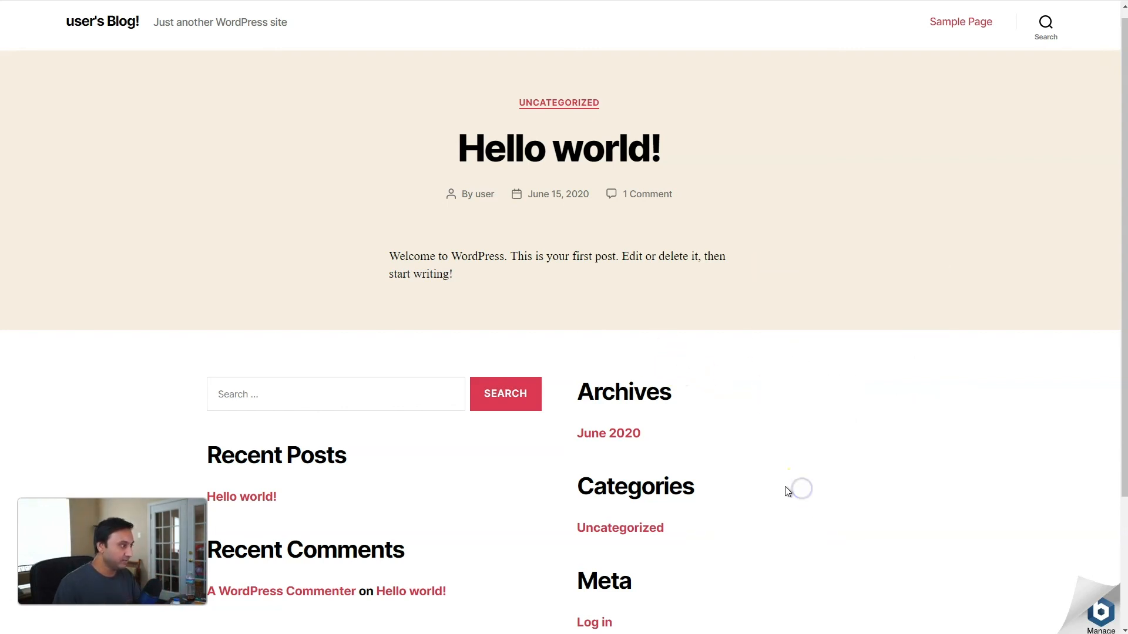
Record the home page's network requests in DevTools by reloading with the Network panel open.
key(F12)
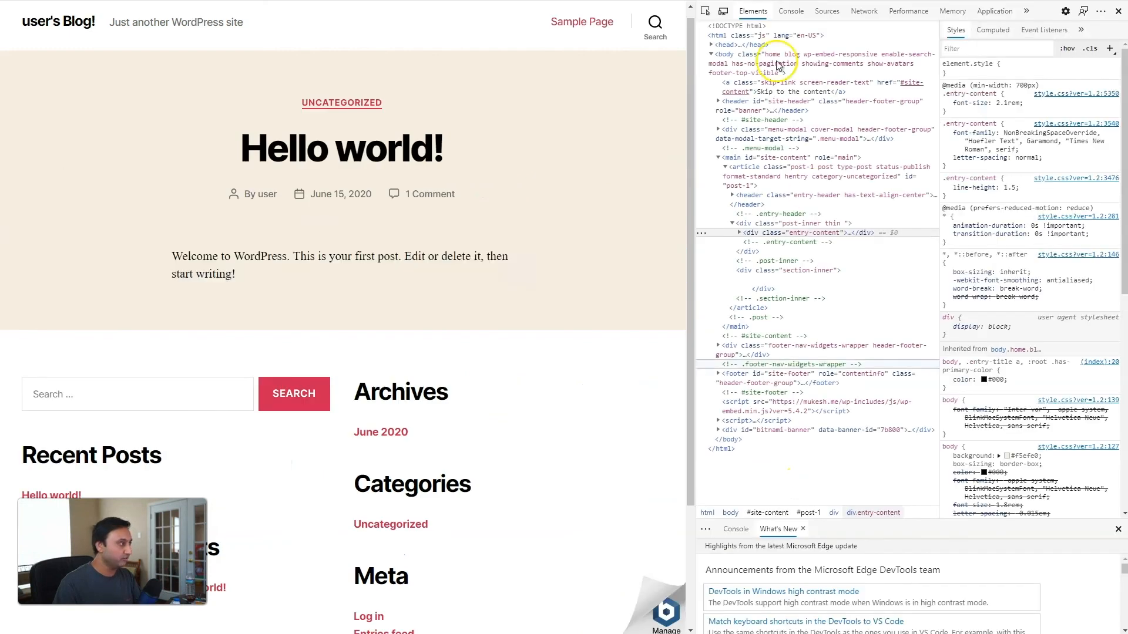
click(863, 11)
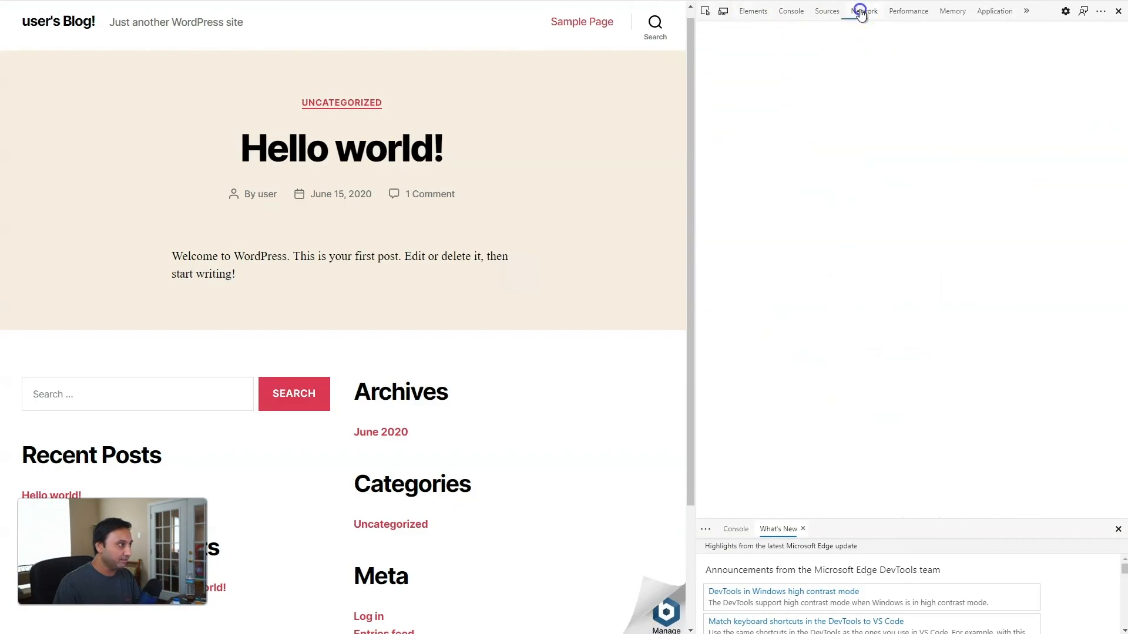
click(863, 11)
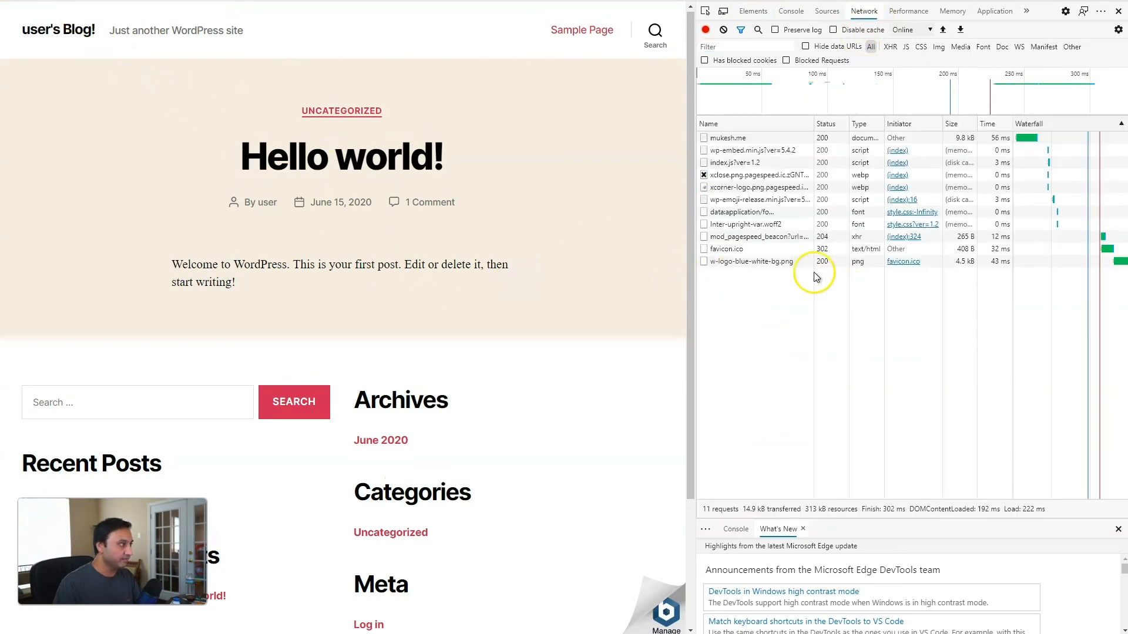
mouse_move(745, 213)
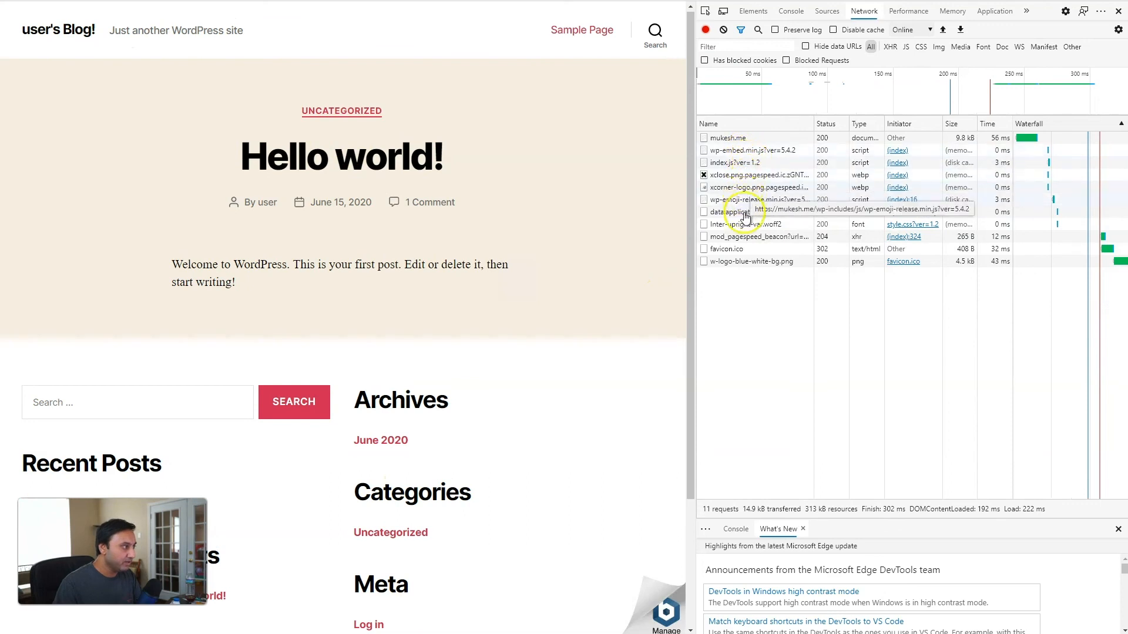
mouse_move(745, 271)
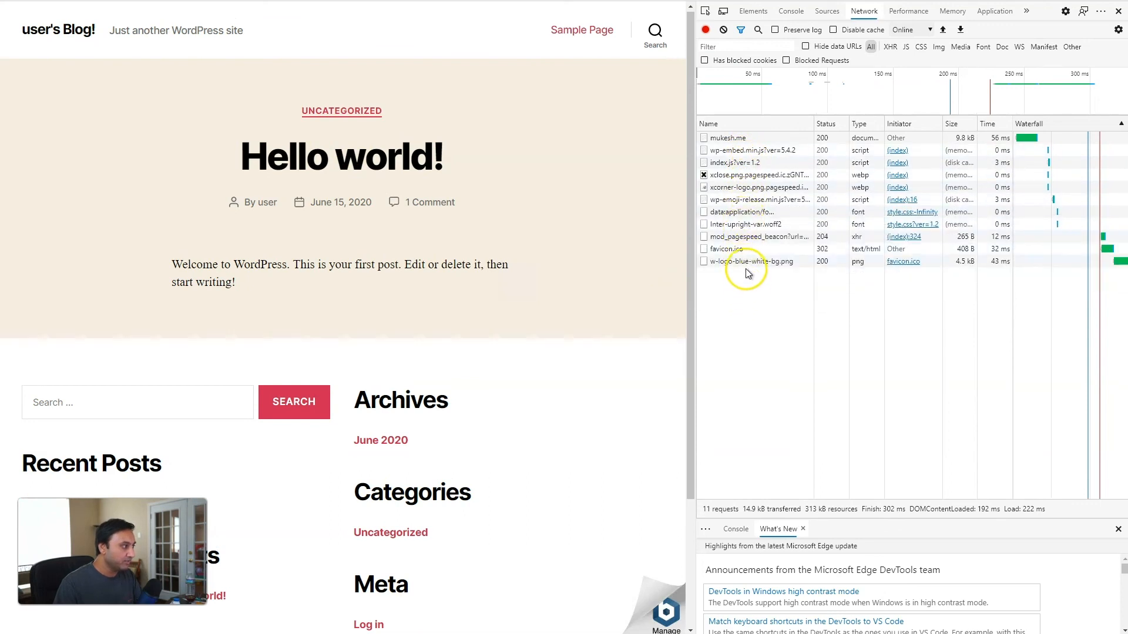
Inspect the x-cache response headers of the logo image, index.js and mukesh.me document requests.
click(752, 261)
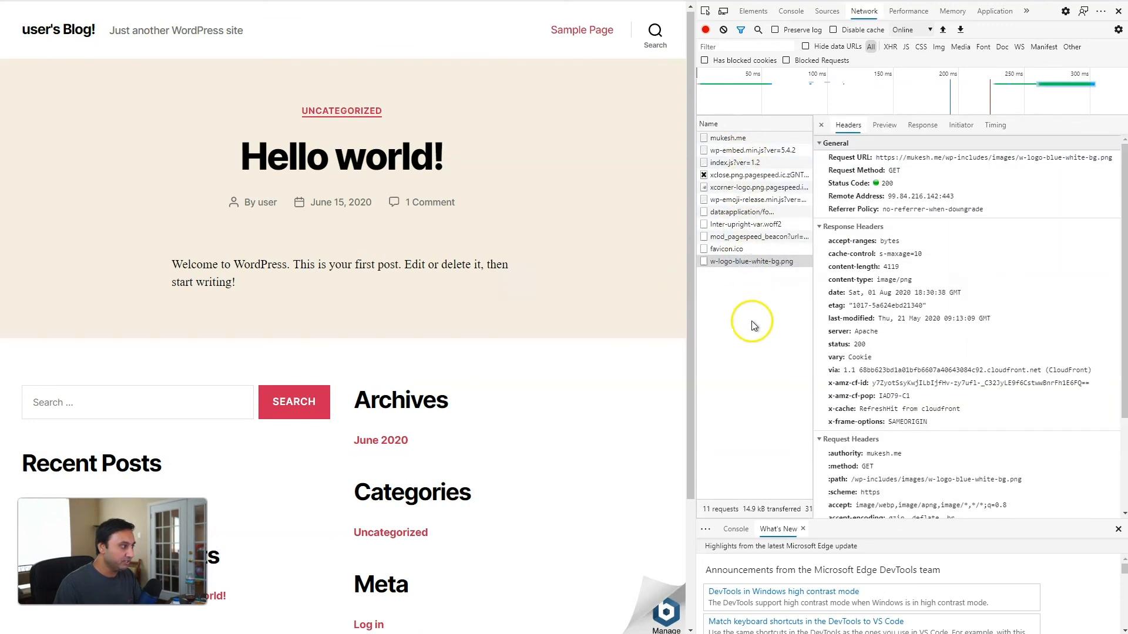
mouse_move(864, 376)
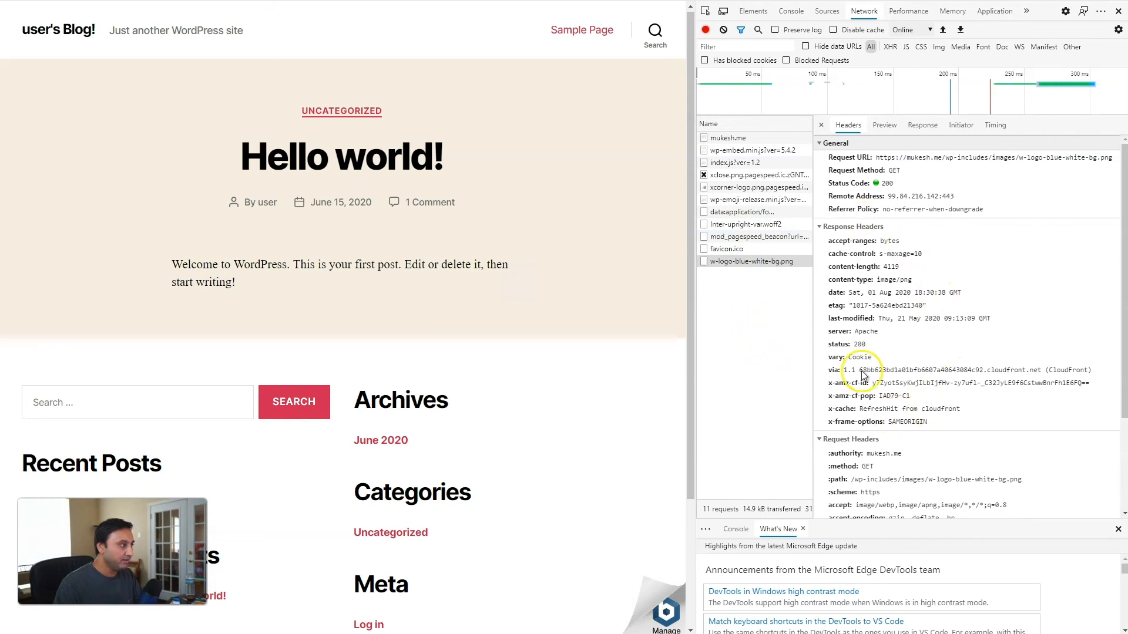
mouse_move(871, 270)
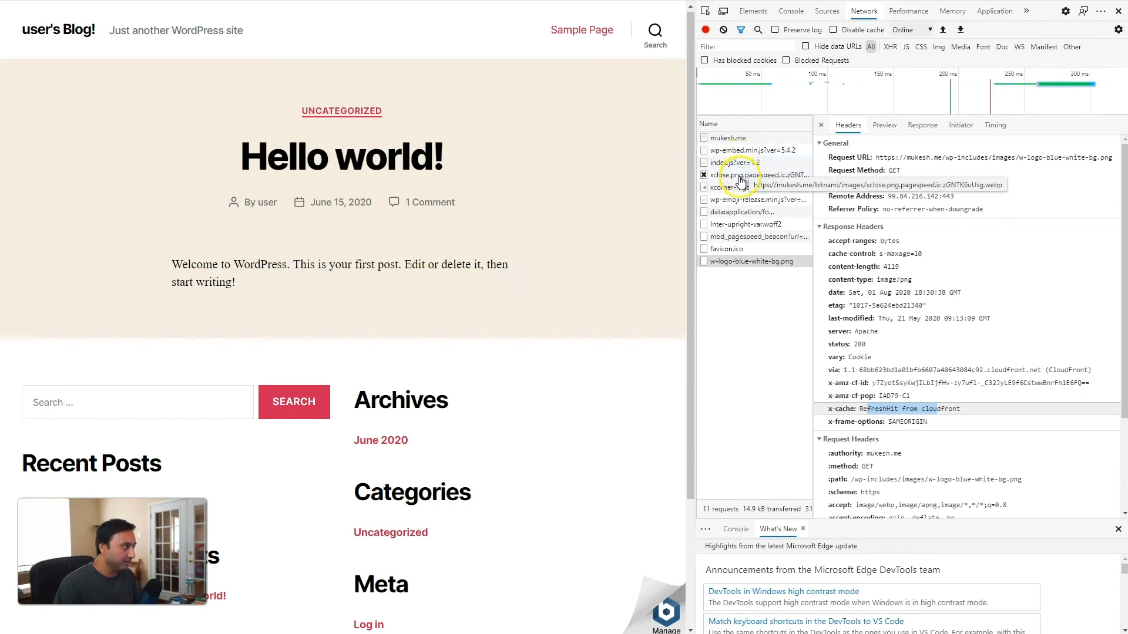
click(733, 162)
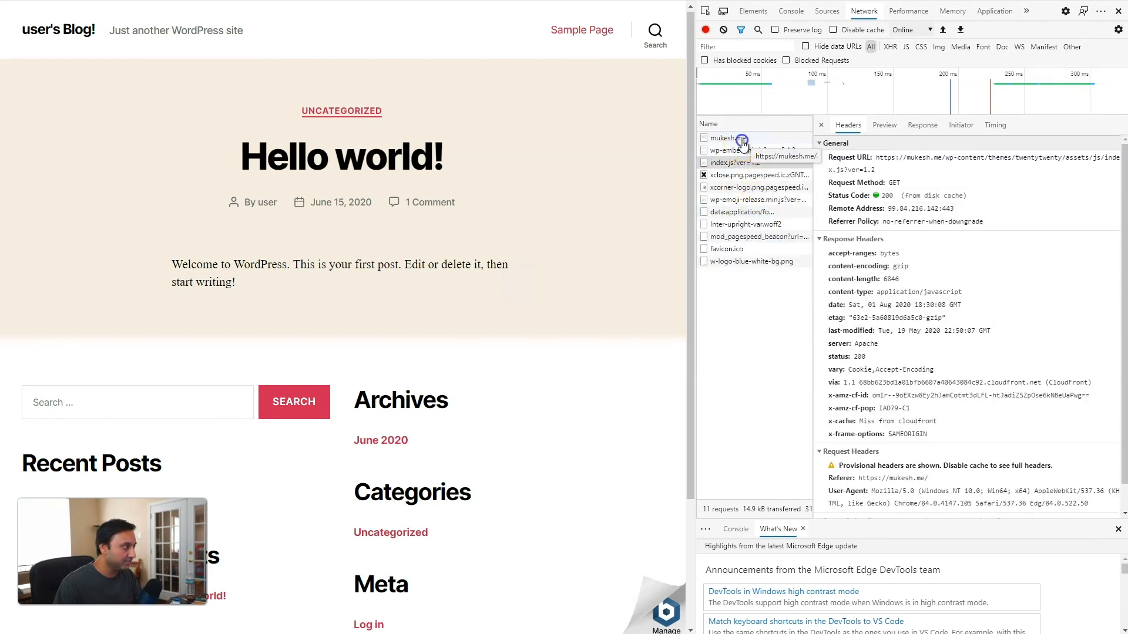
click(723, 138)
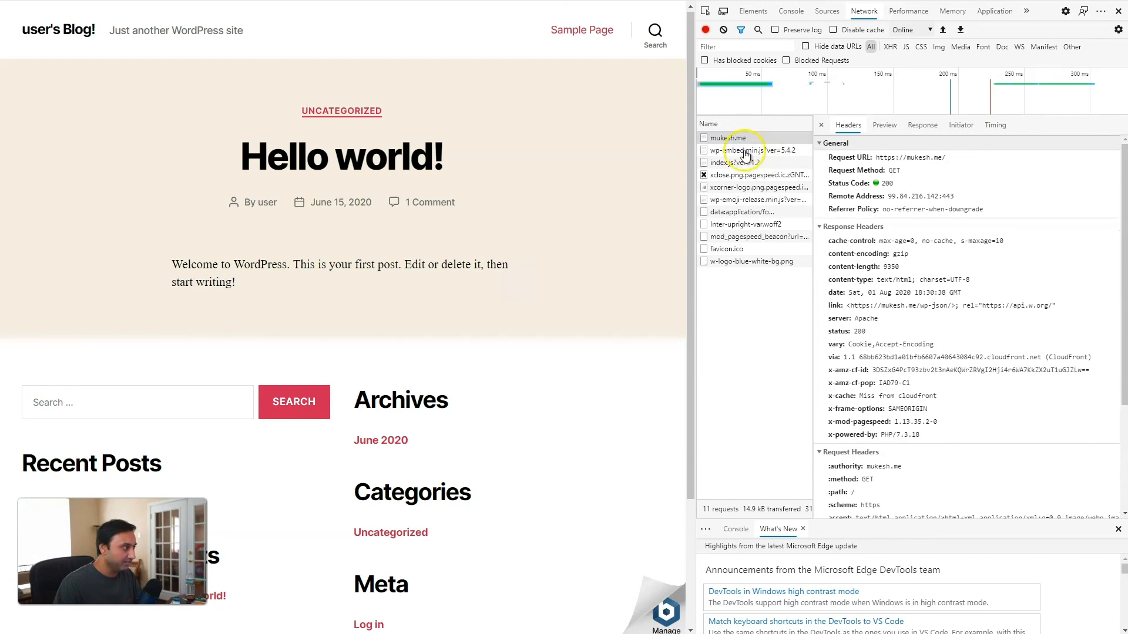
click(733, 162)
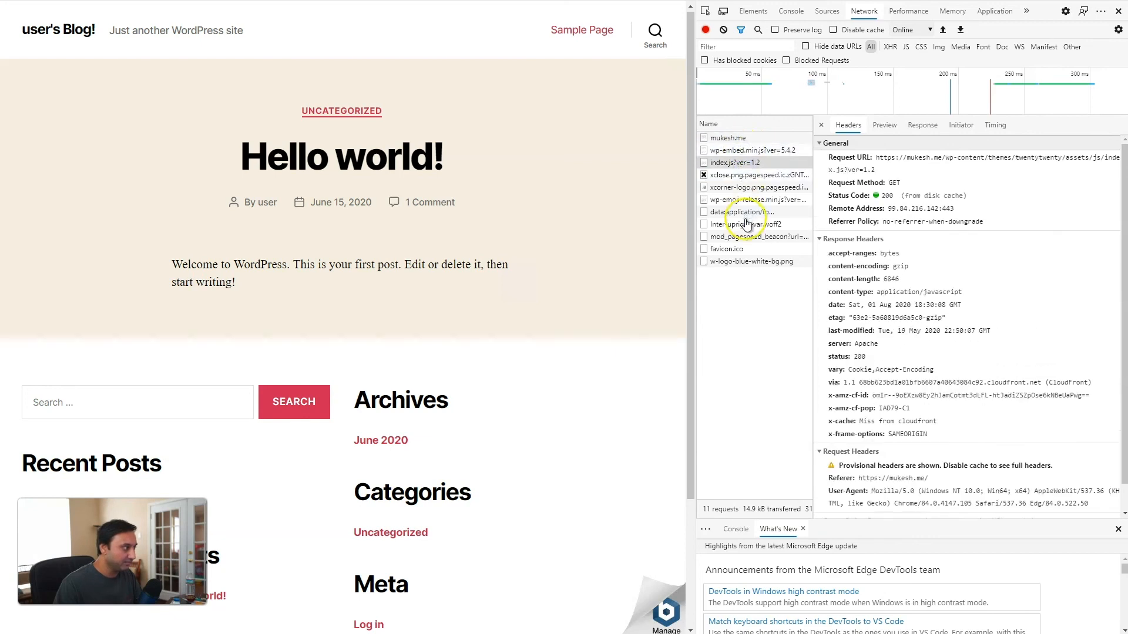
Load the Sample Page and confirm its style.css?ver=1.2 request shows x-cache: Hit from cloudfront.
click(581, 31)
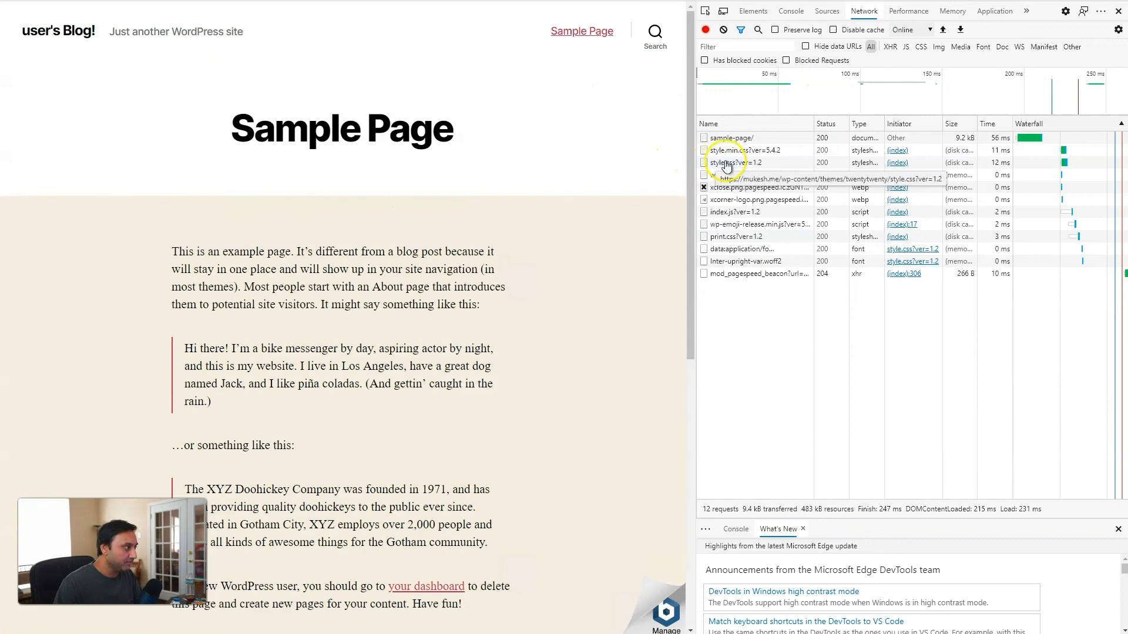
click(733, 149)
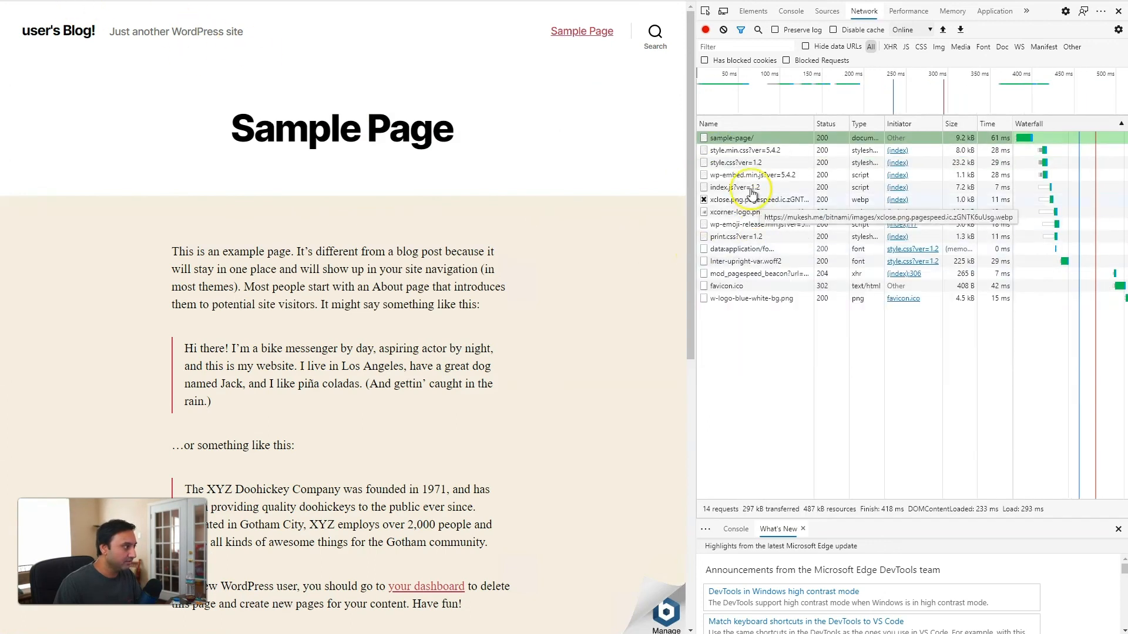
click(737, 162)
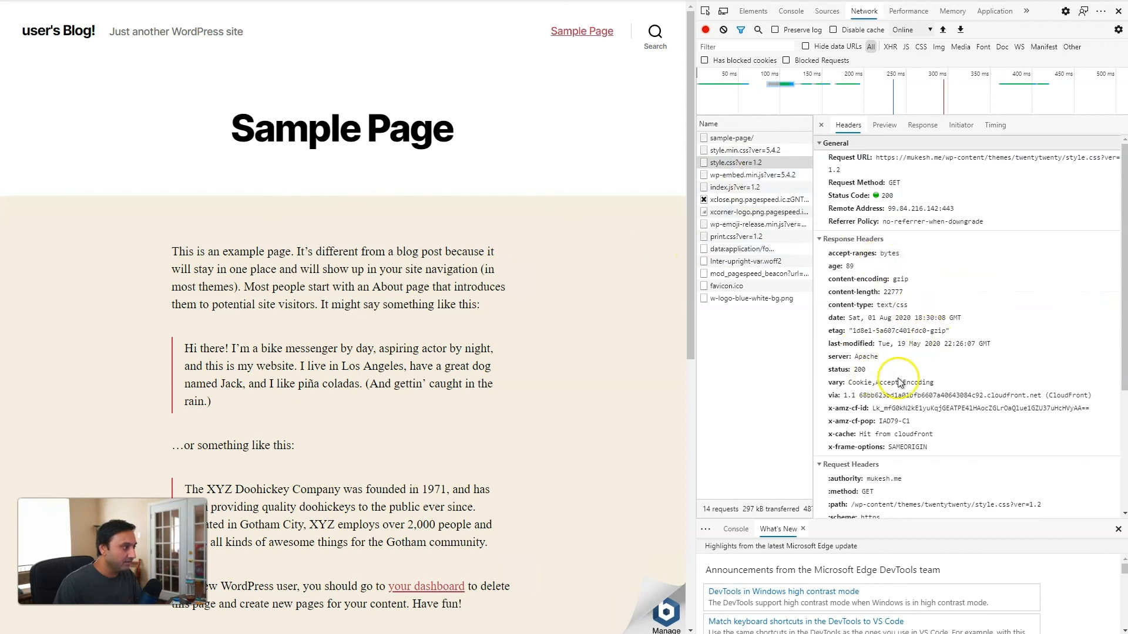
mouse_move(733, 162)
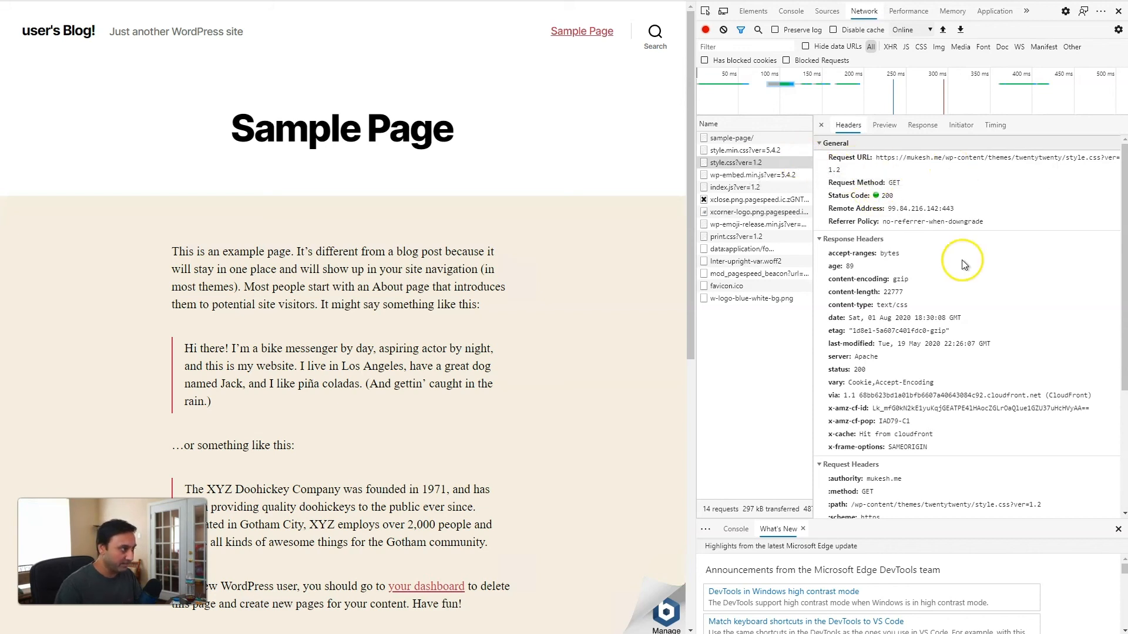
mouse_move(881, 444)
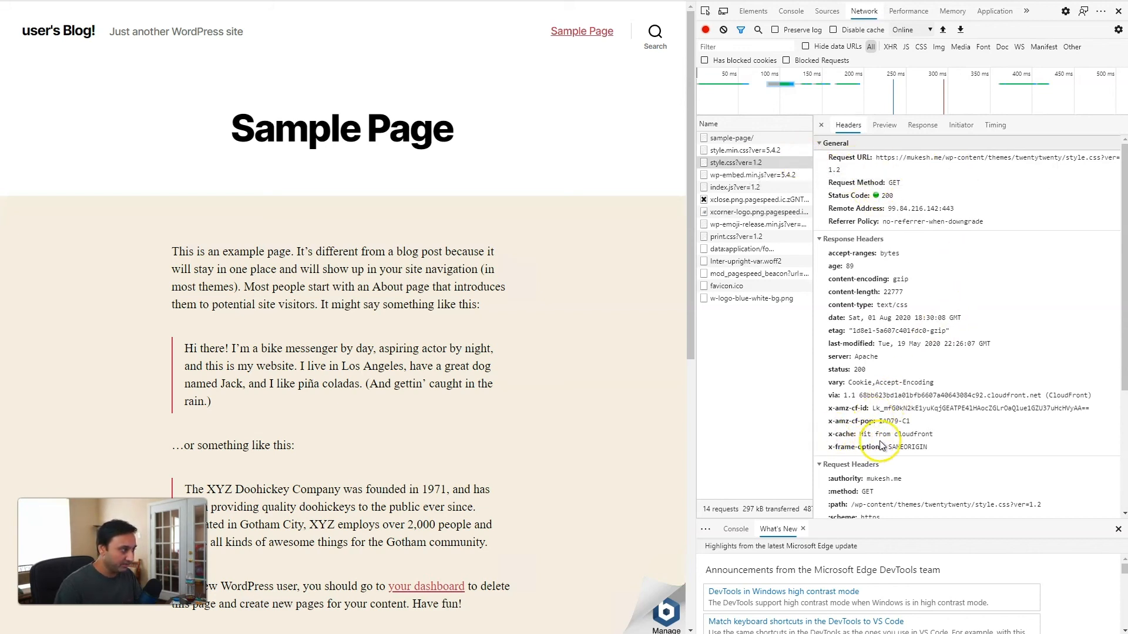
mouse_move(863, 438)
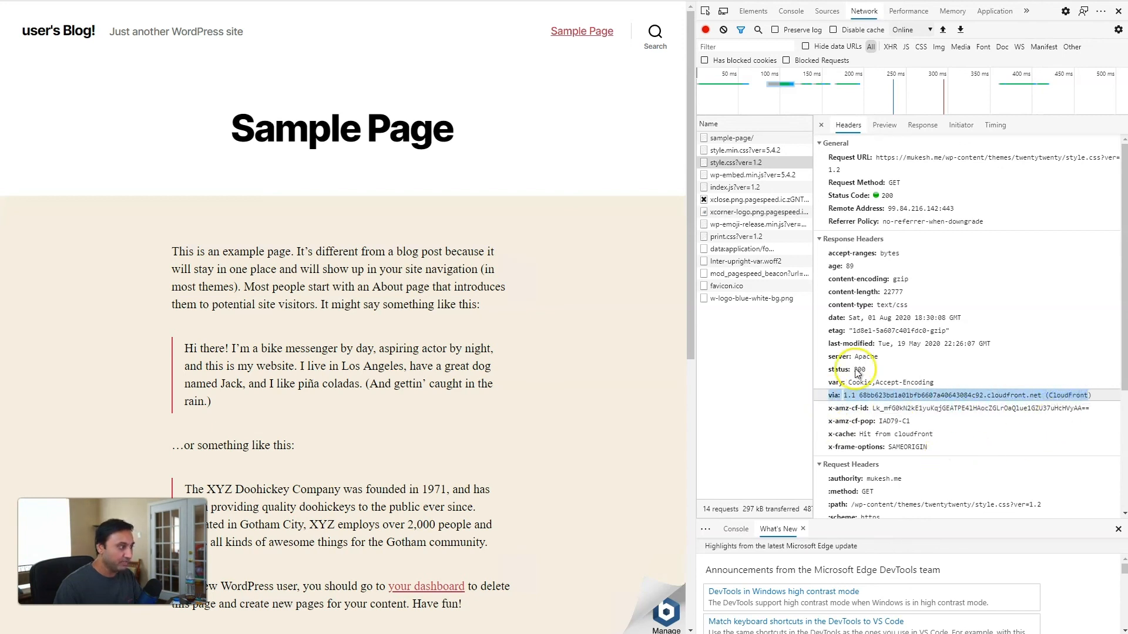
mouse_move(914, 440)
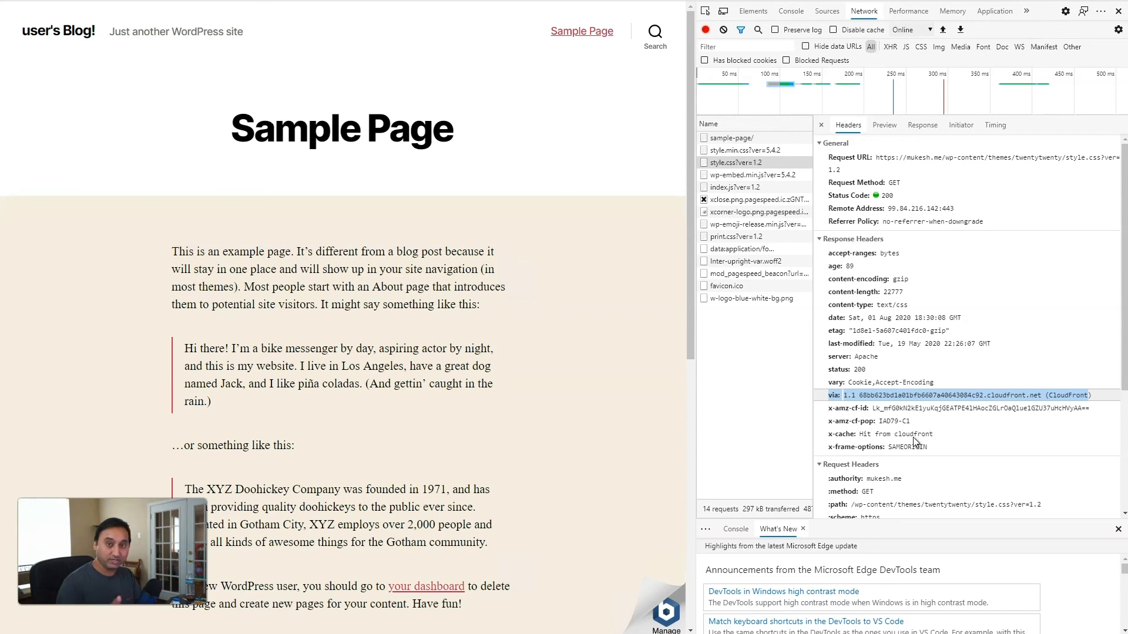
mouse_move(507, 223)
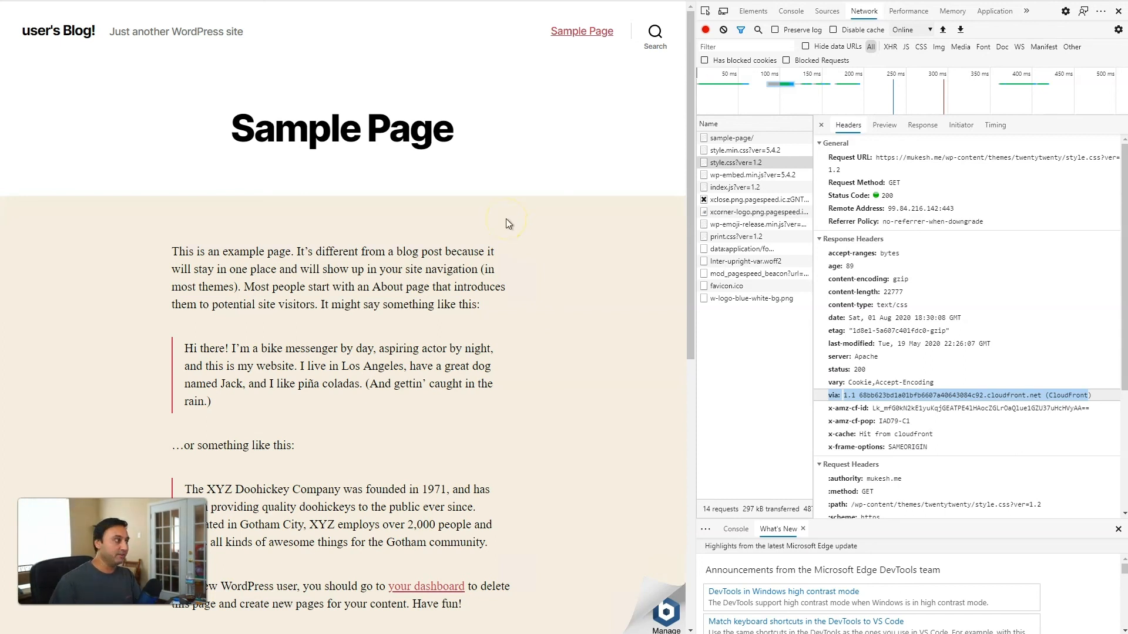